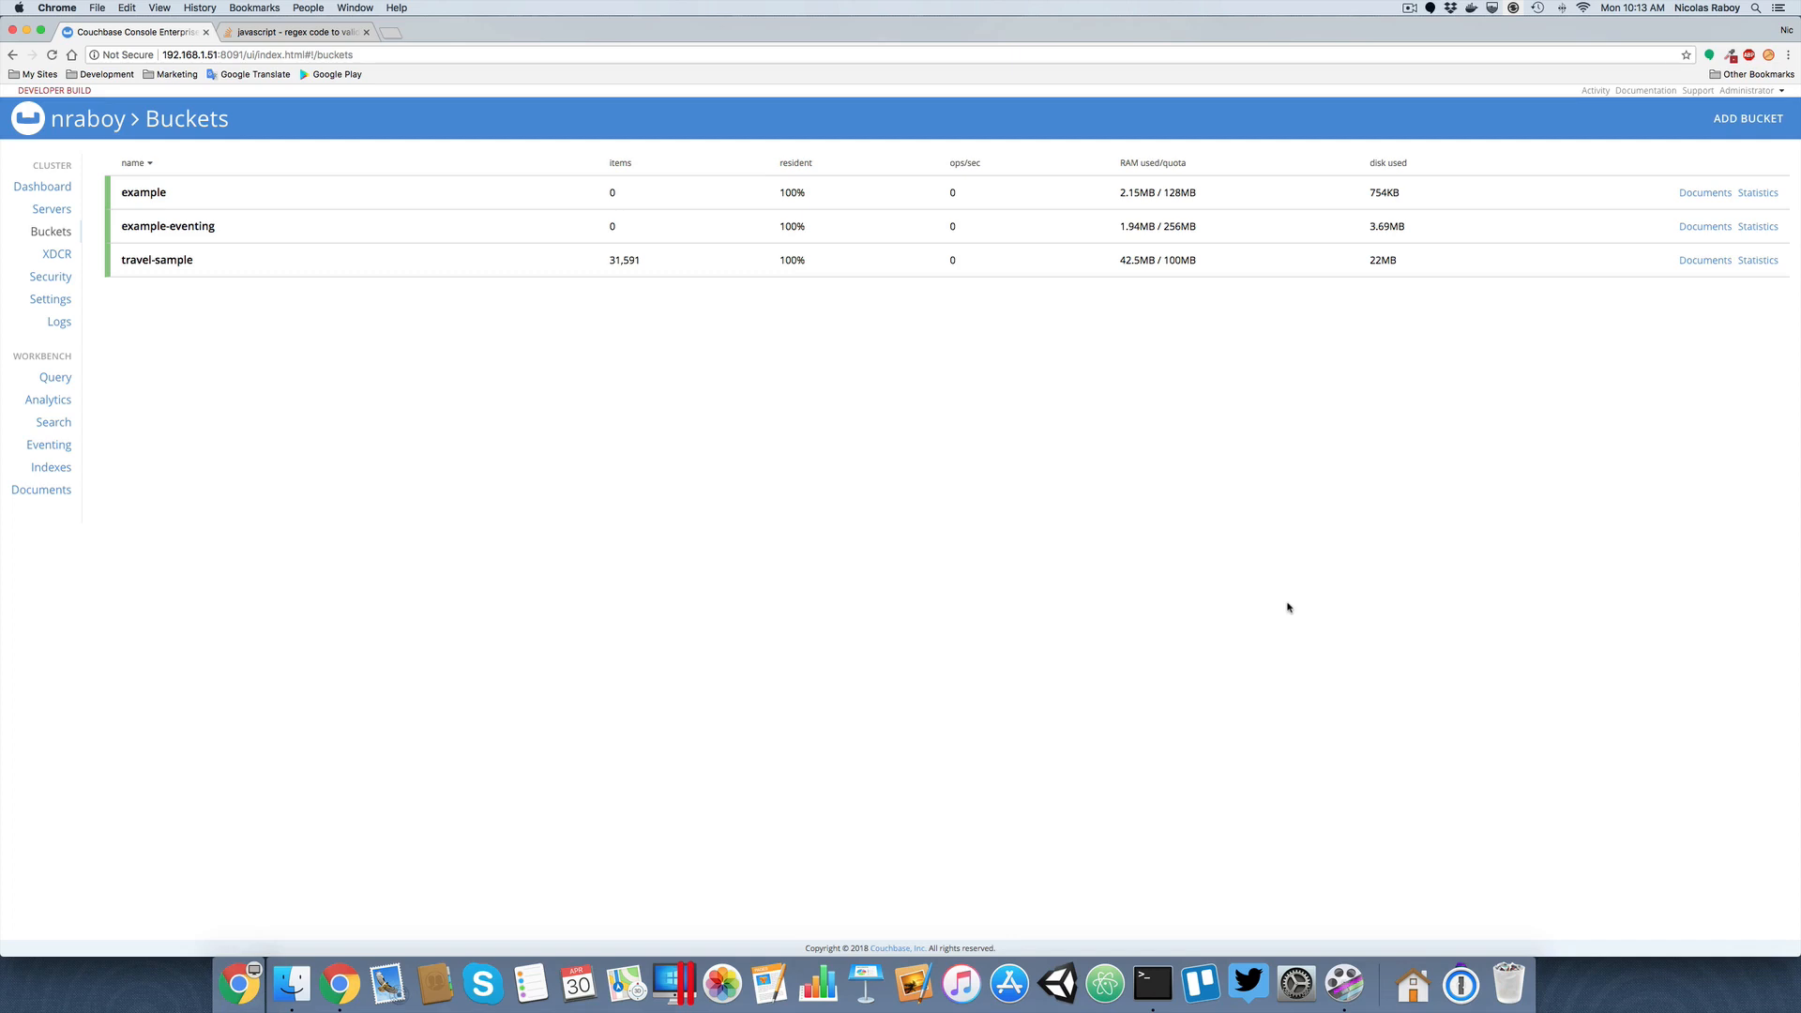
mouse_move(744, 524)
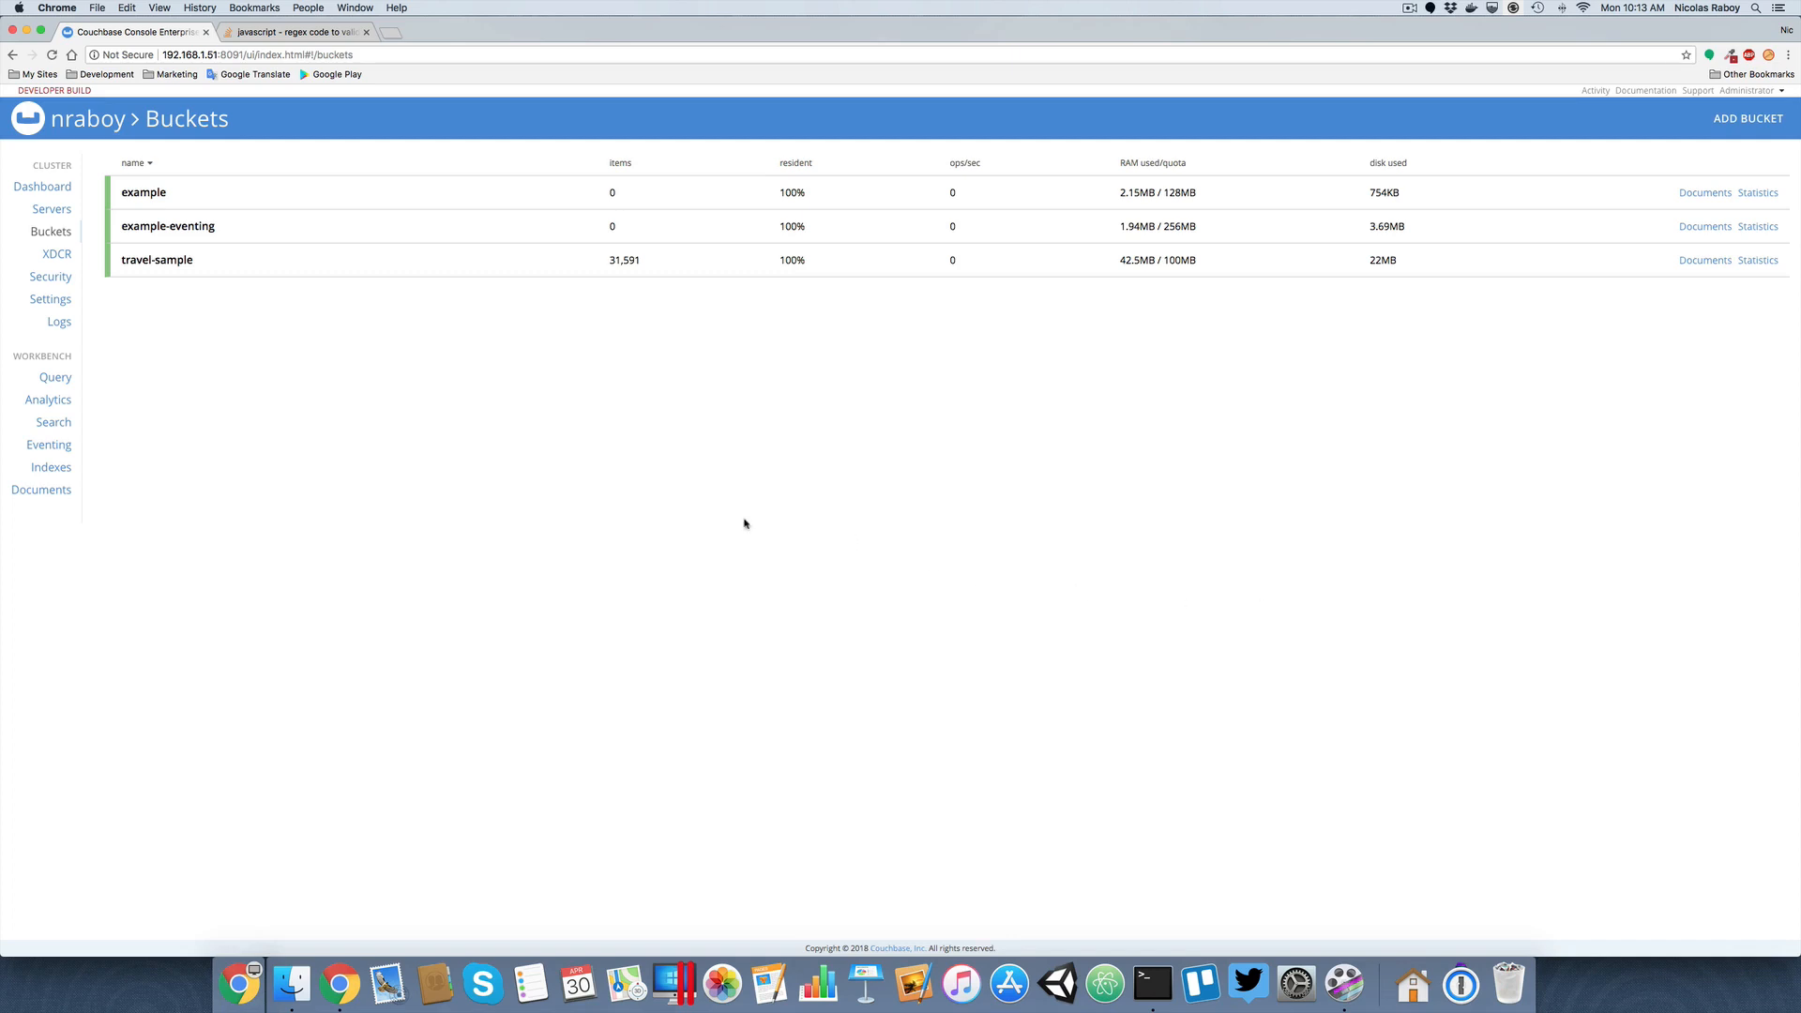
mouse_move(48, 445)
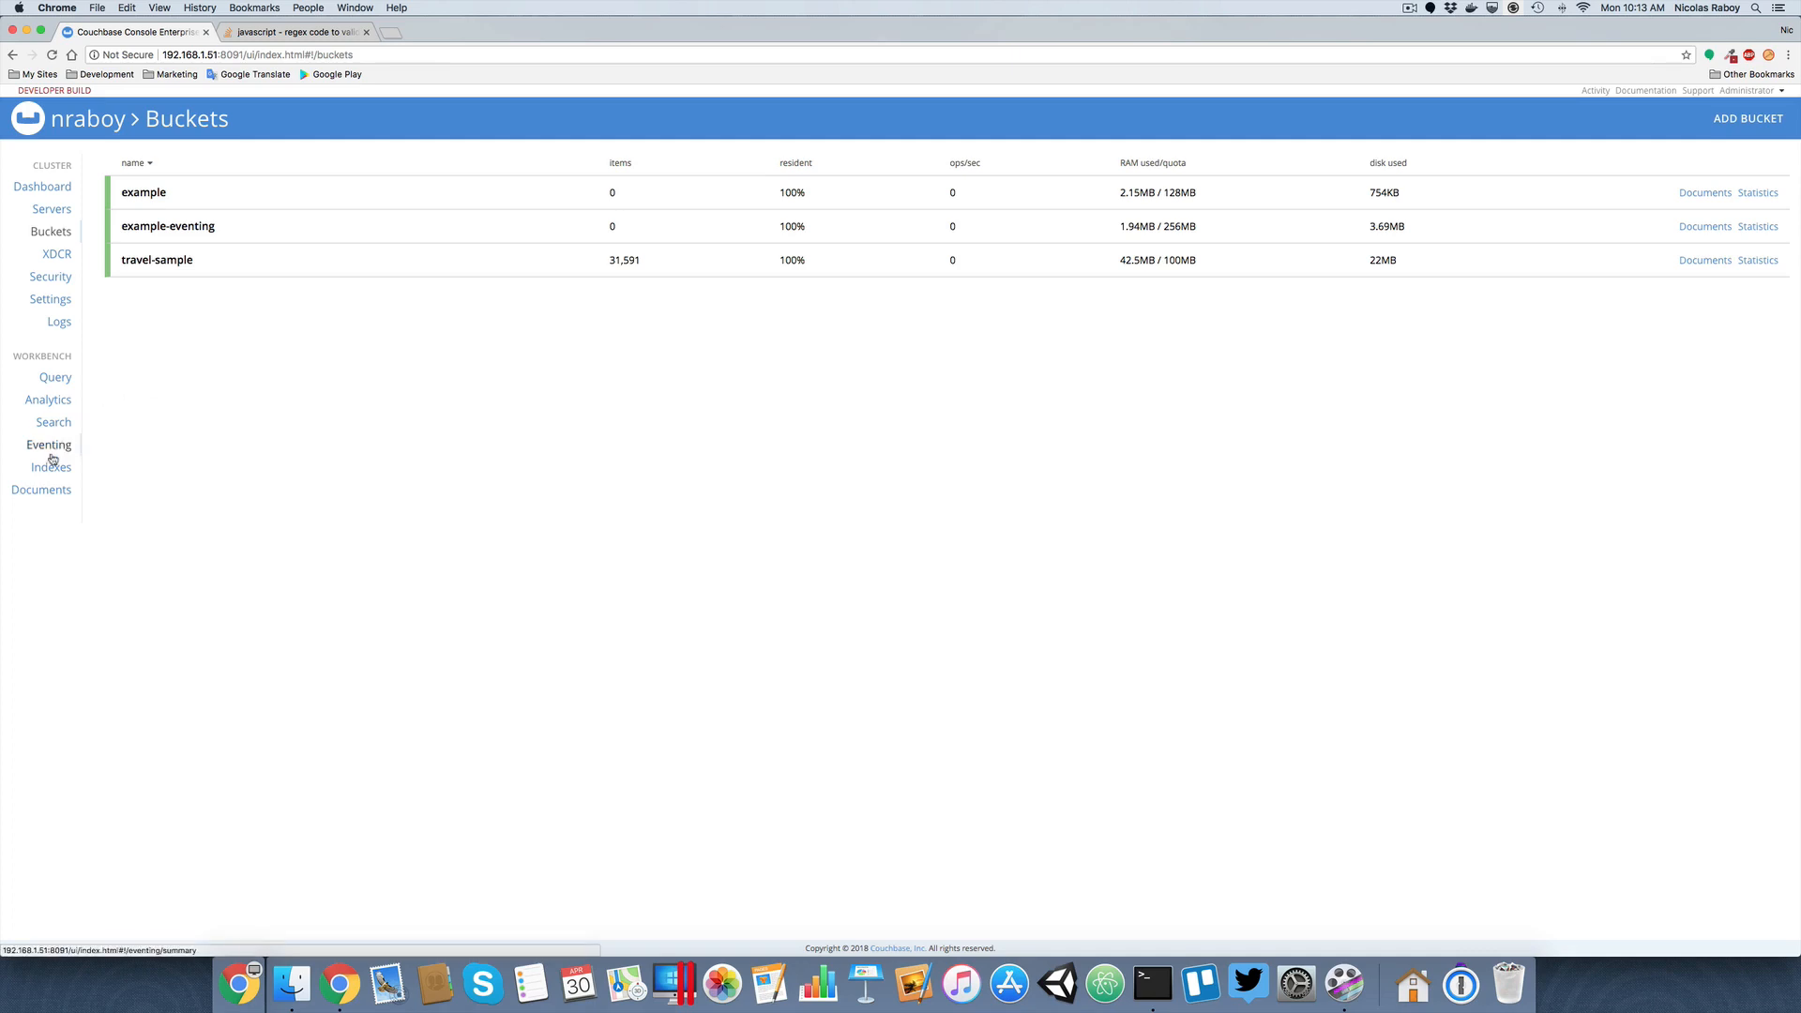
Add eventing function ssncheck on source bucket example, metadata example-eventing, with the binding removed.
left_click(48, 445)
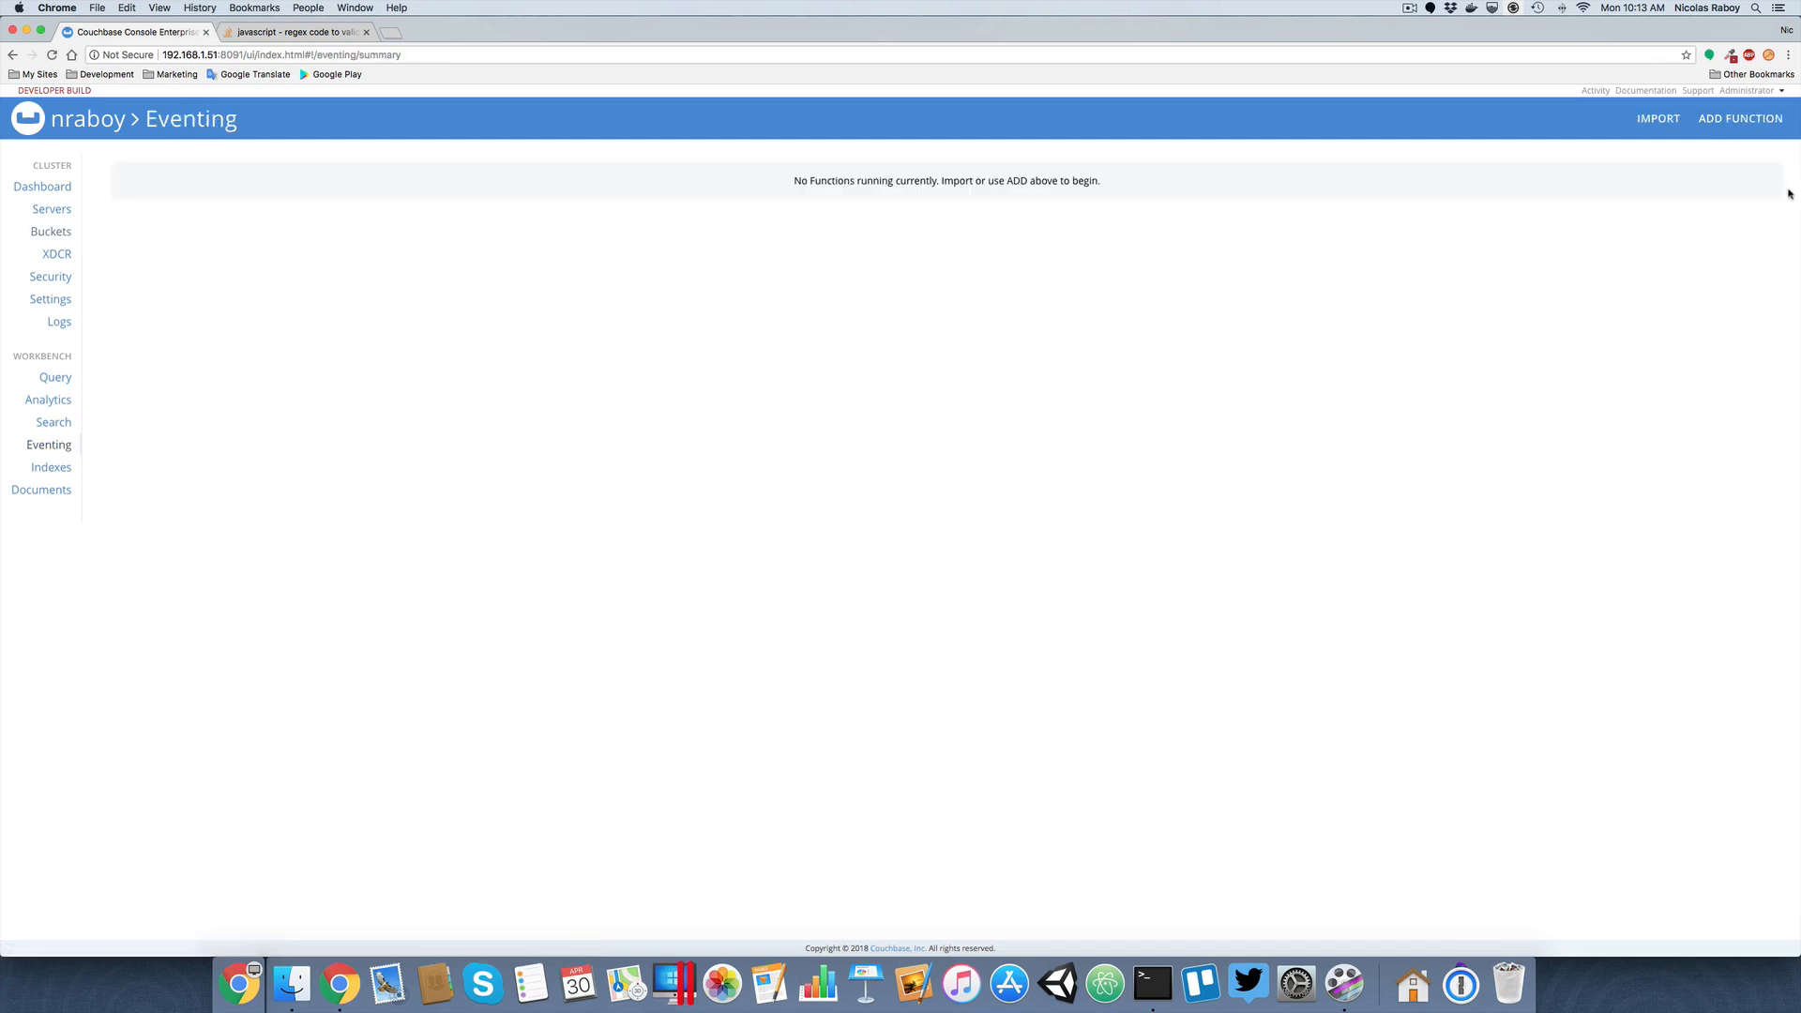
left_click(1739, 118)
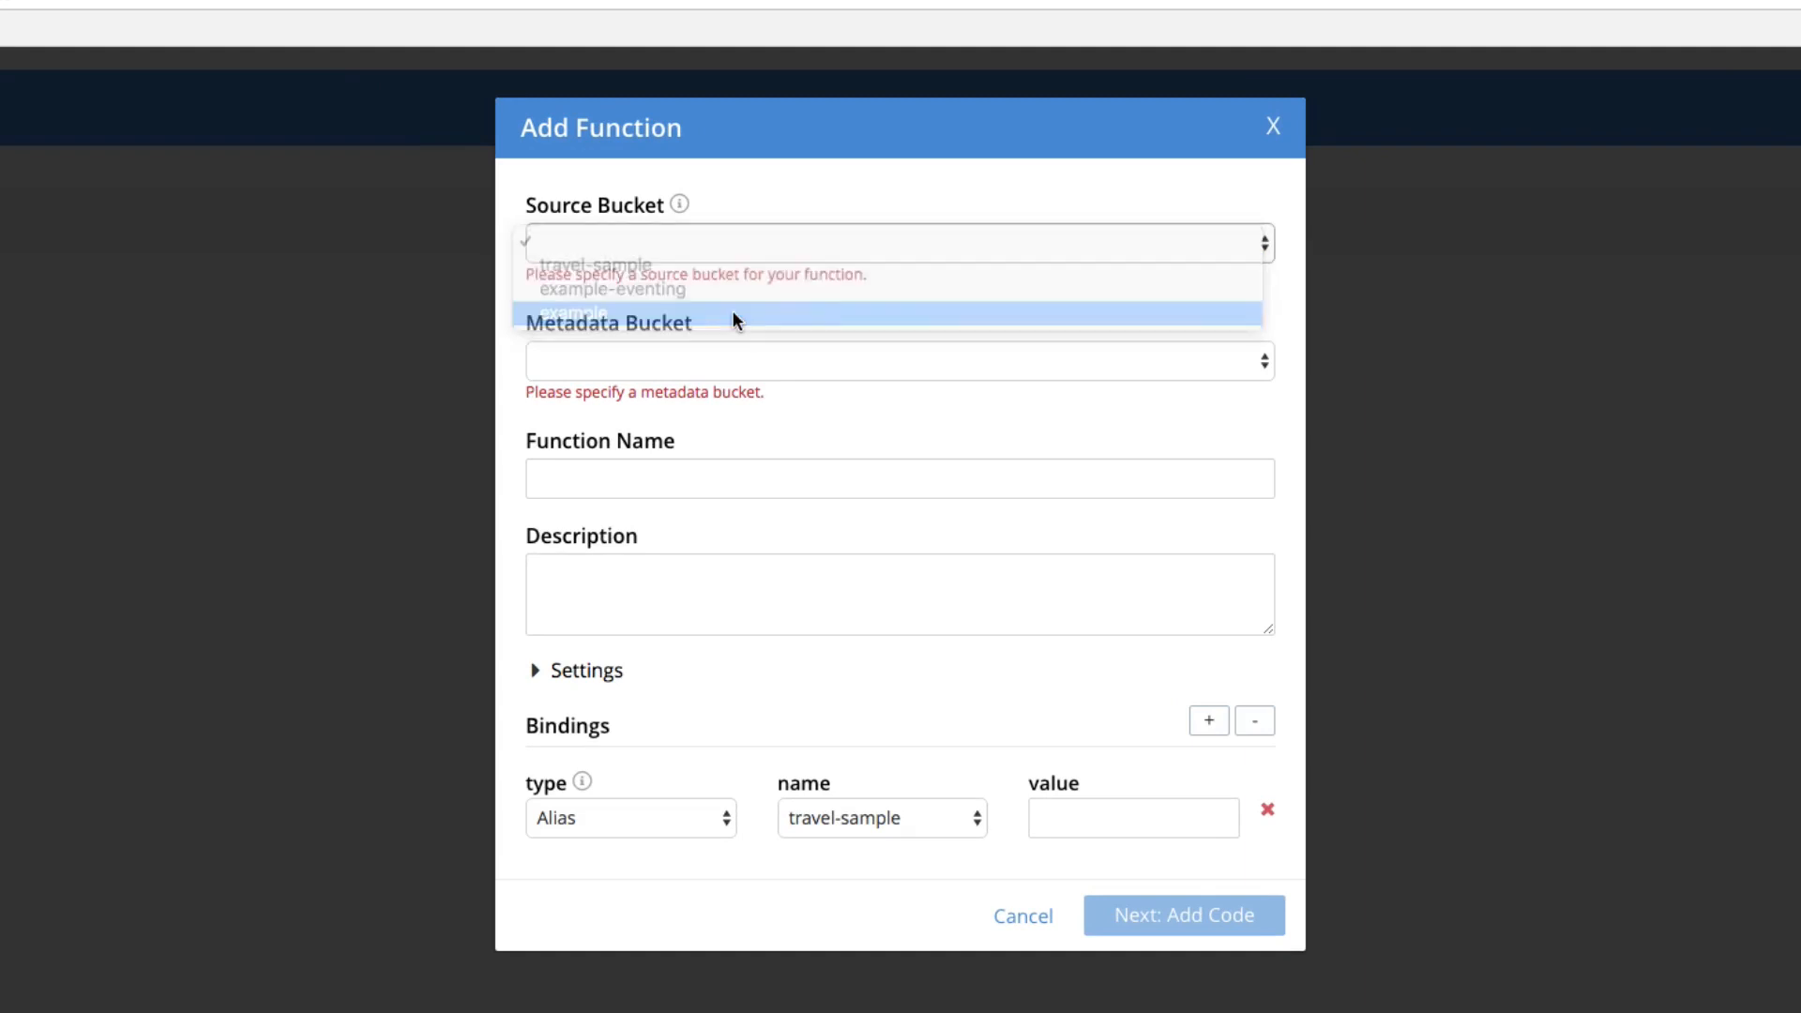
left_click(578, 311)
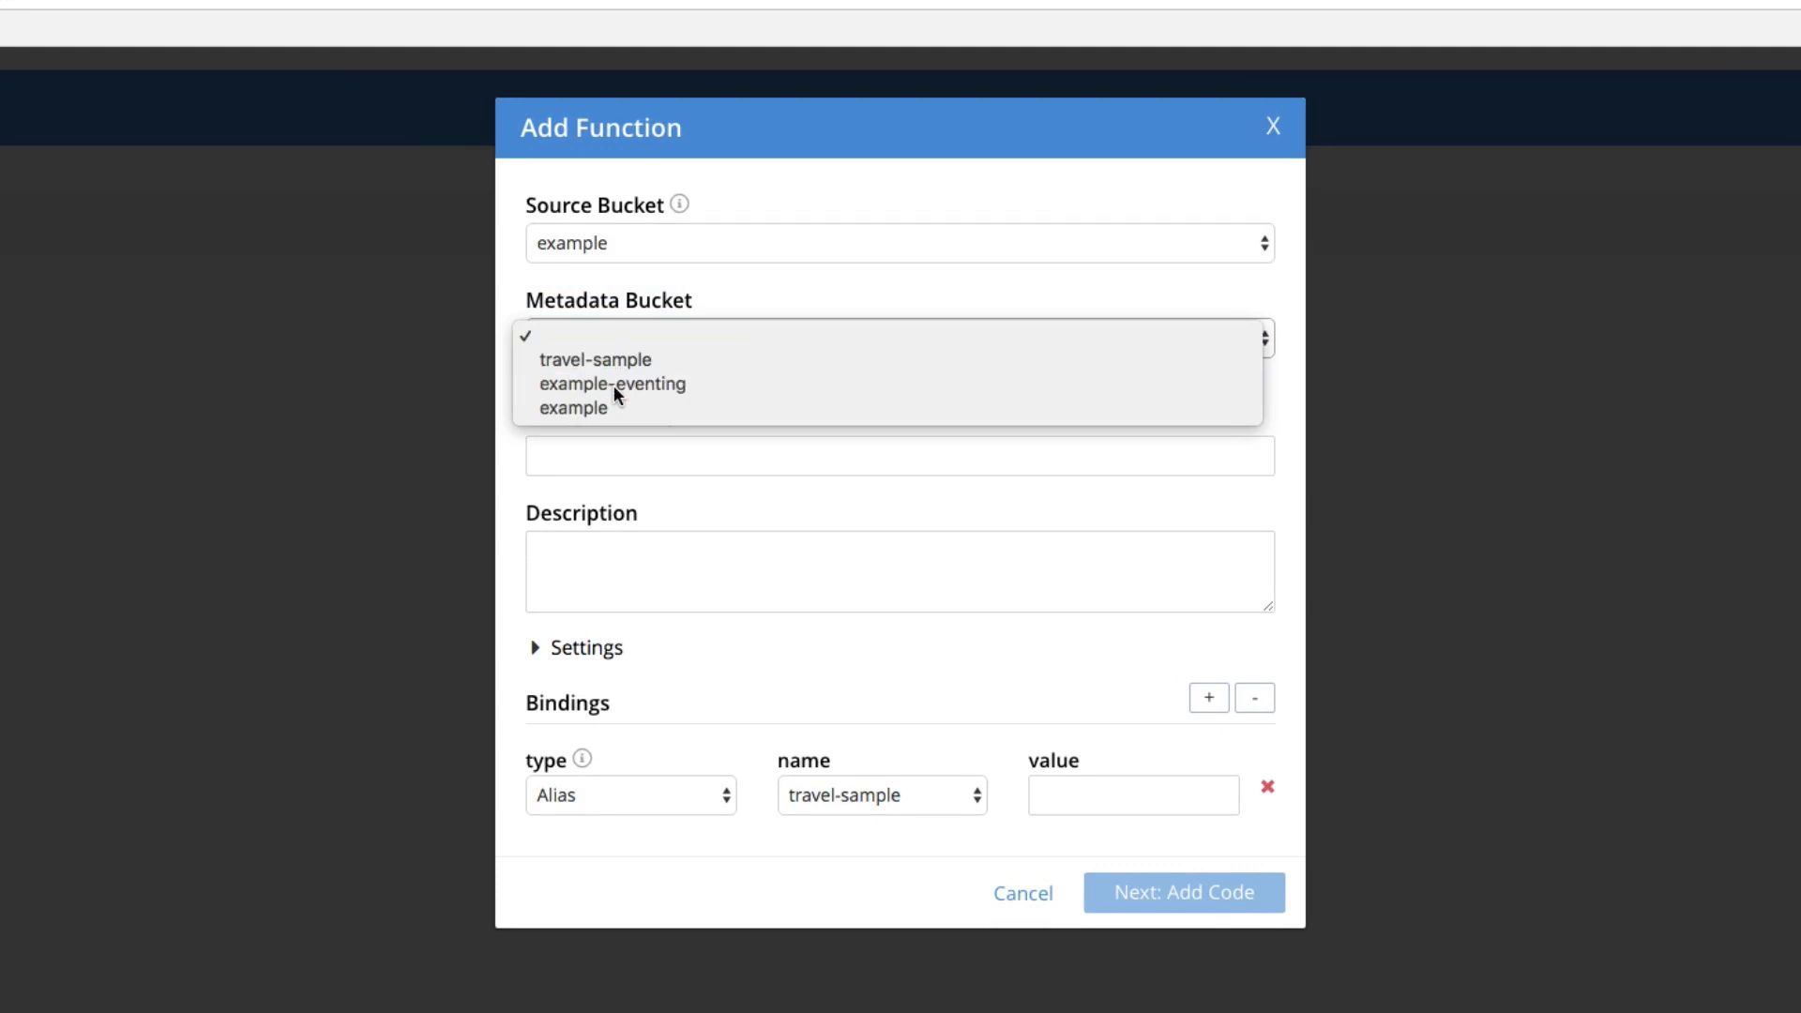
left_click(612, 384)
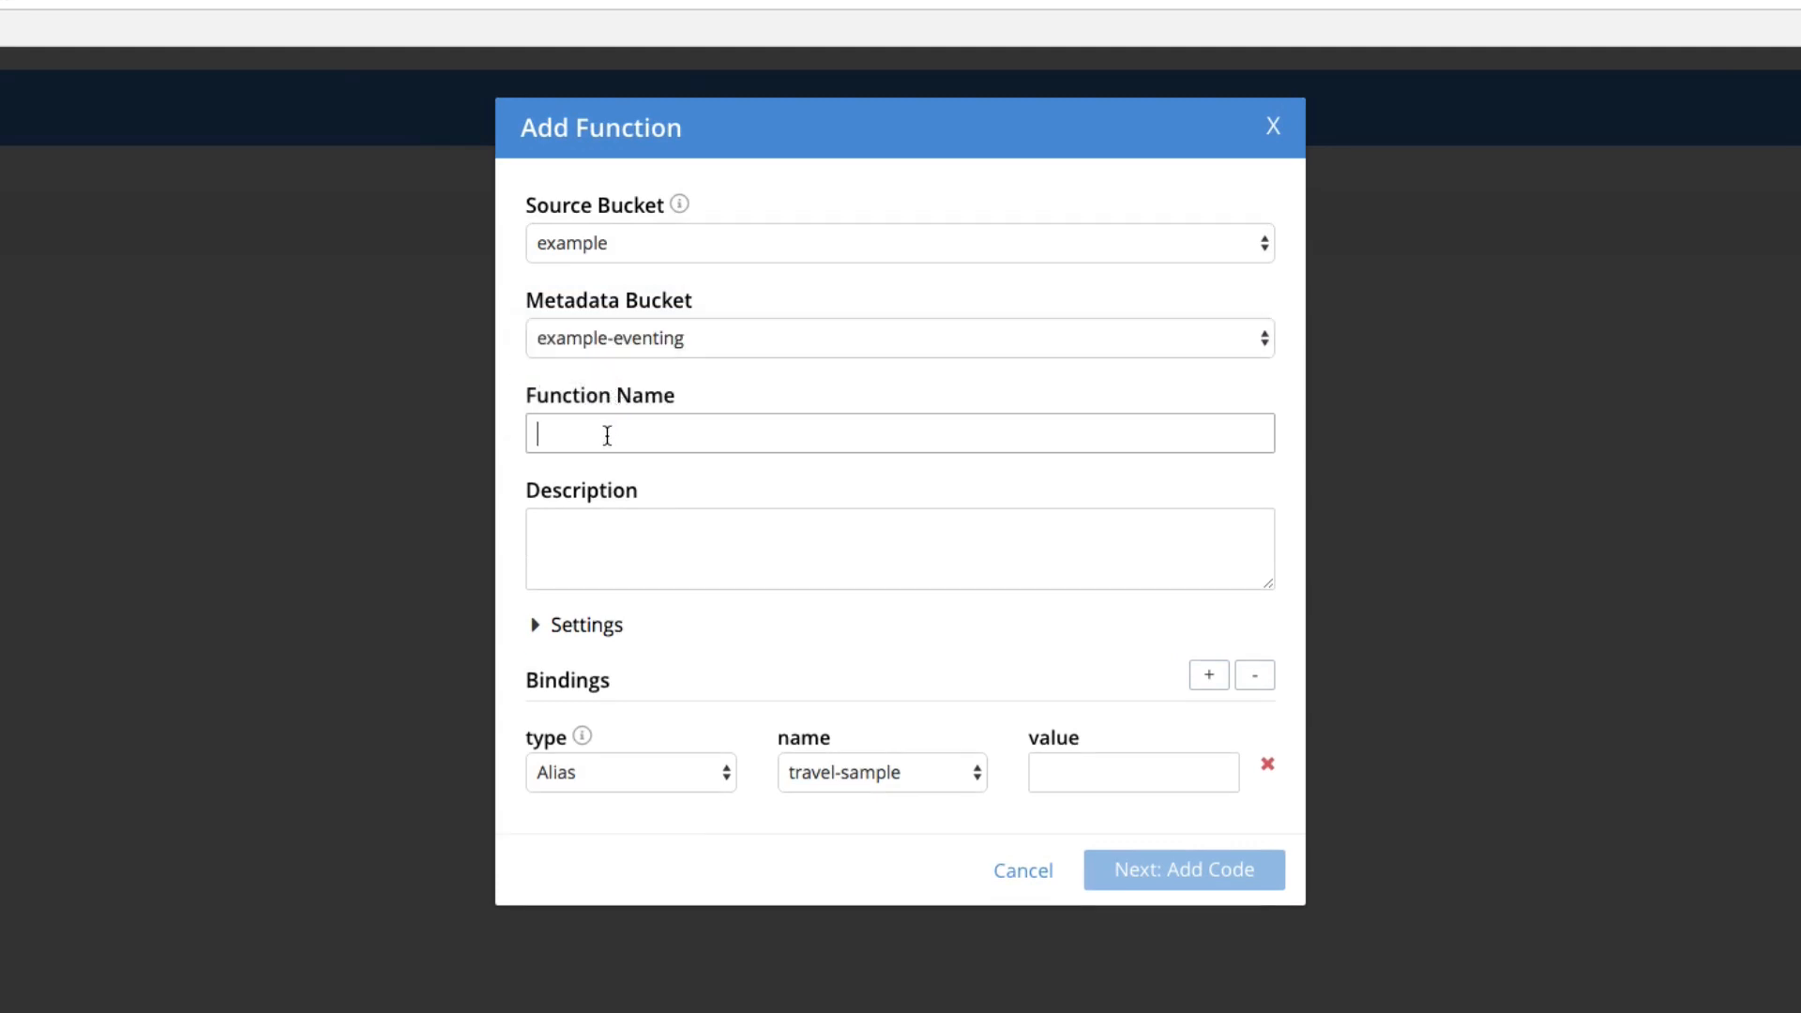
type("ssncheck")
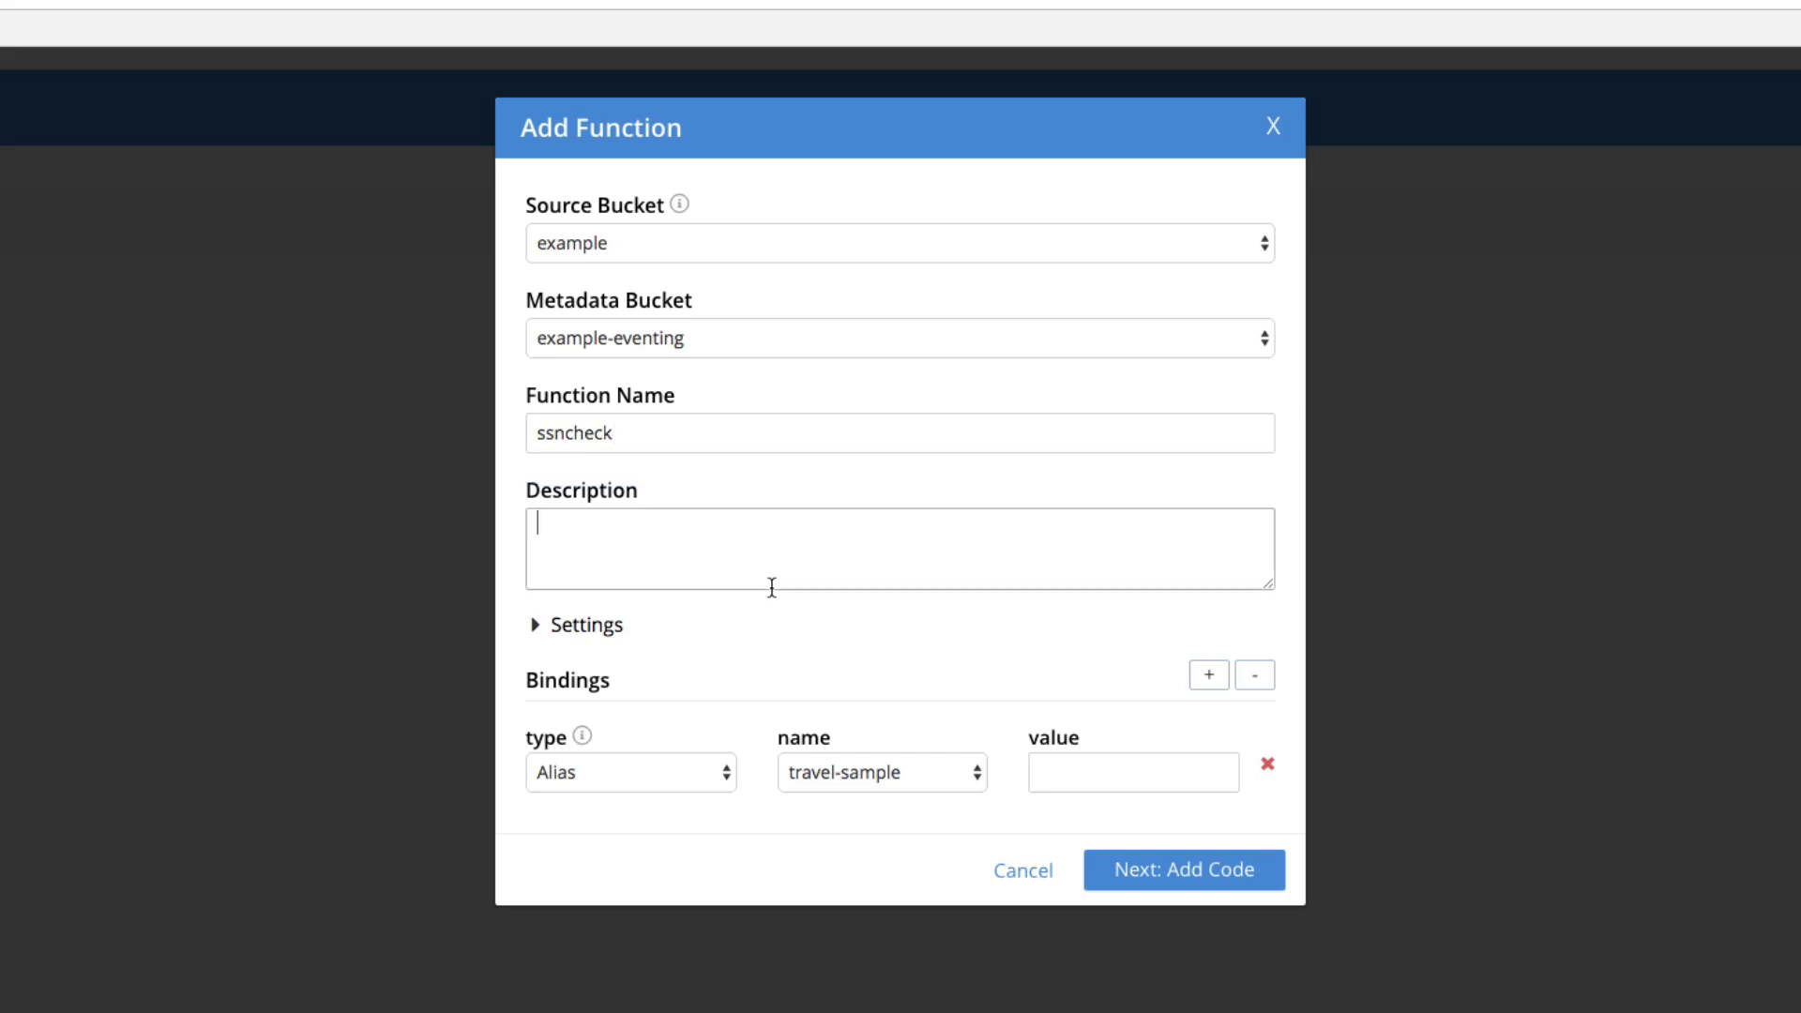
mouse_move(1003, 789)
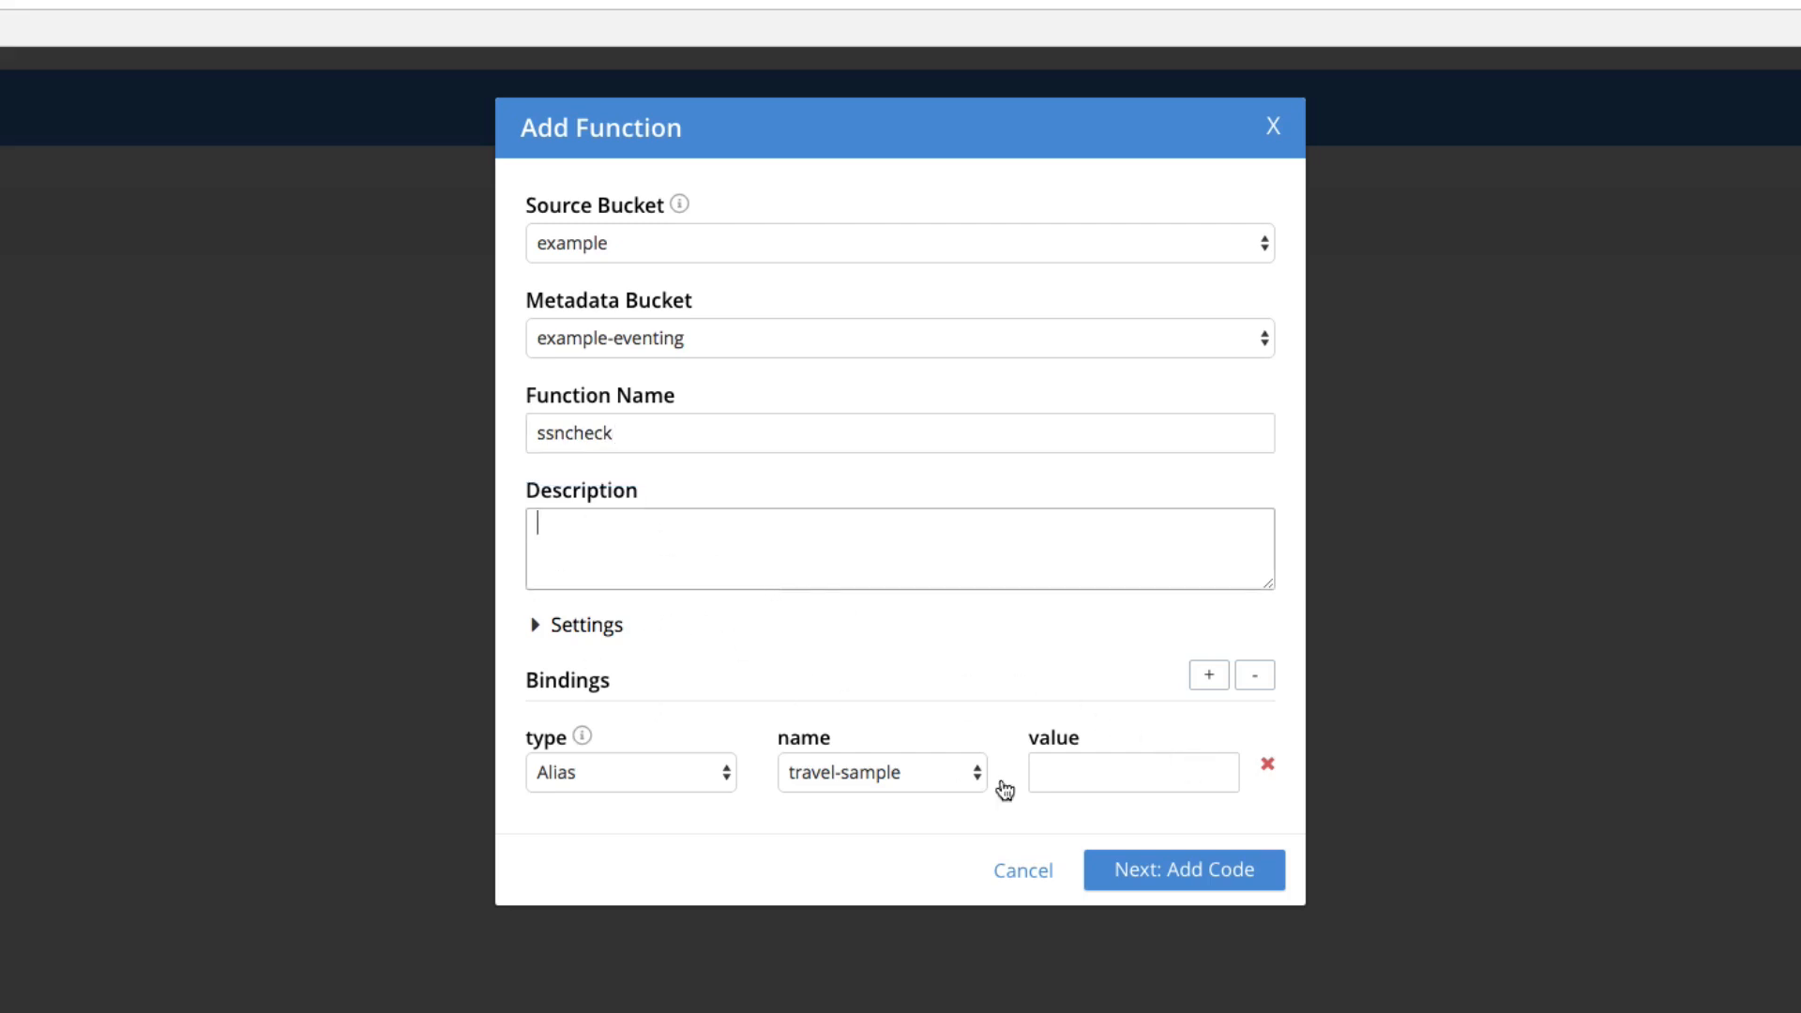
left_click(1254, 675)
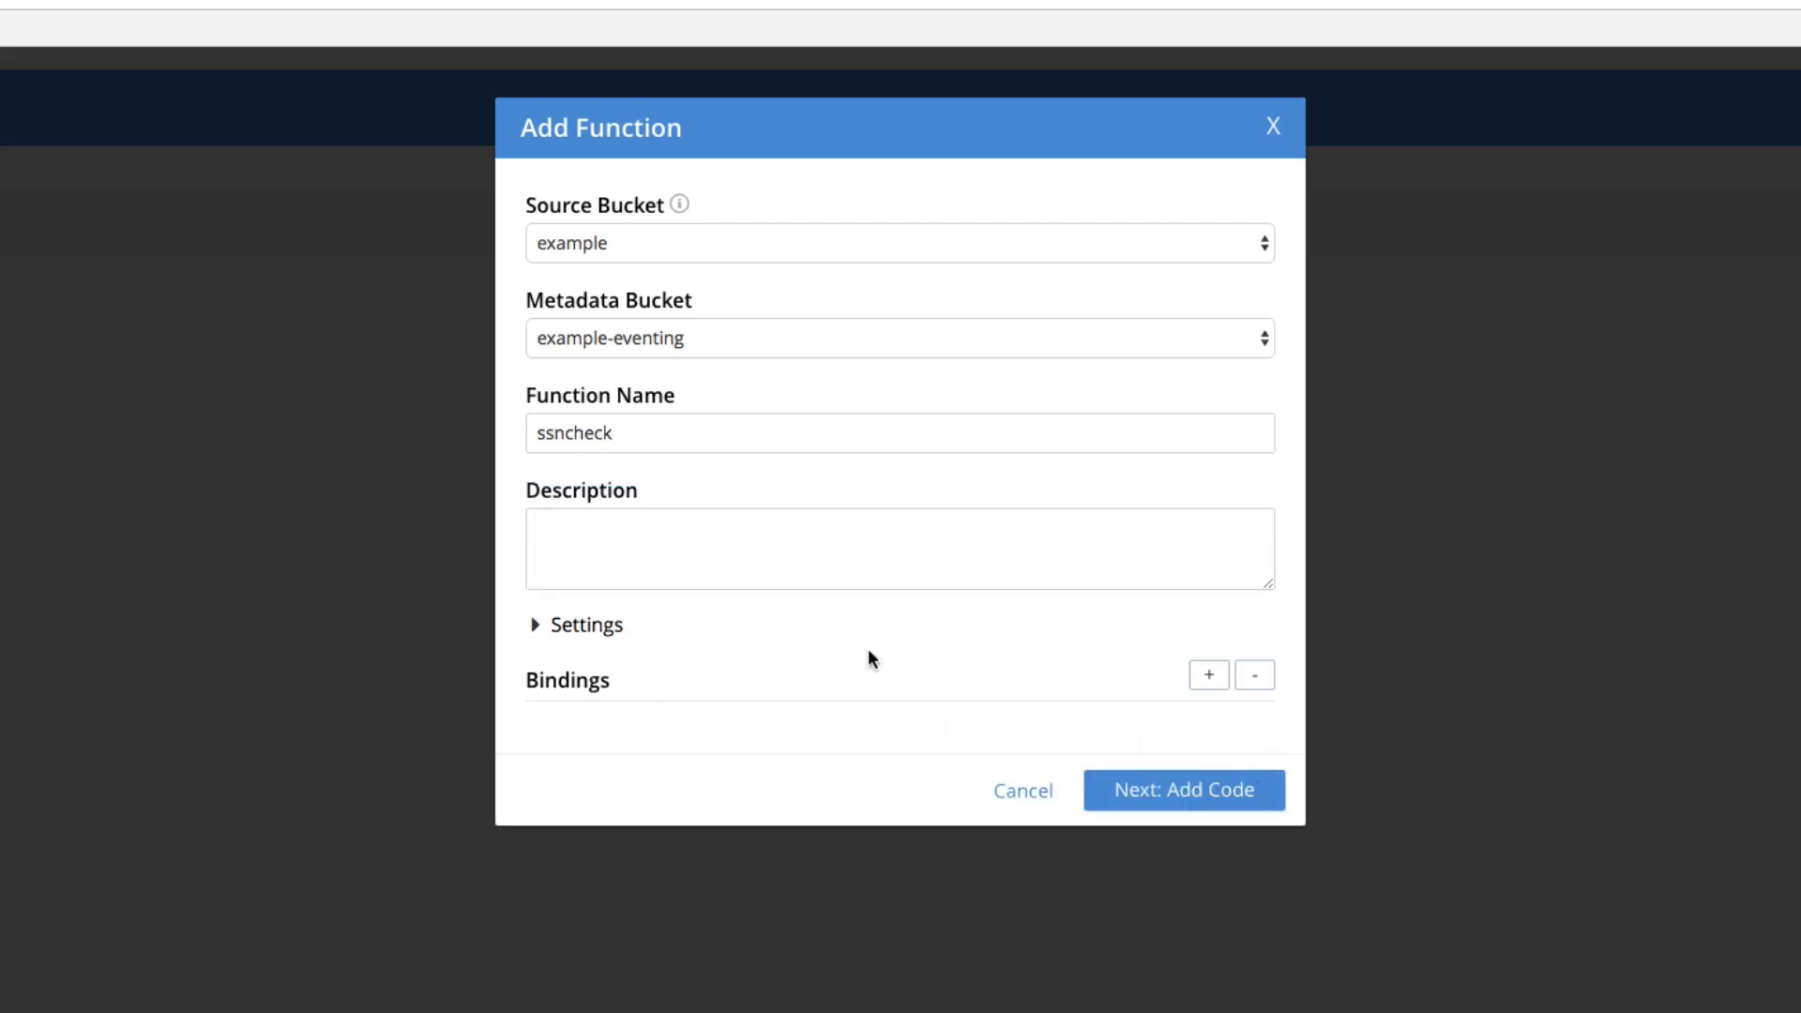
left_click(1181, 790)
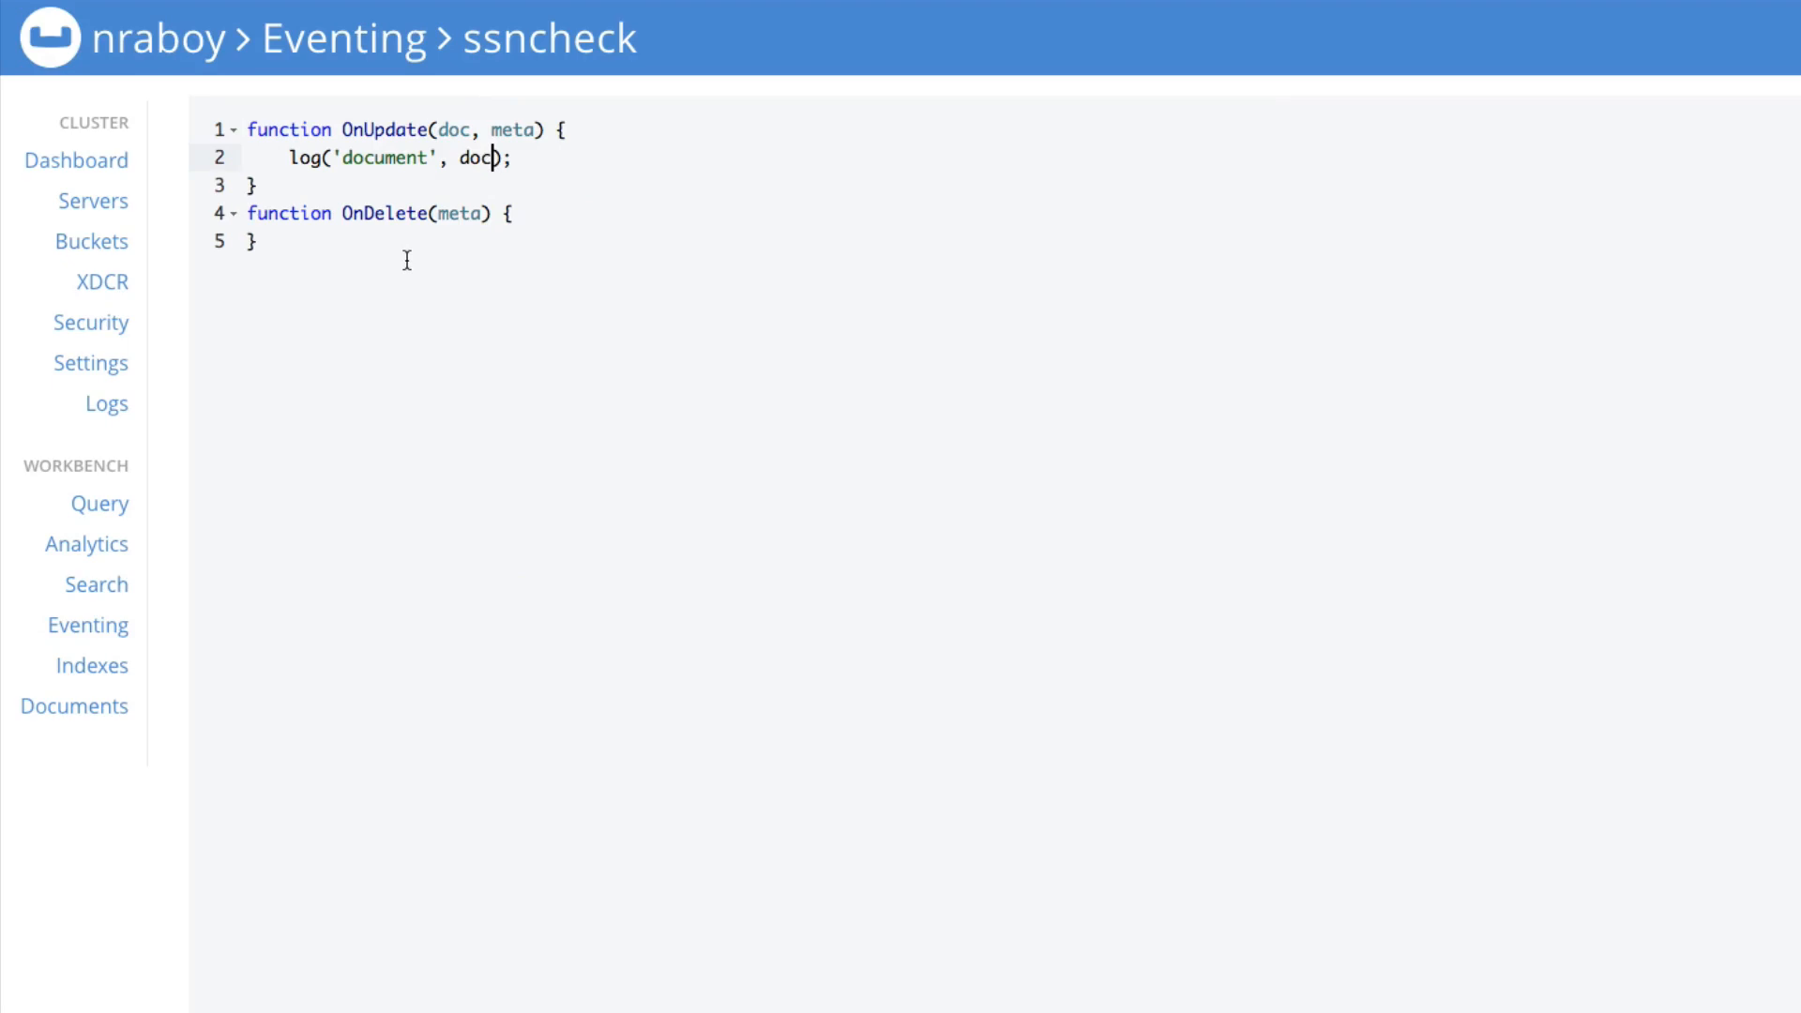
mouse_move(403, 250)
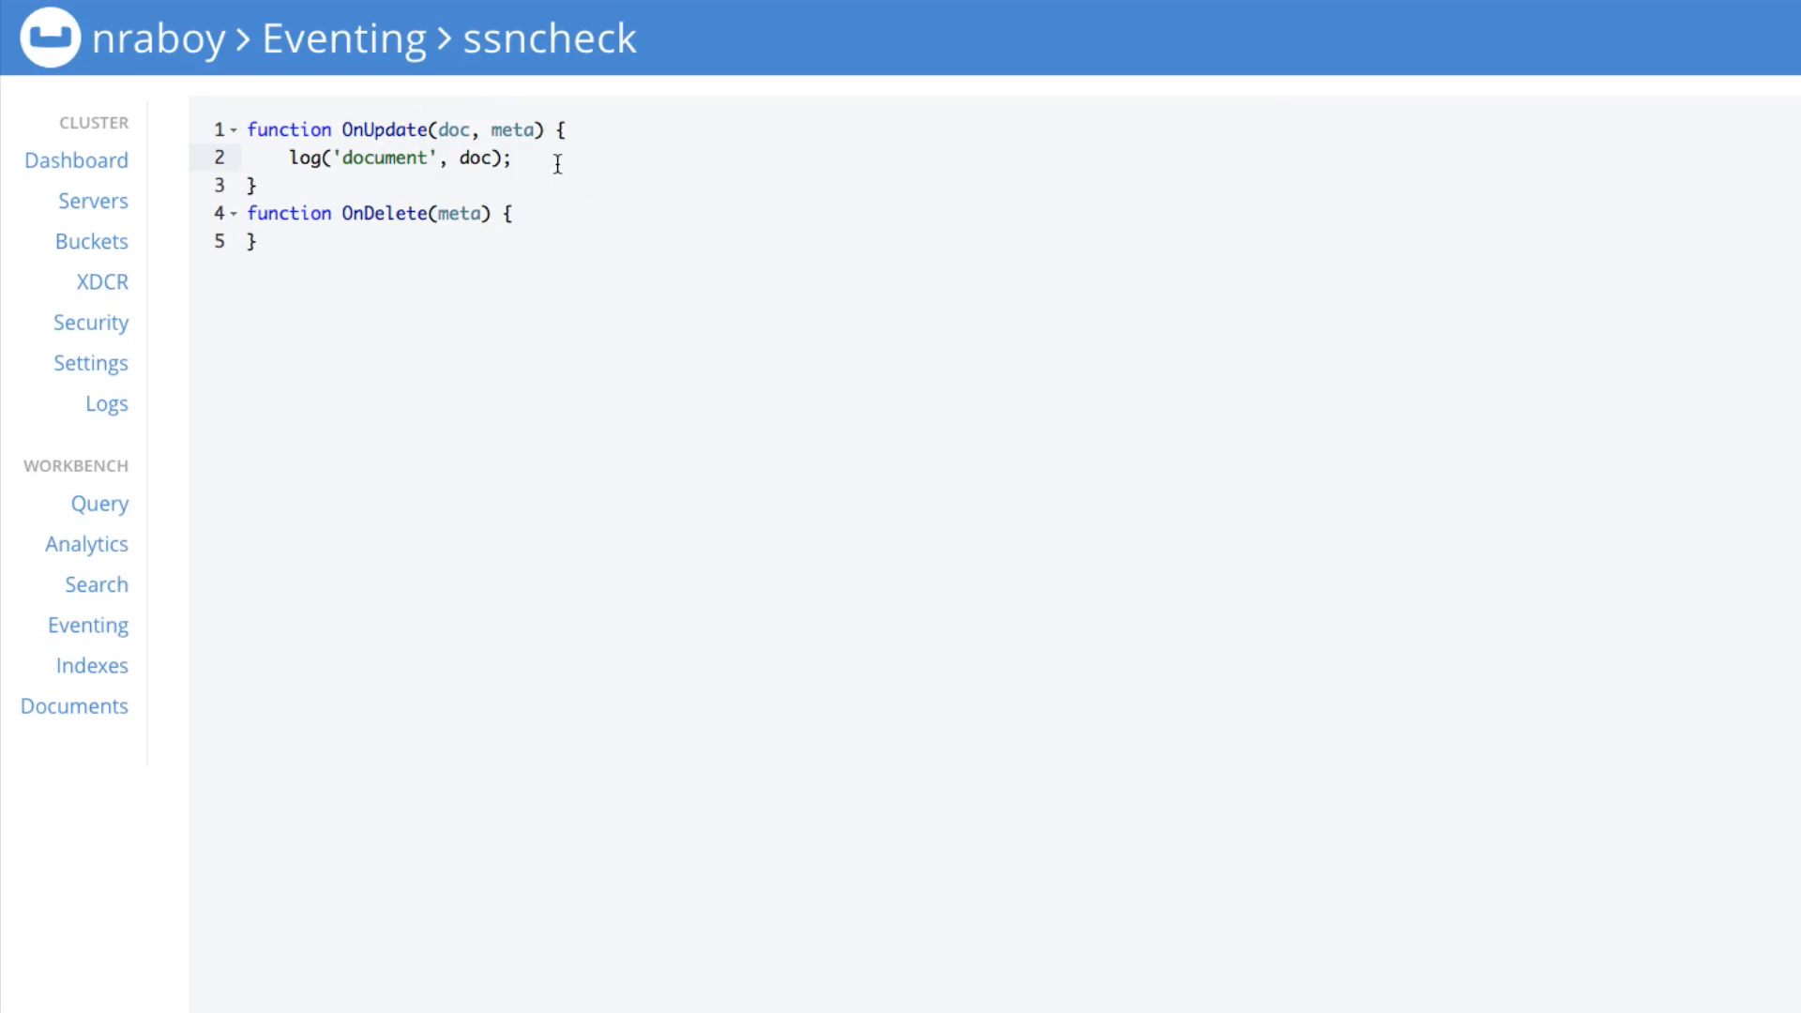
mouse_move(504, 240)
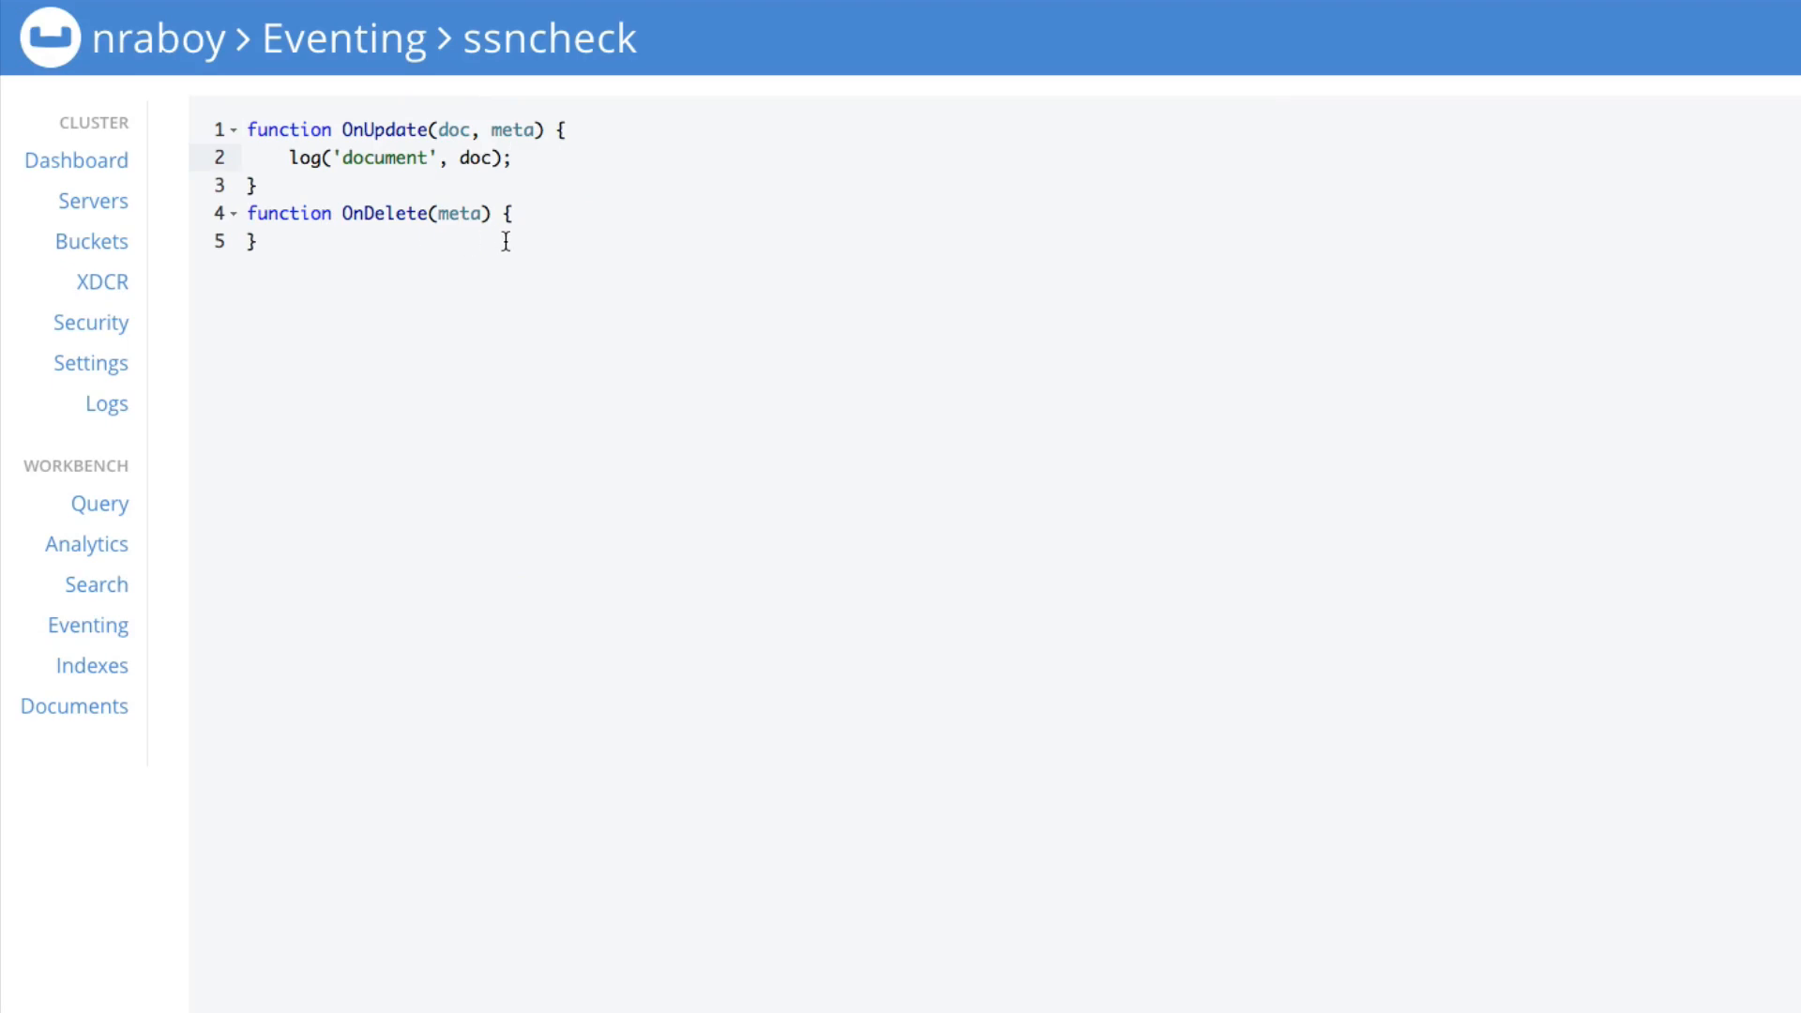
mouse_move(508, 133)
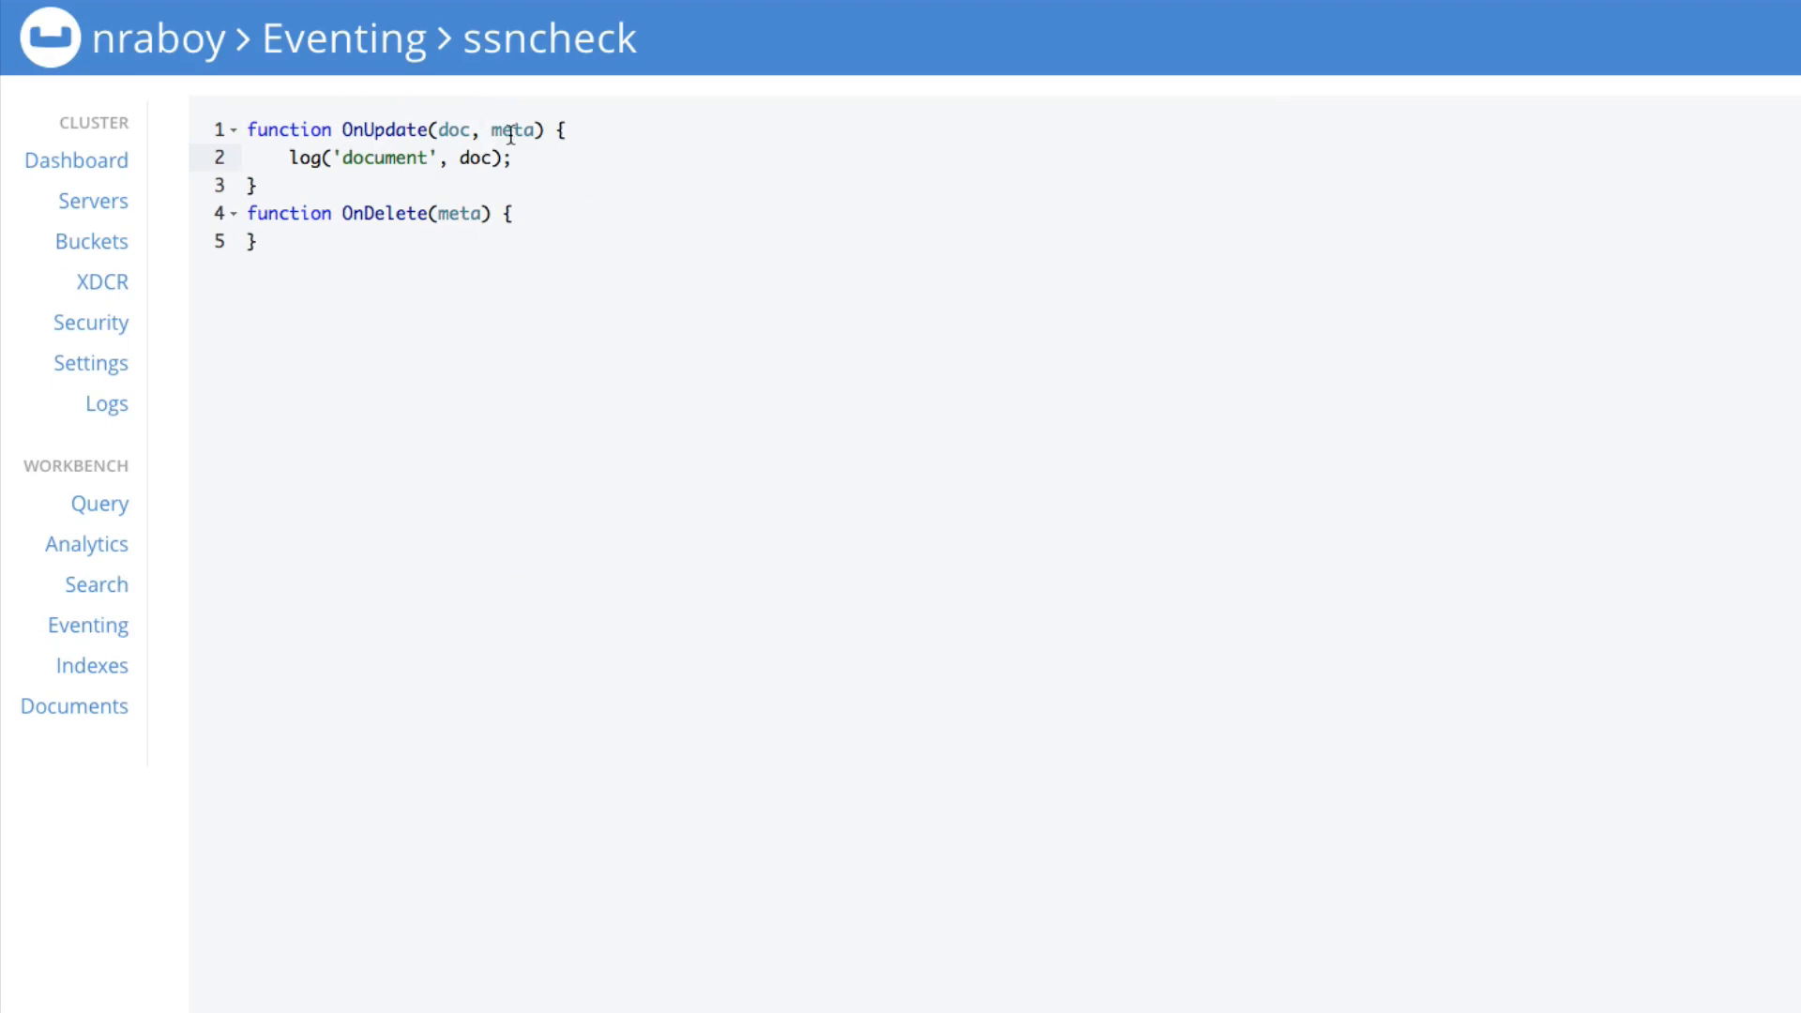
mouse_move(610, 177)
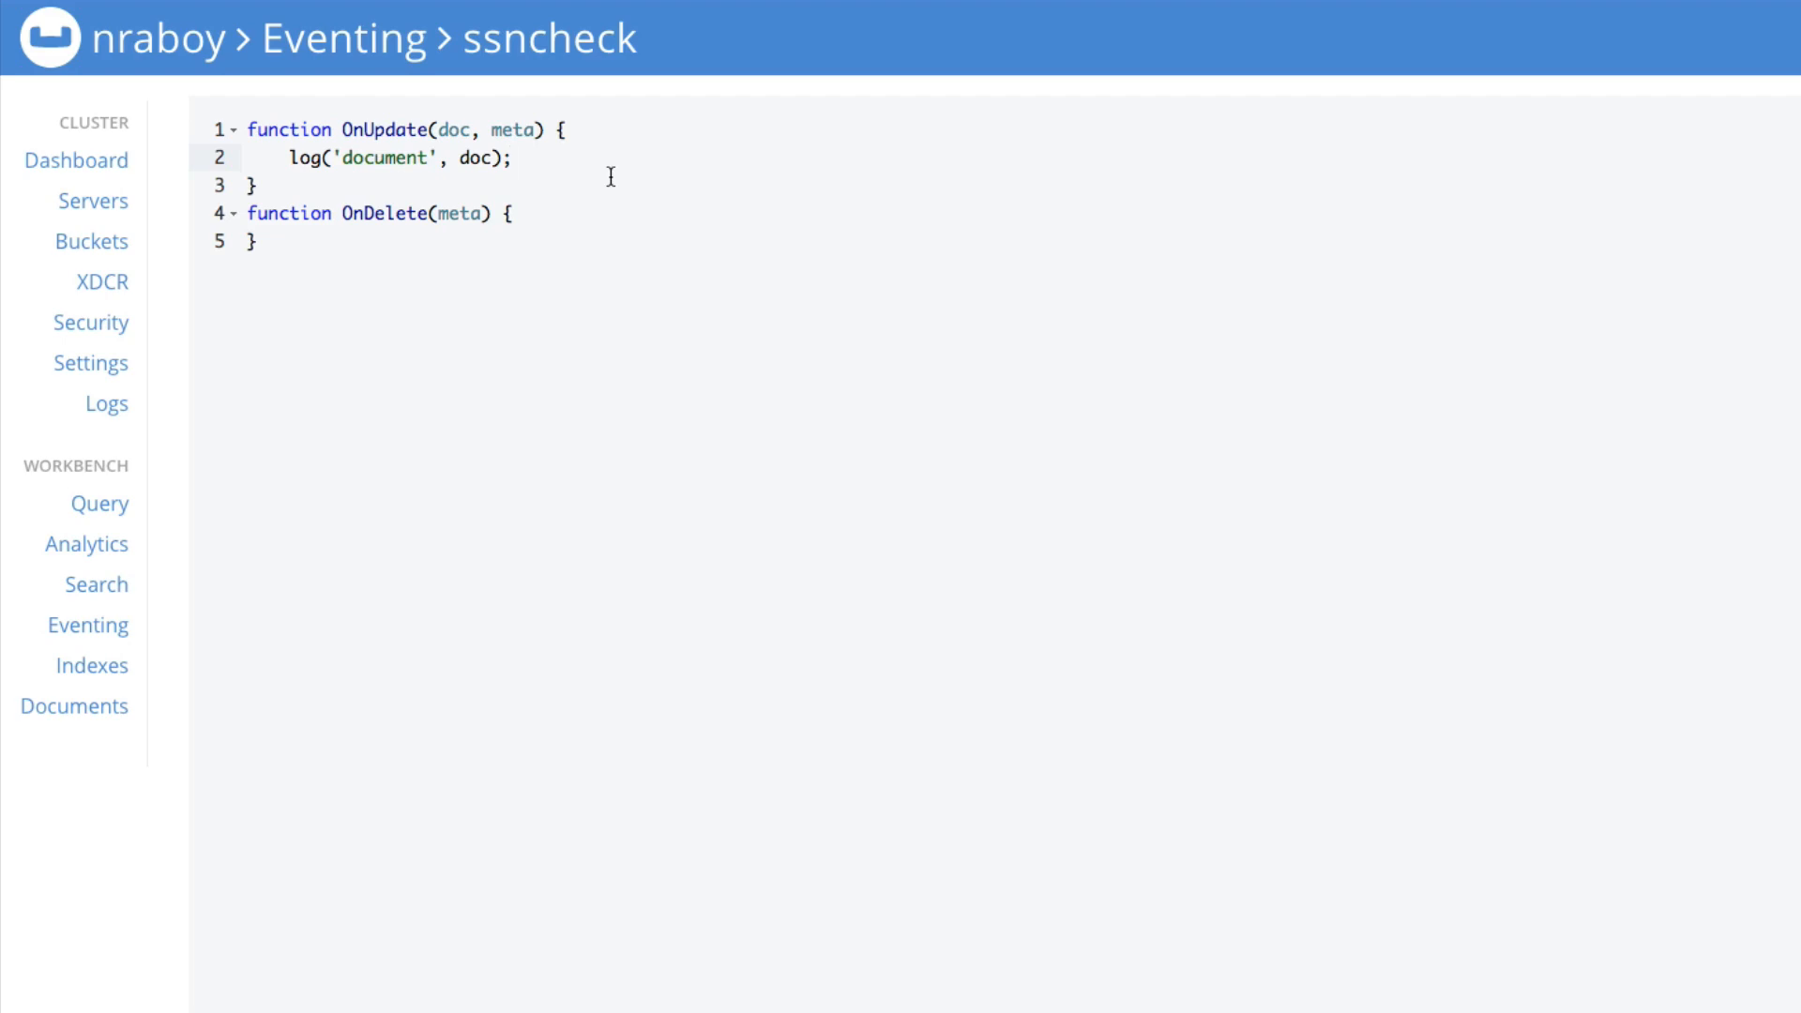
Add an if (doc.type == "person") block on a new line of OnUpdate.
key("enter")
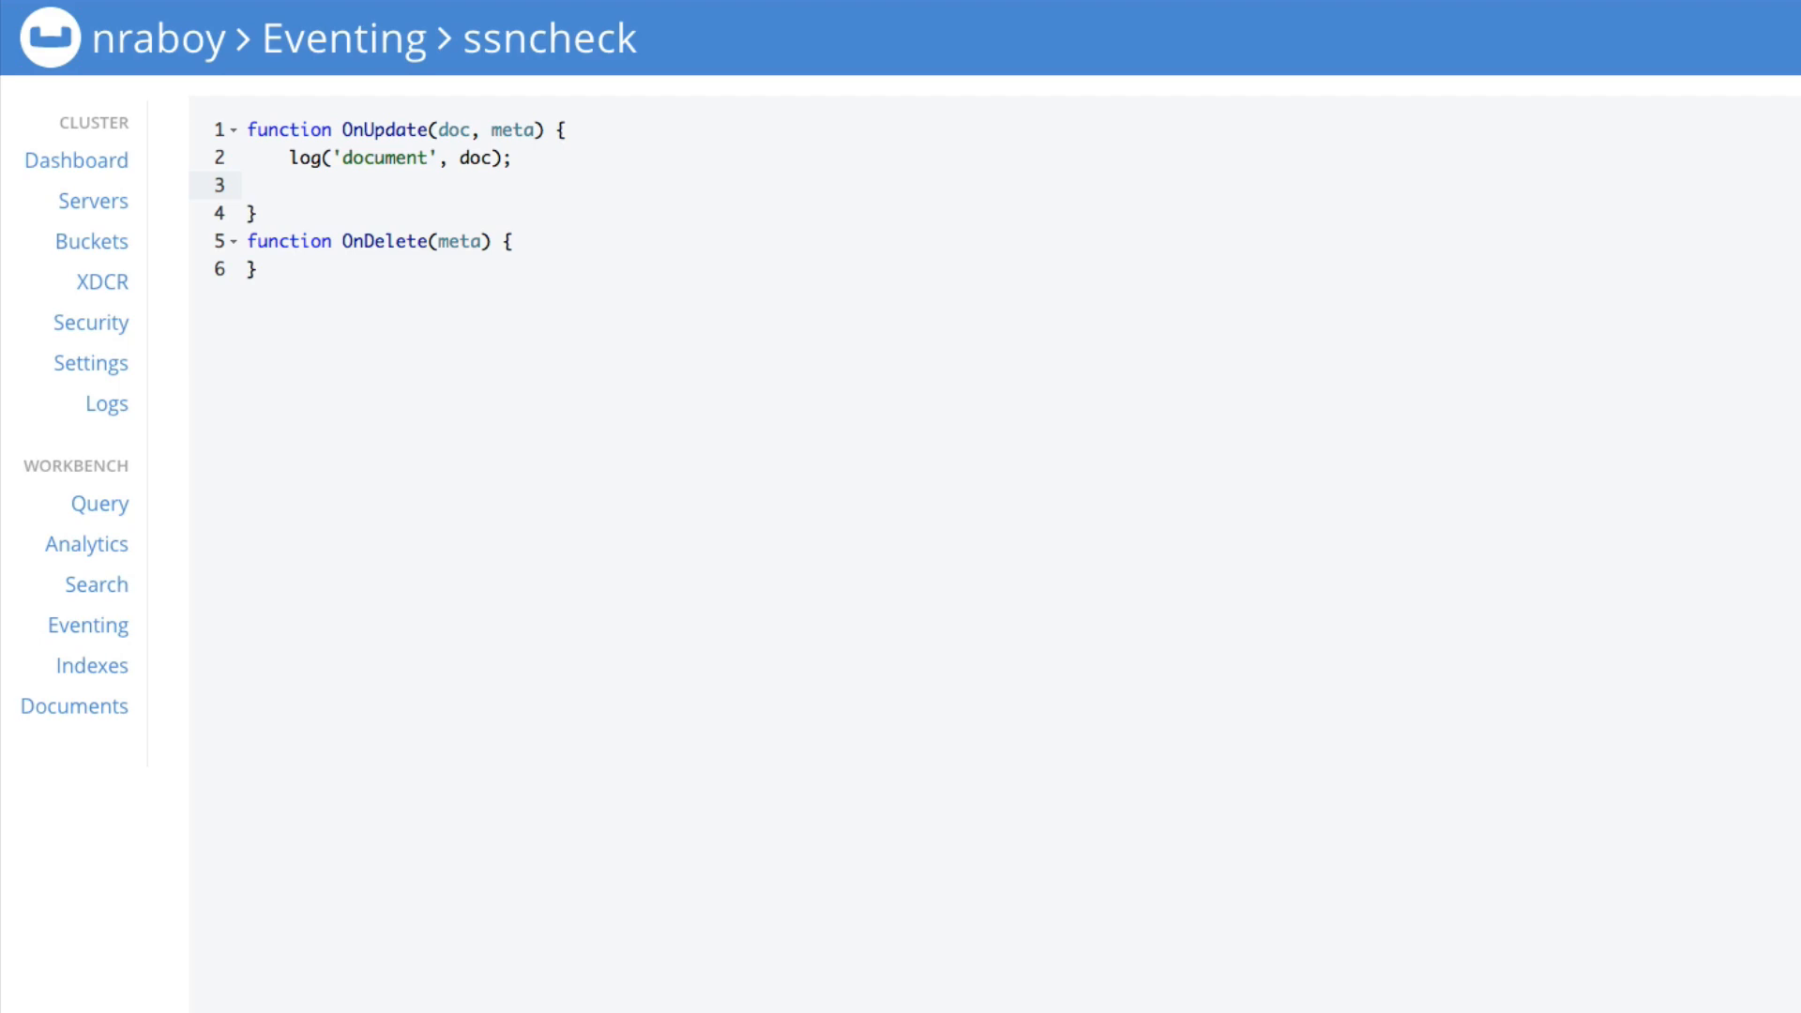
type("if(d")
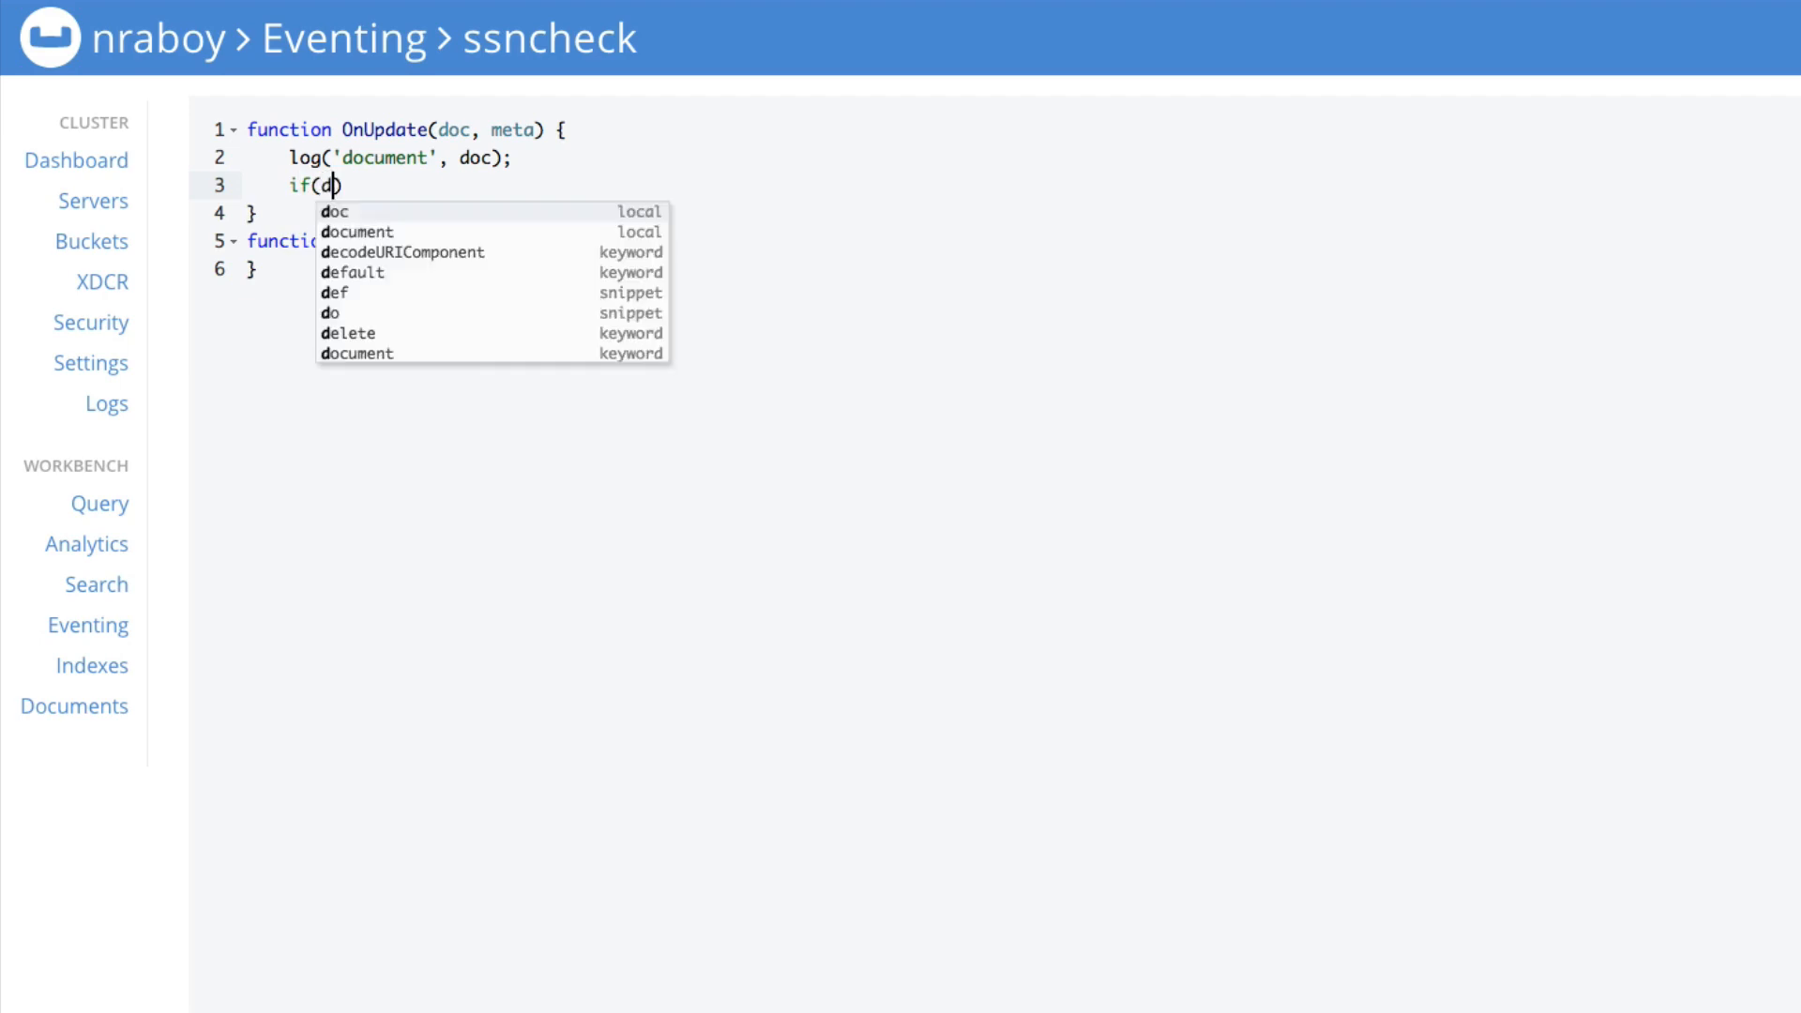
type("oc.type")
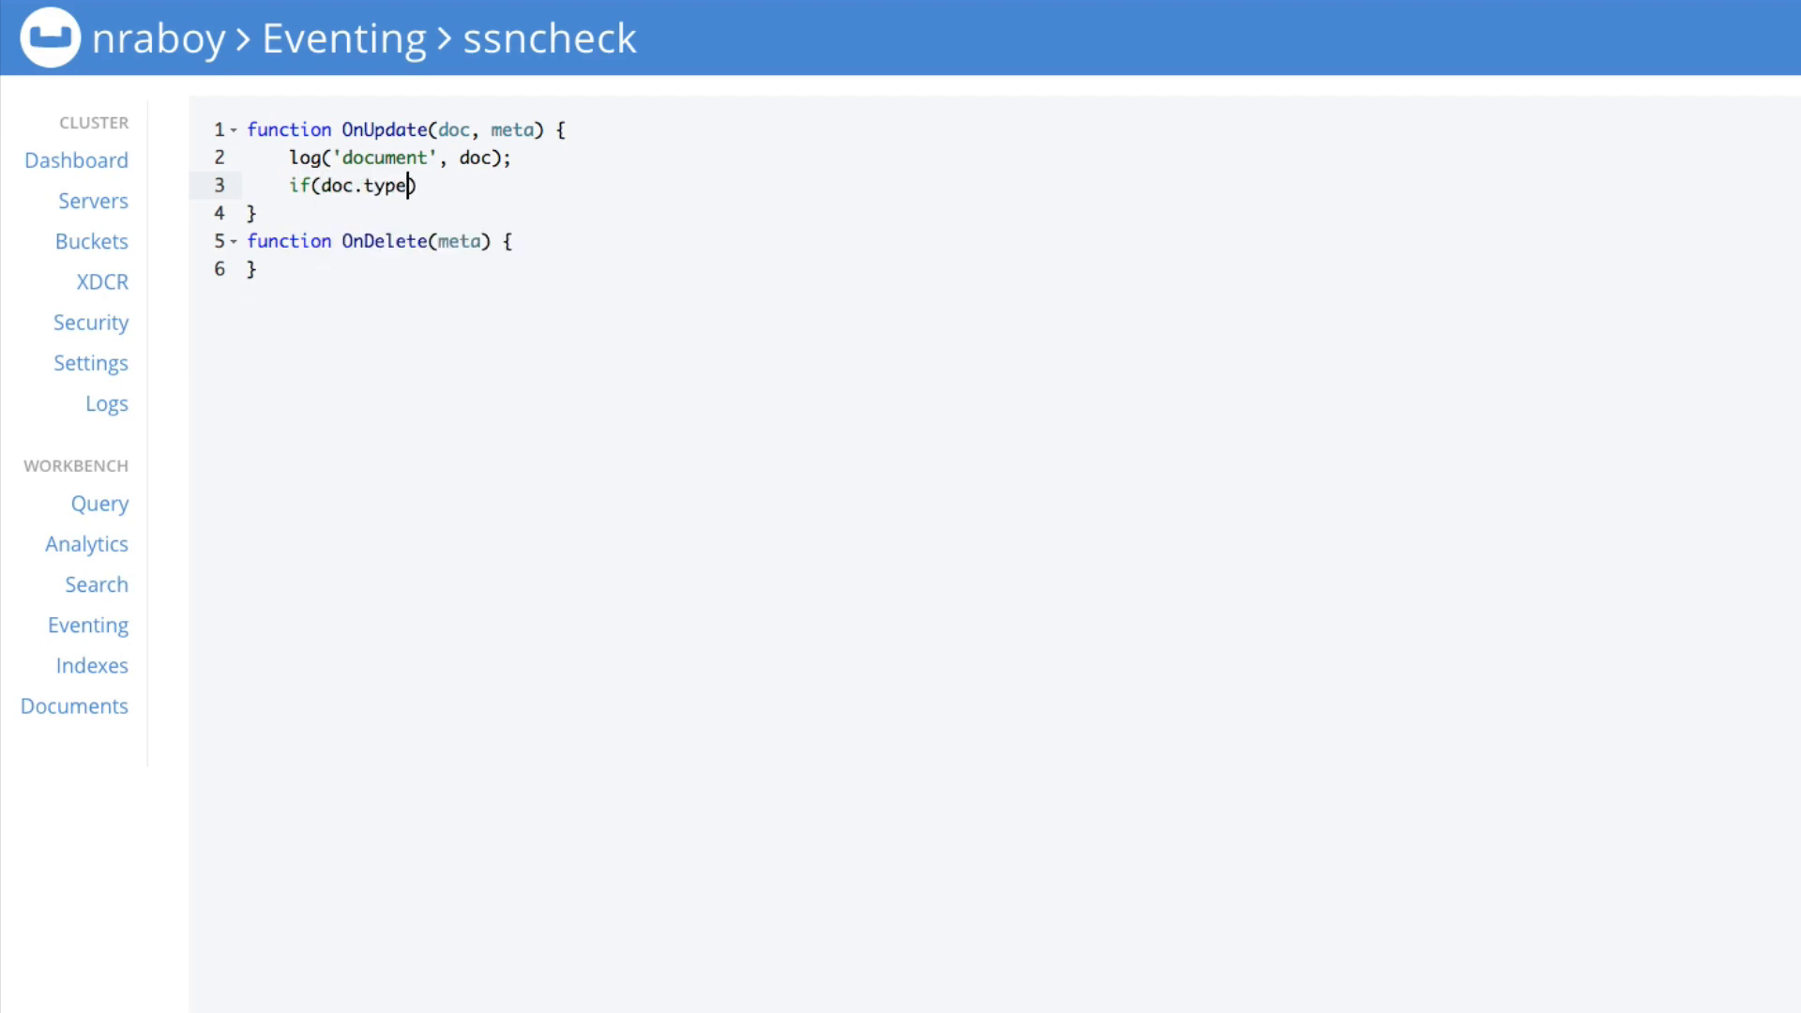
type("== \"\"")
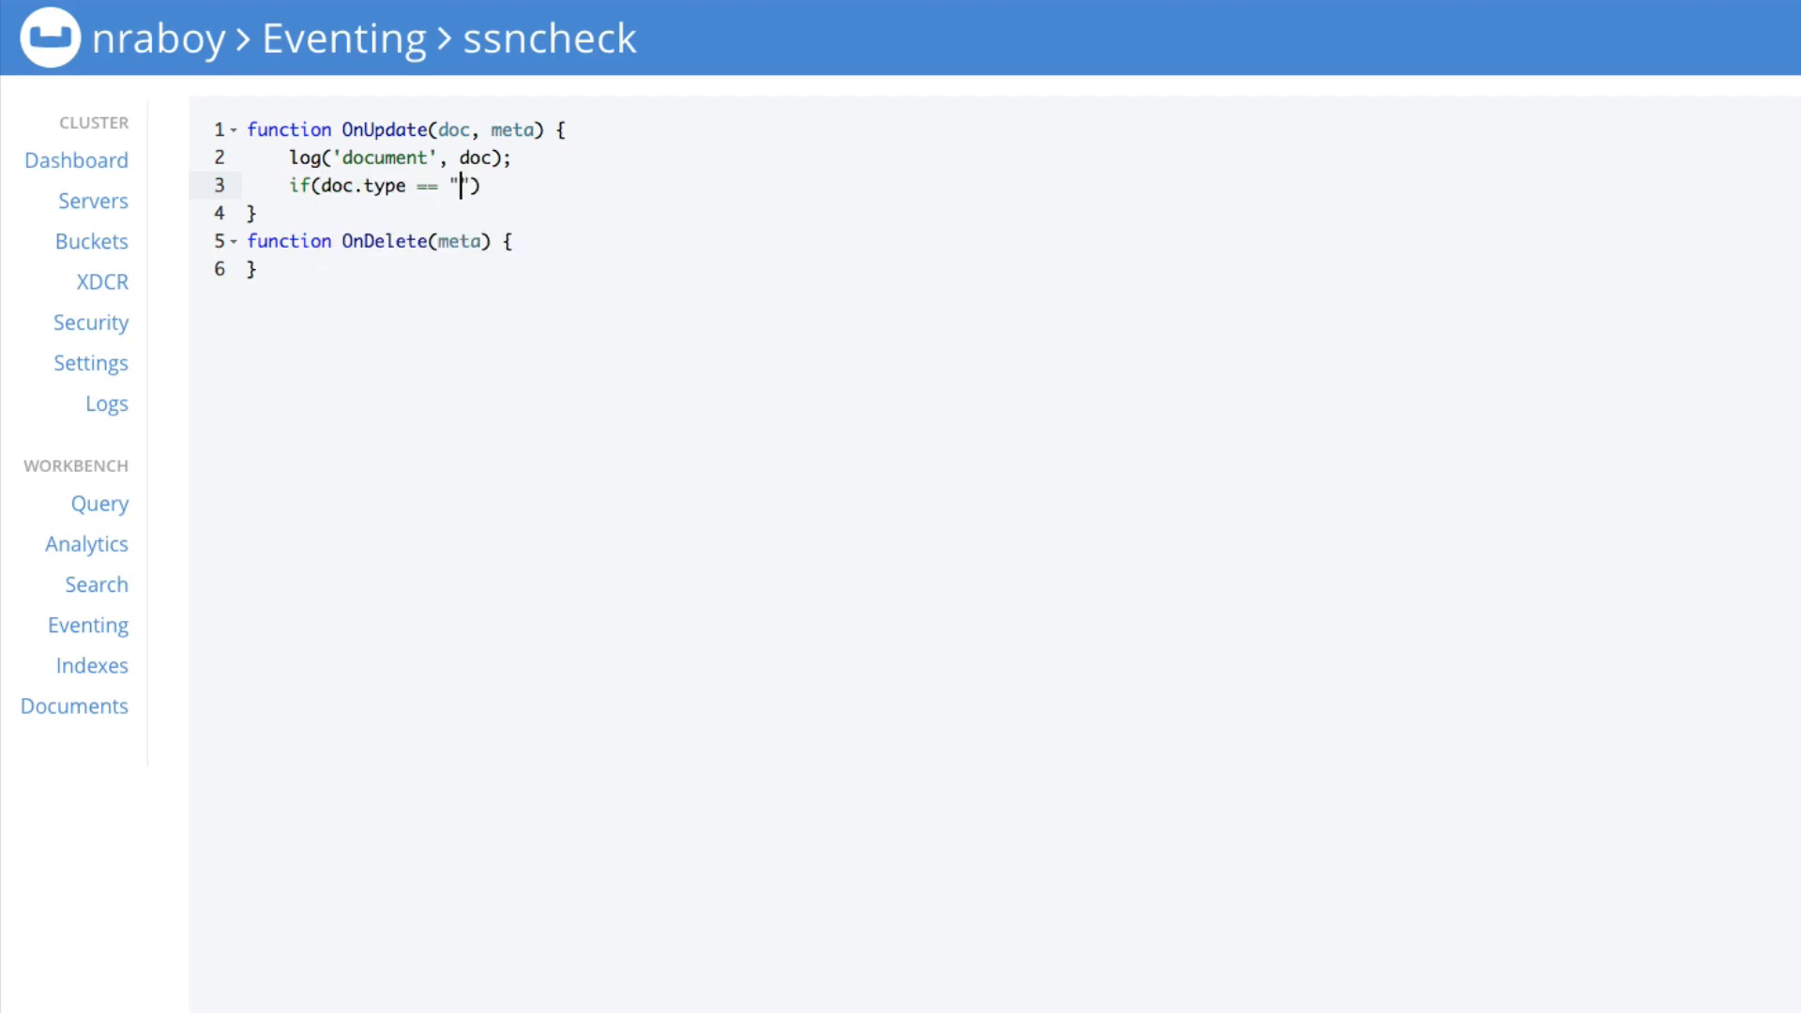
type("person")
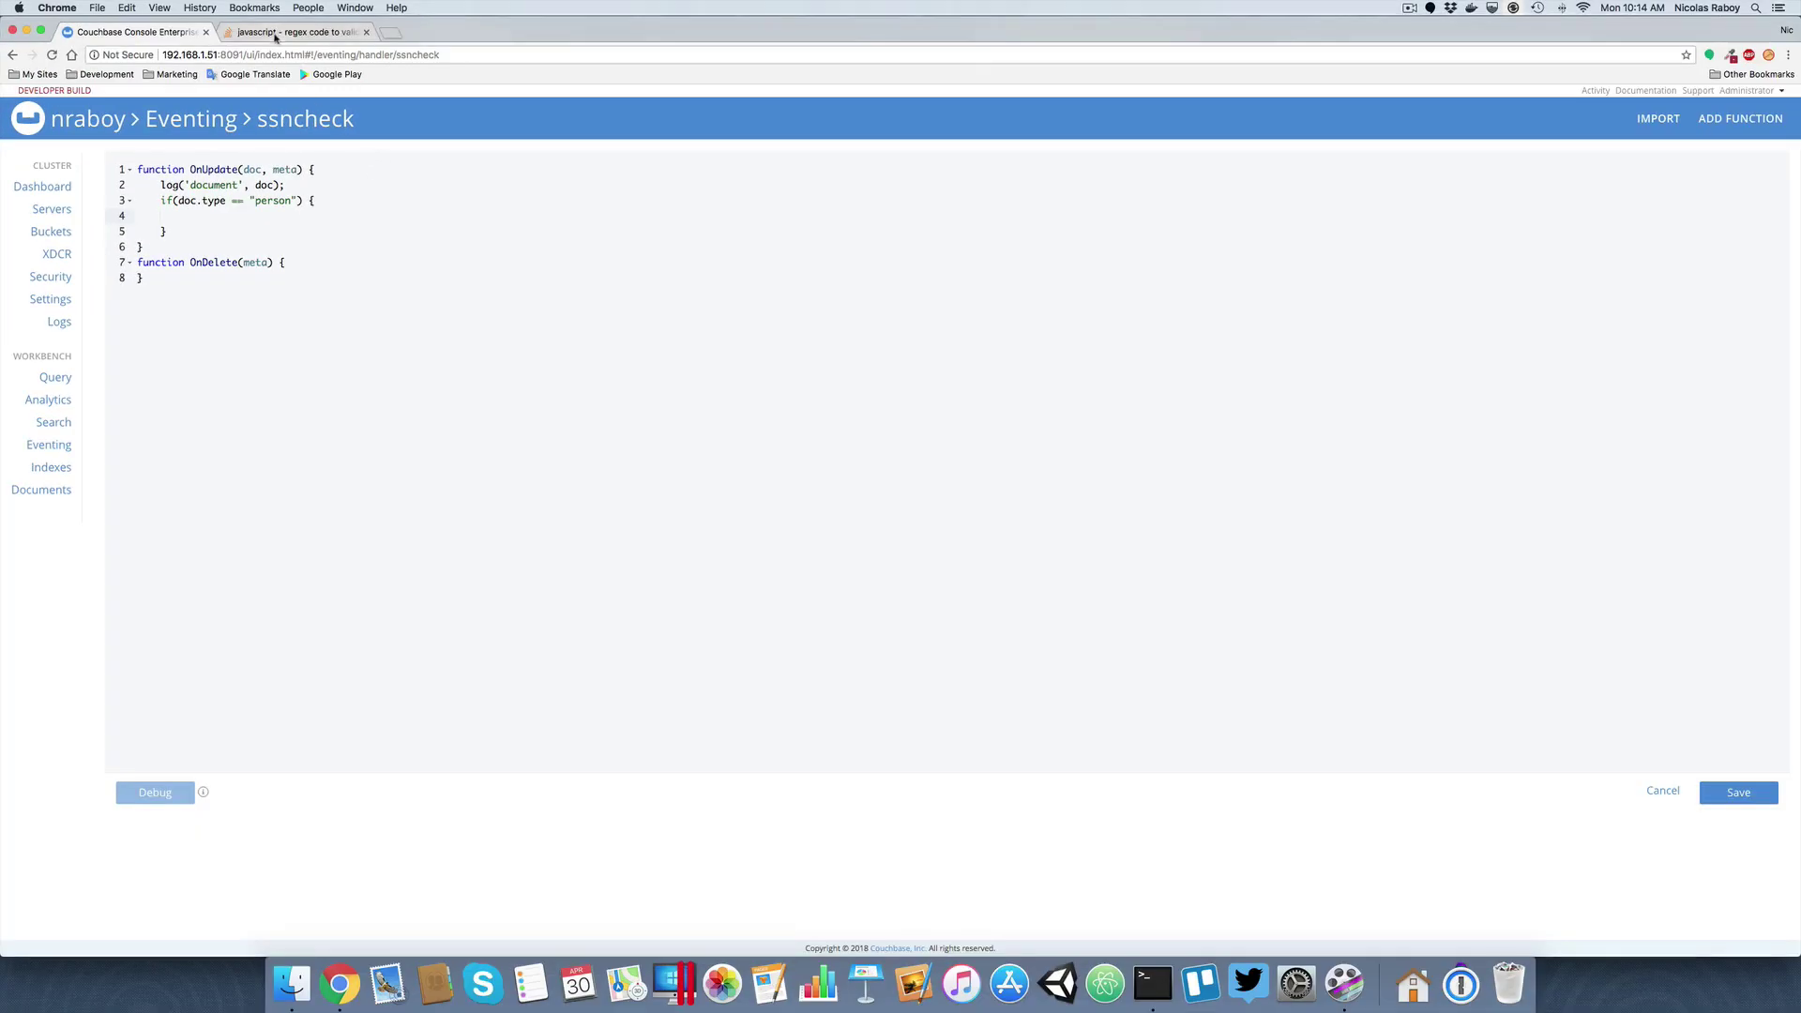
left_click(297, 31)
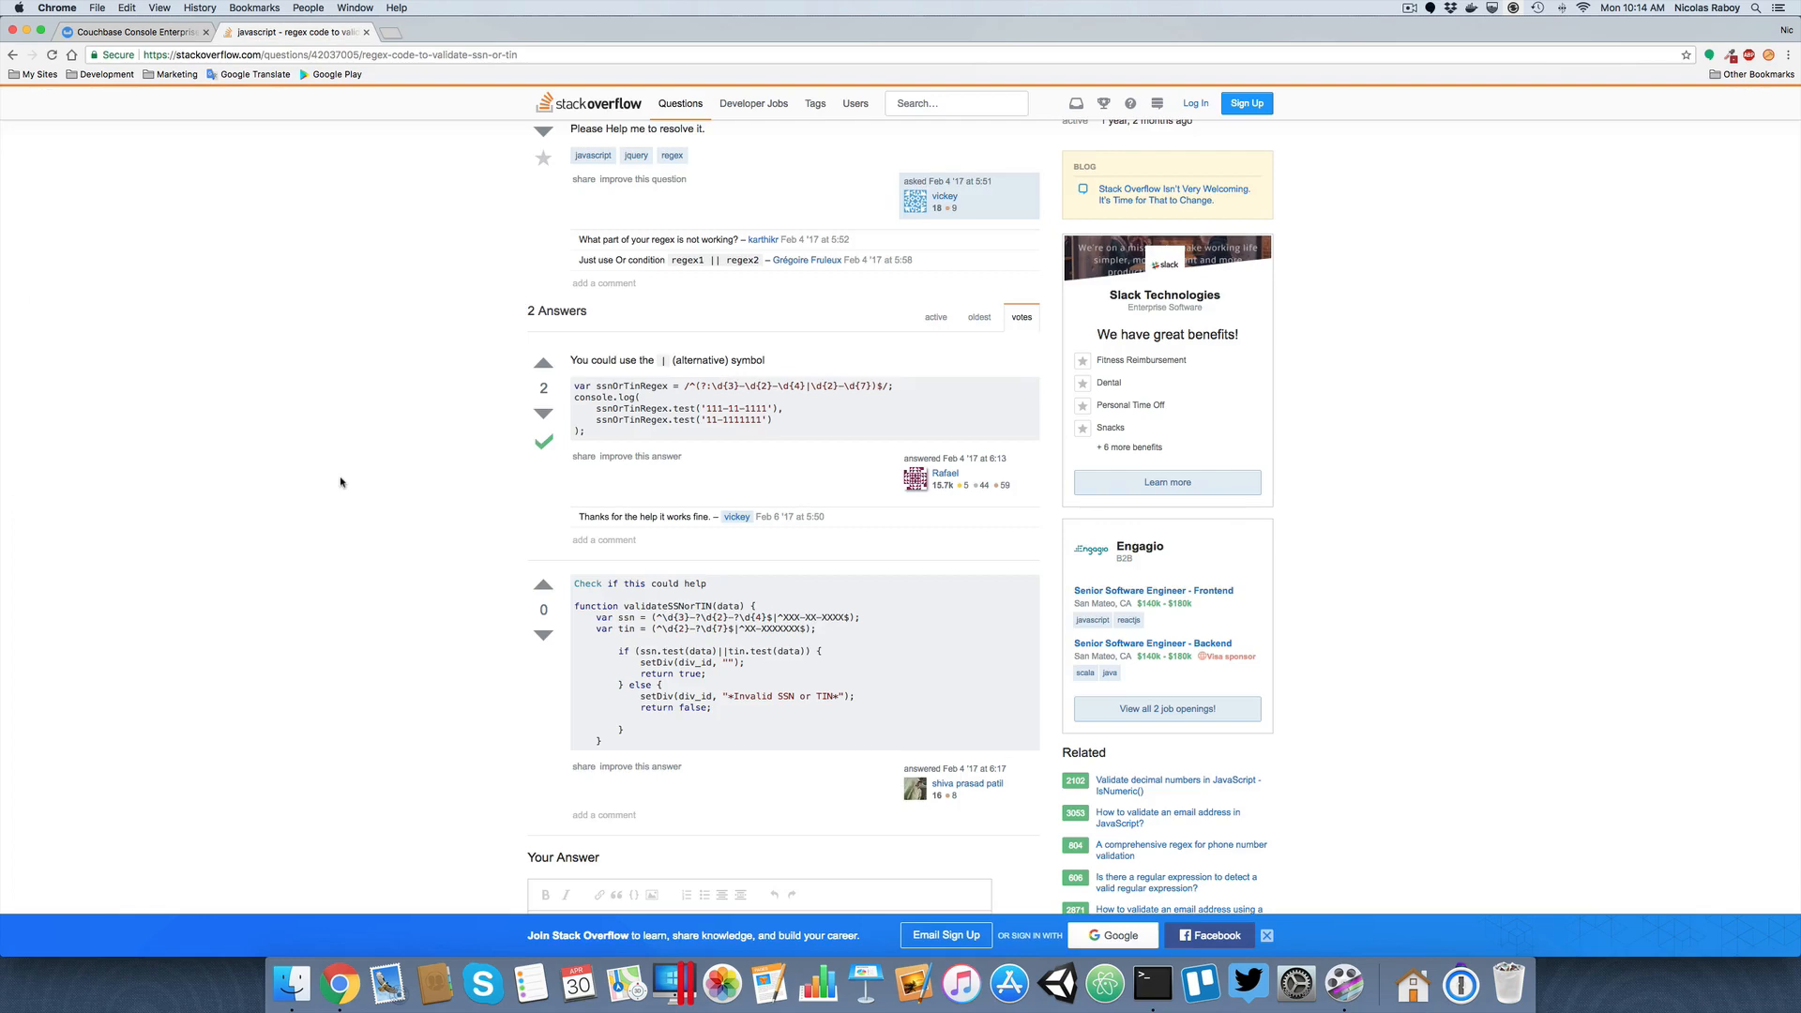
mouse_move(490, 399)
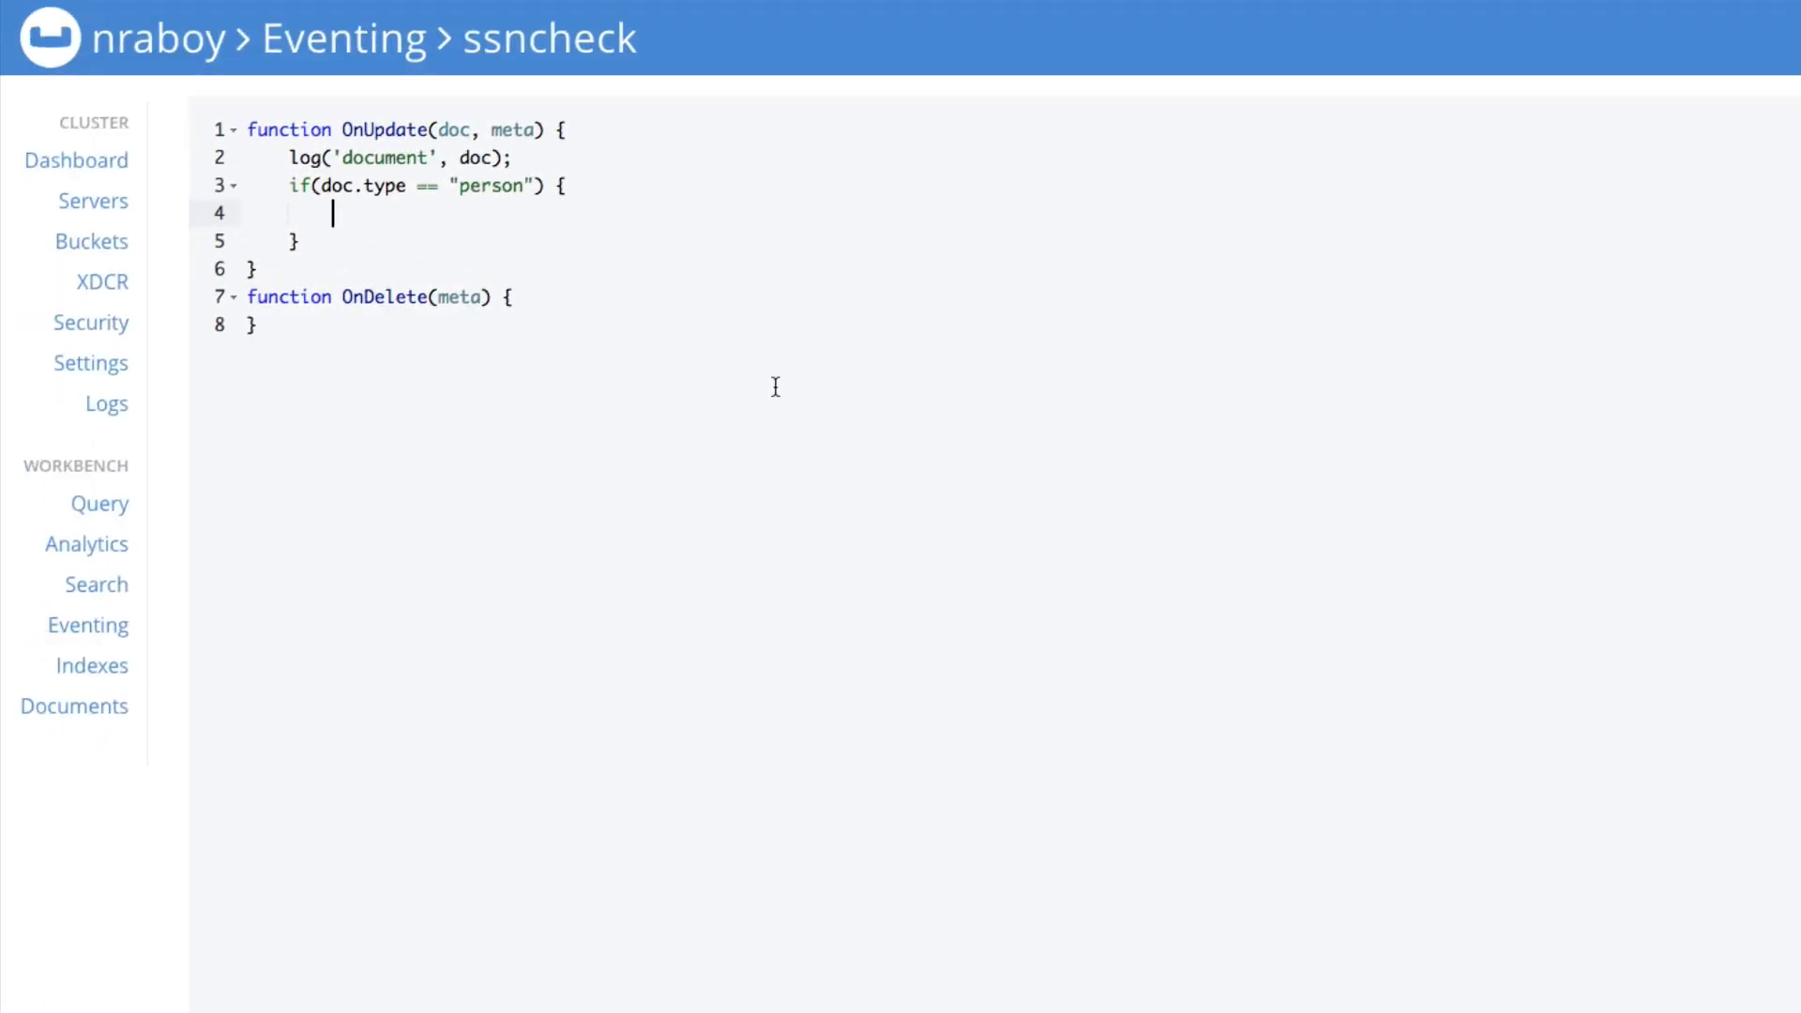
Paste the SSN/TIN regex variable and add an if block testing doc.ssn against isSSN.
type("var ssnOrTinRegex = /^(?:\\d{3}-\\d{2}-\\d{4}|\\d{2}-\\d{7})$/;")
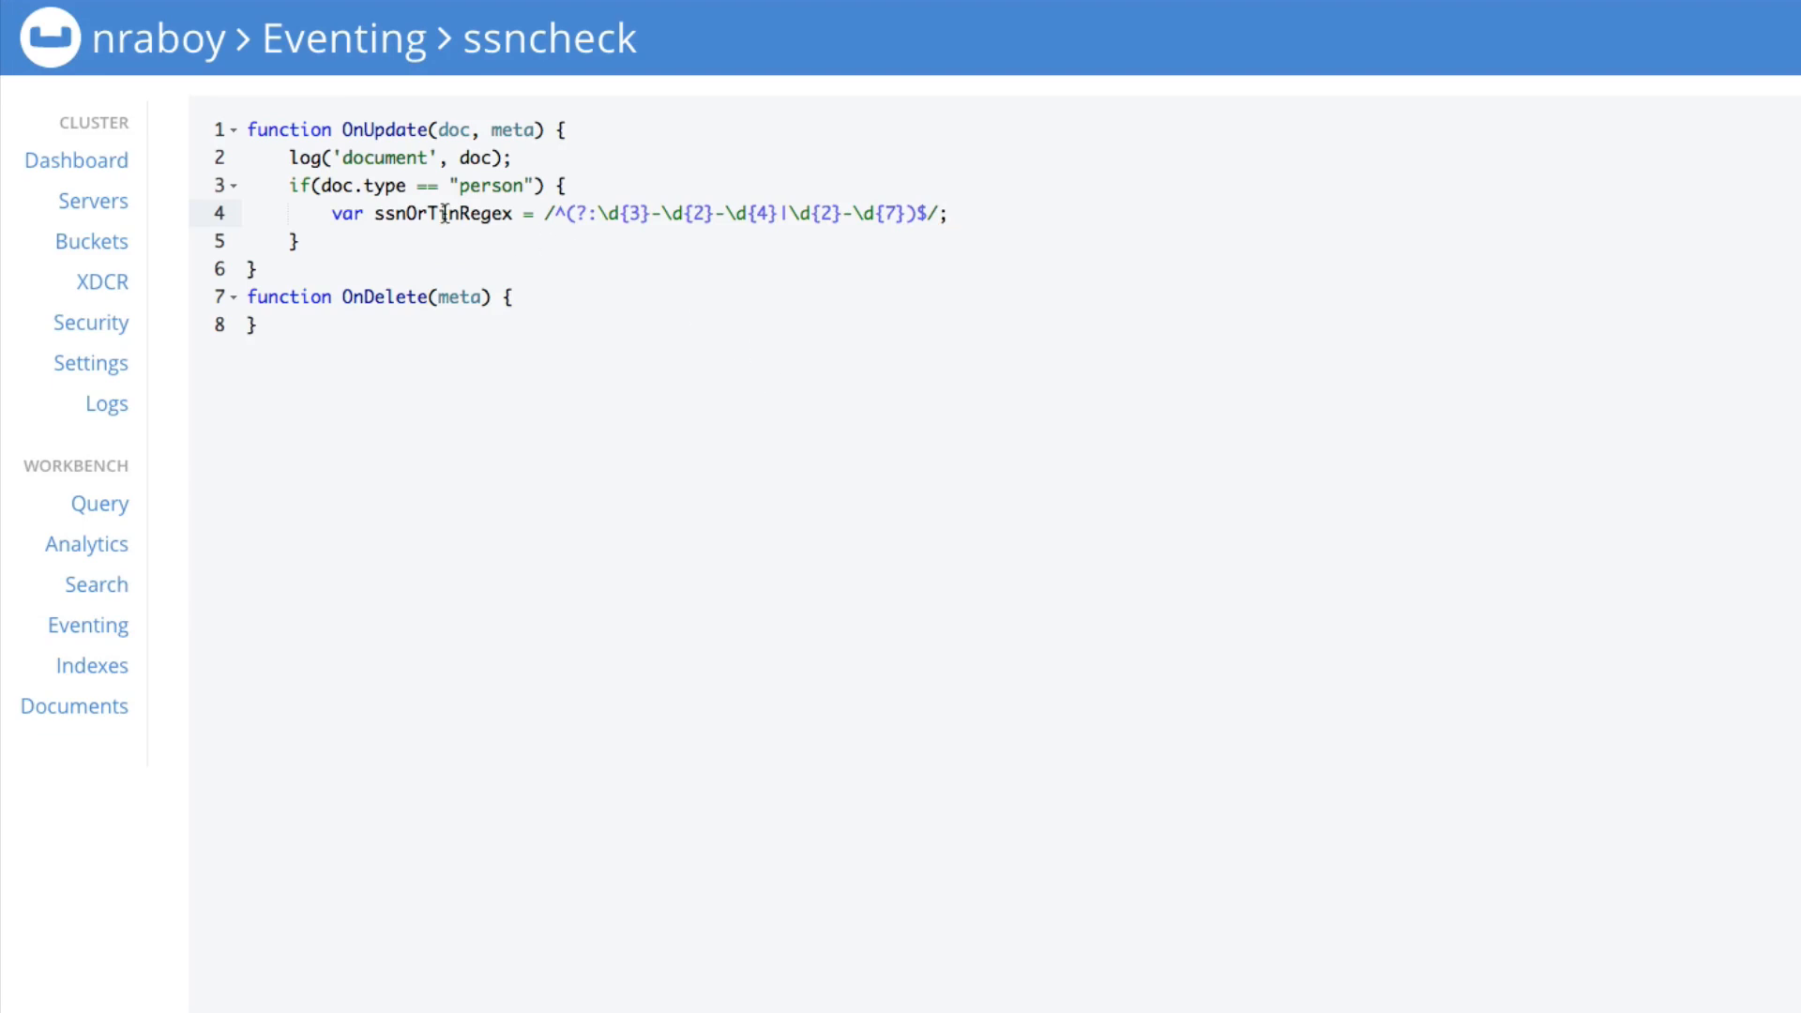
type("isSSN")
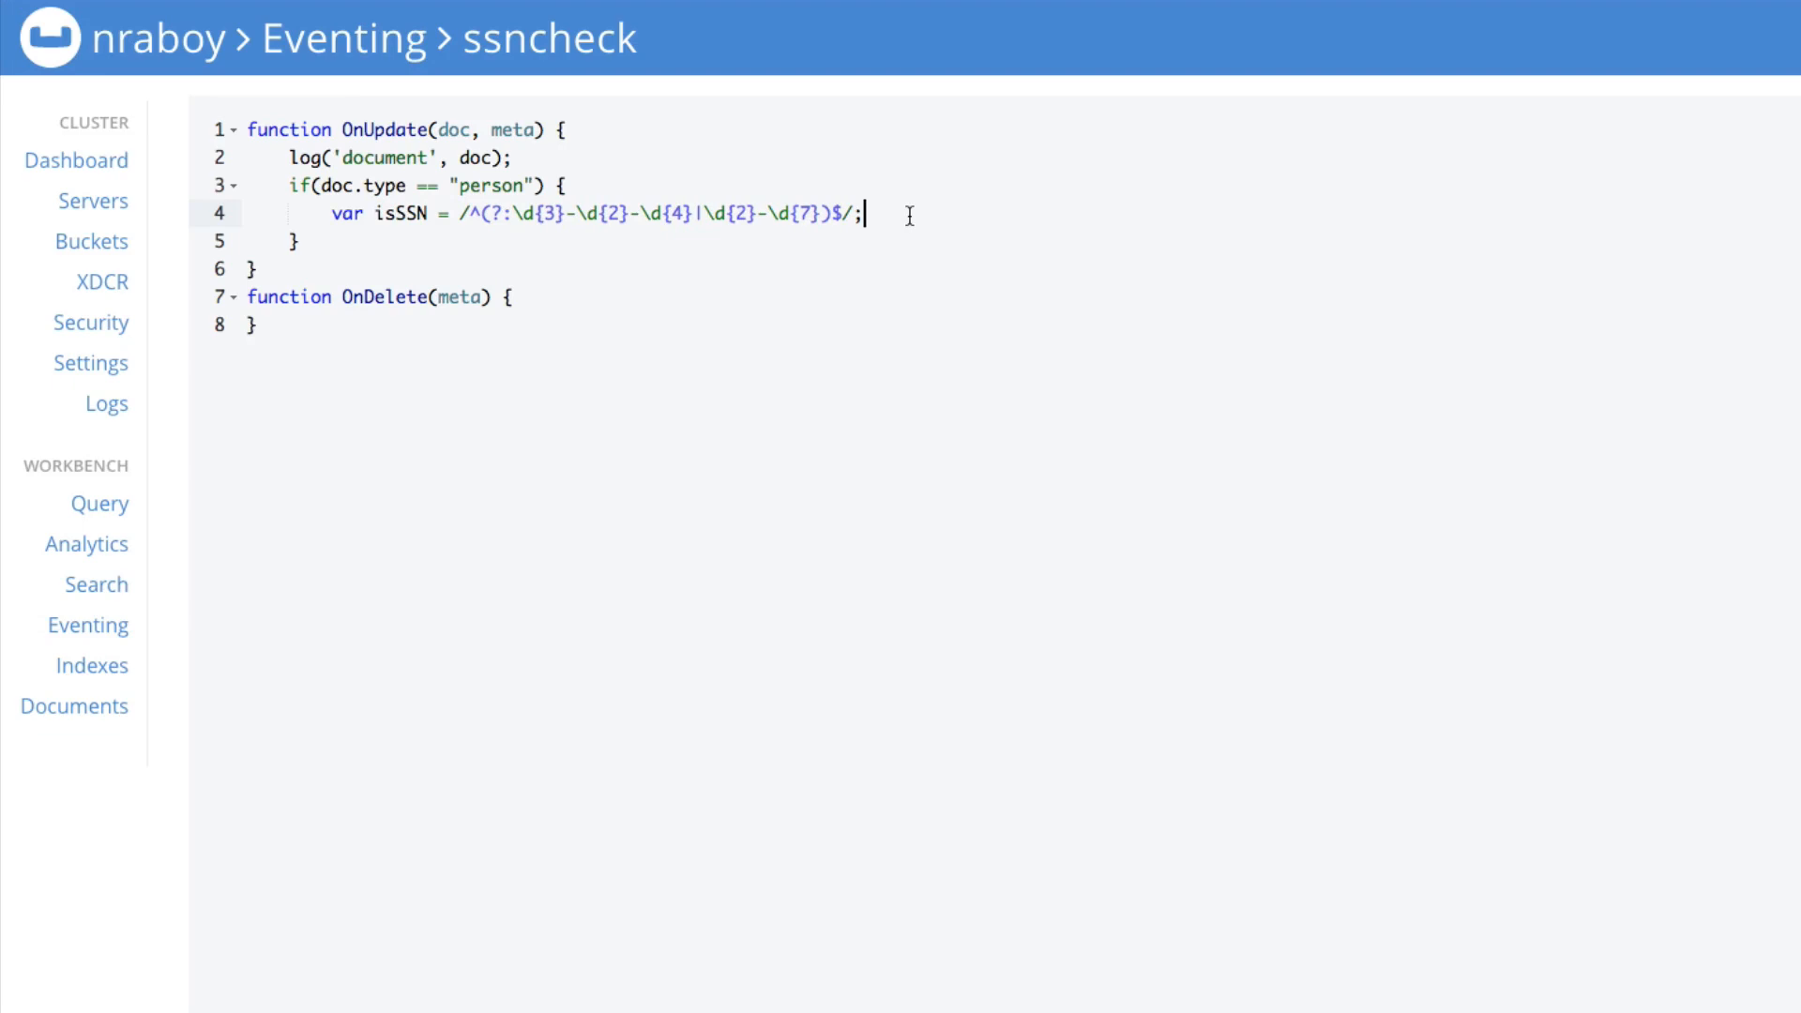
type("if")
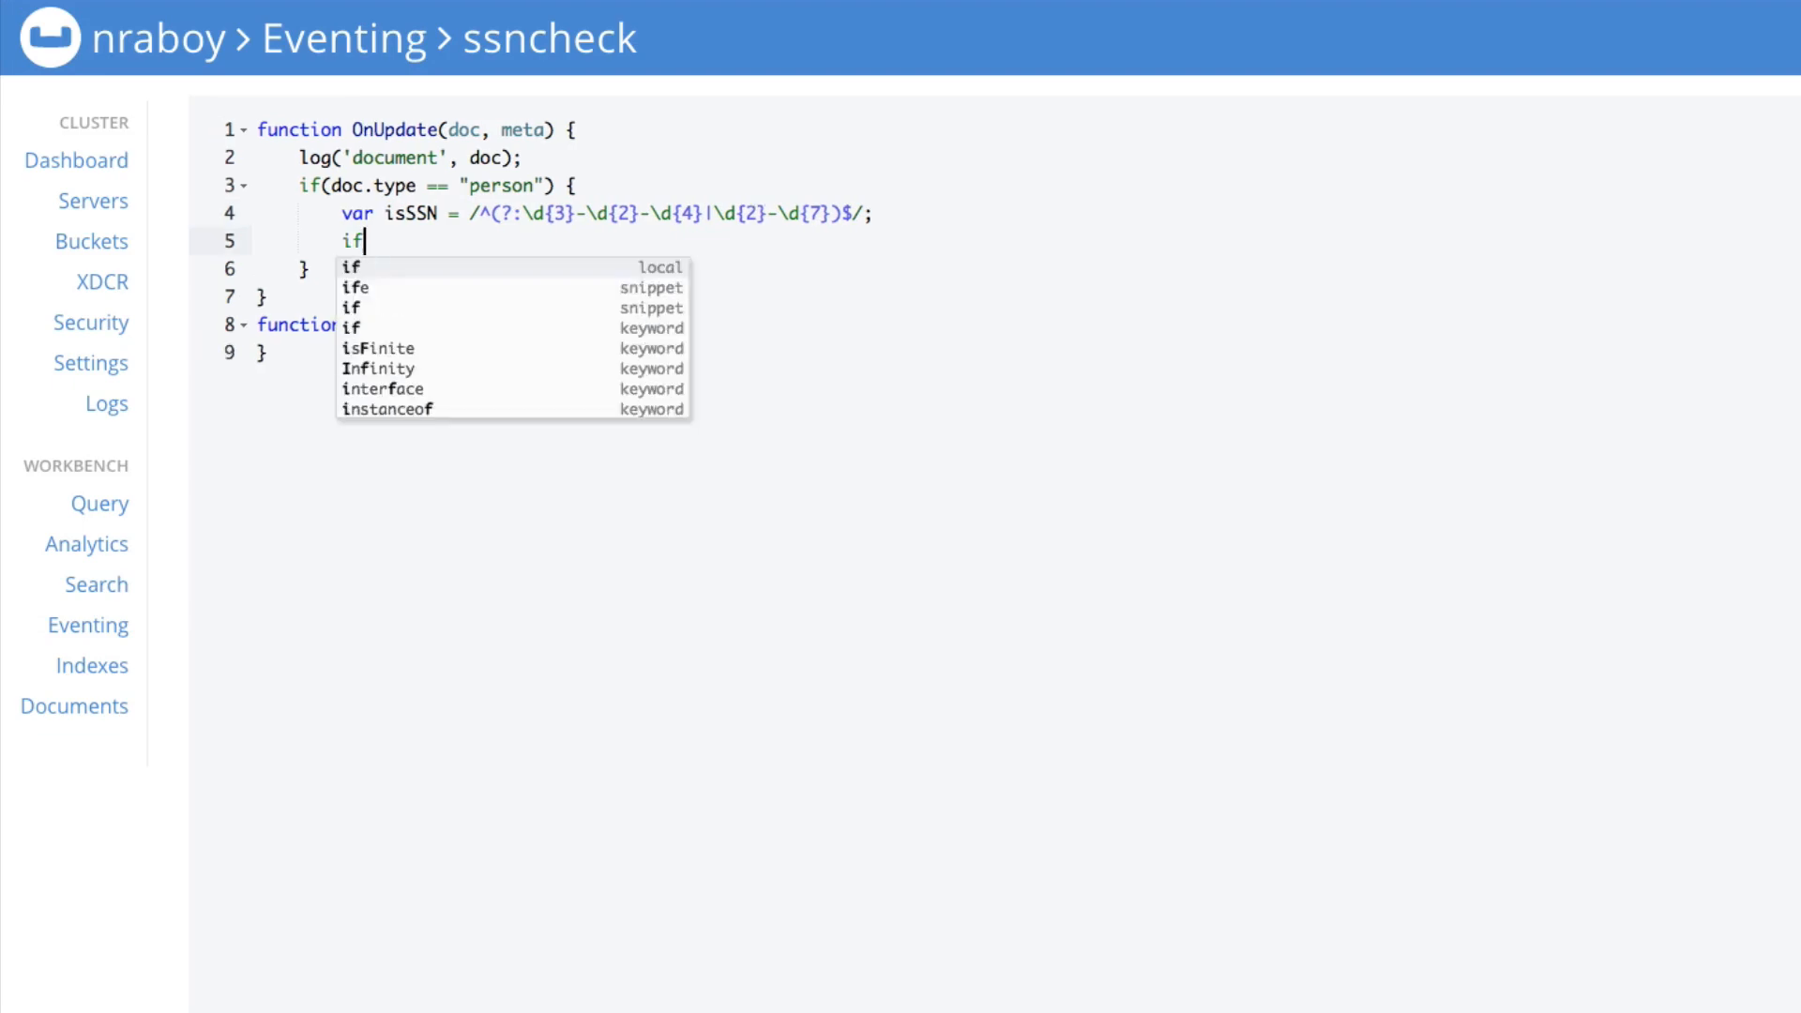
type("(isSSN.test(")
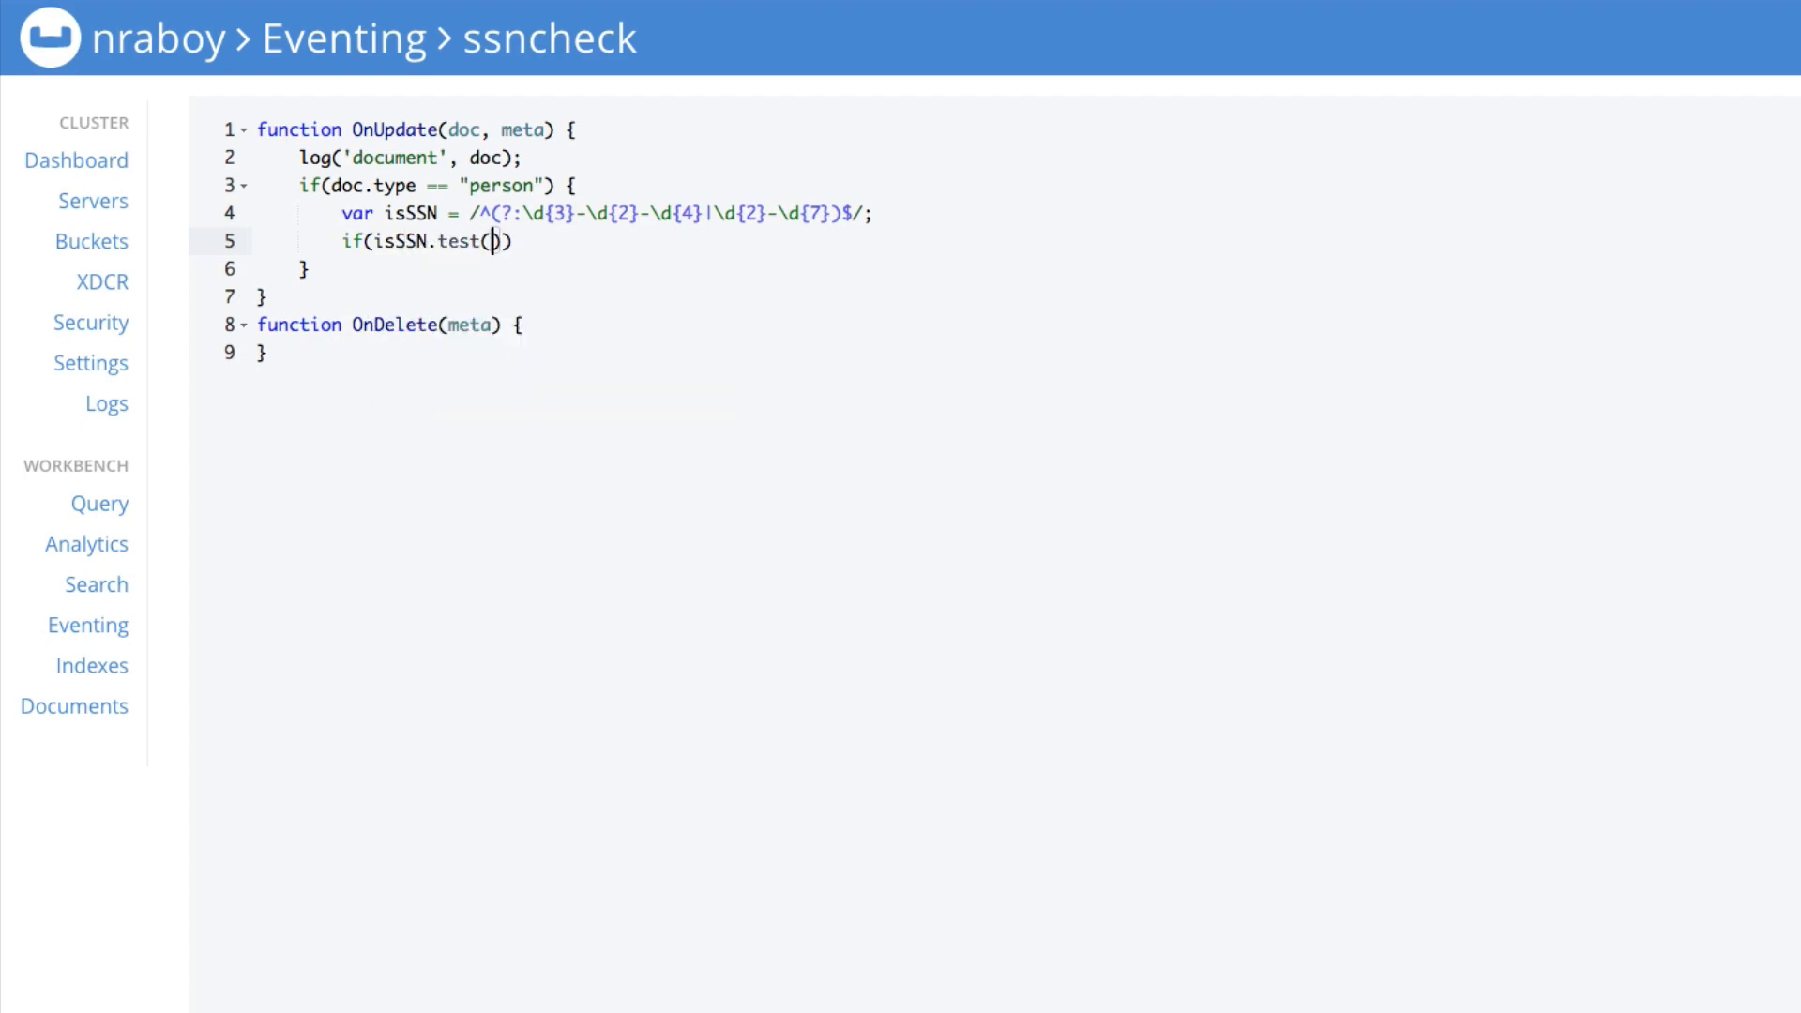
type("doc.ssn")
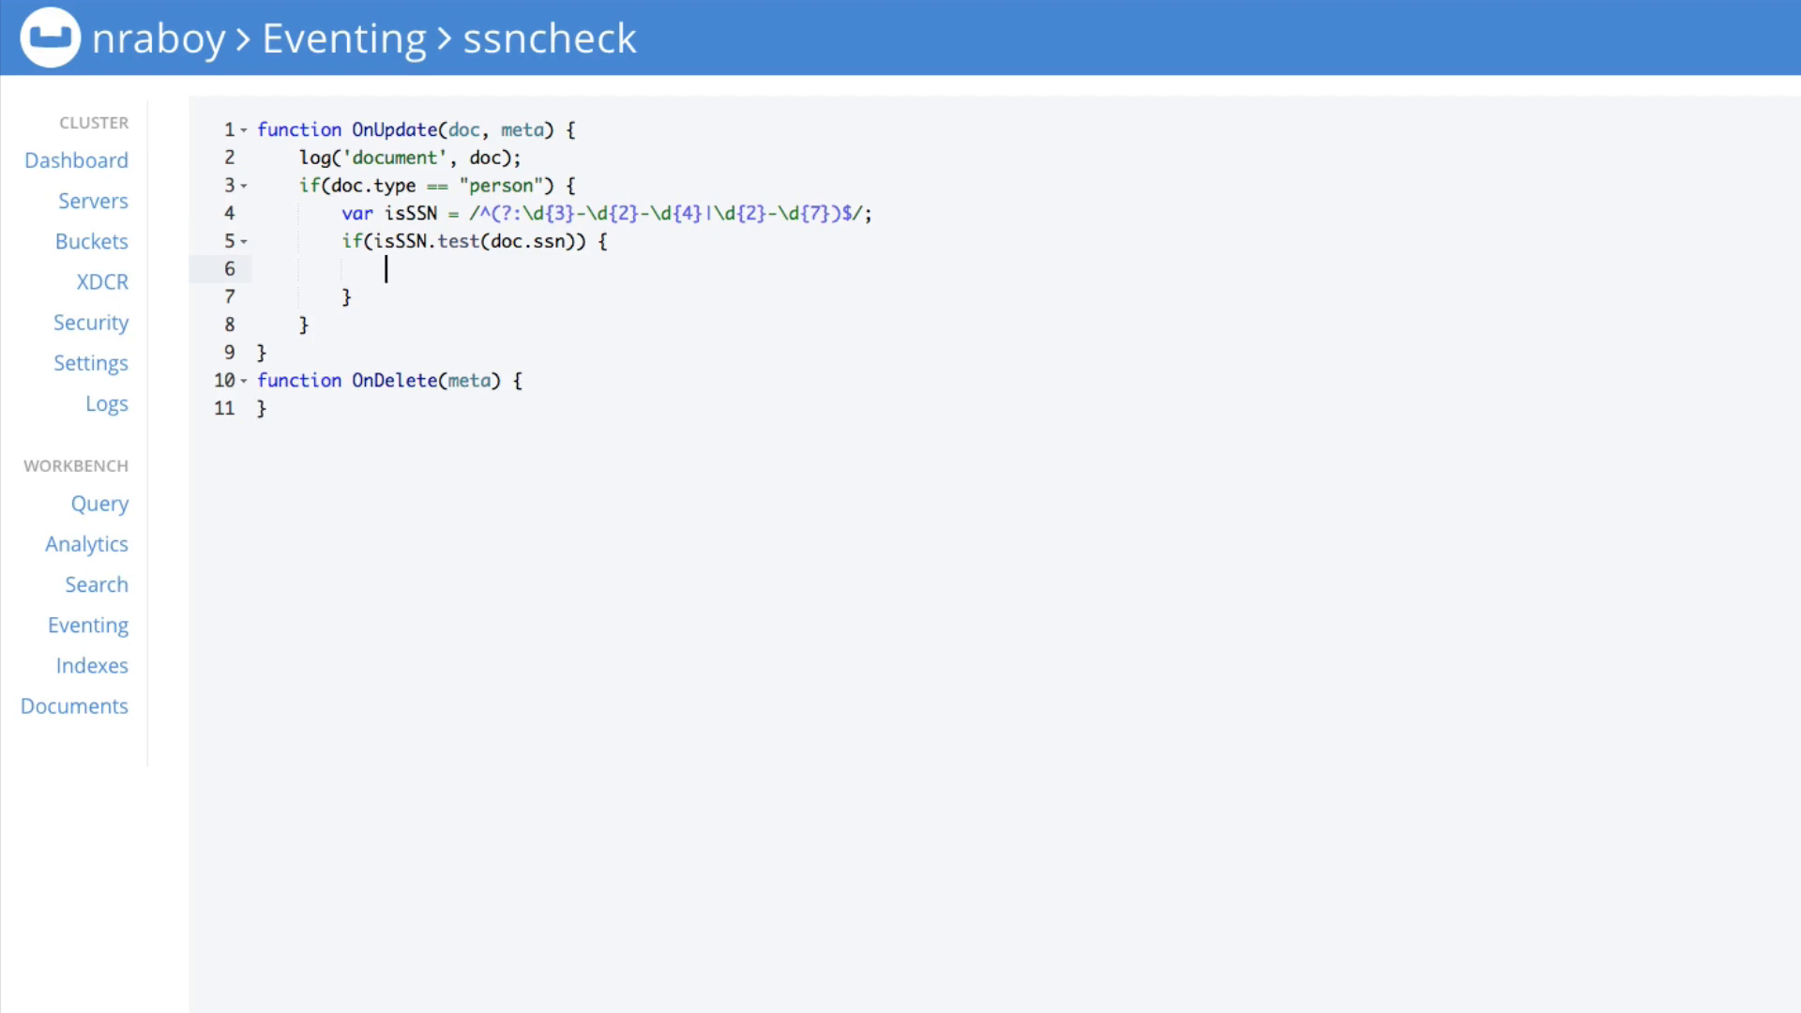
mouse_move(1238, 303)
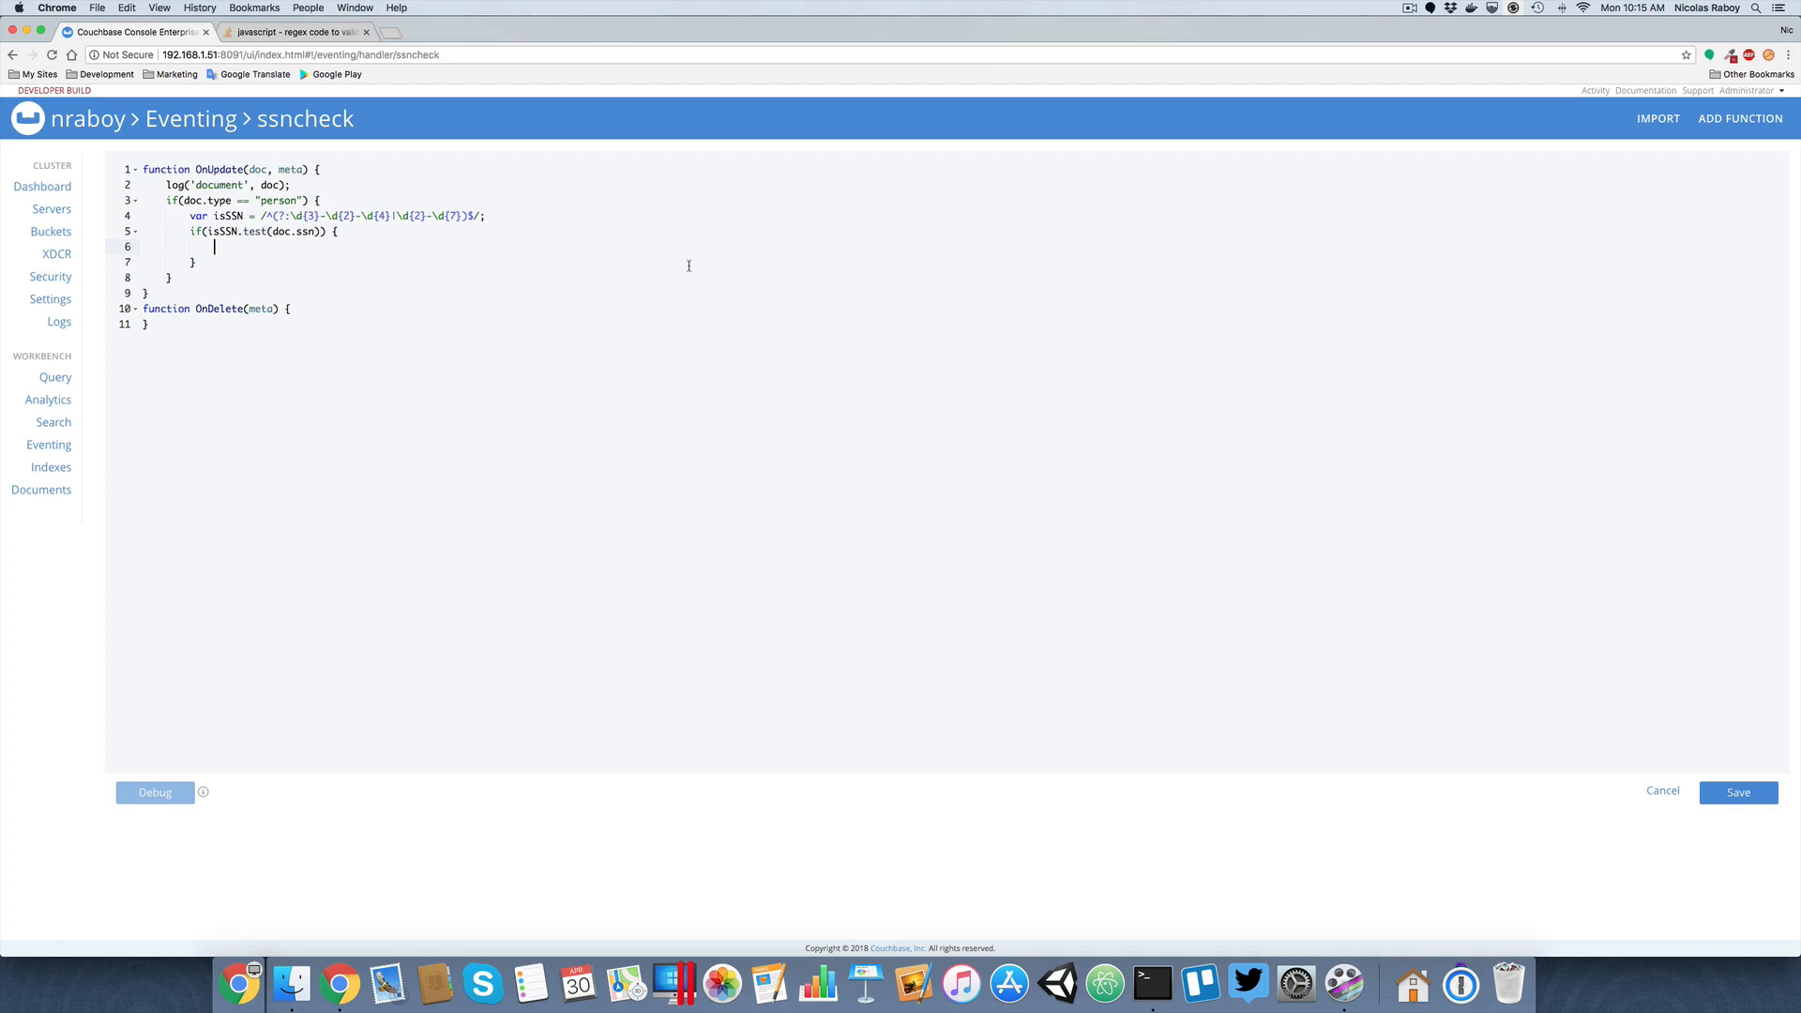
Create the functions-app folder and initialize a default package.json with npm init -y.
left_click(1151, 984)
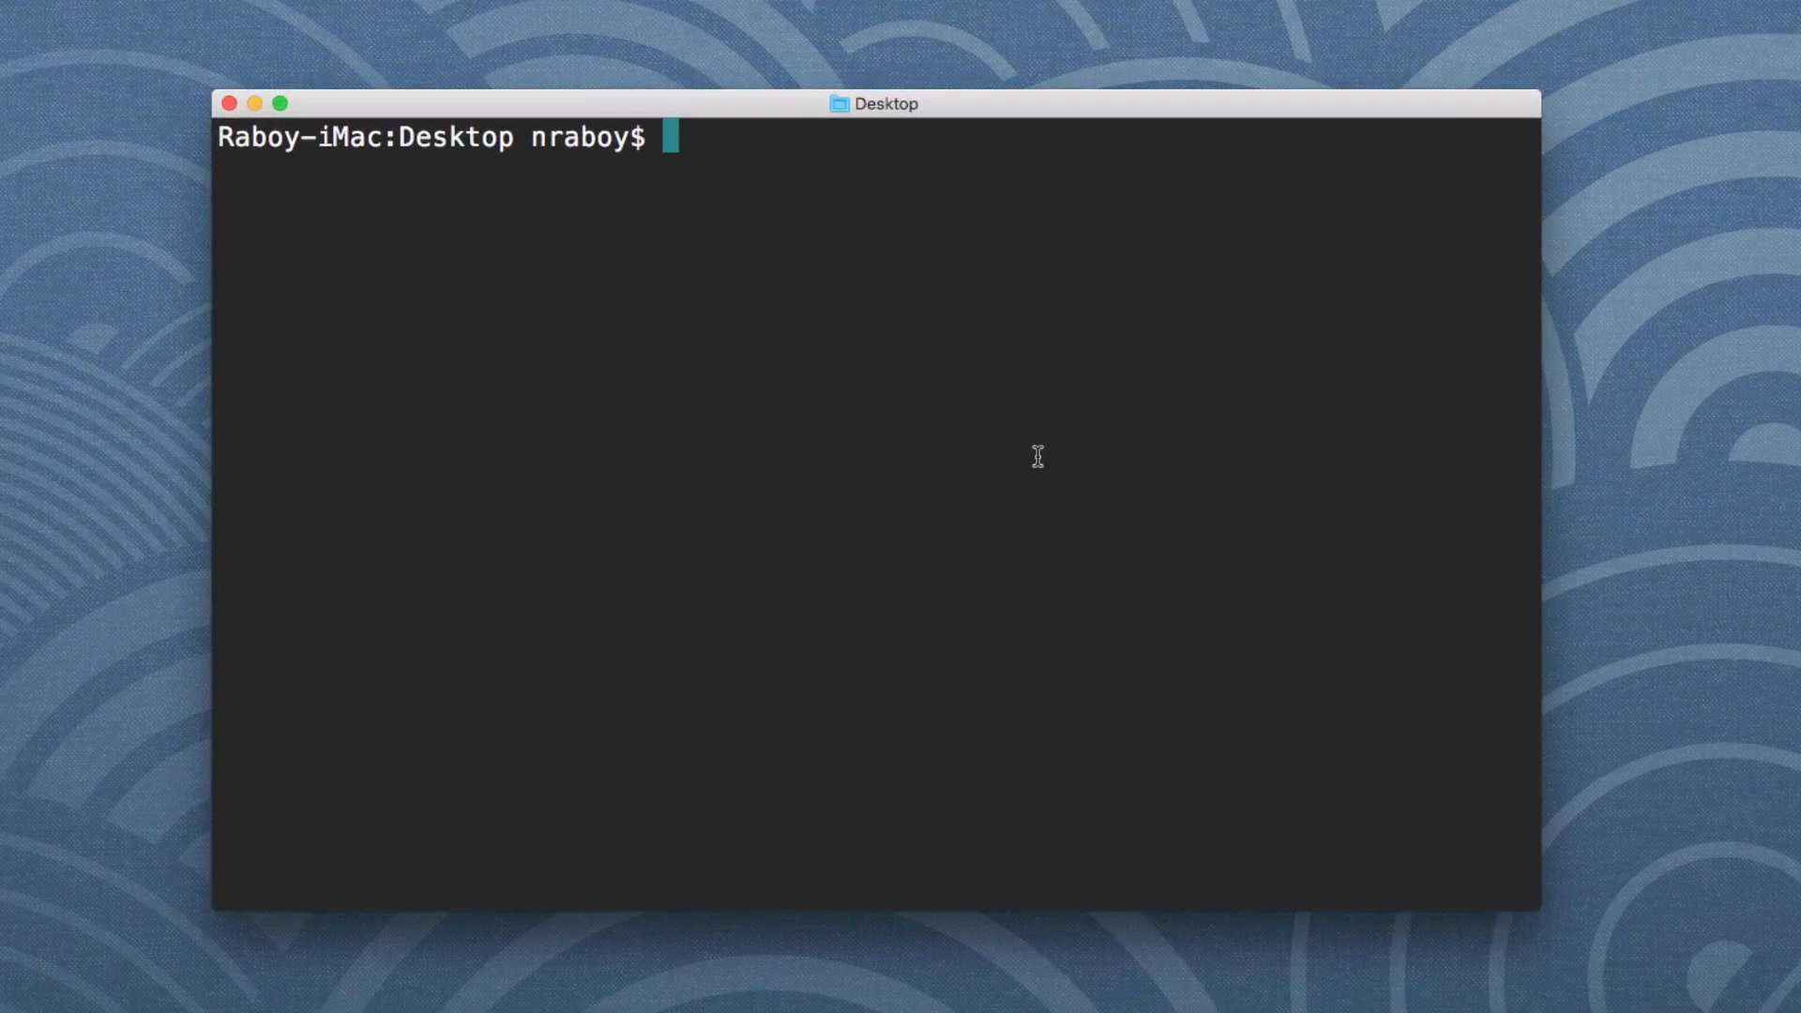
type("mkdir")
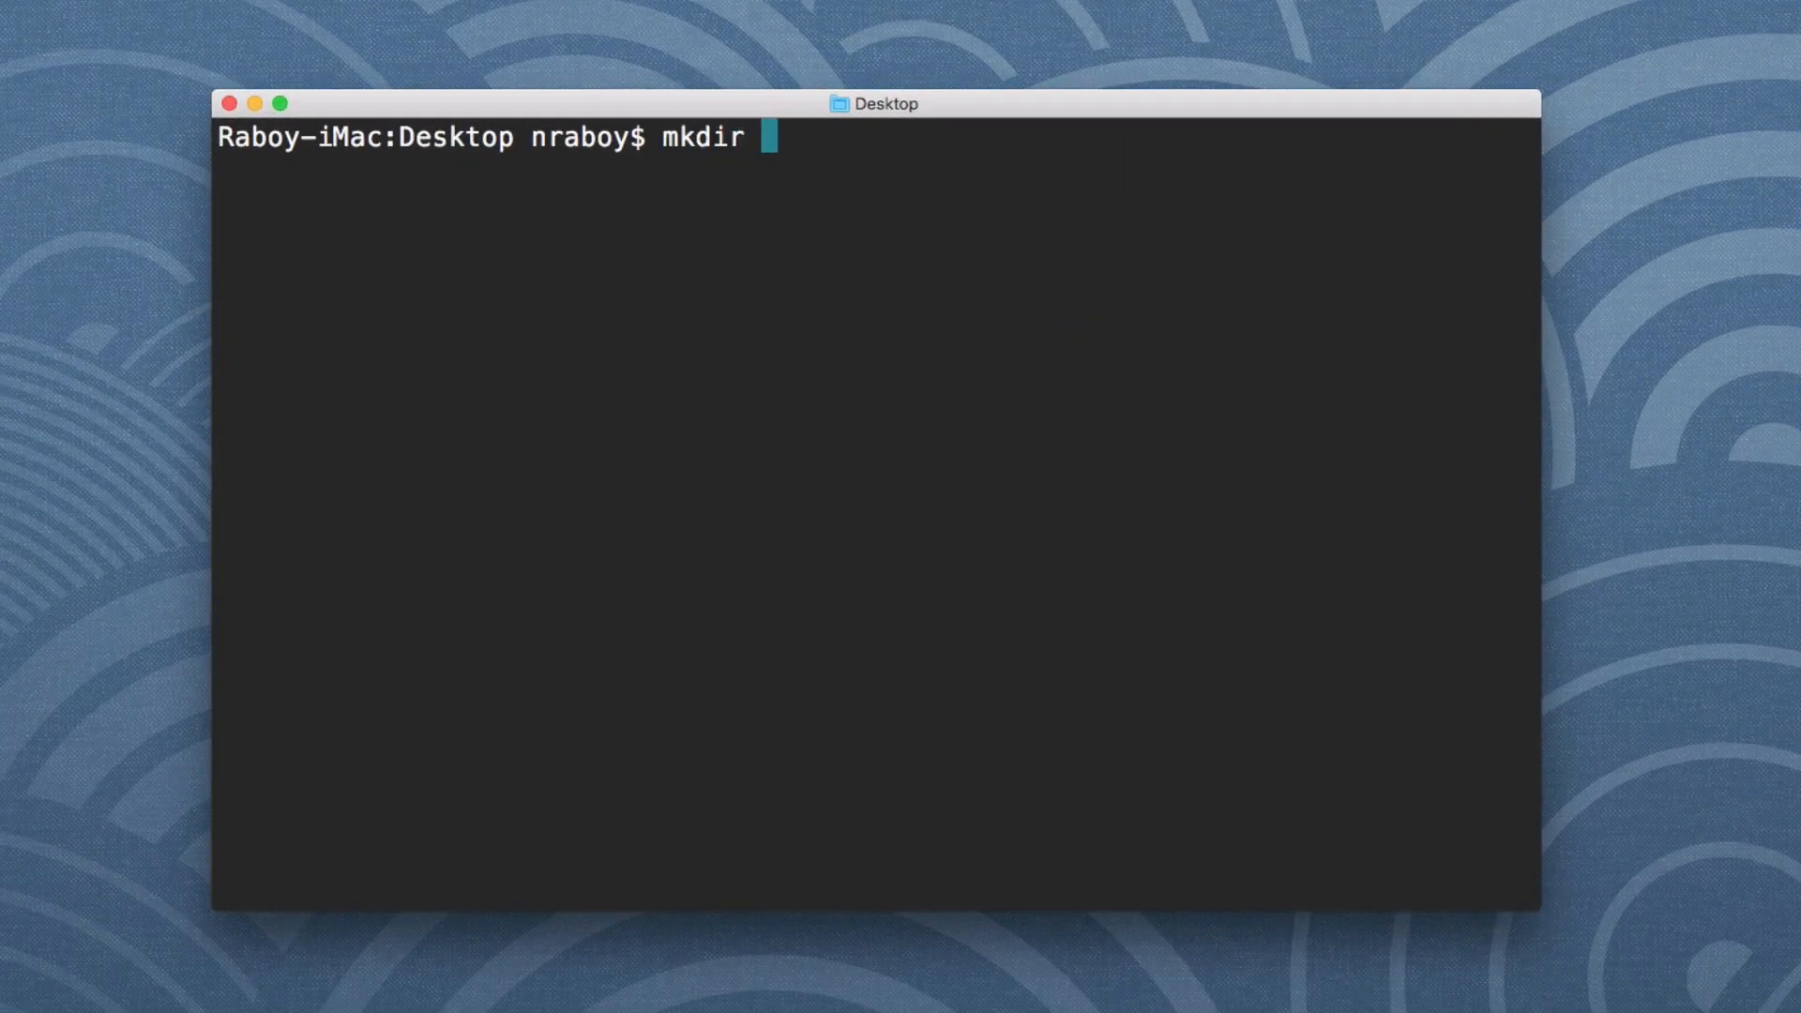
type("functio")
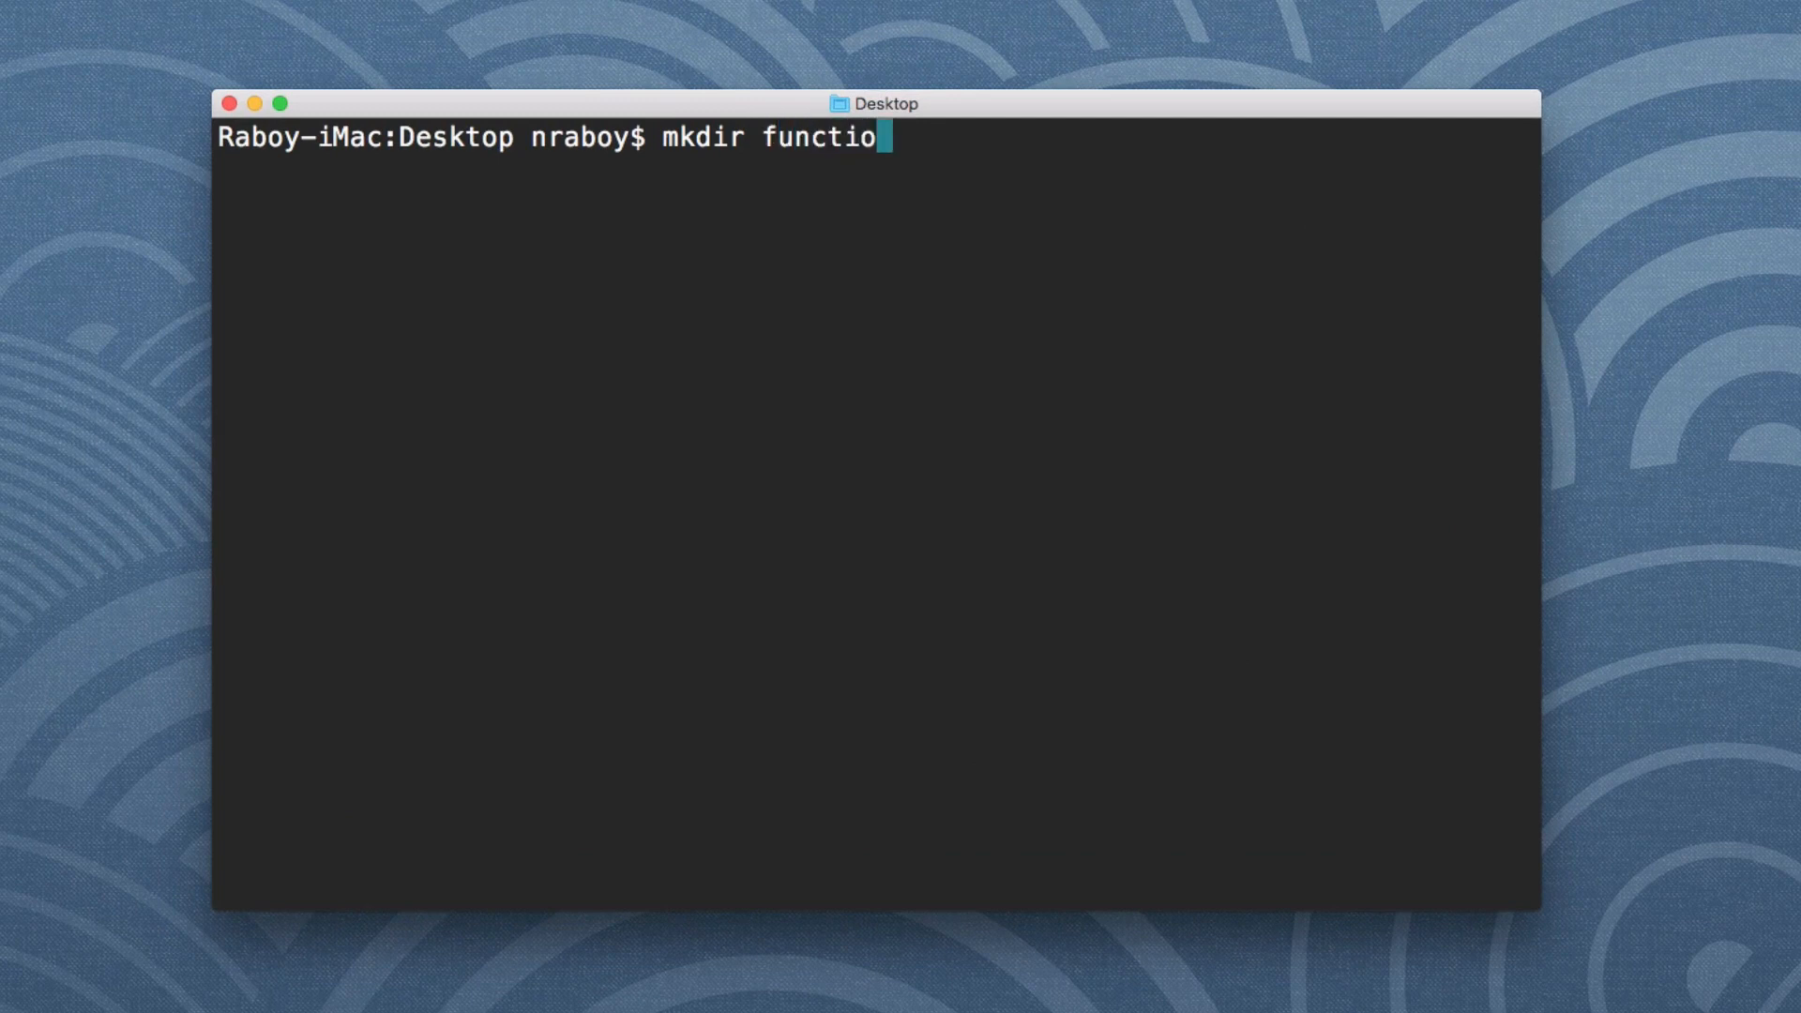
key("Return")
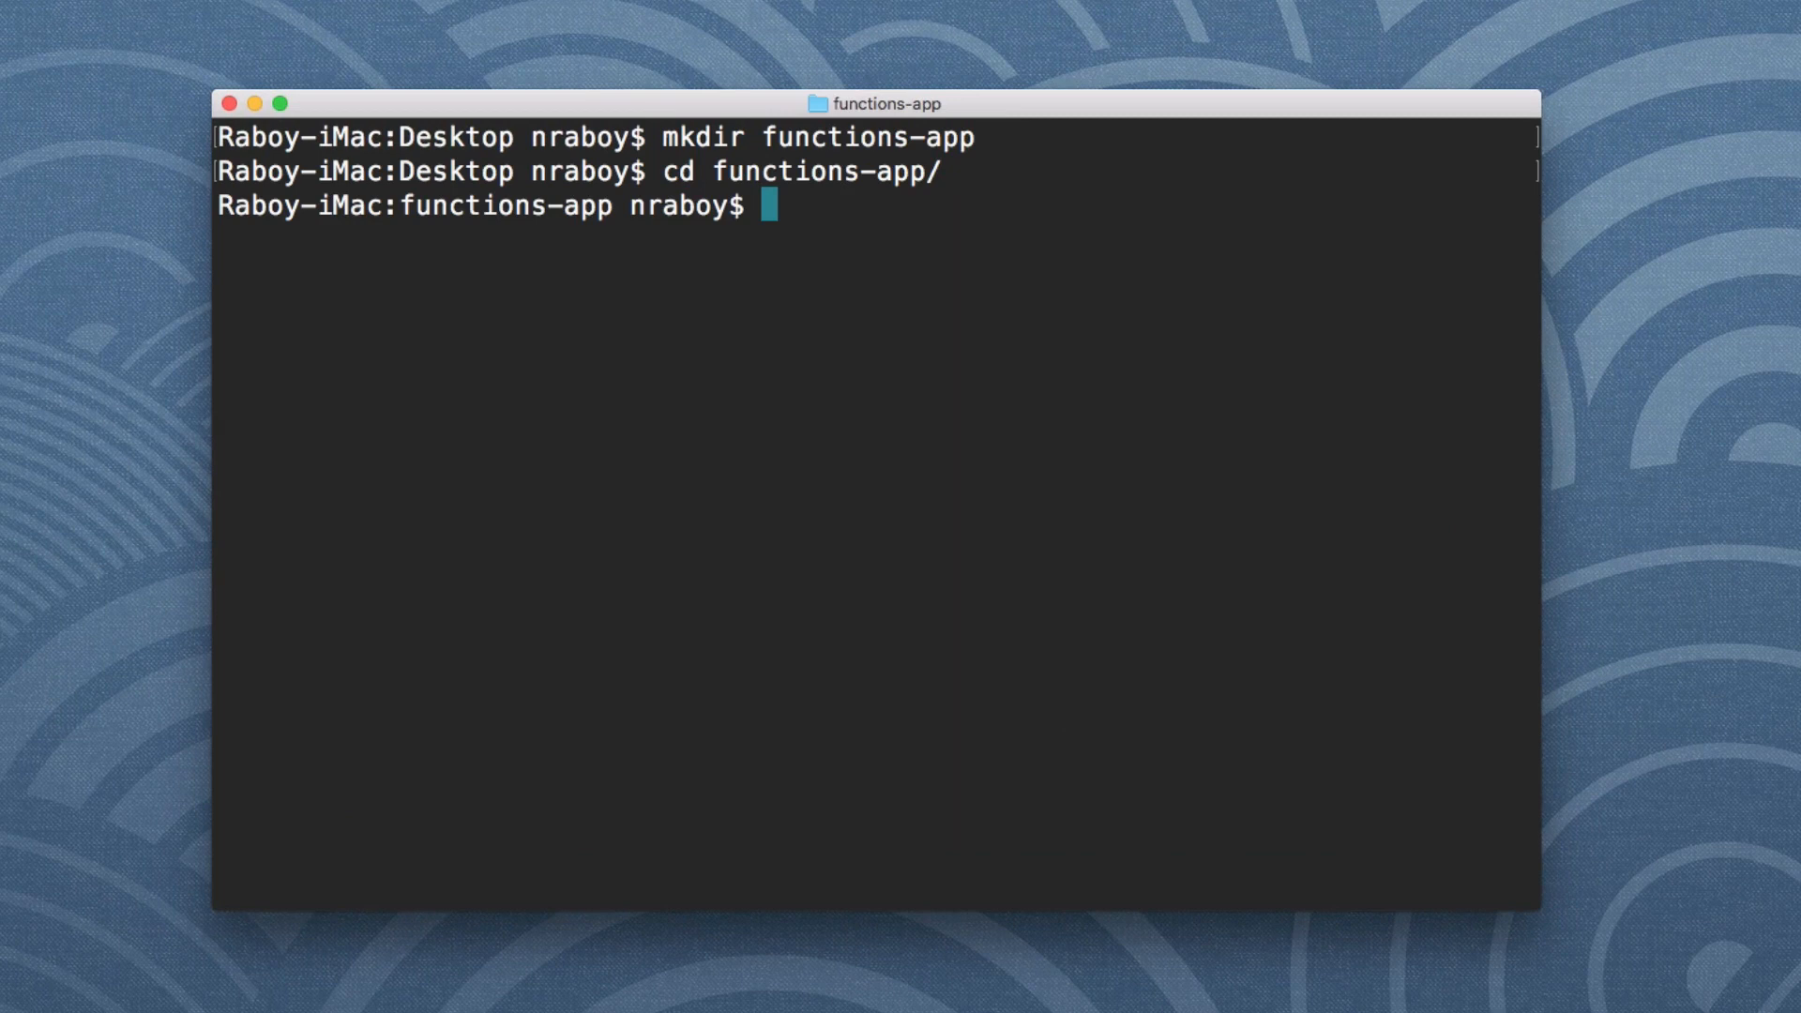
type("npm init -y")
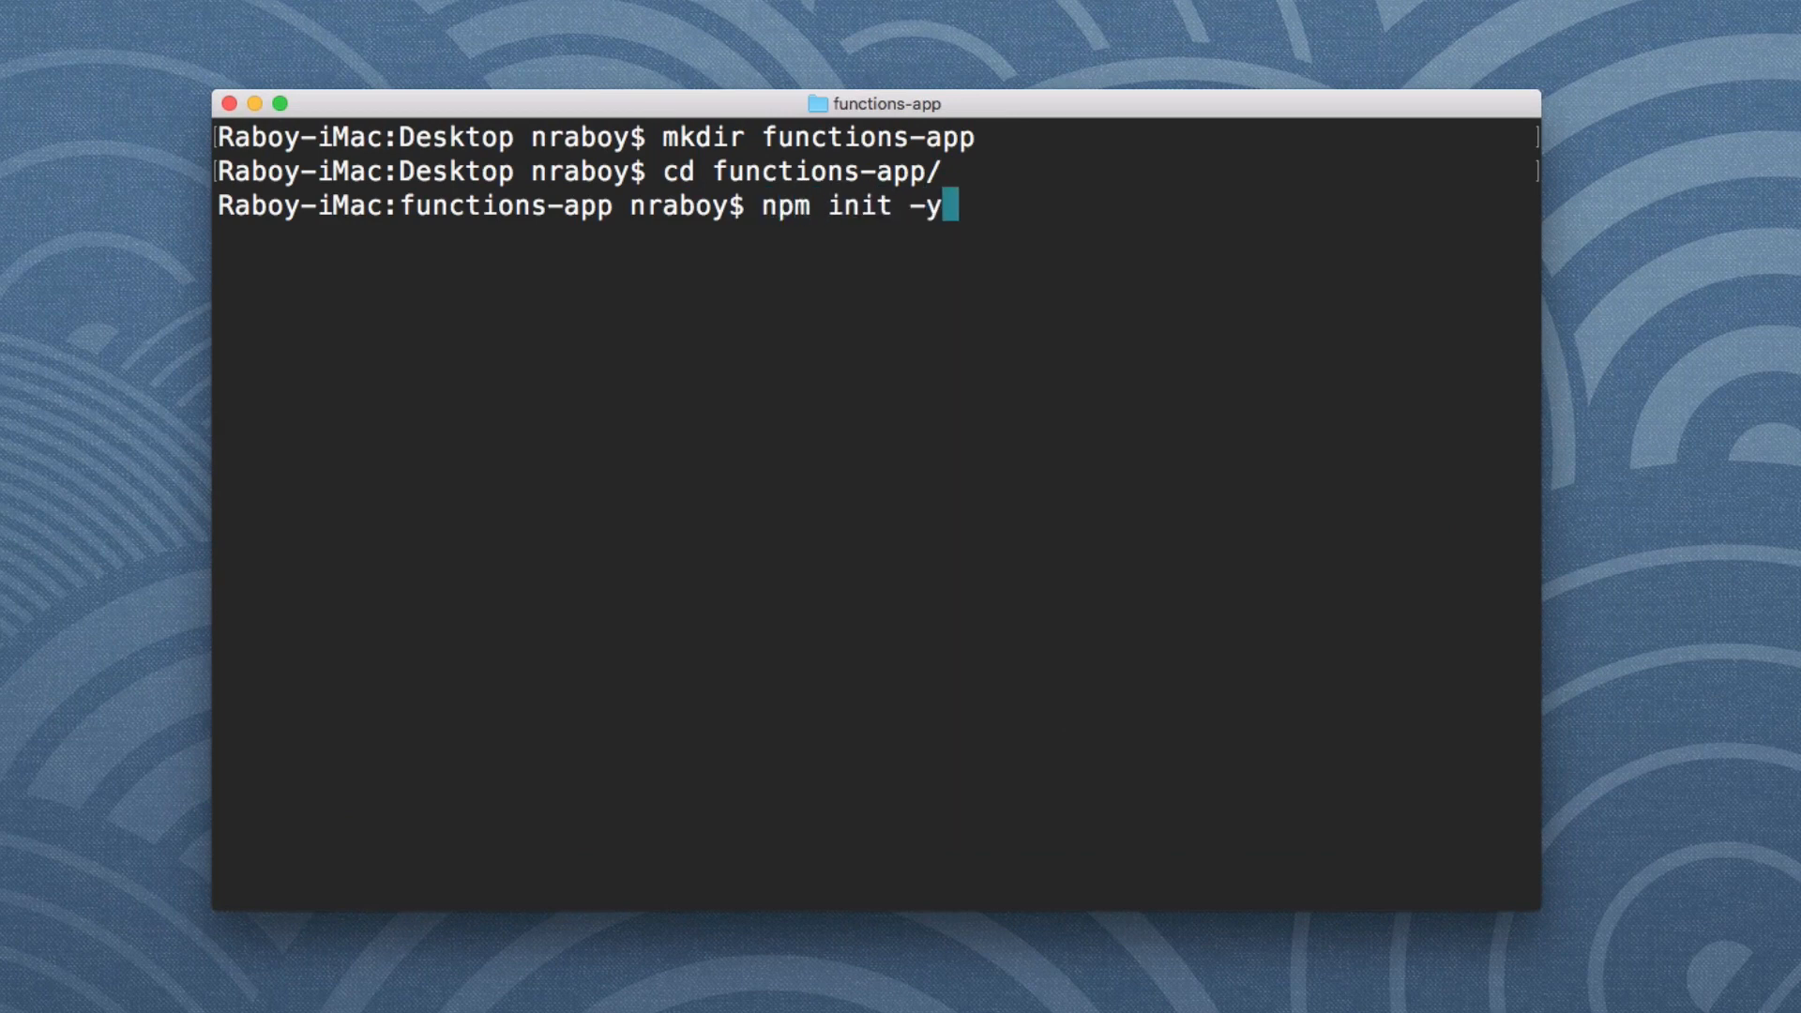
key("Return")
type("ls")
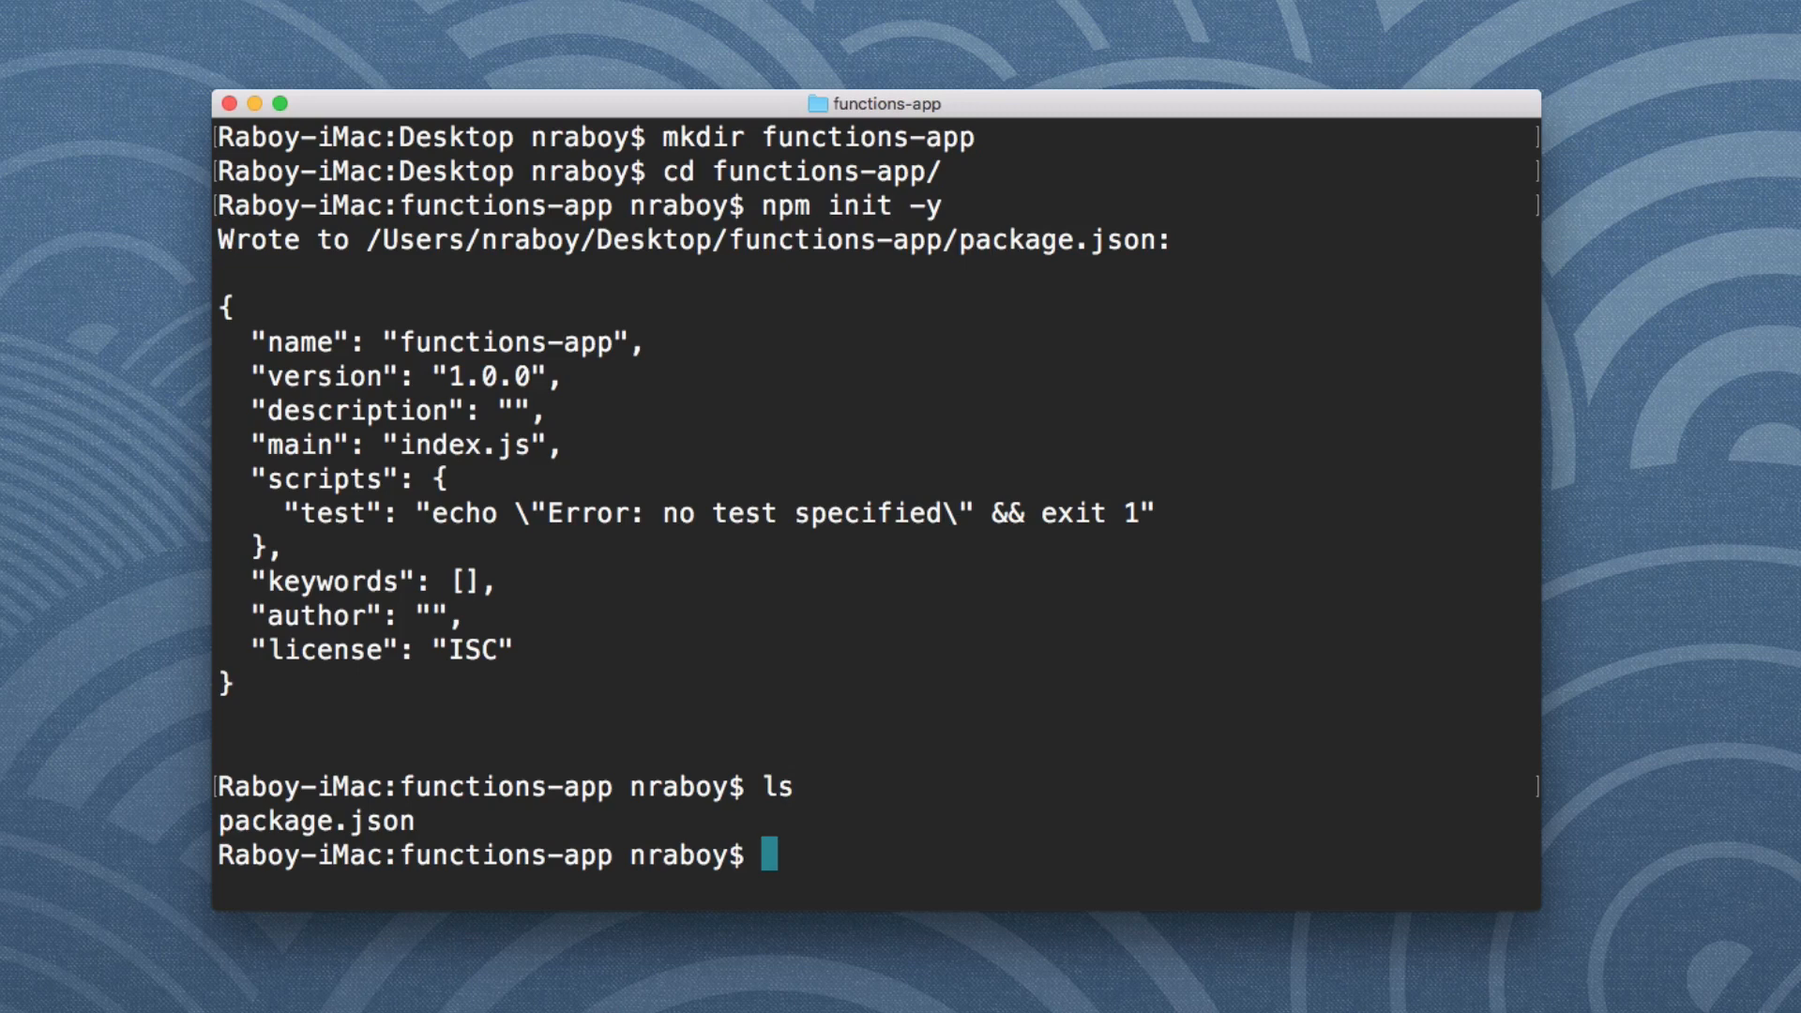
Install express and body-parser with --save, create app.js, and launch Atom.
type("npm install")
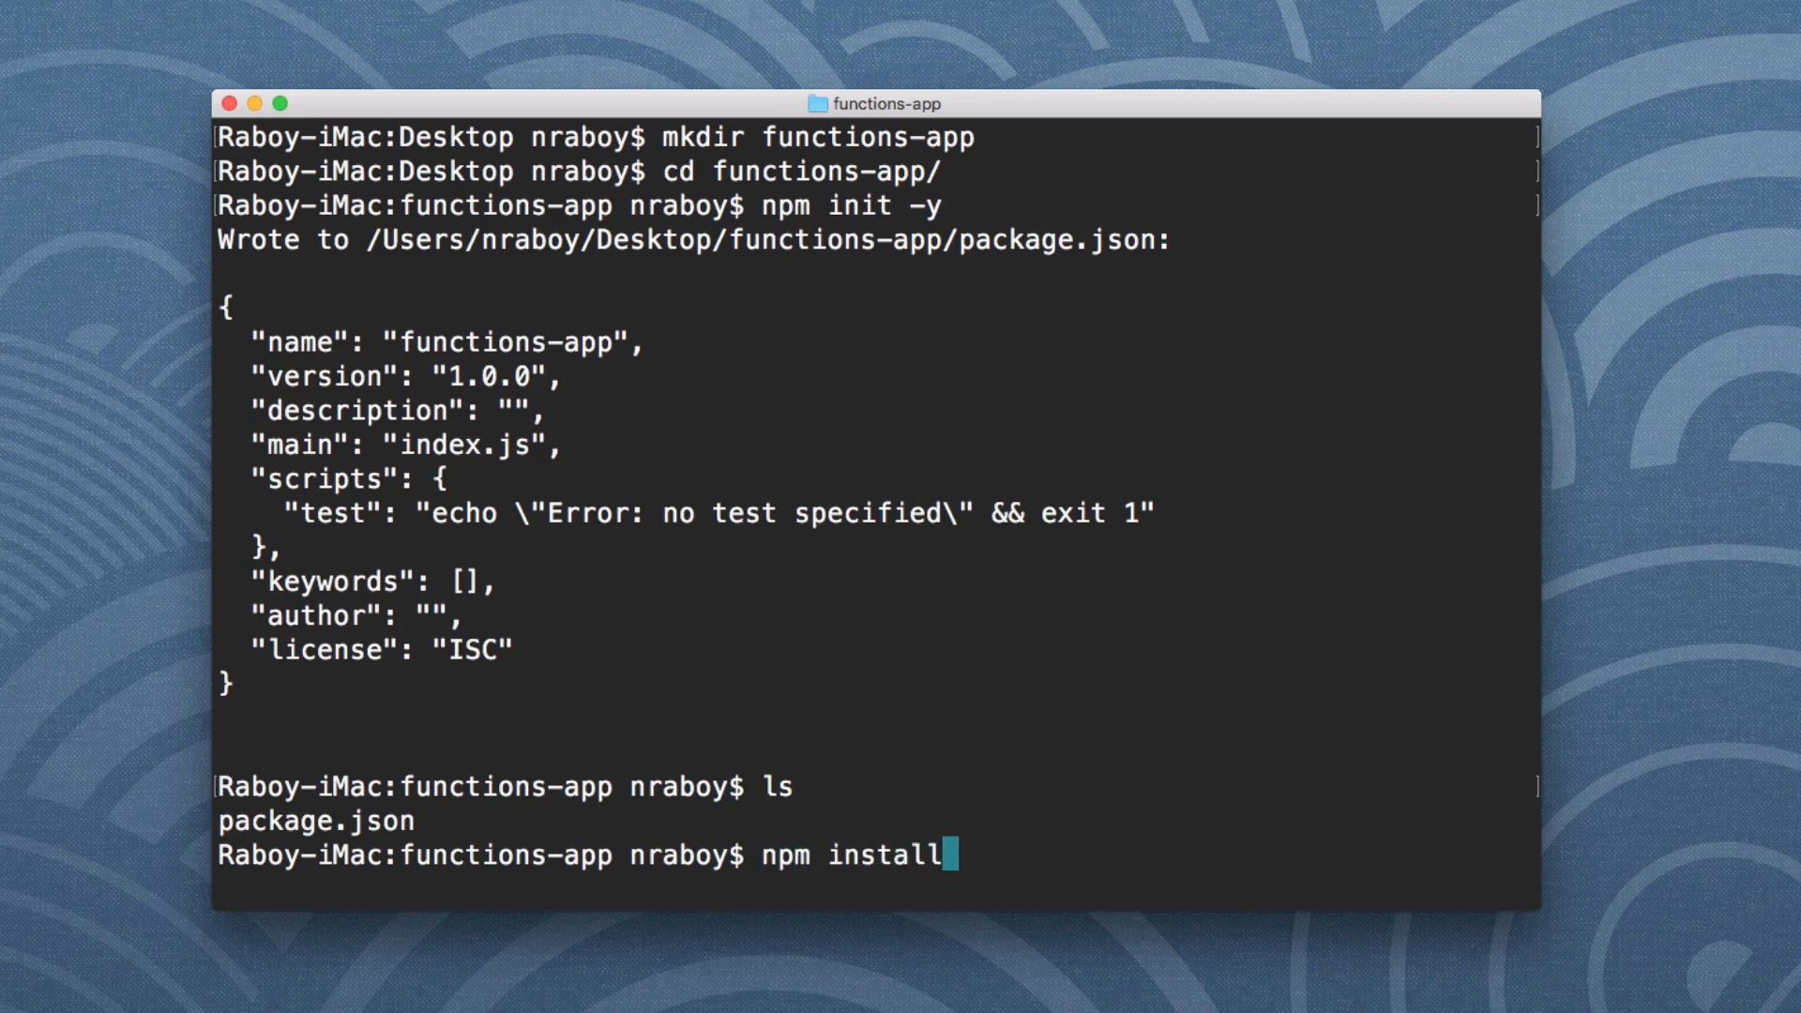
type("exp")
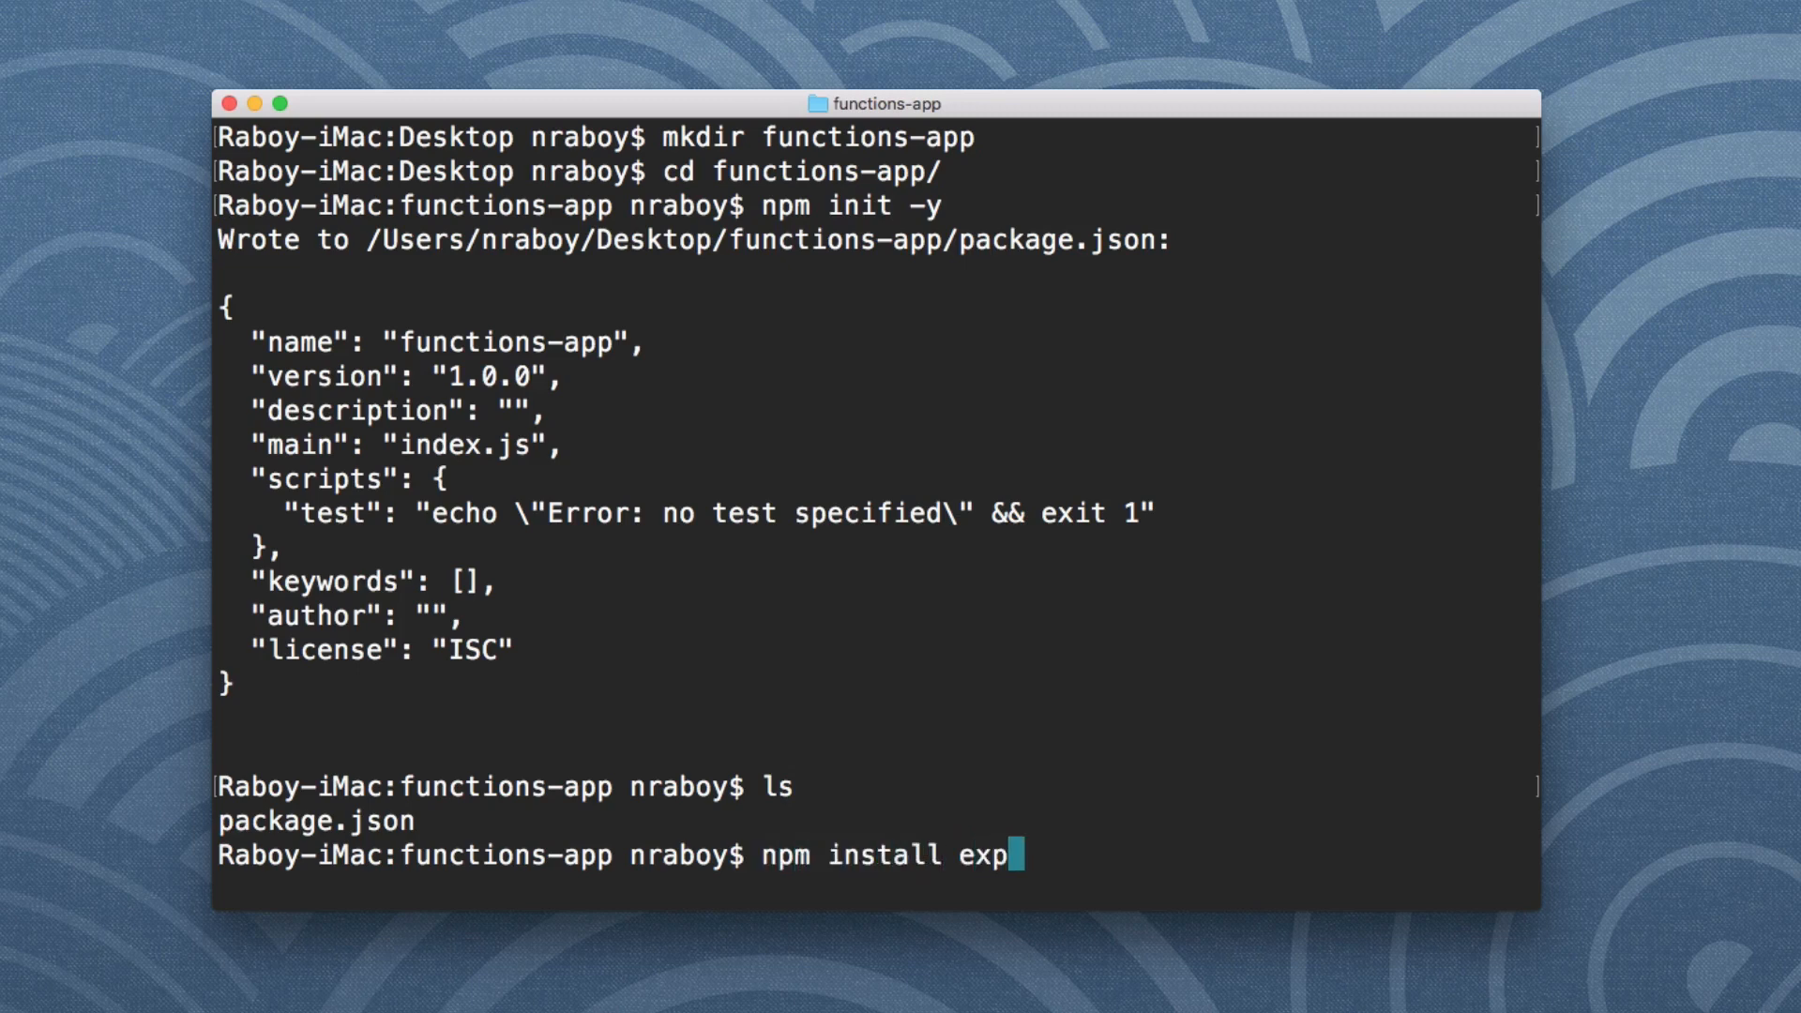
type("ress bo")
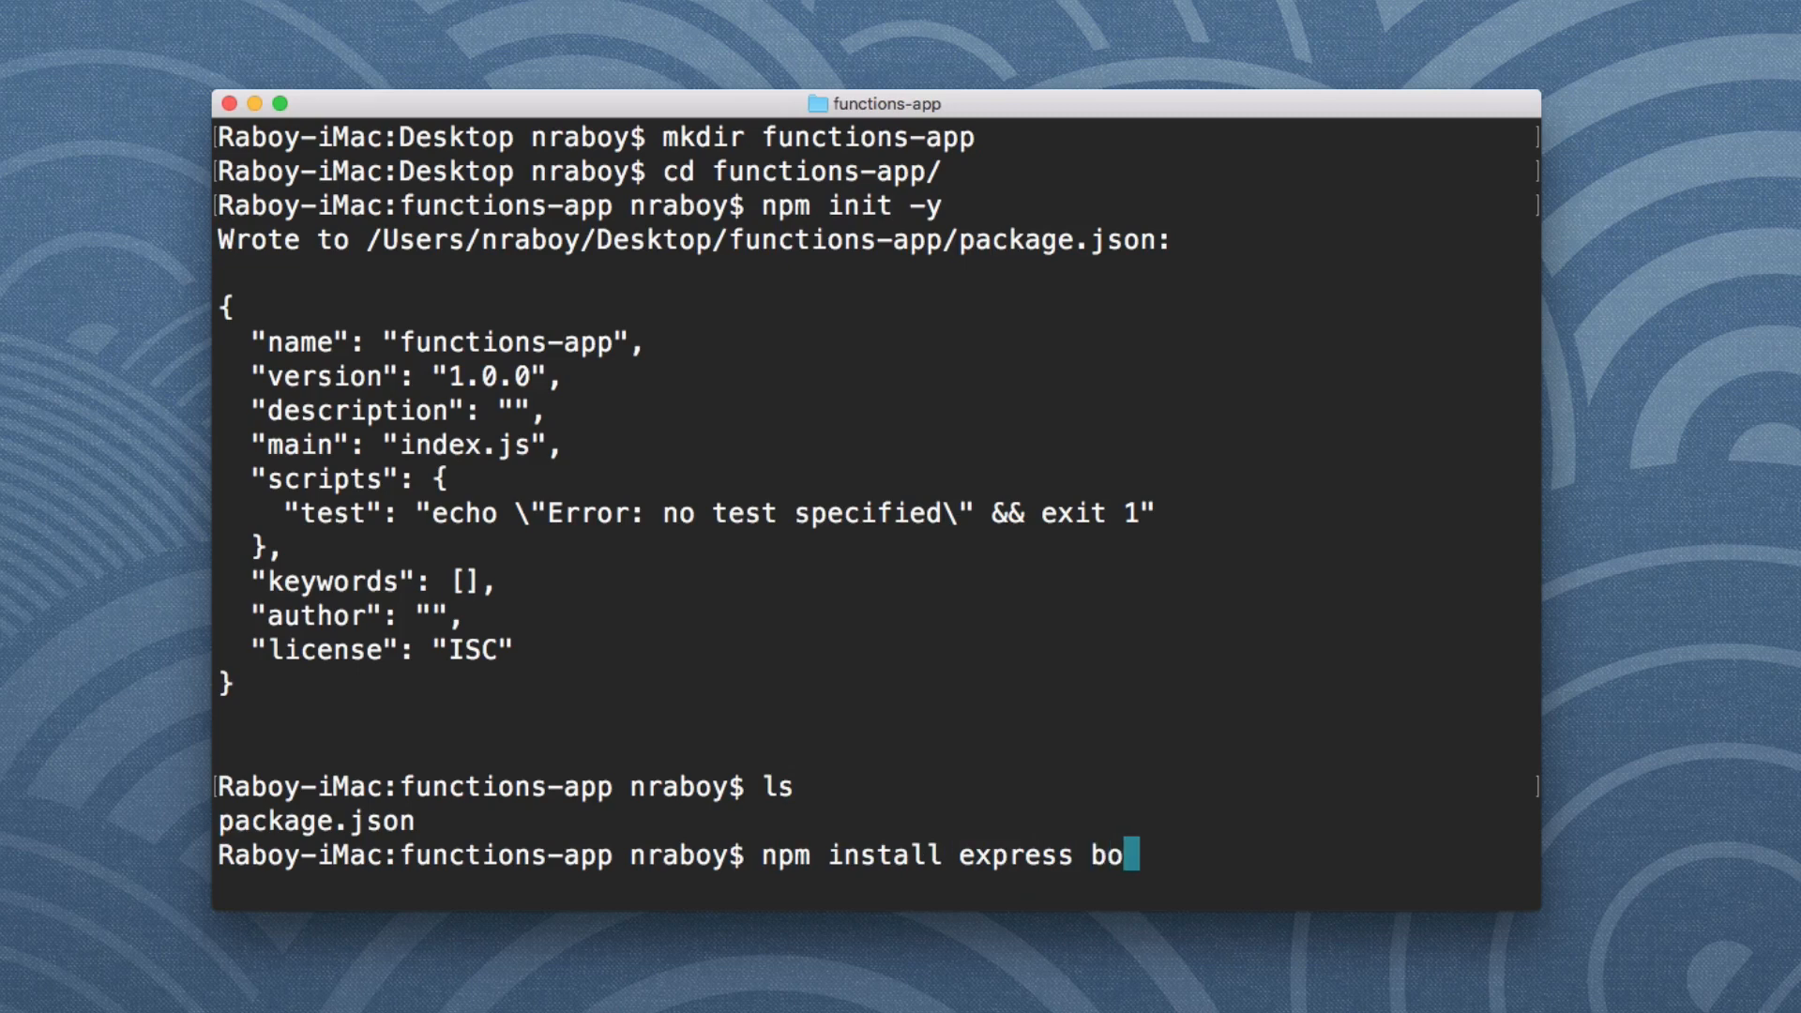
type("dy-parser")
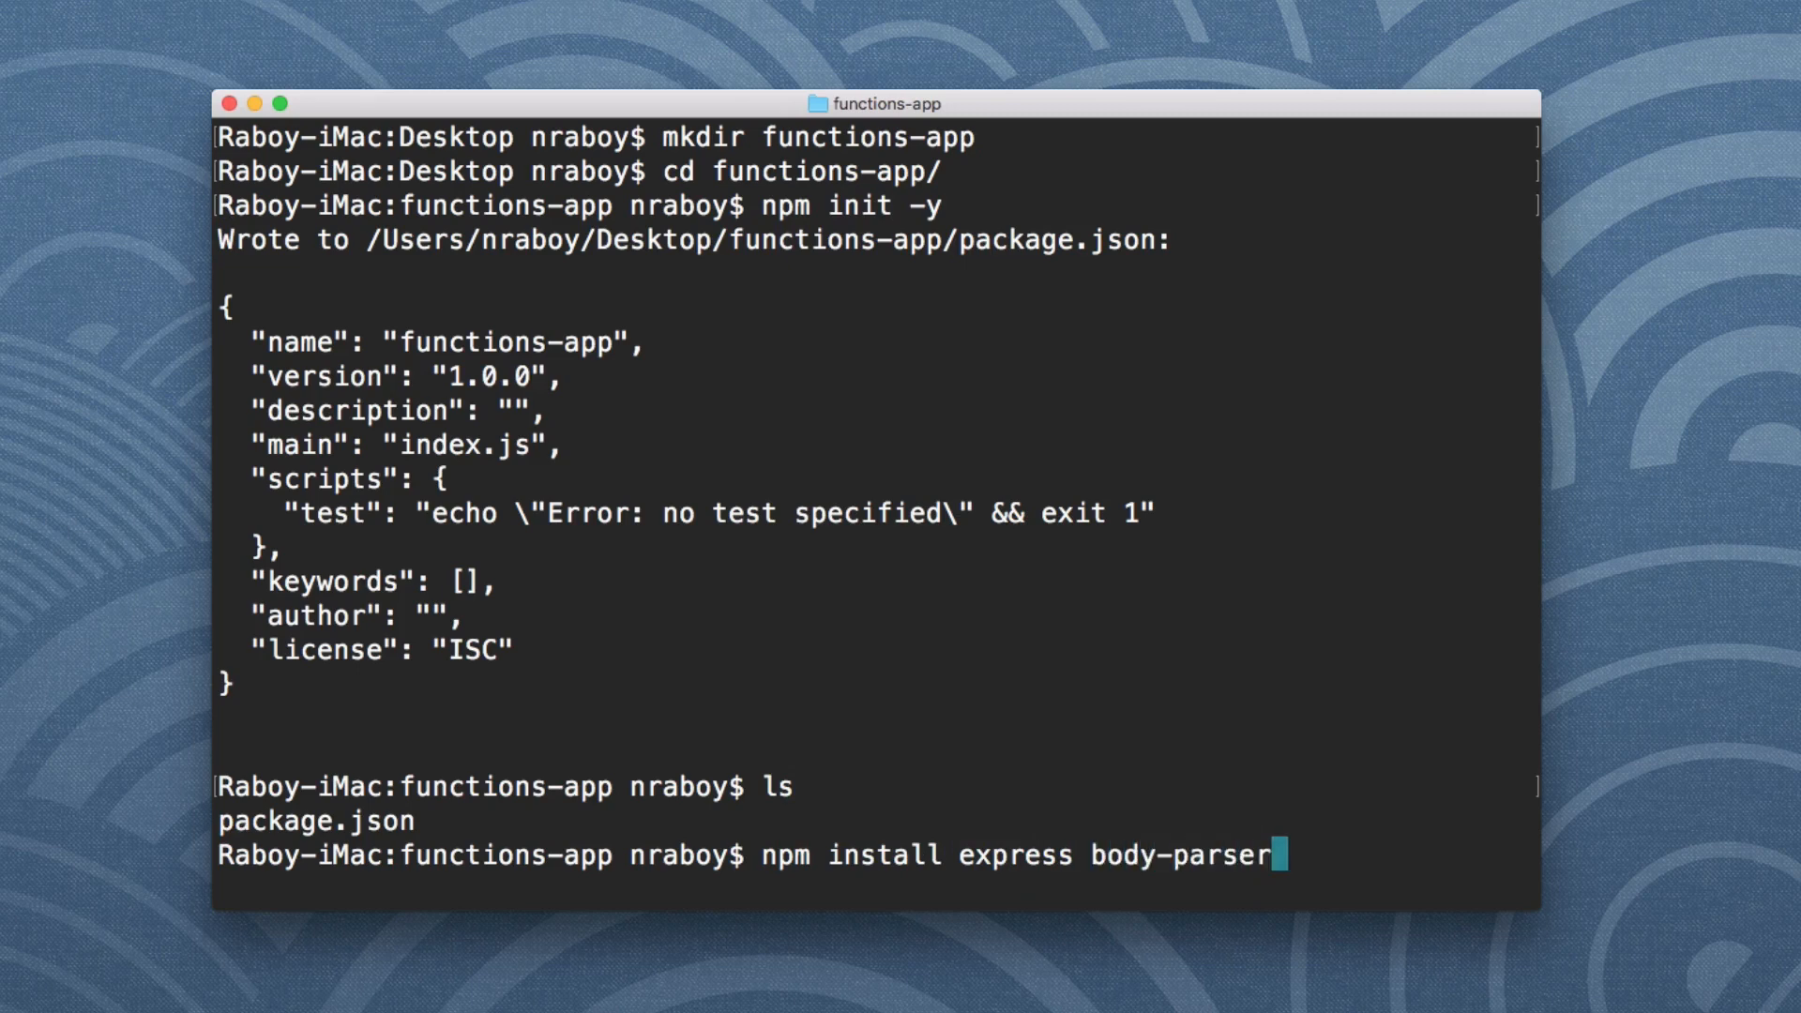
type("--save")
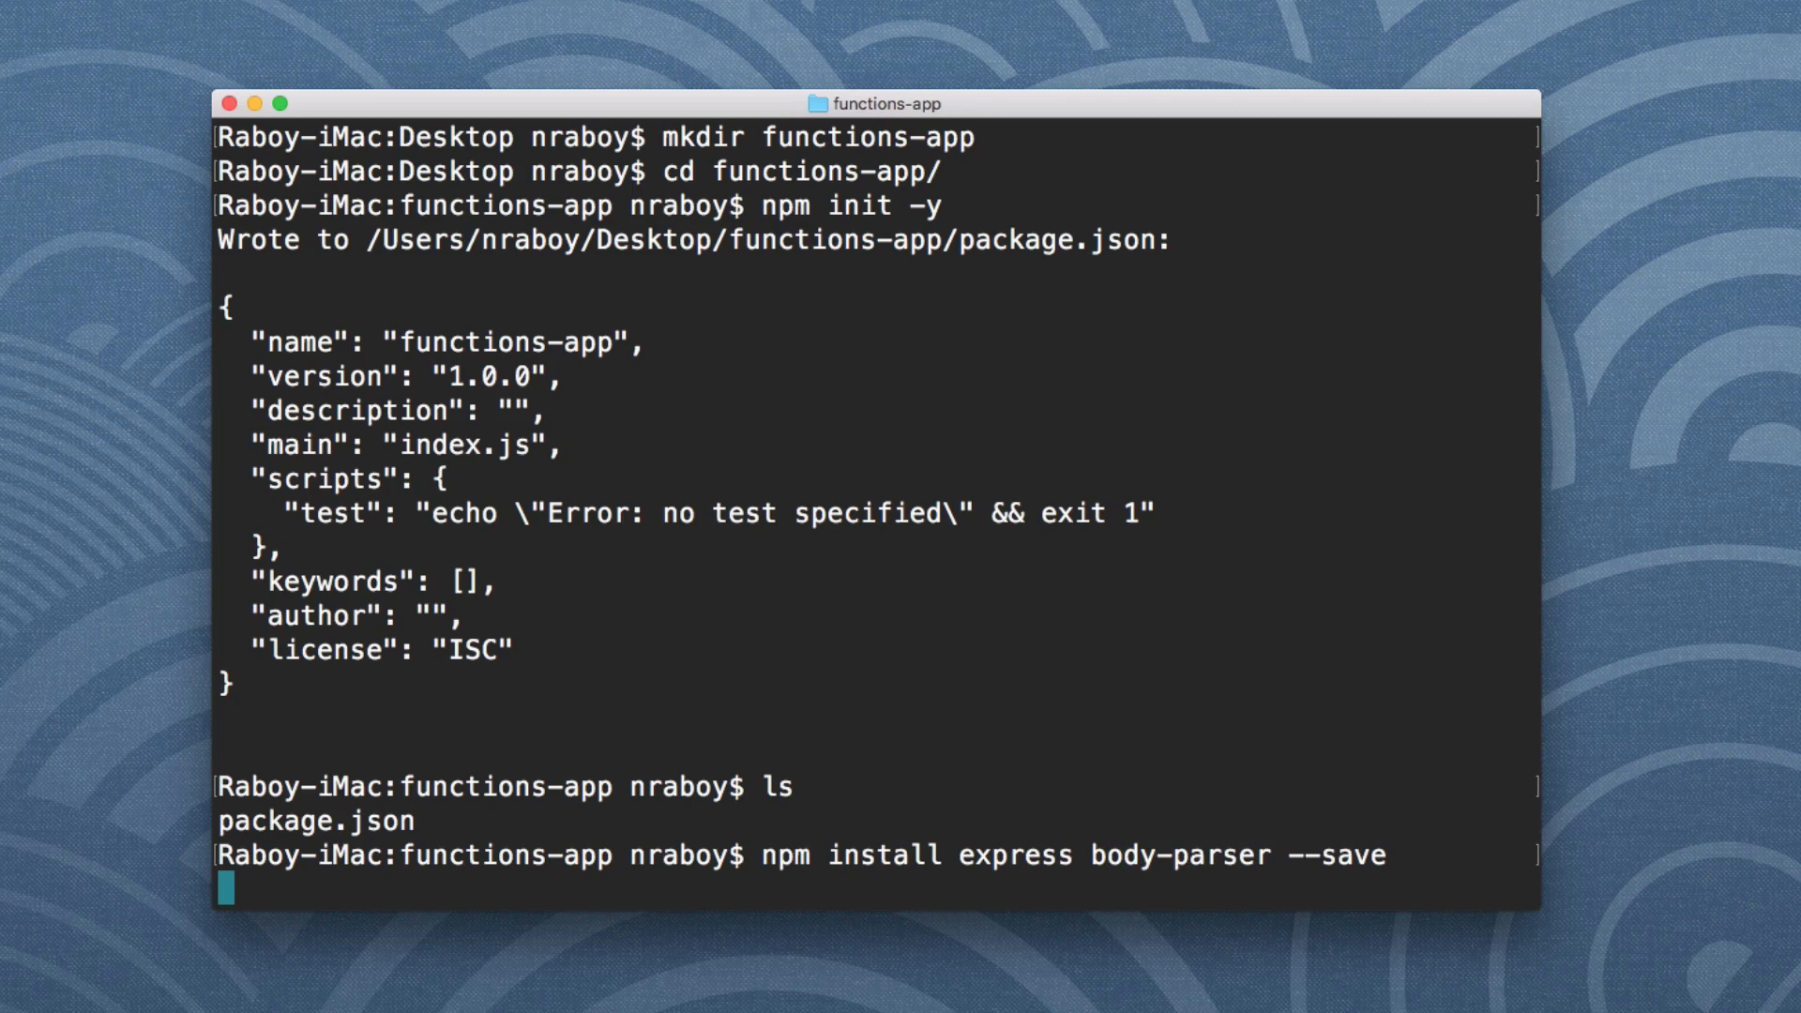
key("Return")
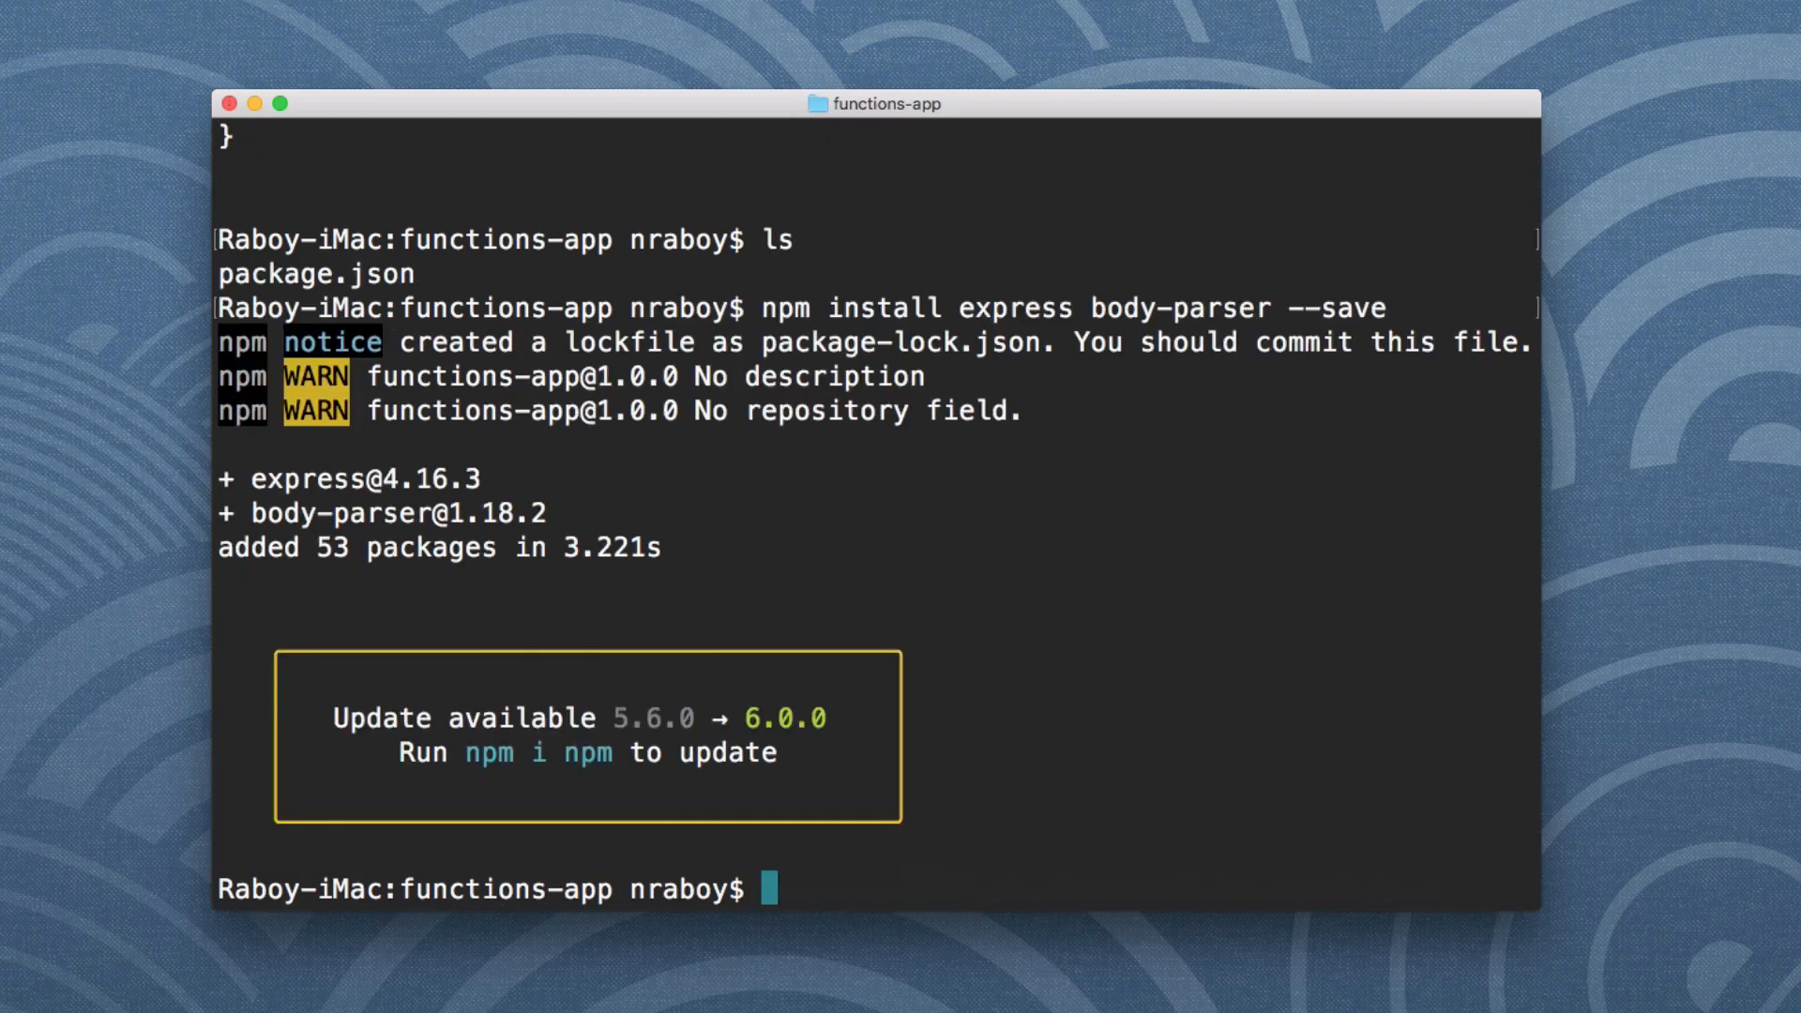
type("touch app")
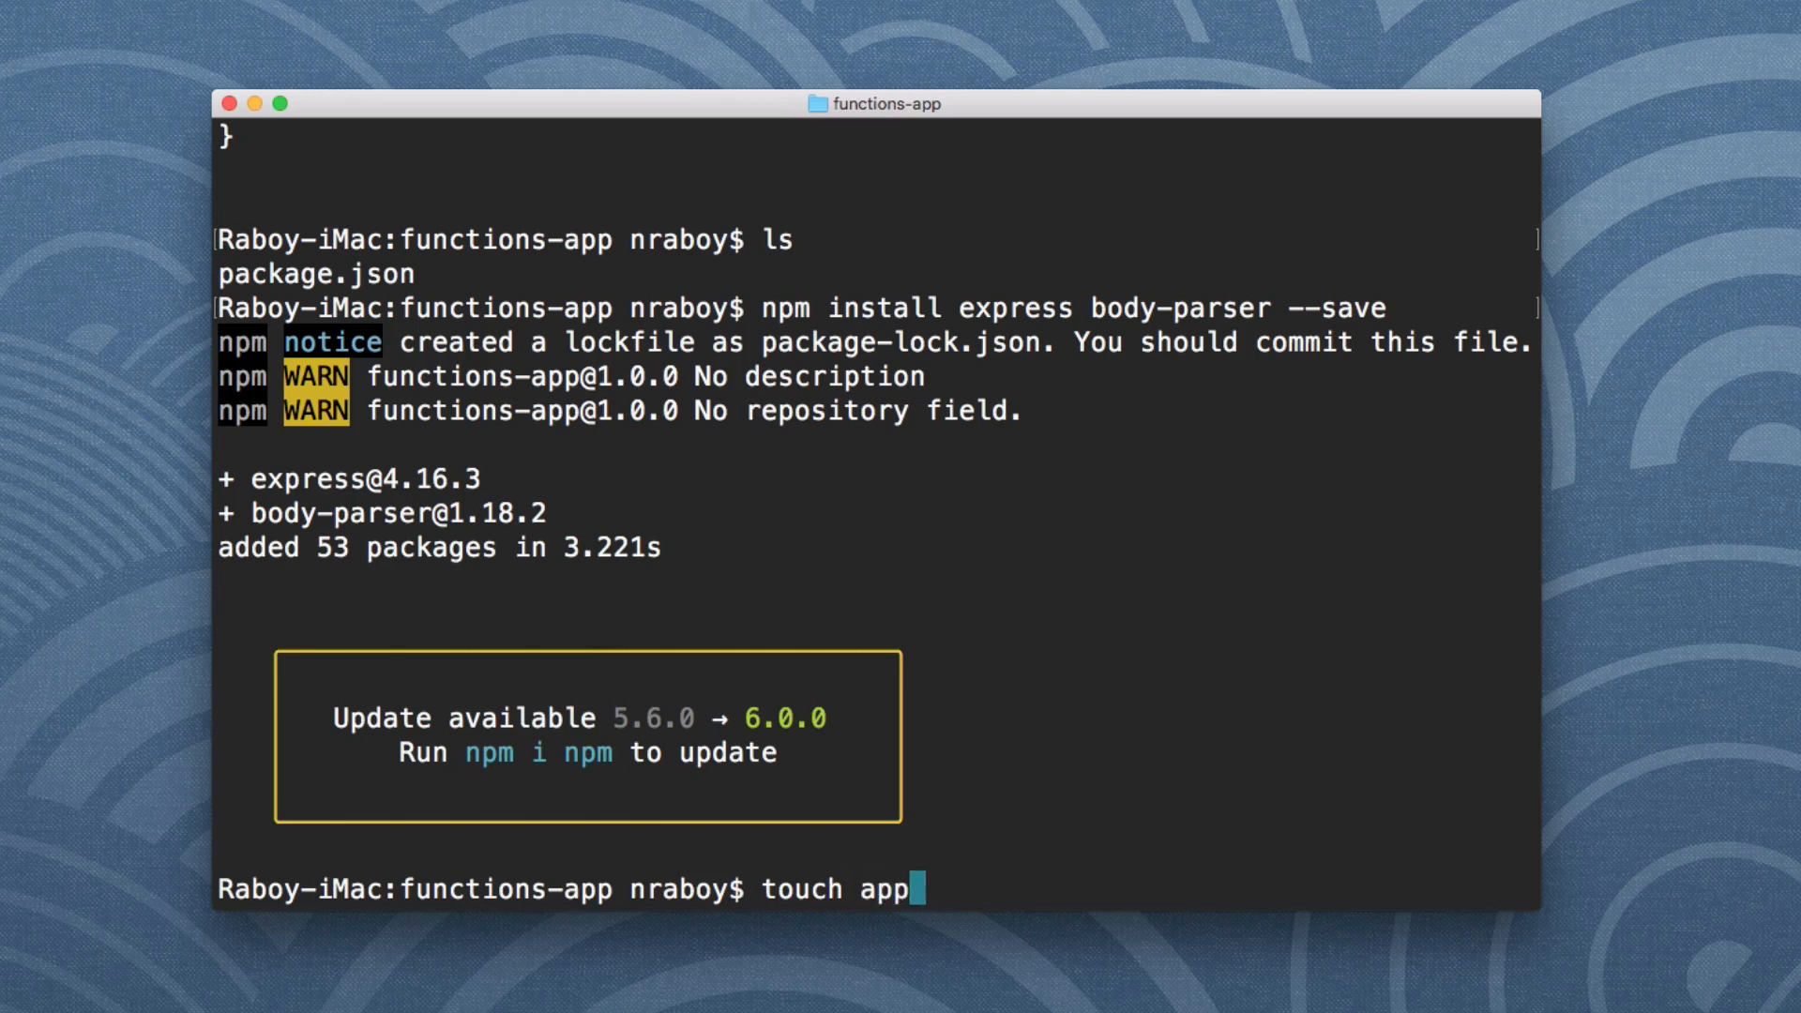
key("Return")
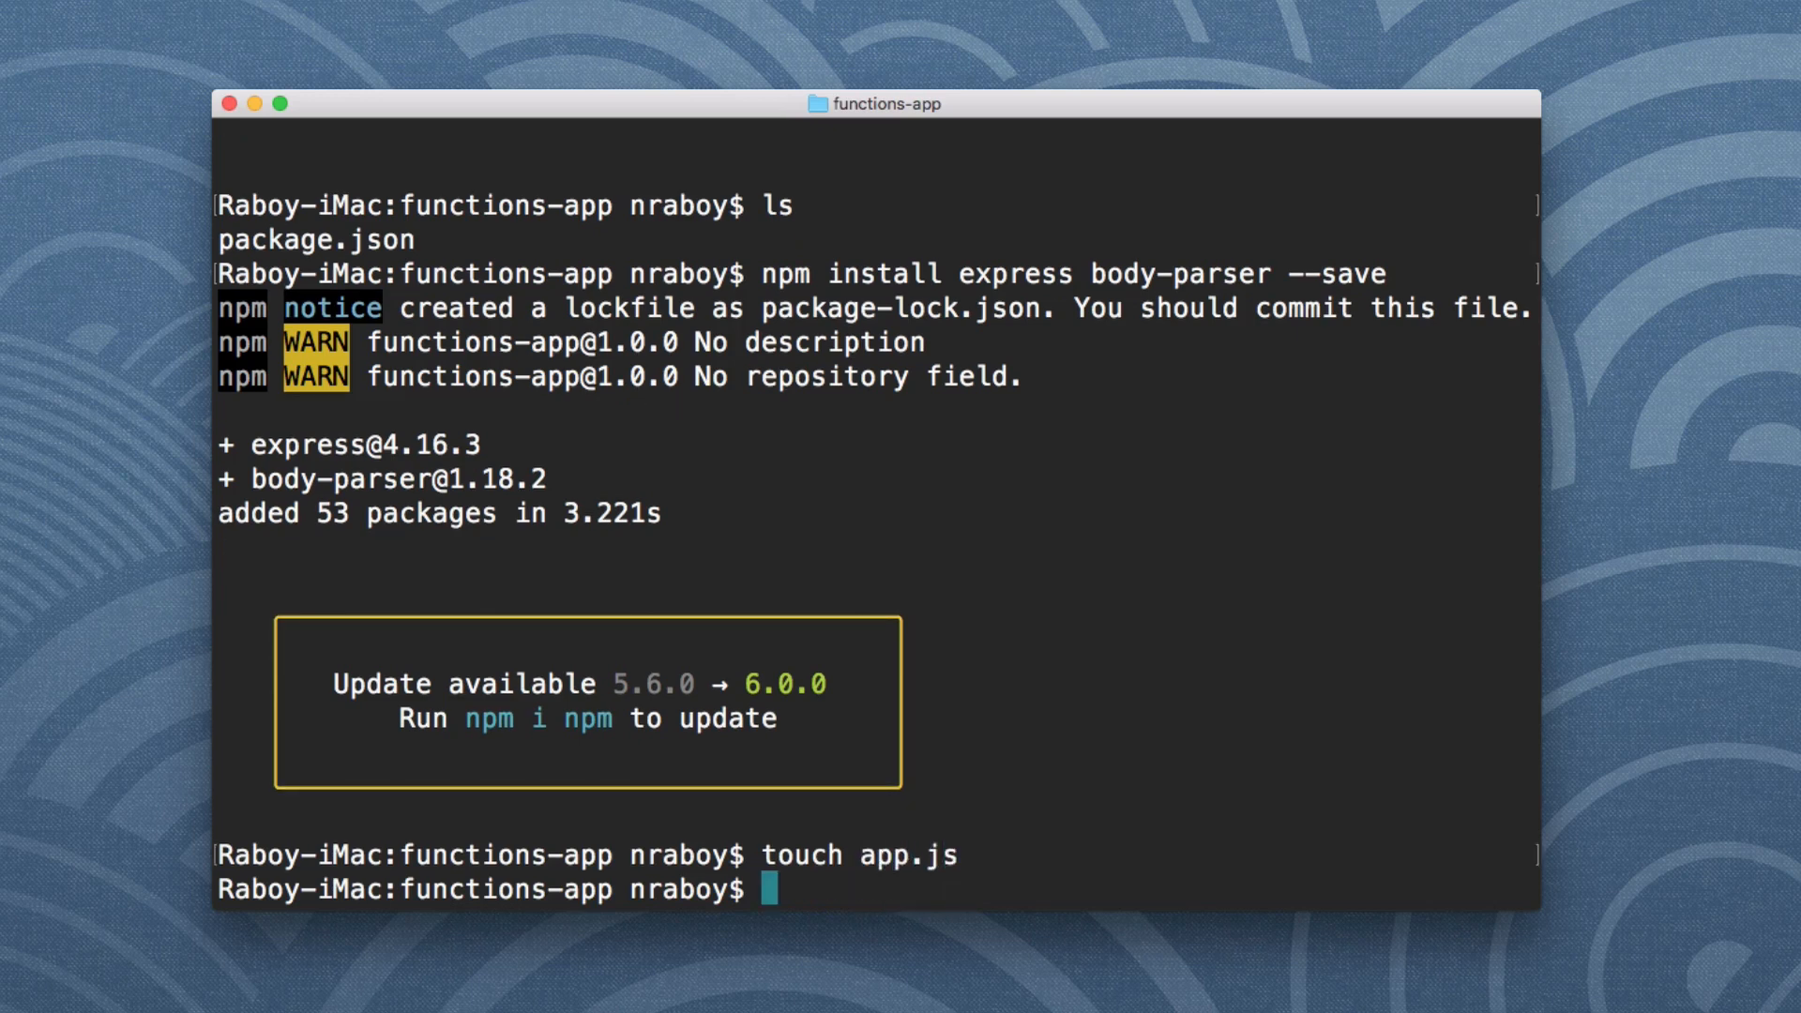
type("atom")
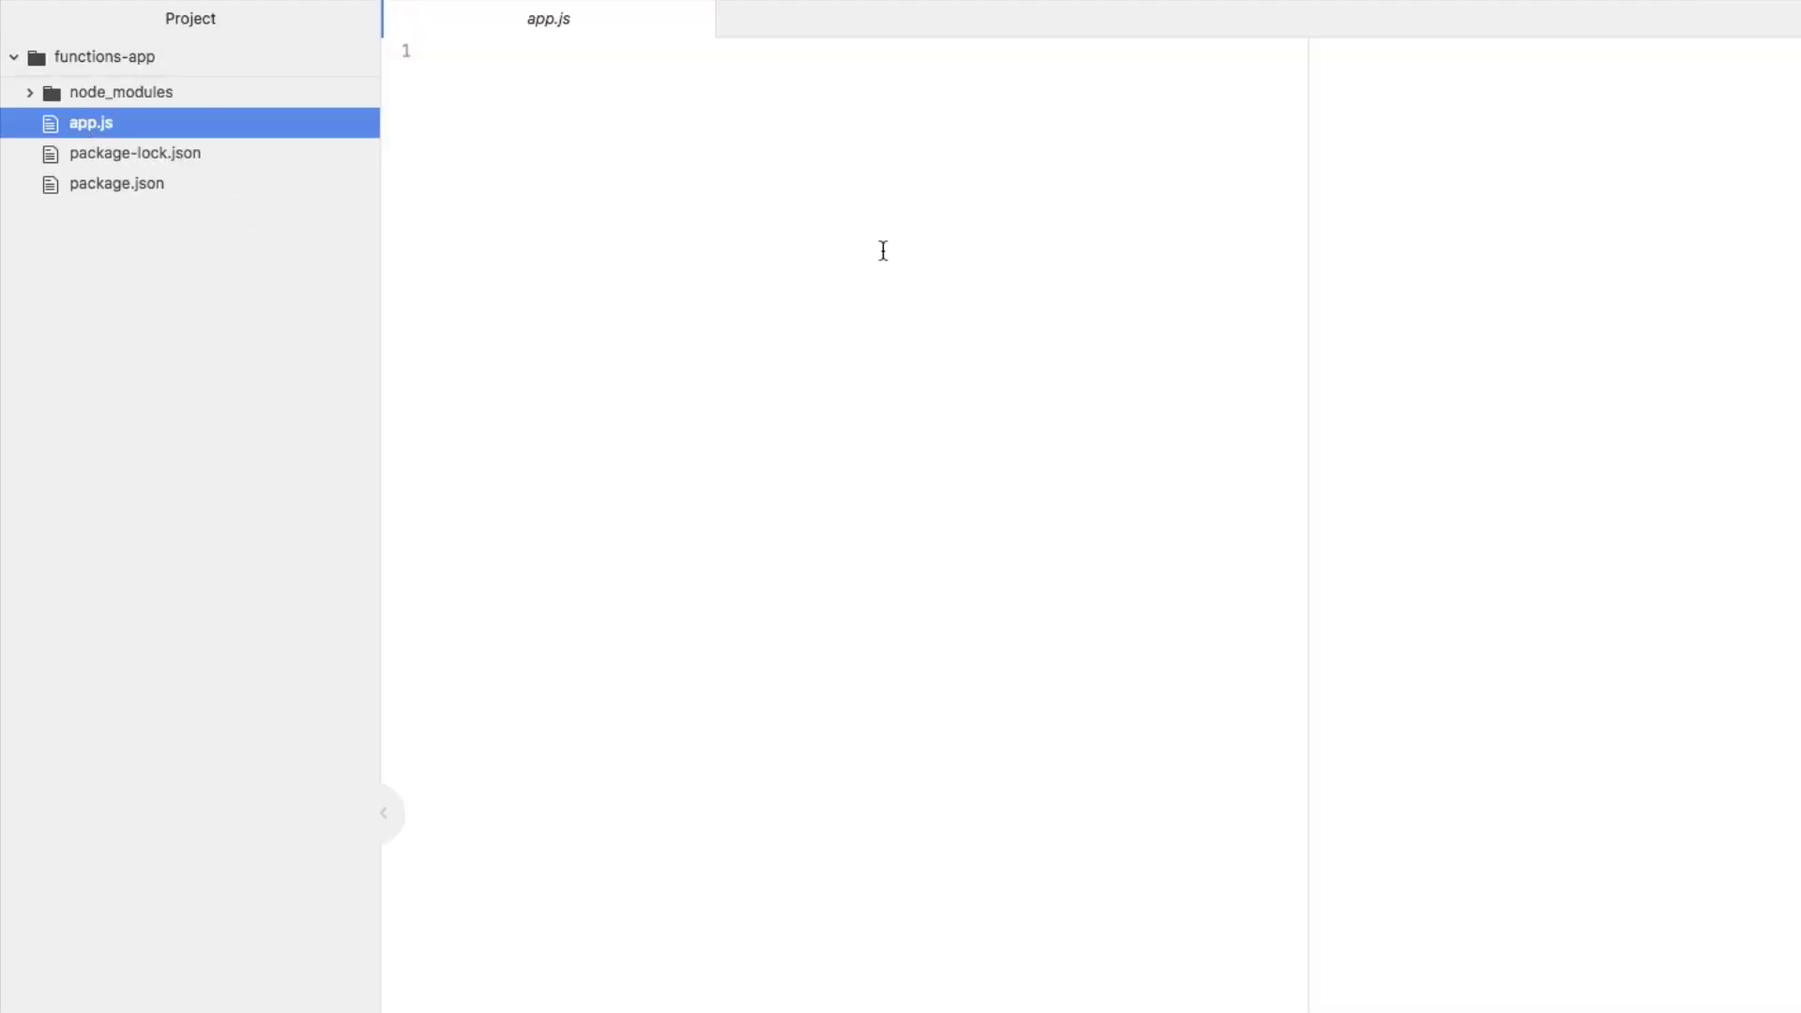
Require express and body-parser in app.js and create the Express app.
left_click(804, 51)
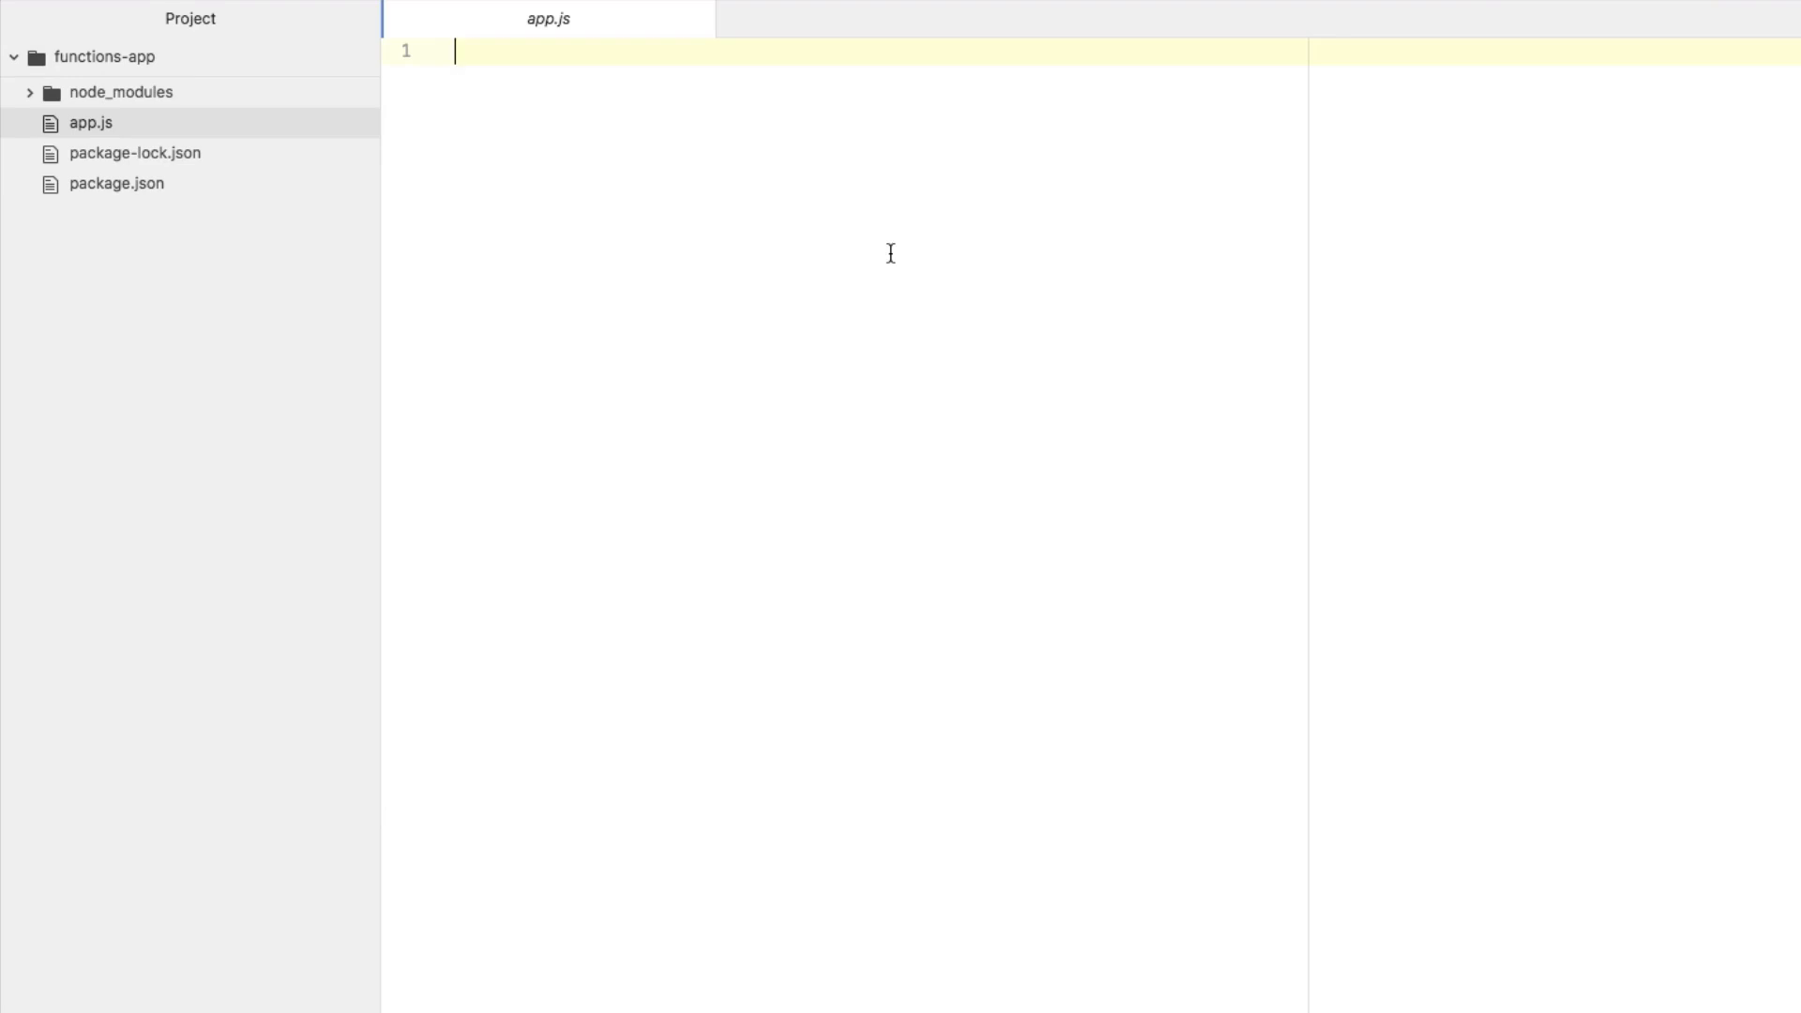
type("const E")
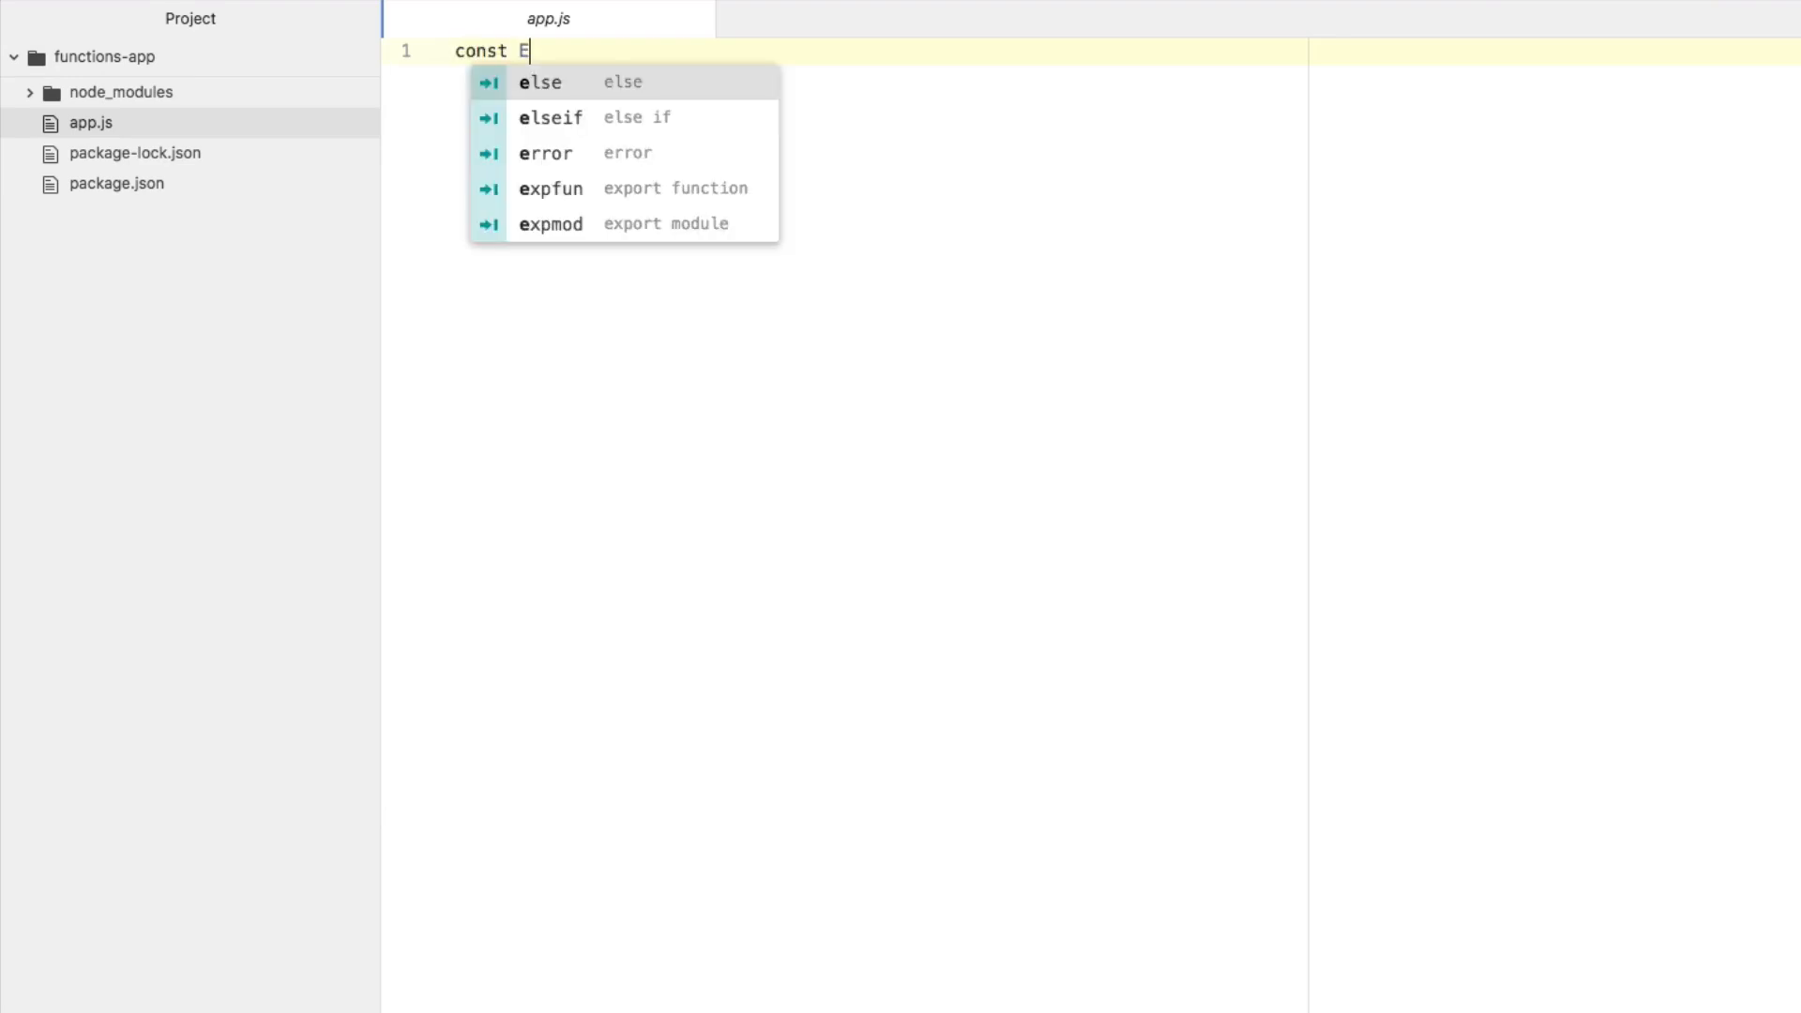
type("xpress = require(\"express")
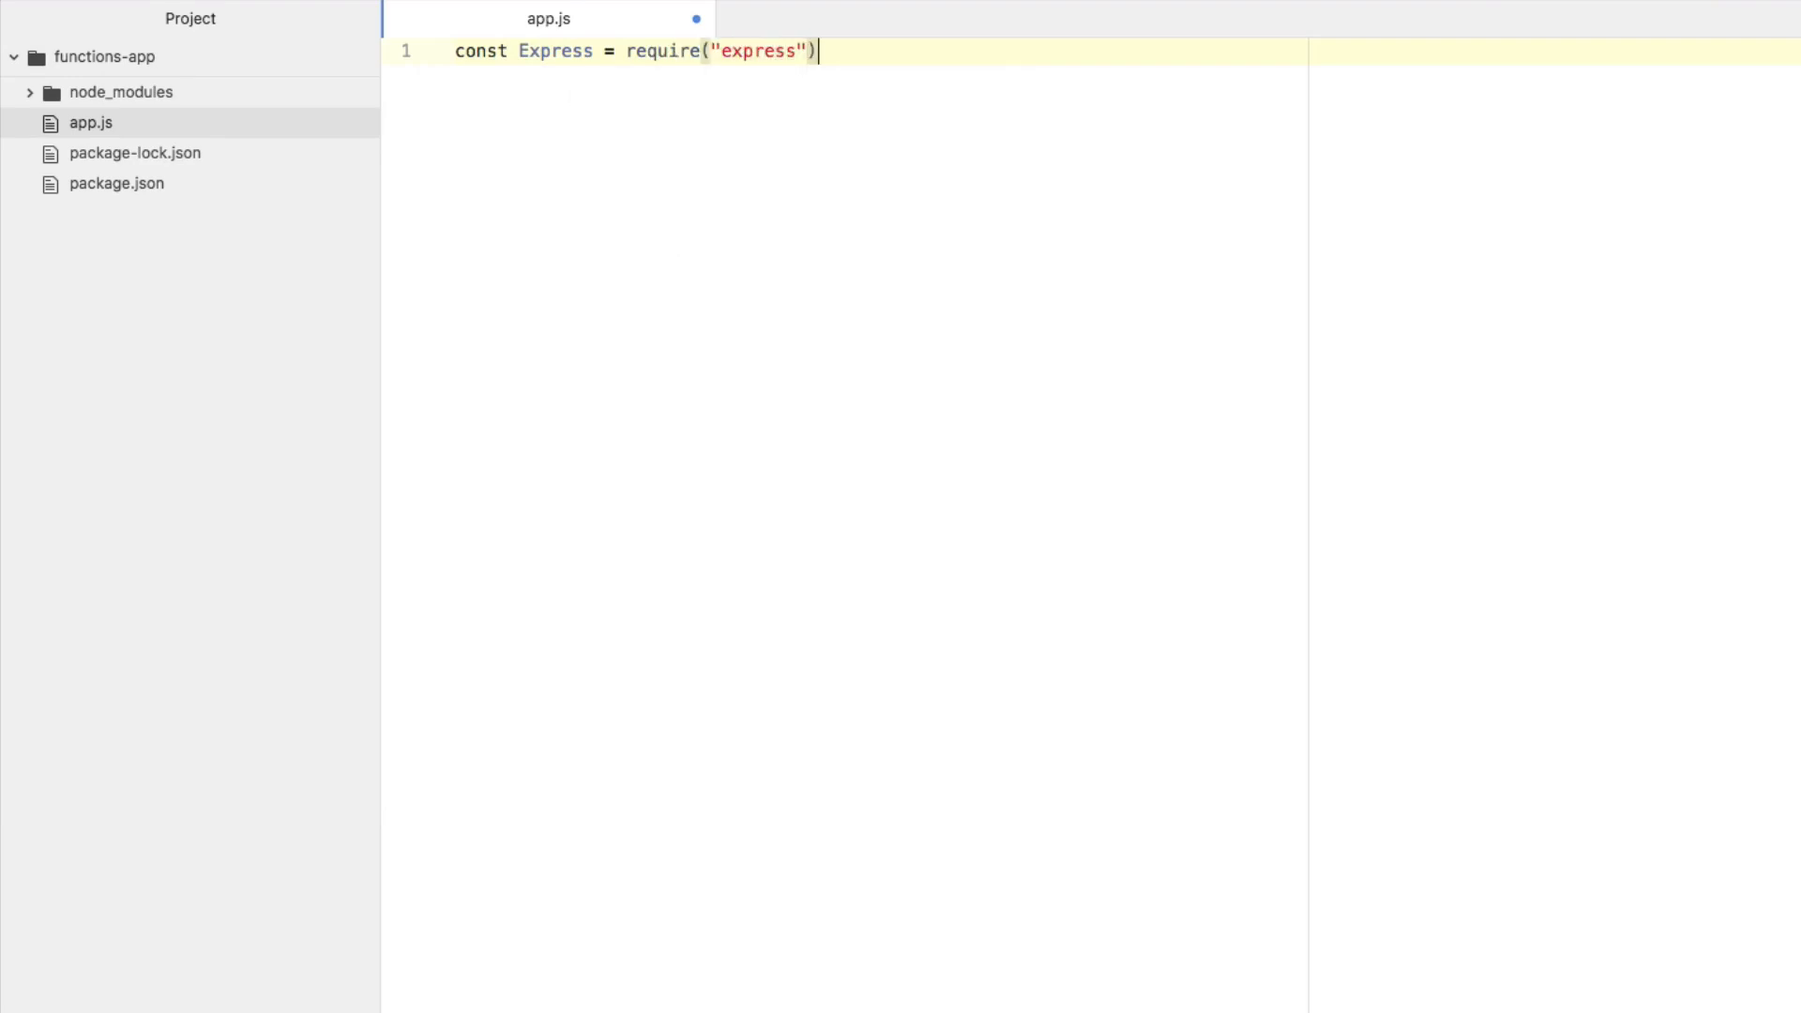
type(";")
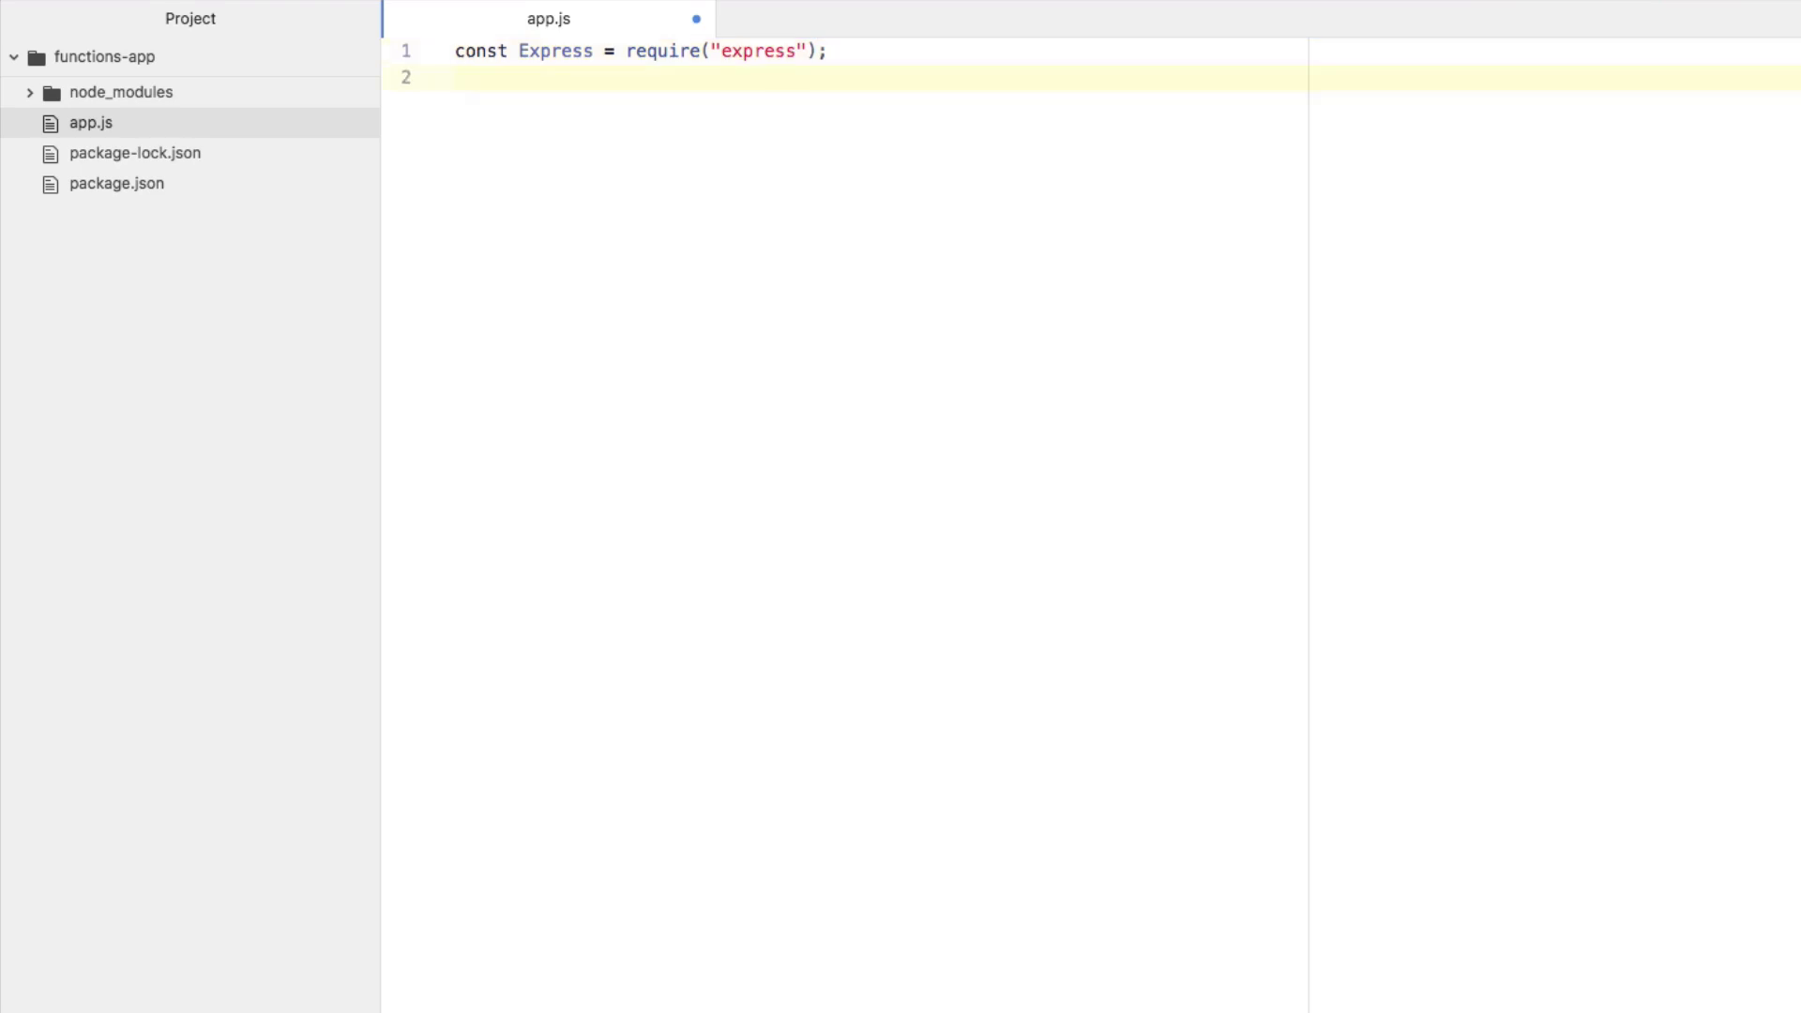
type("const BodyPa")
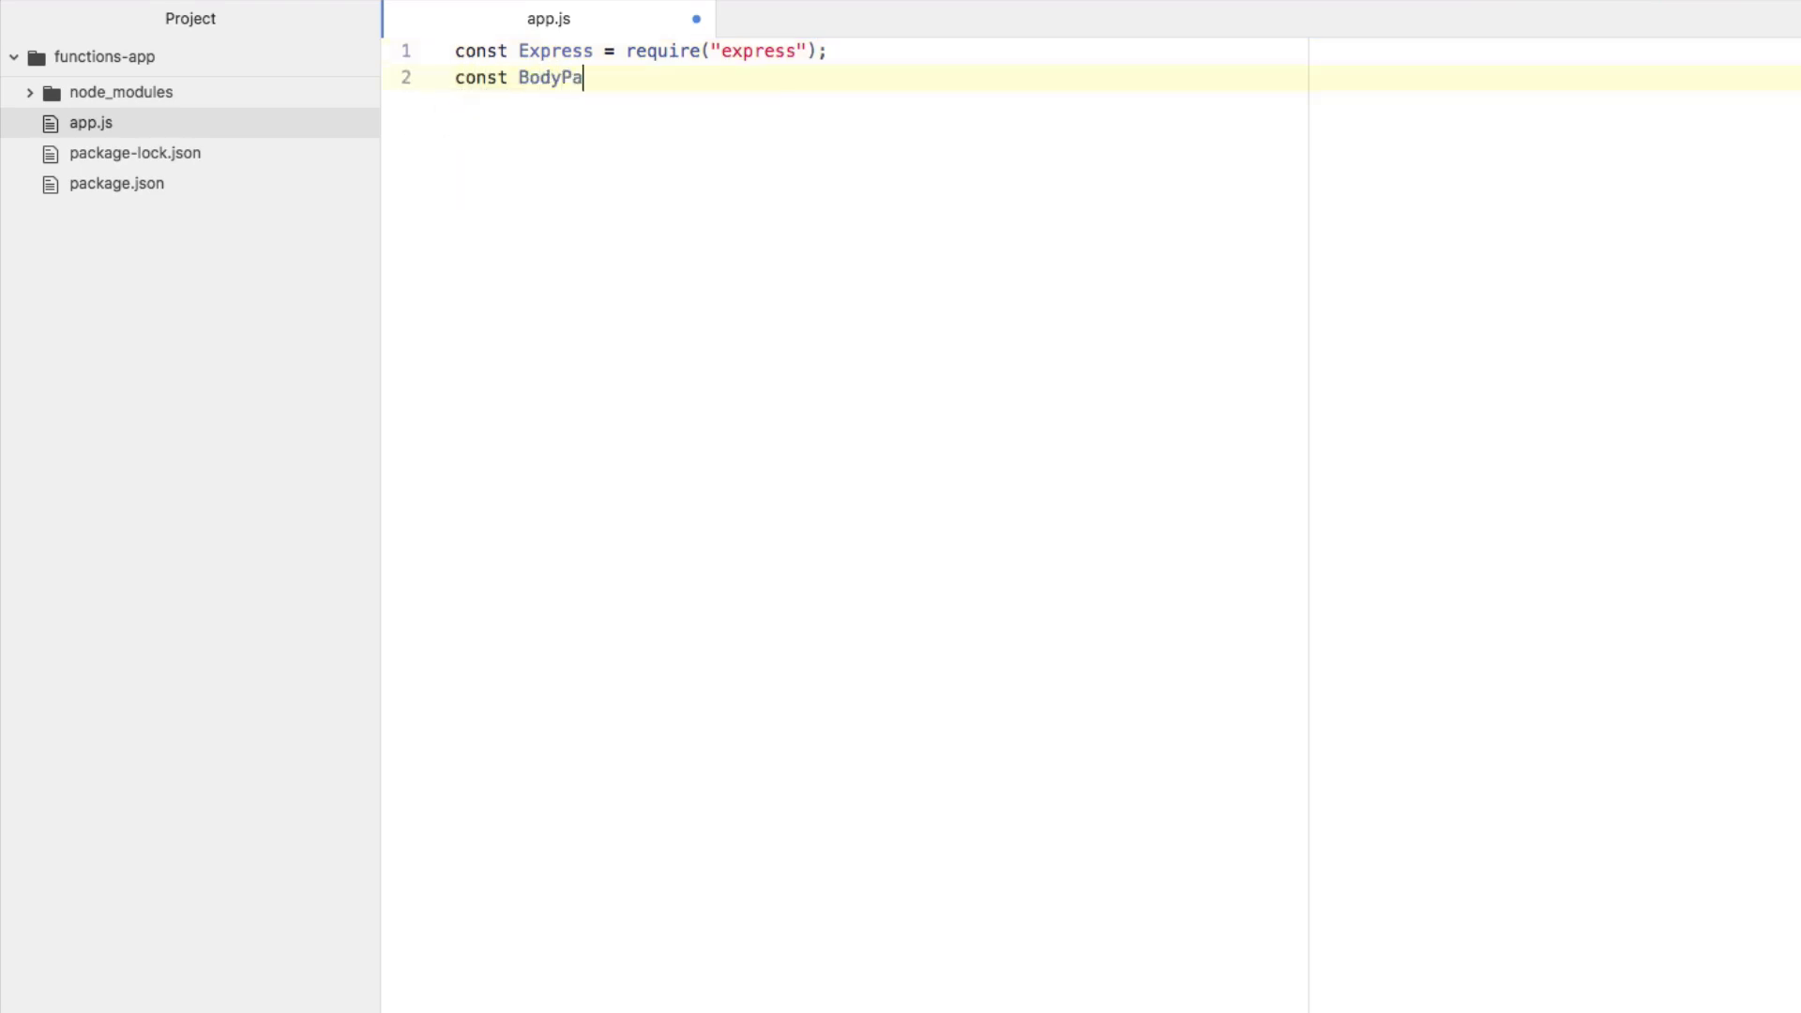
type("rser = require(")
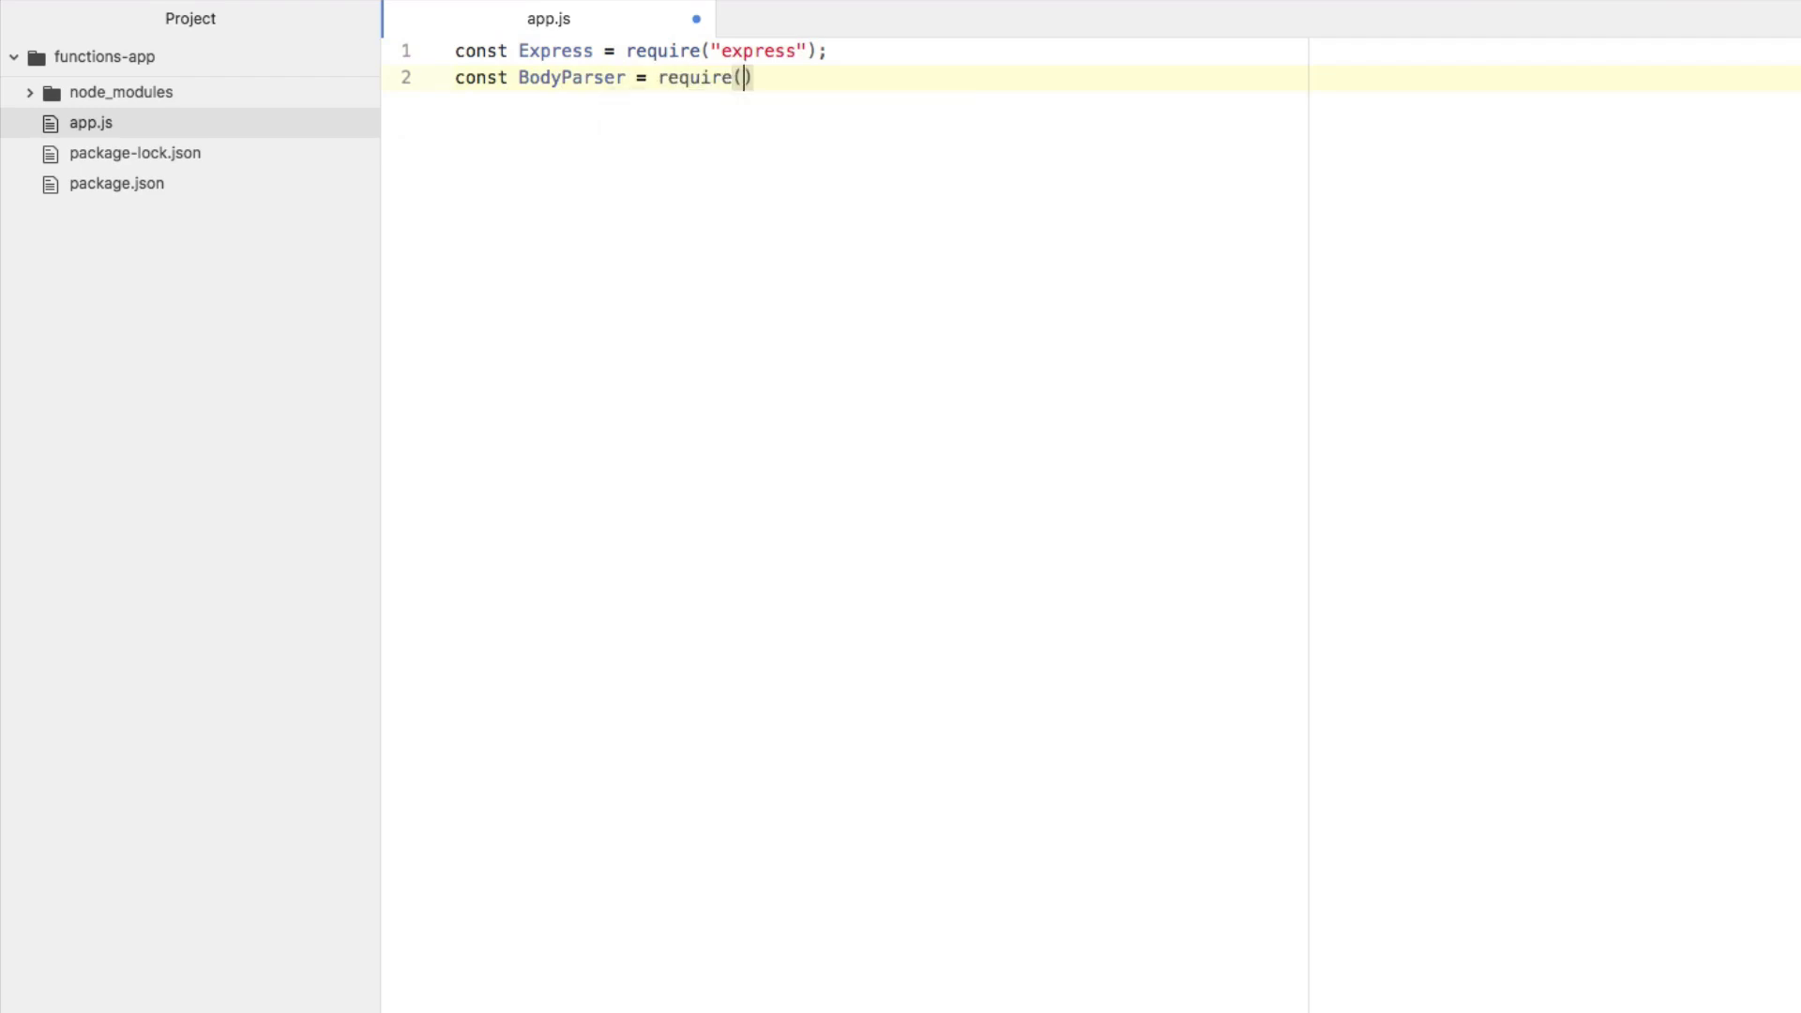
type("\"body-parser\")")
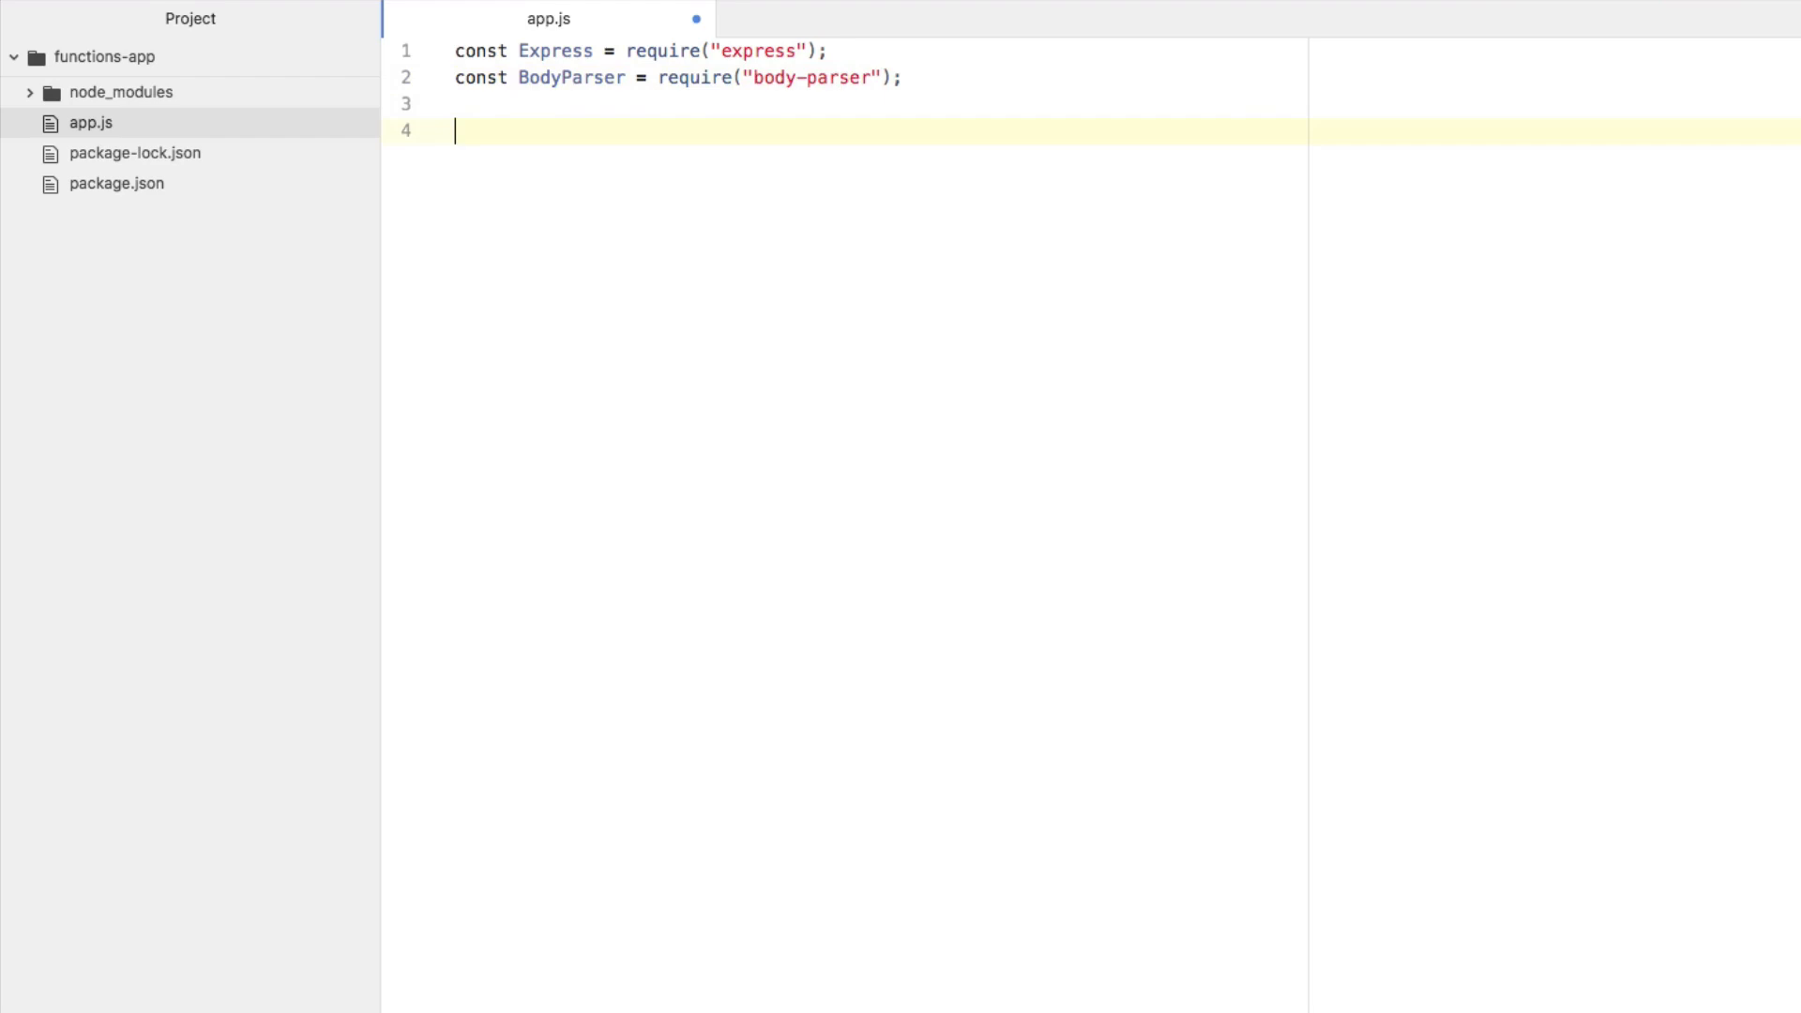
type("var app =")
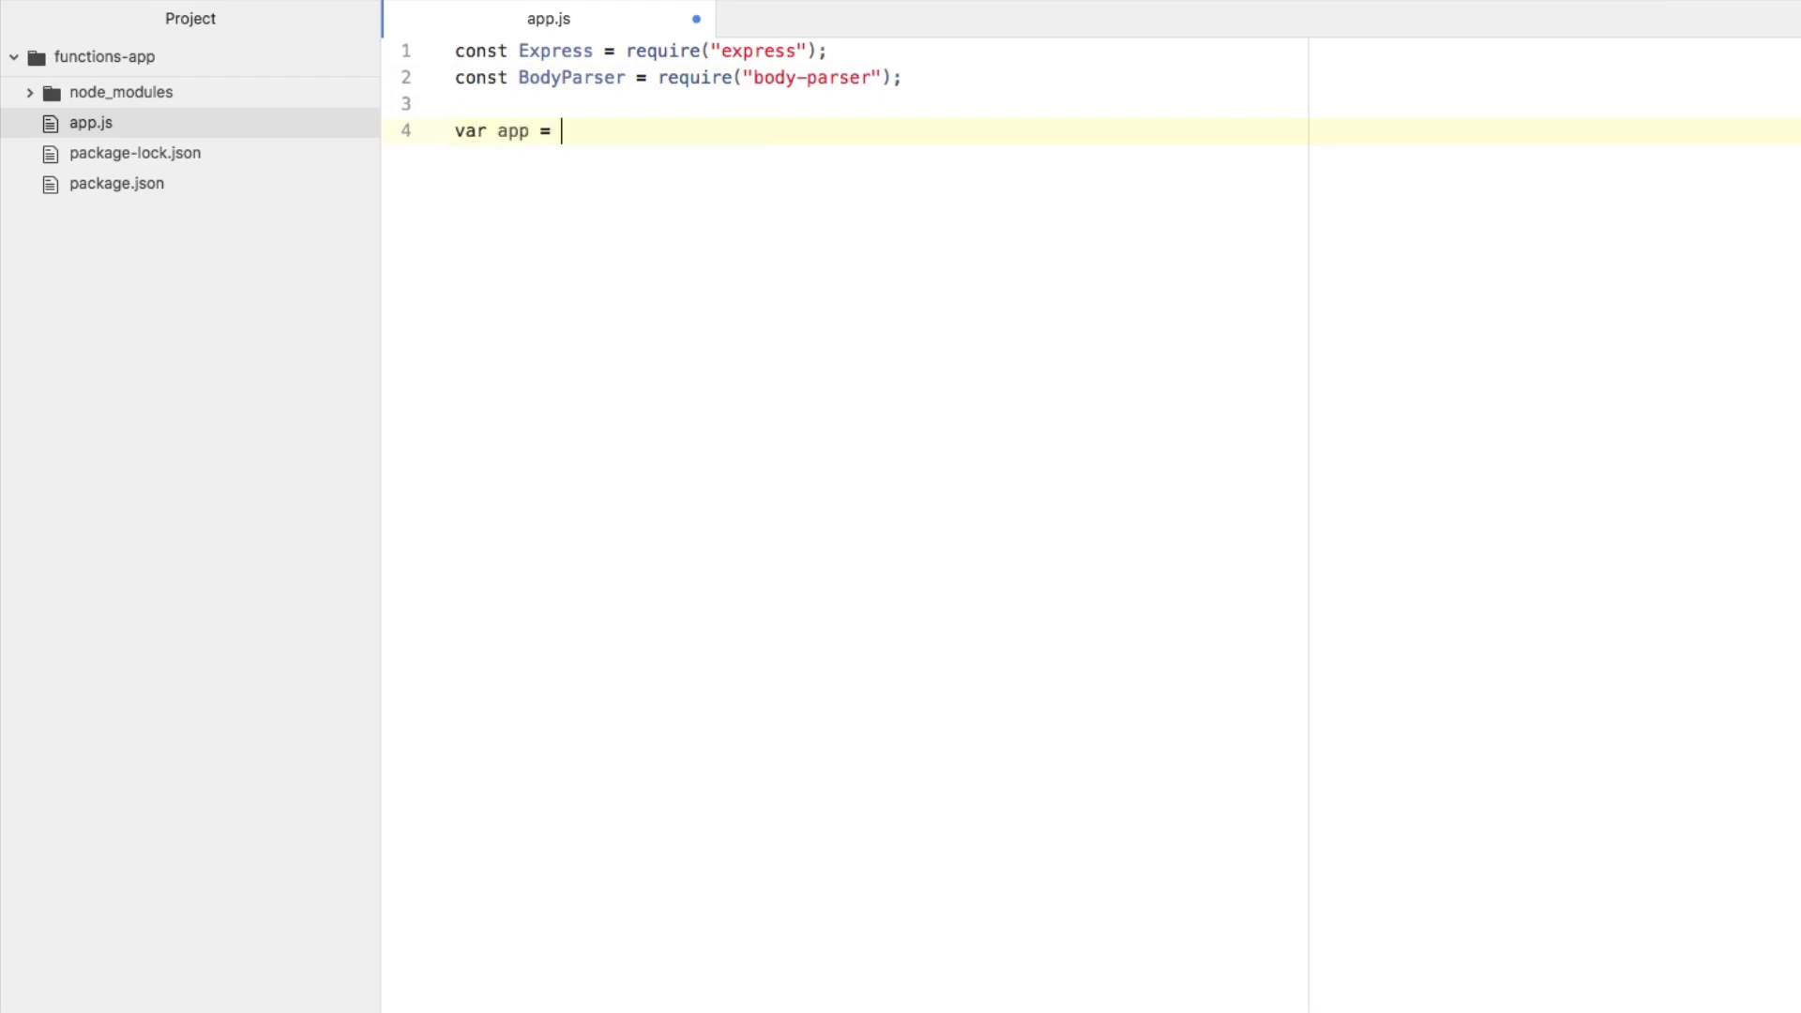
type("Express();")
type("app")
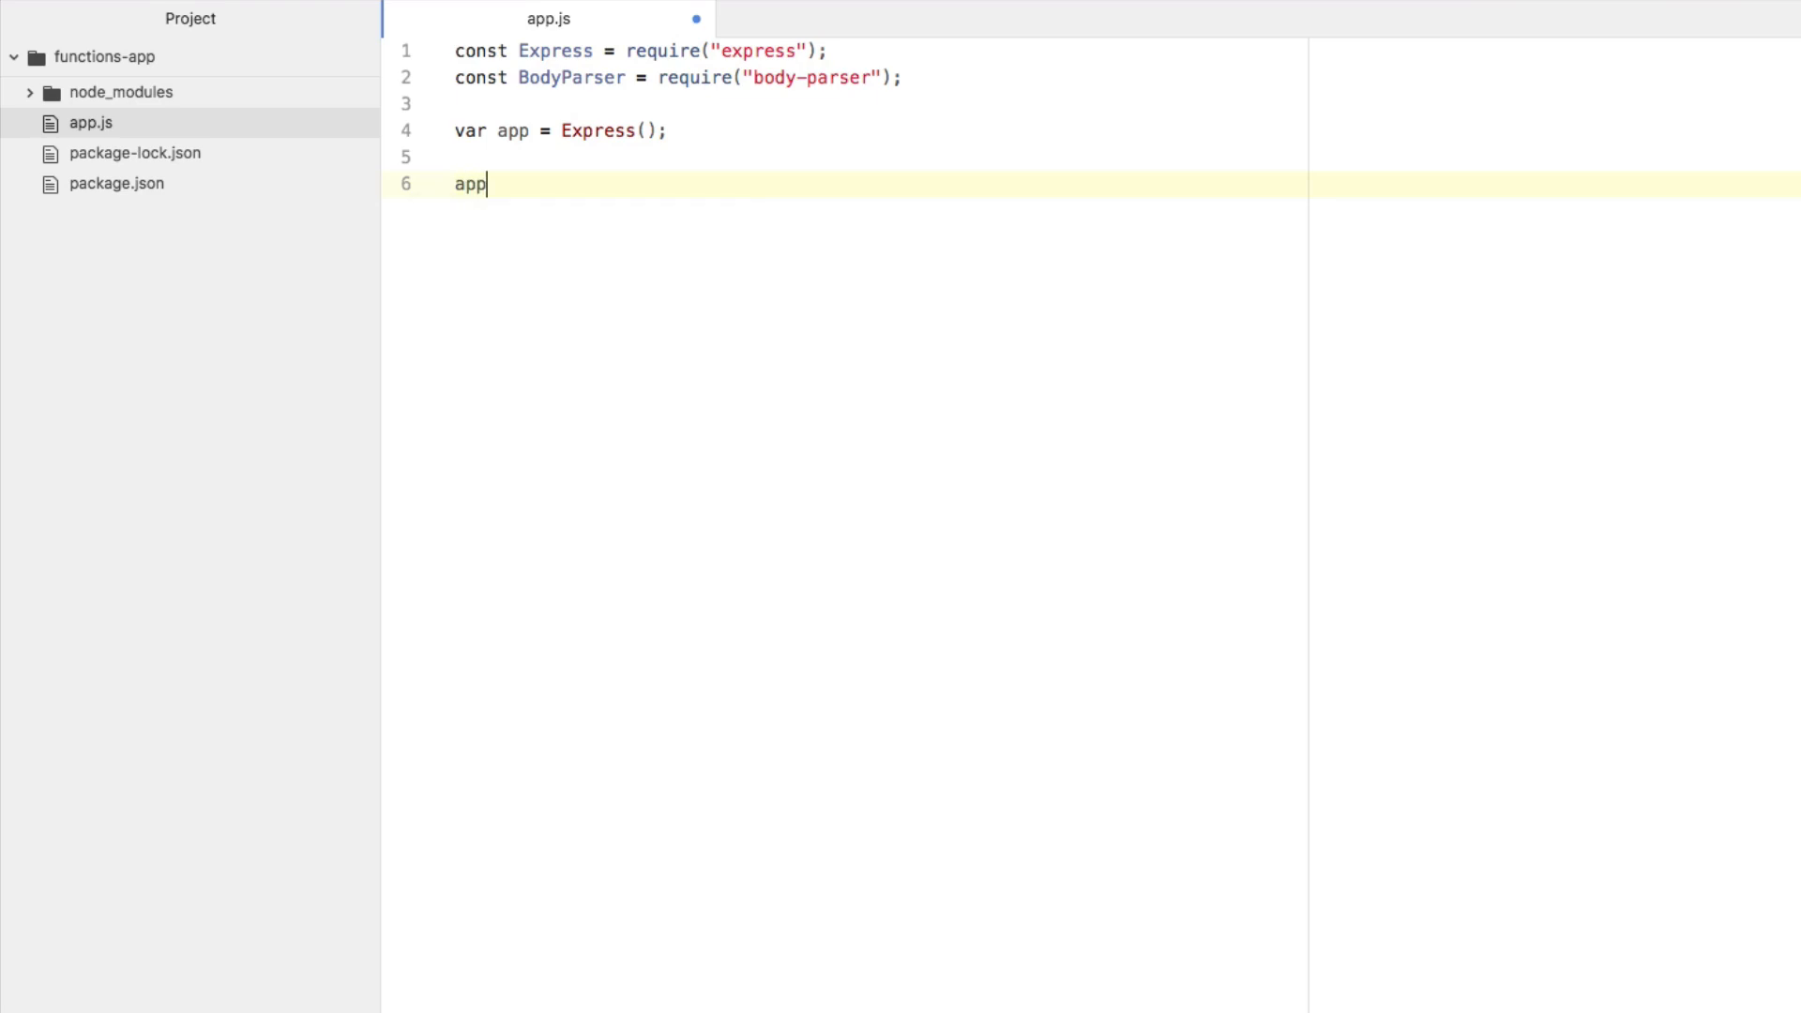
Register BodyParser.json() and BodyParser.urlencoded({ extended: true }) middleware on the app.
type(".use(")
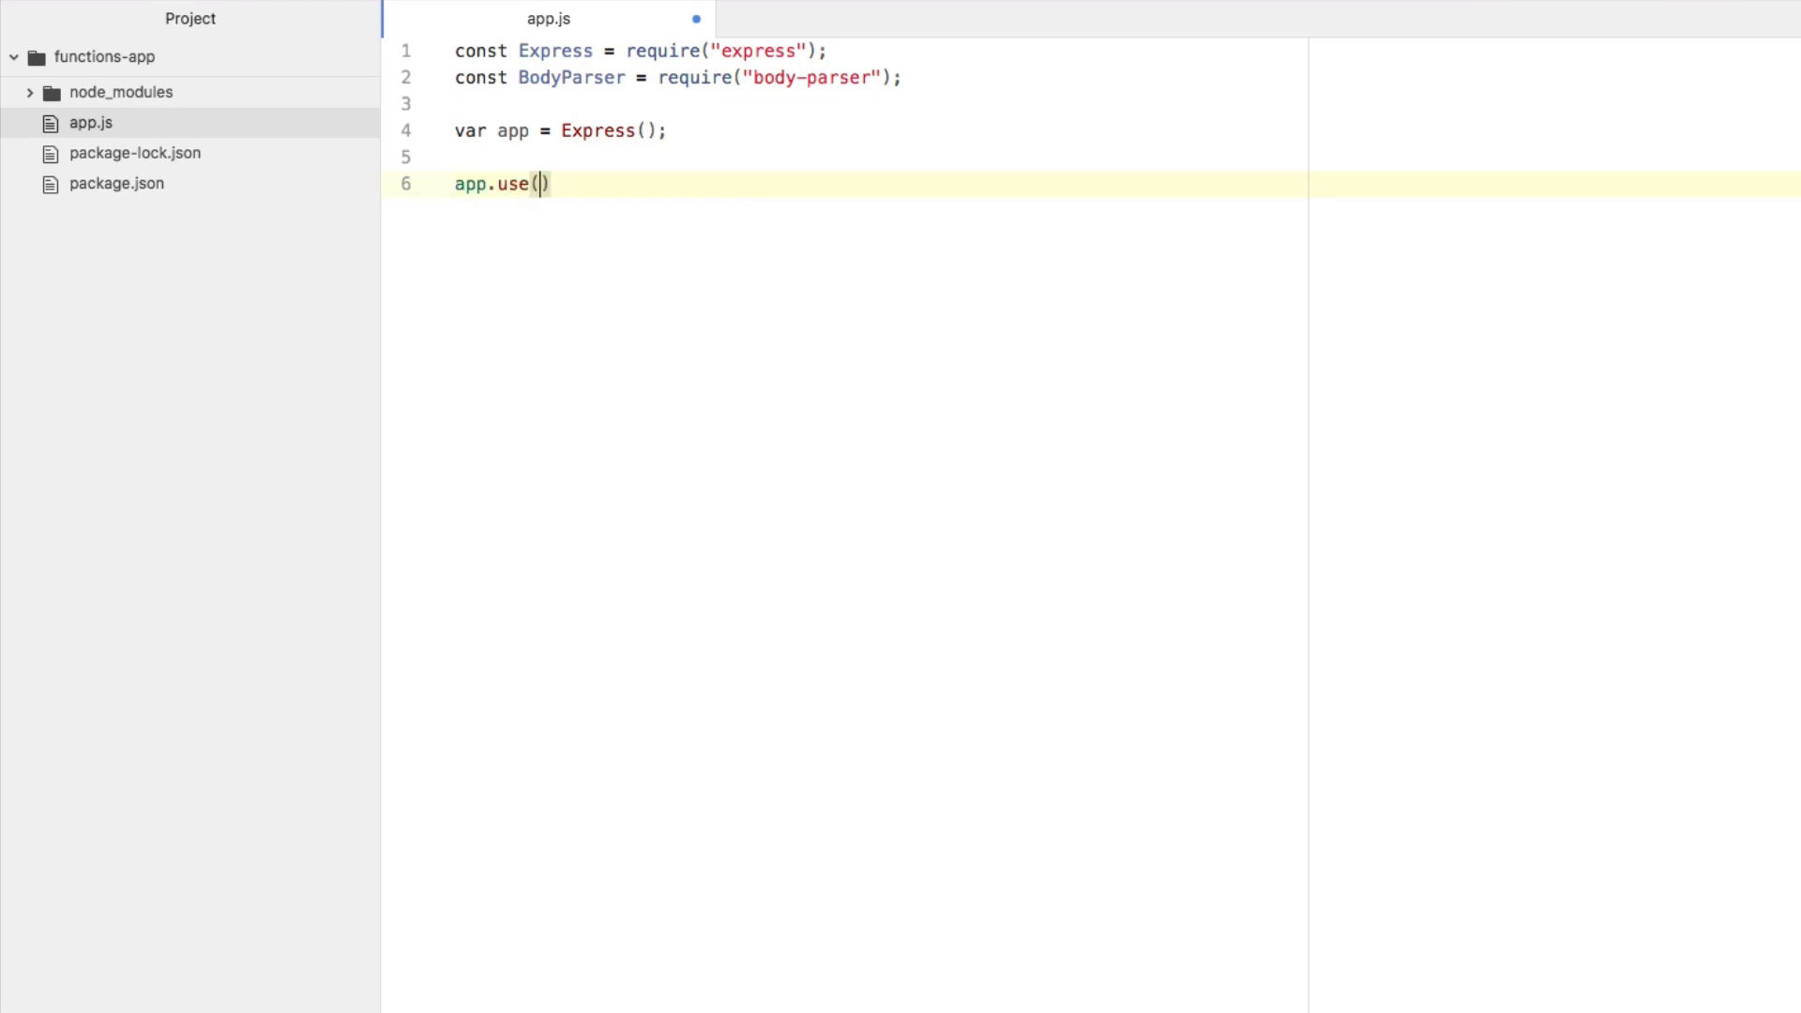
type("BodyParser")
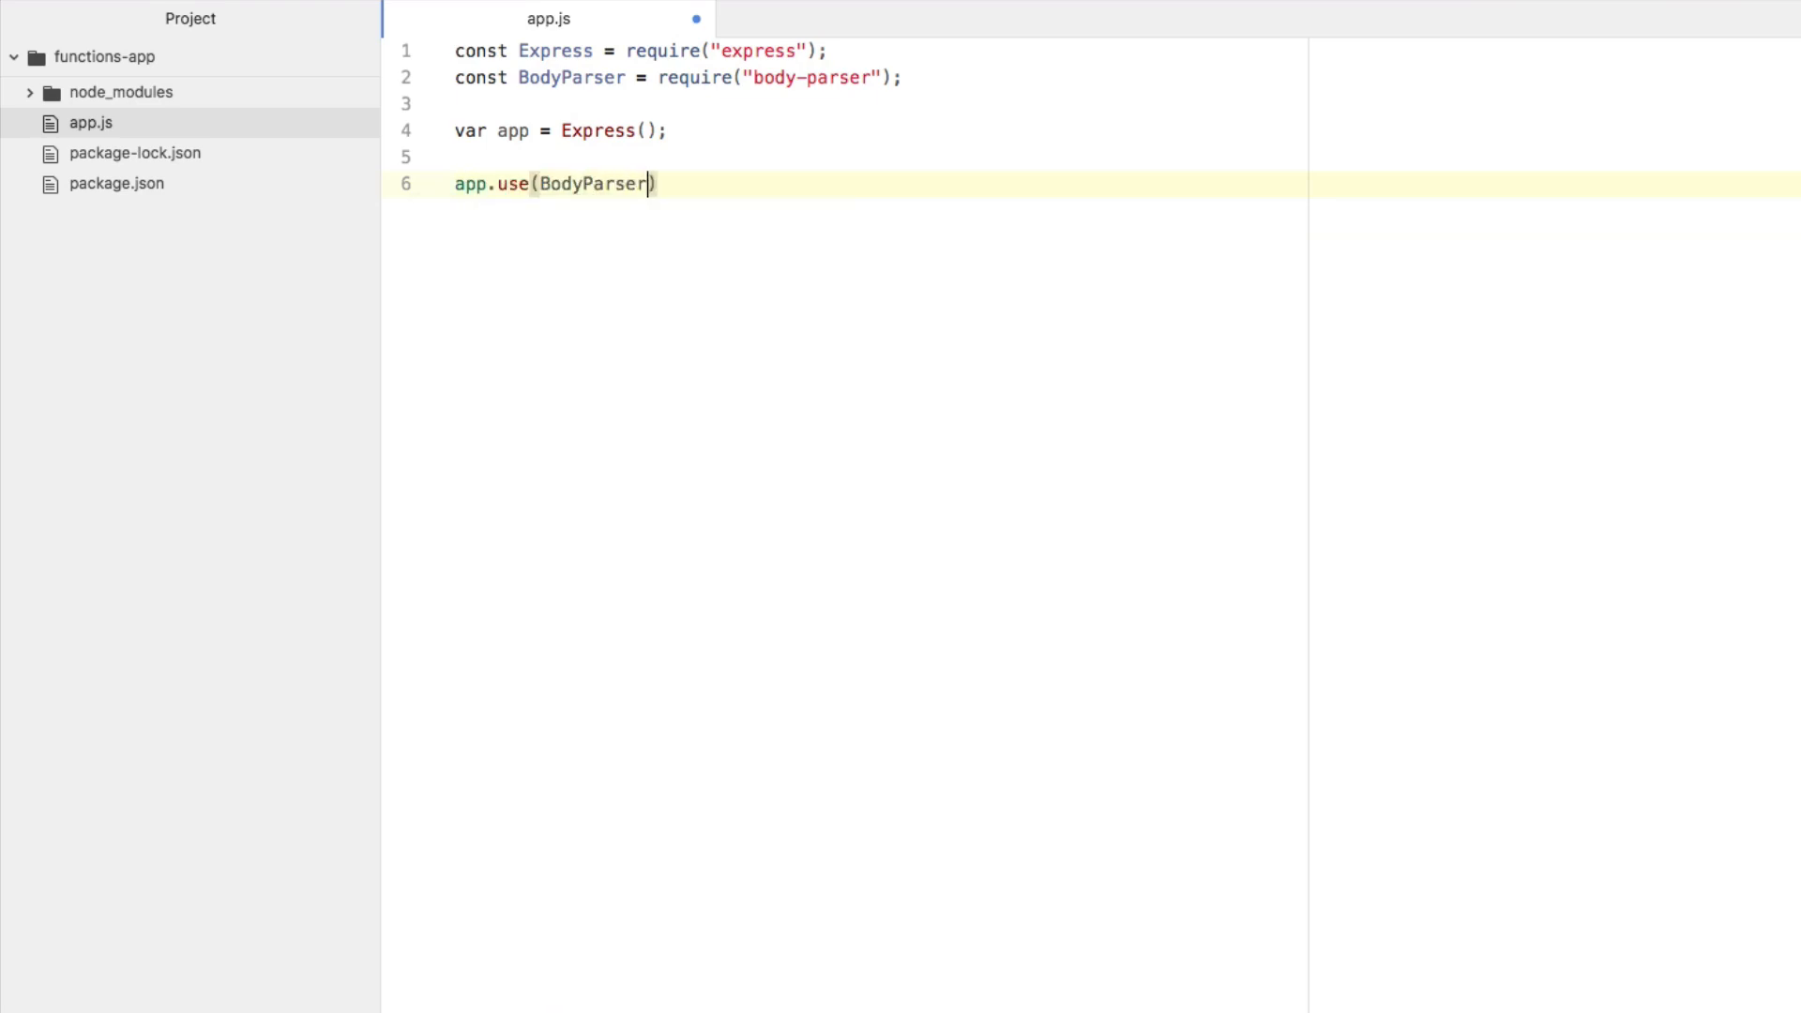
type(".json());")
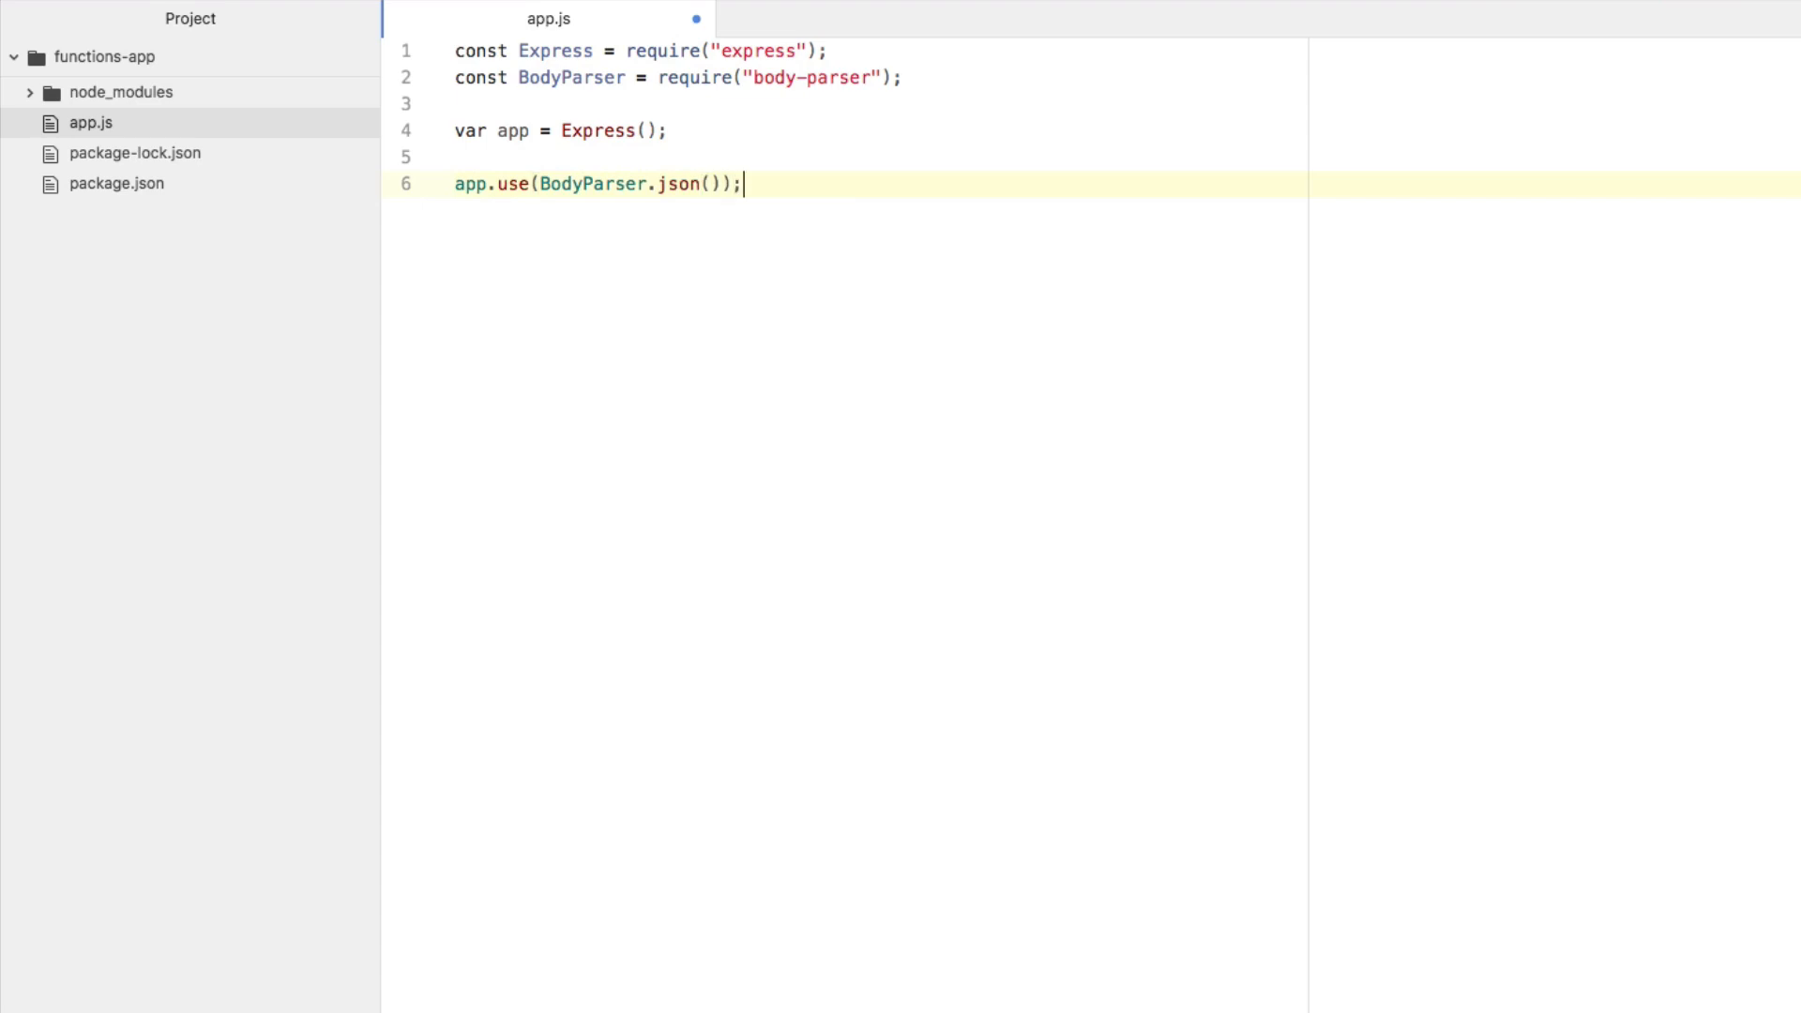
type("app.use")
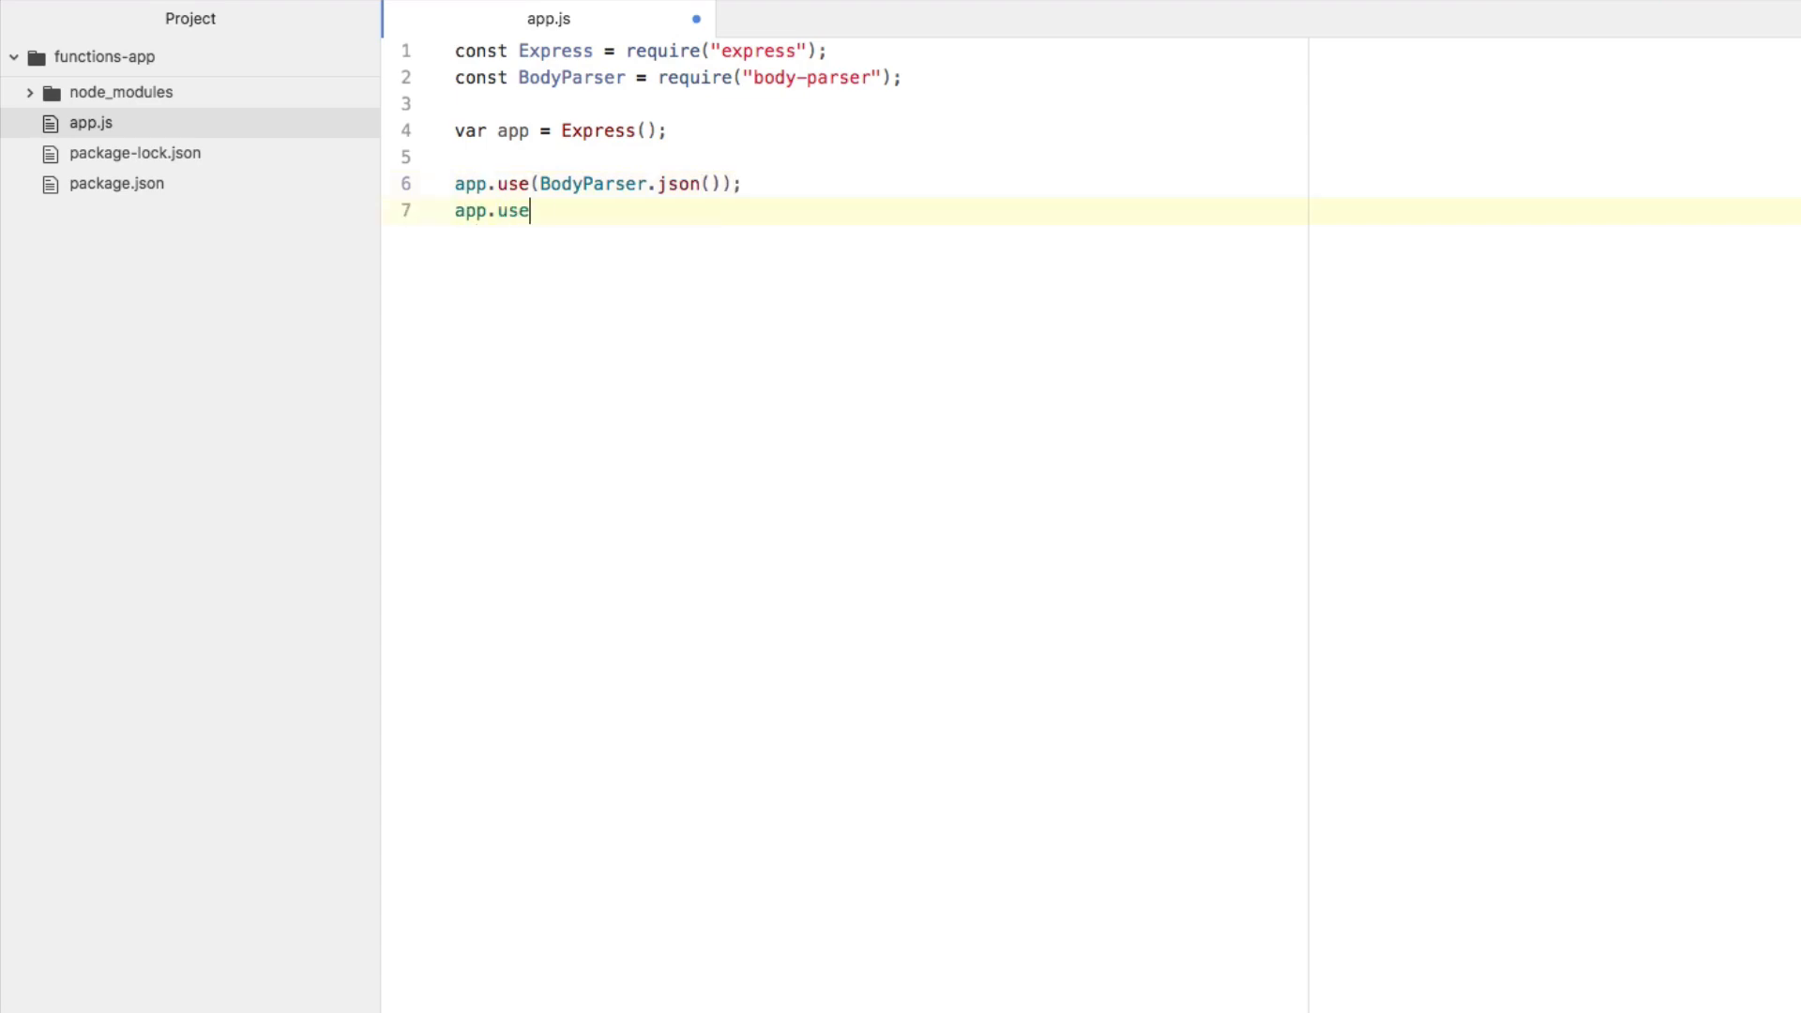
type("(BodyParser")
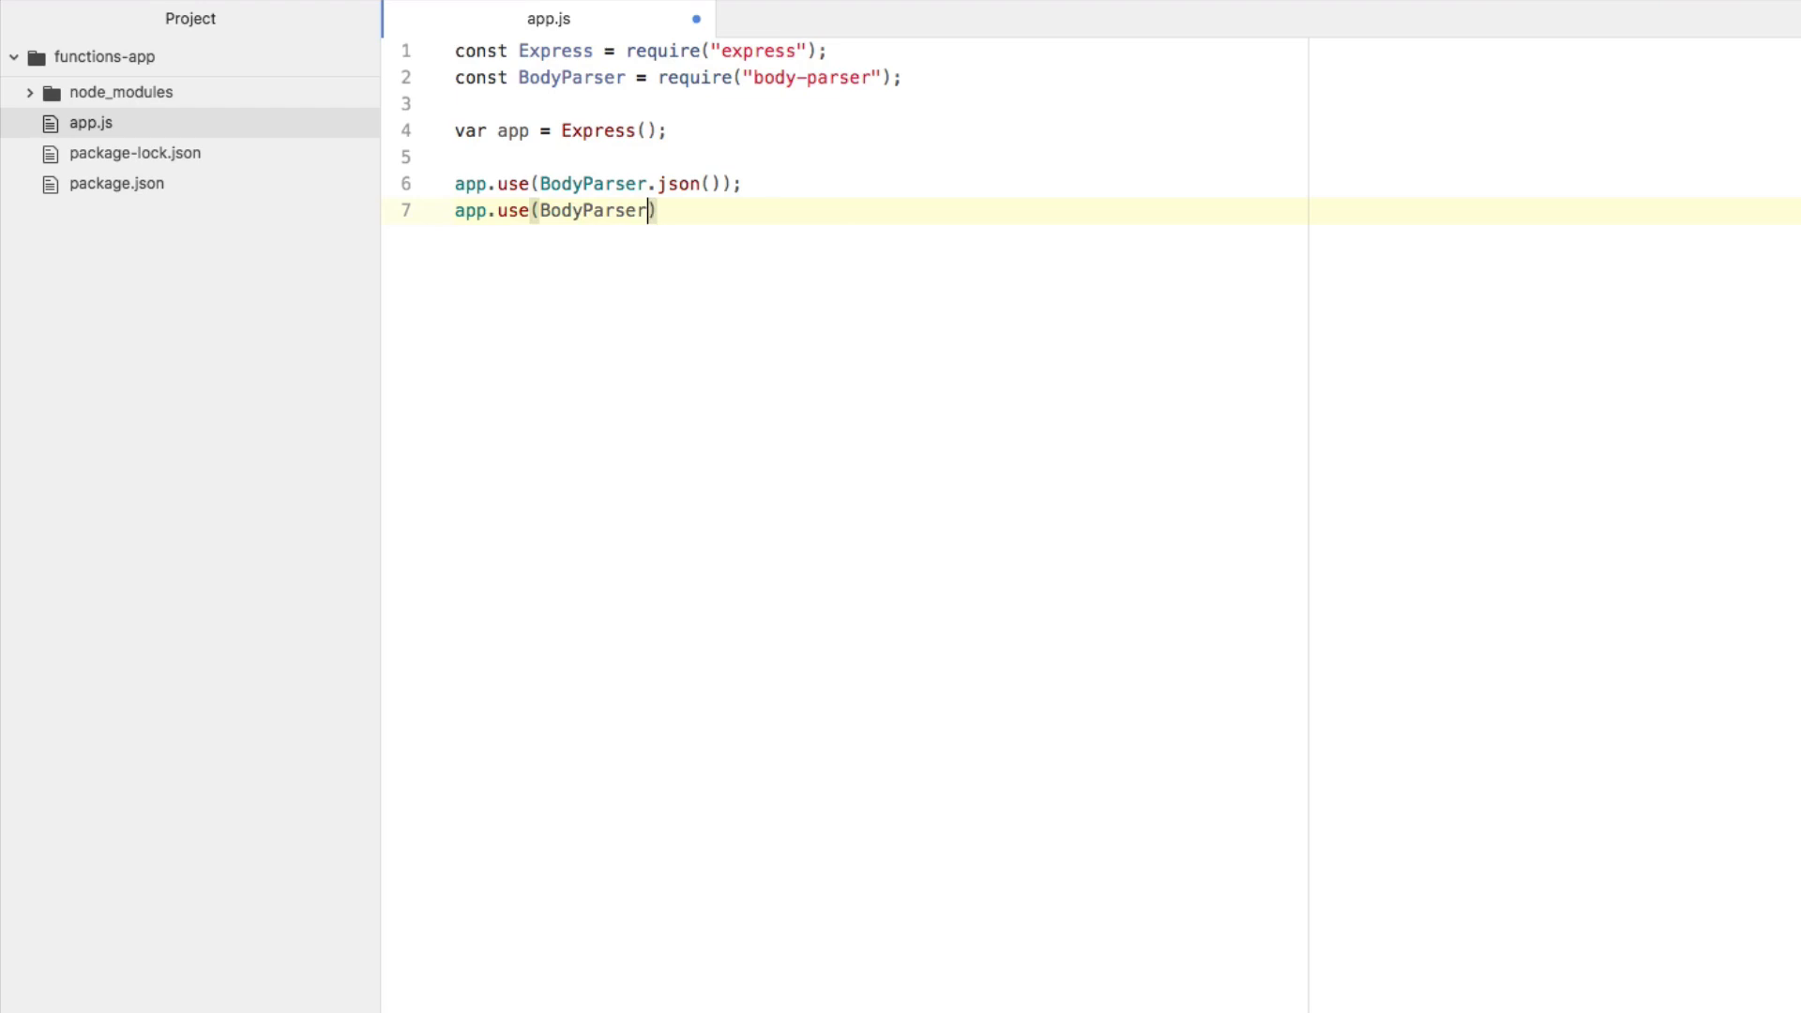
type(".url")
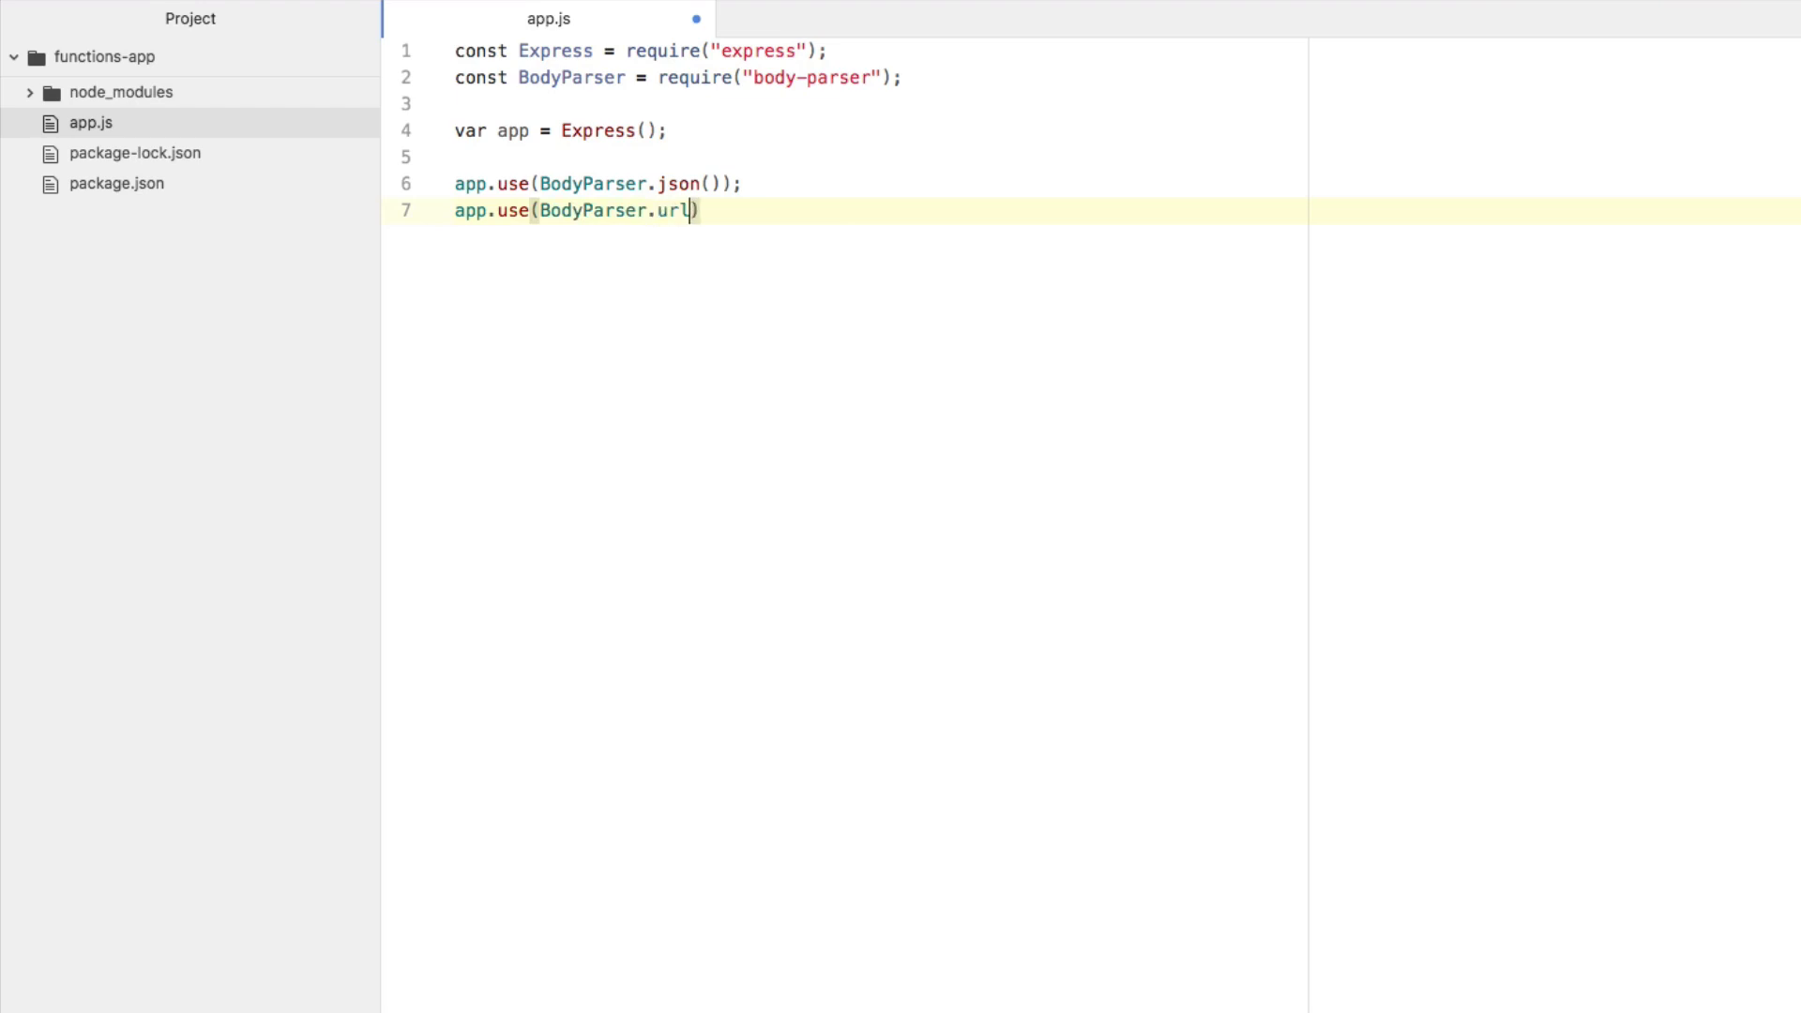
type("encoded)")
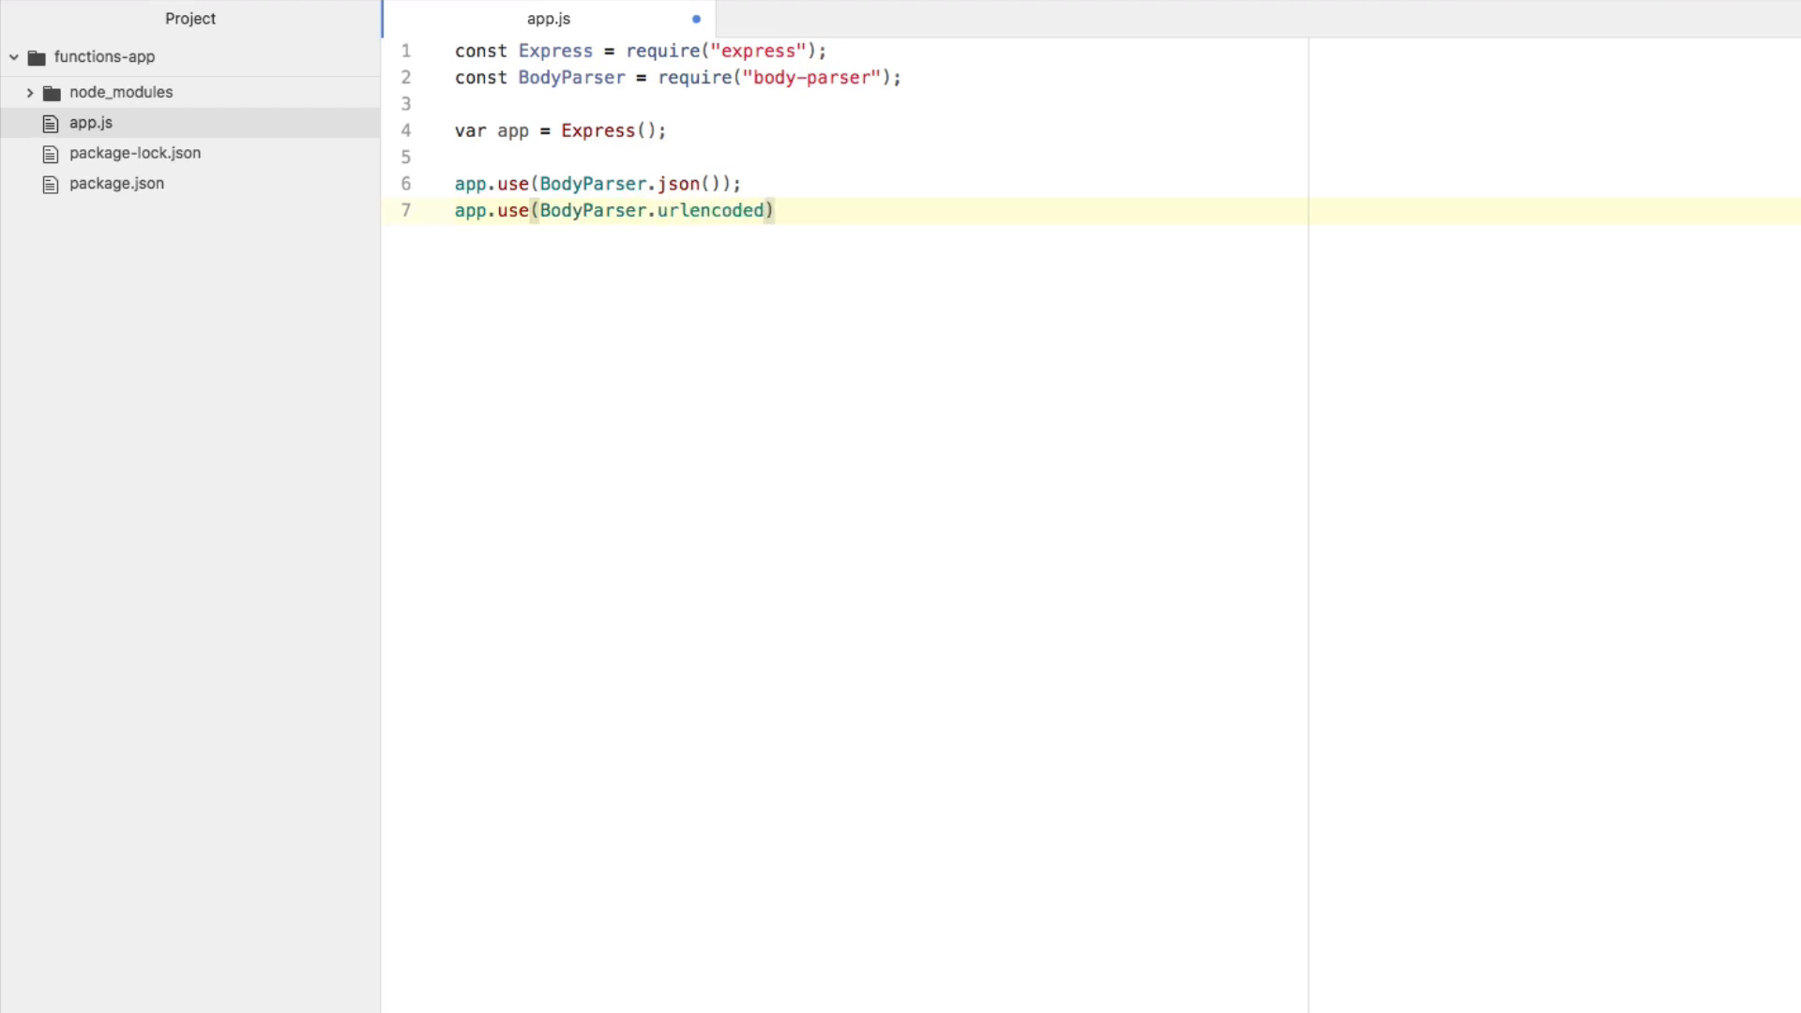
type("{ e")
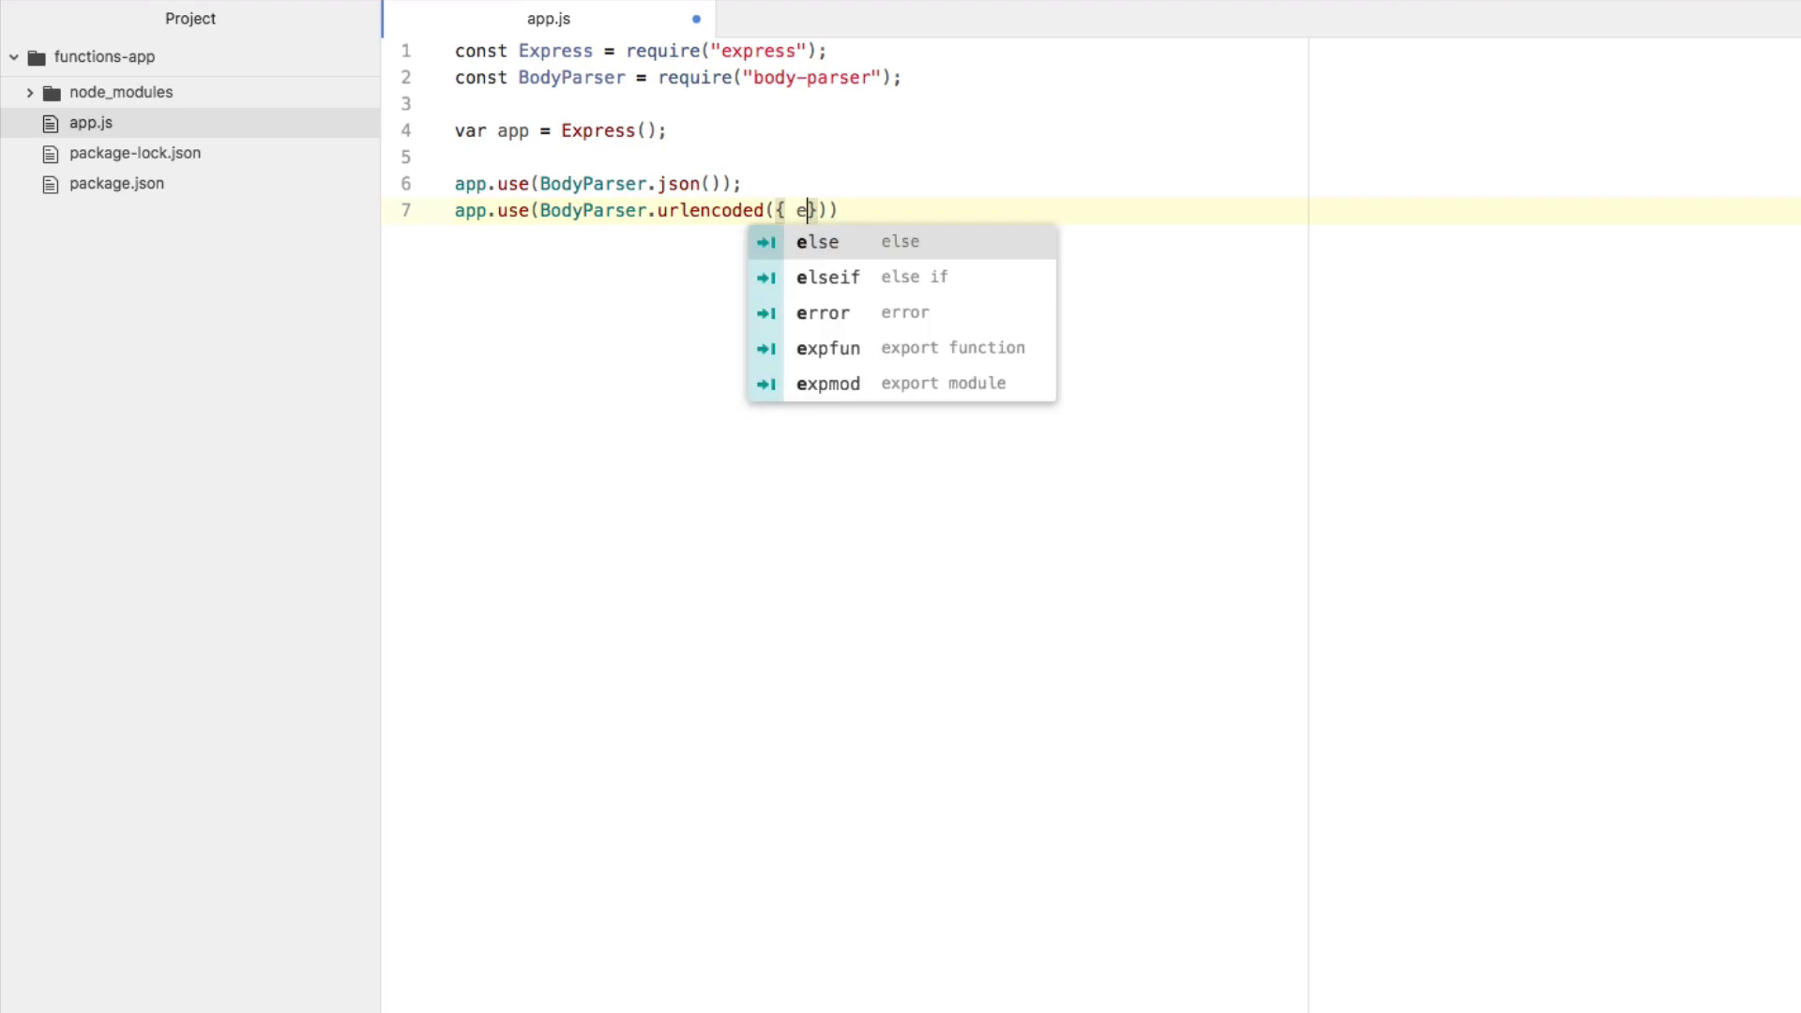
type("xtended: true")
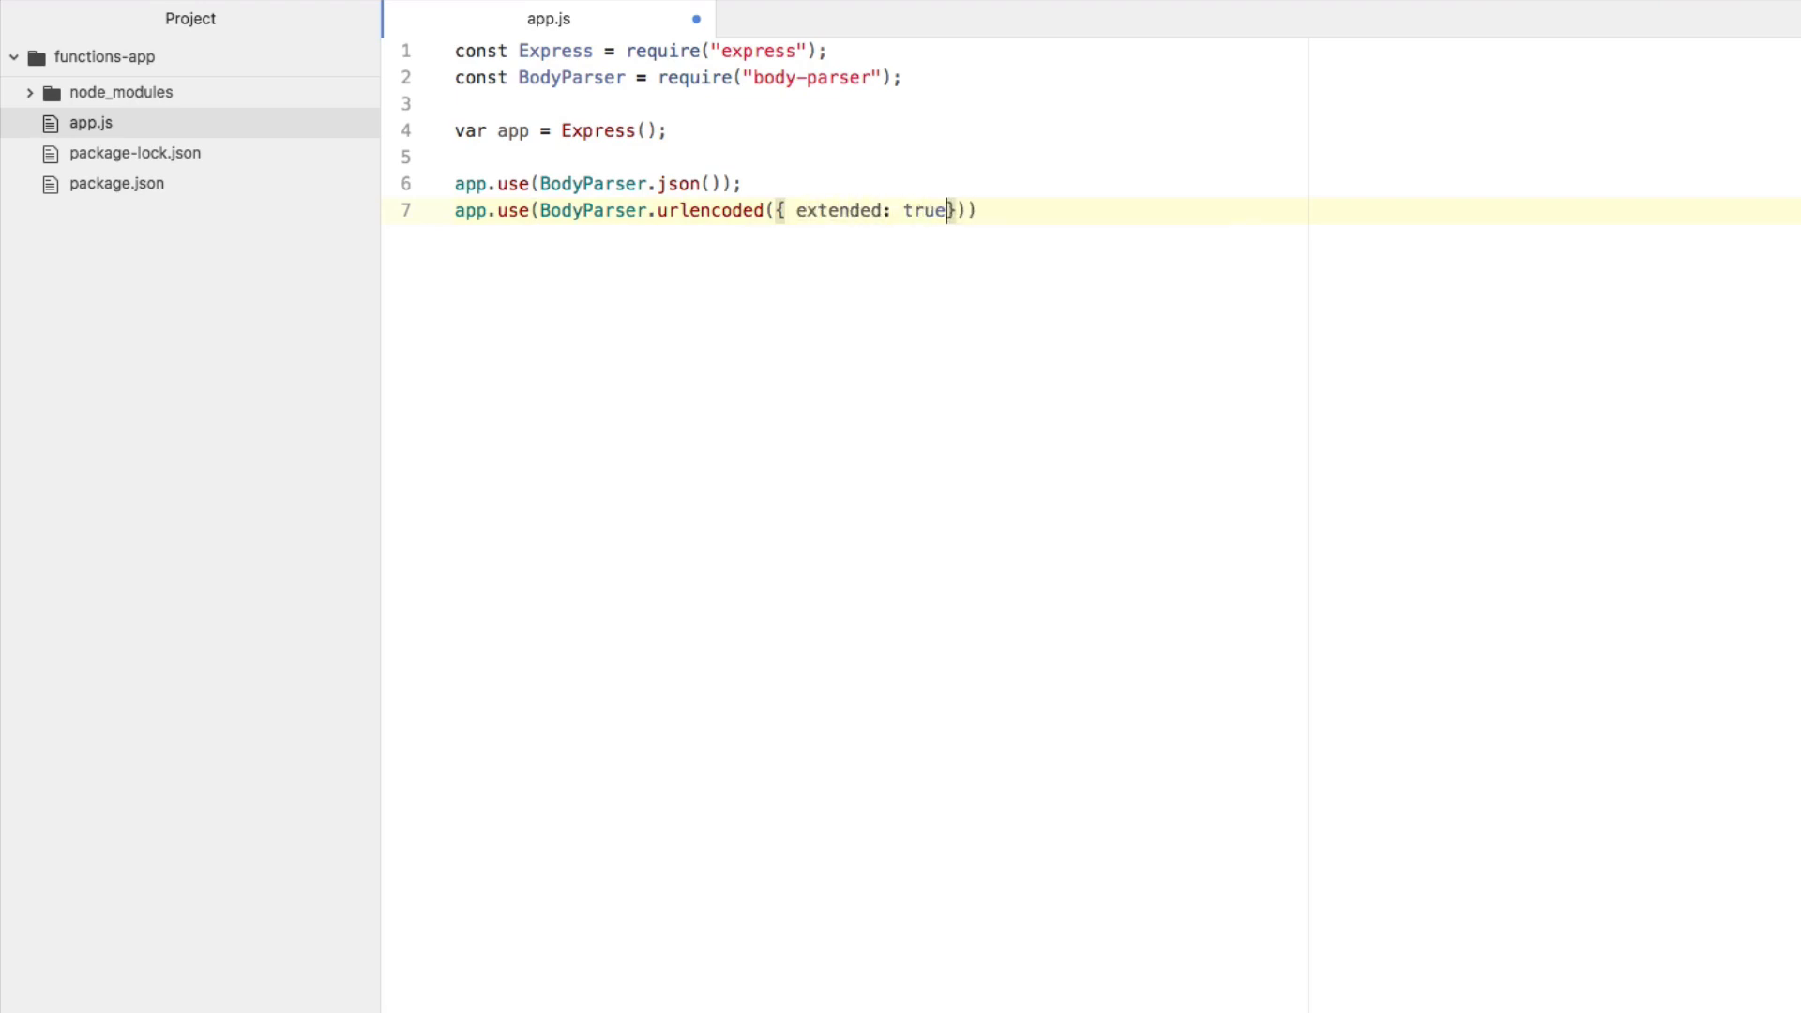
key("enter")
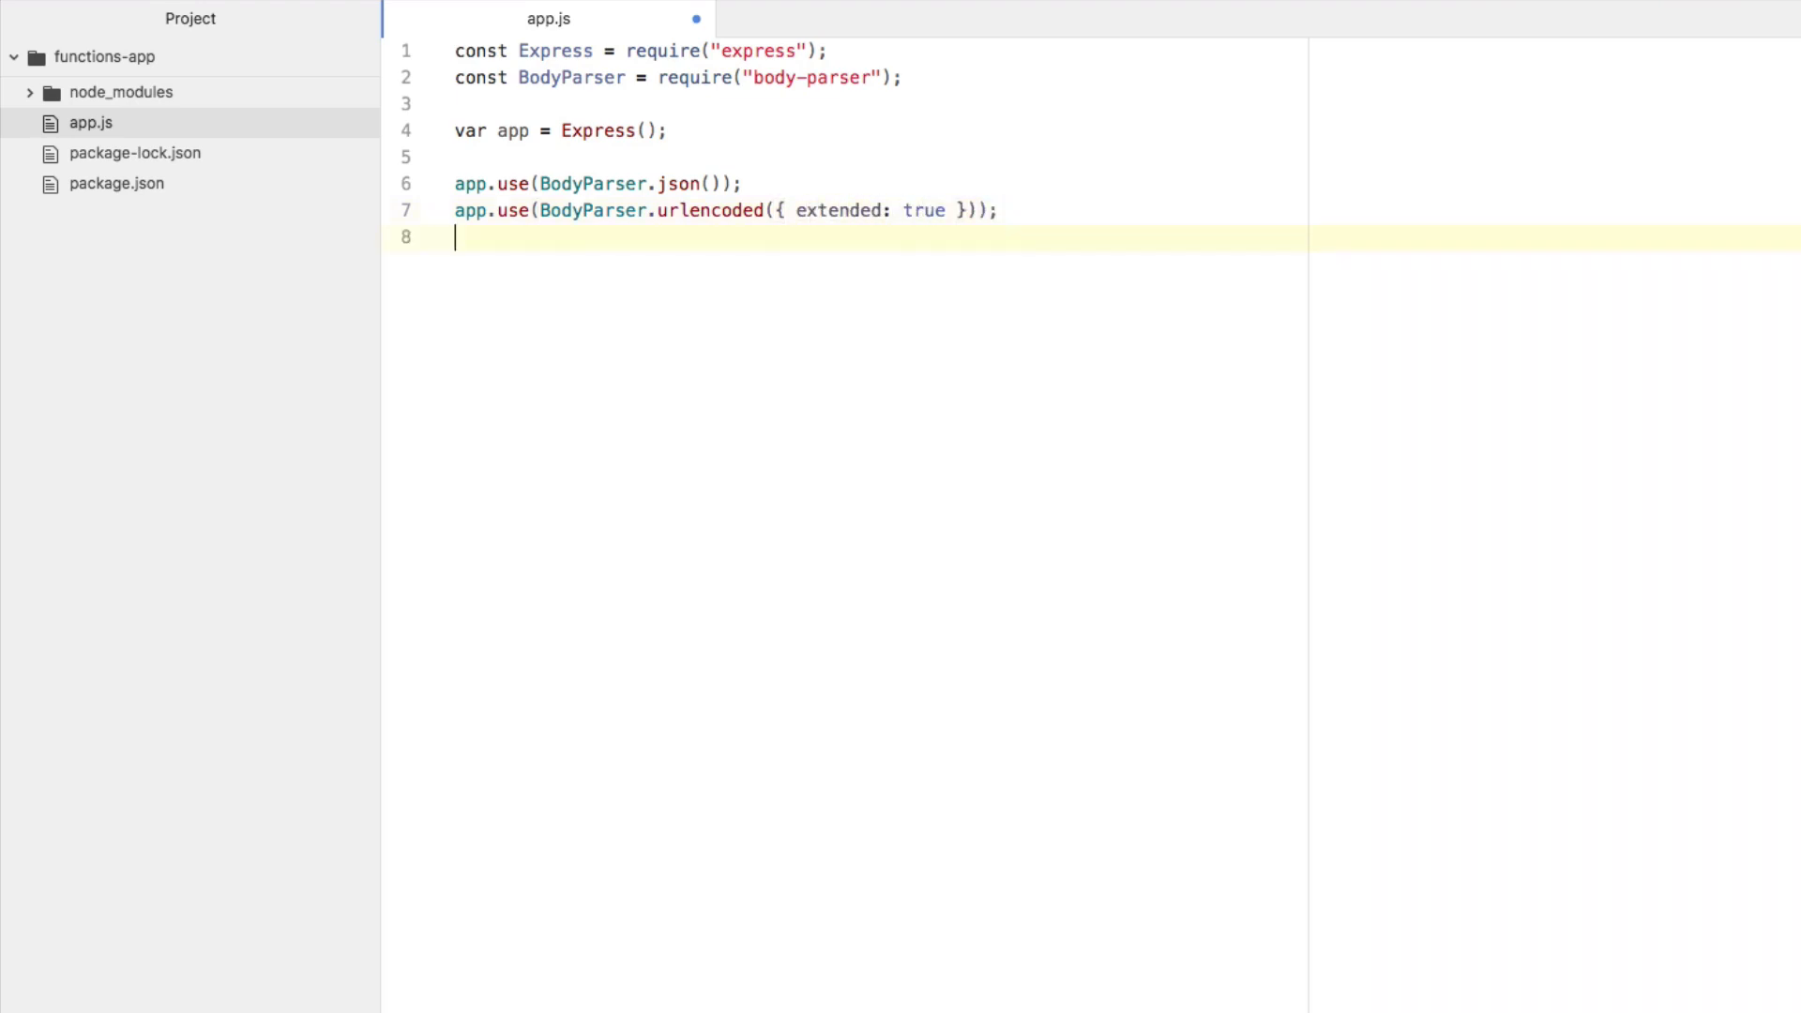
key("Return")
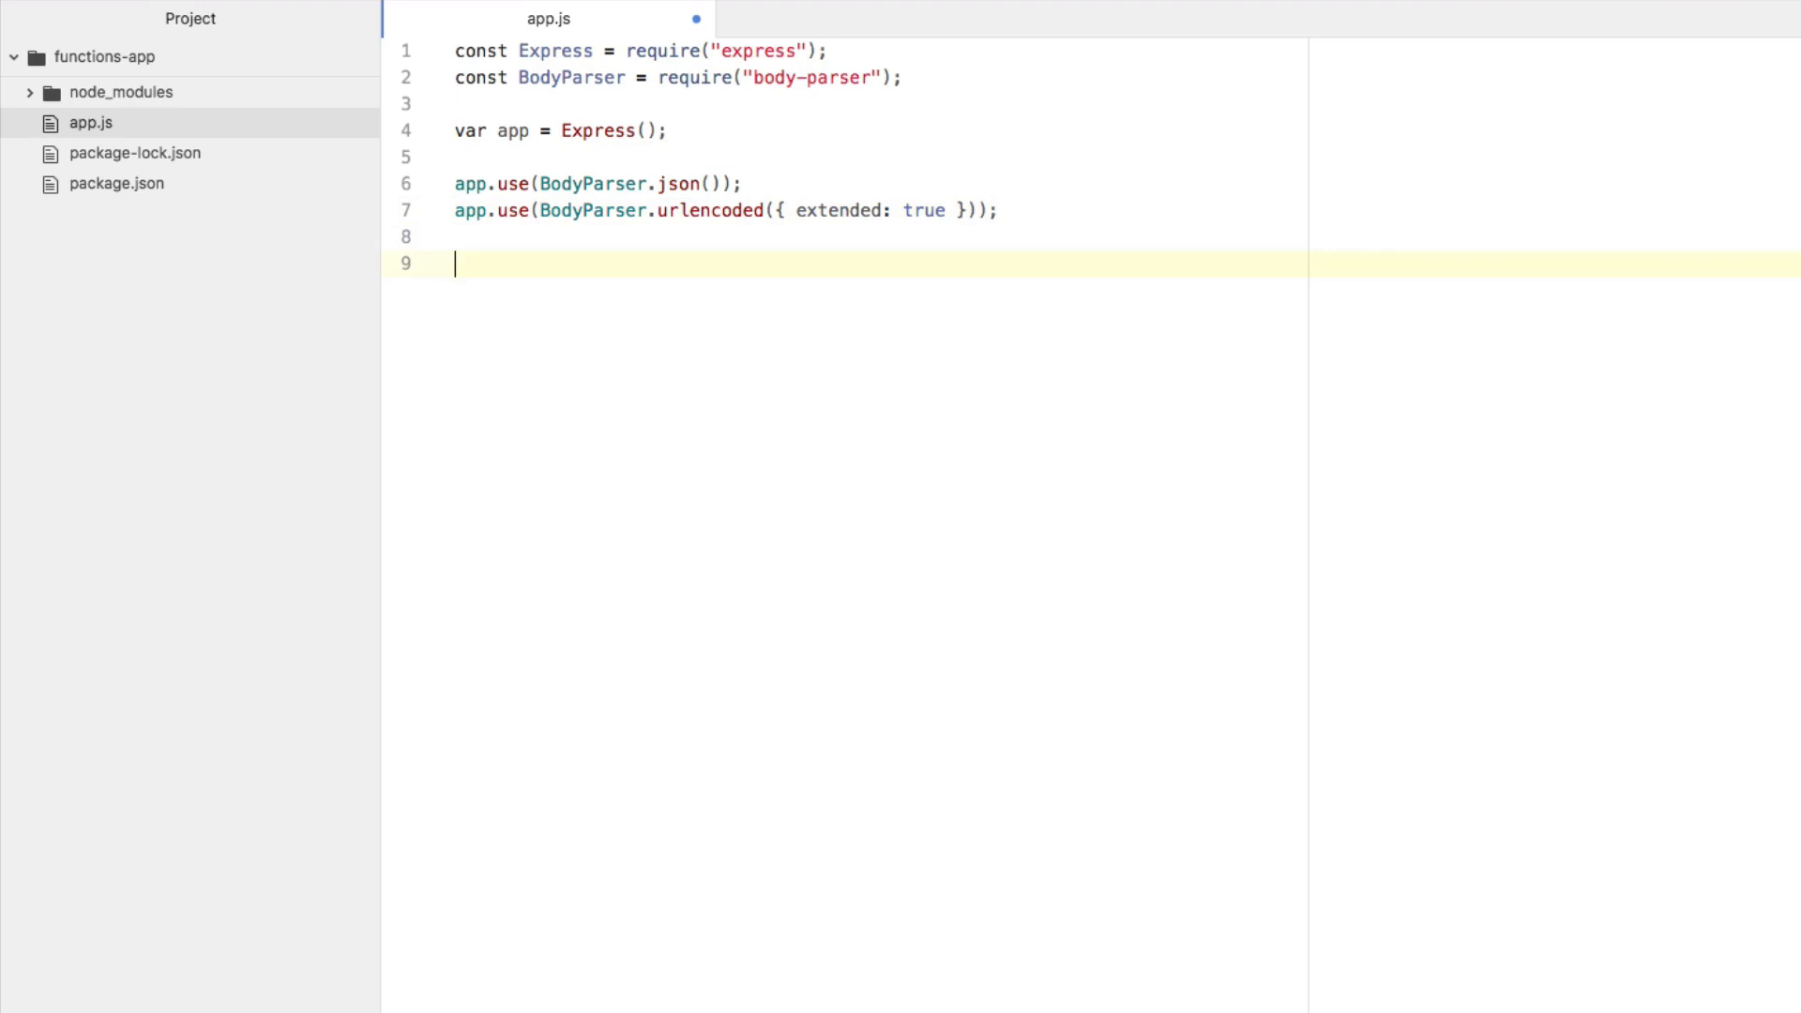
Start an app.post("/notify") route that logs "POST /notify".
type("app.post(")
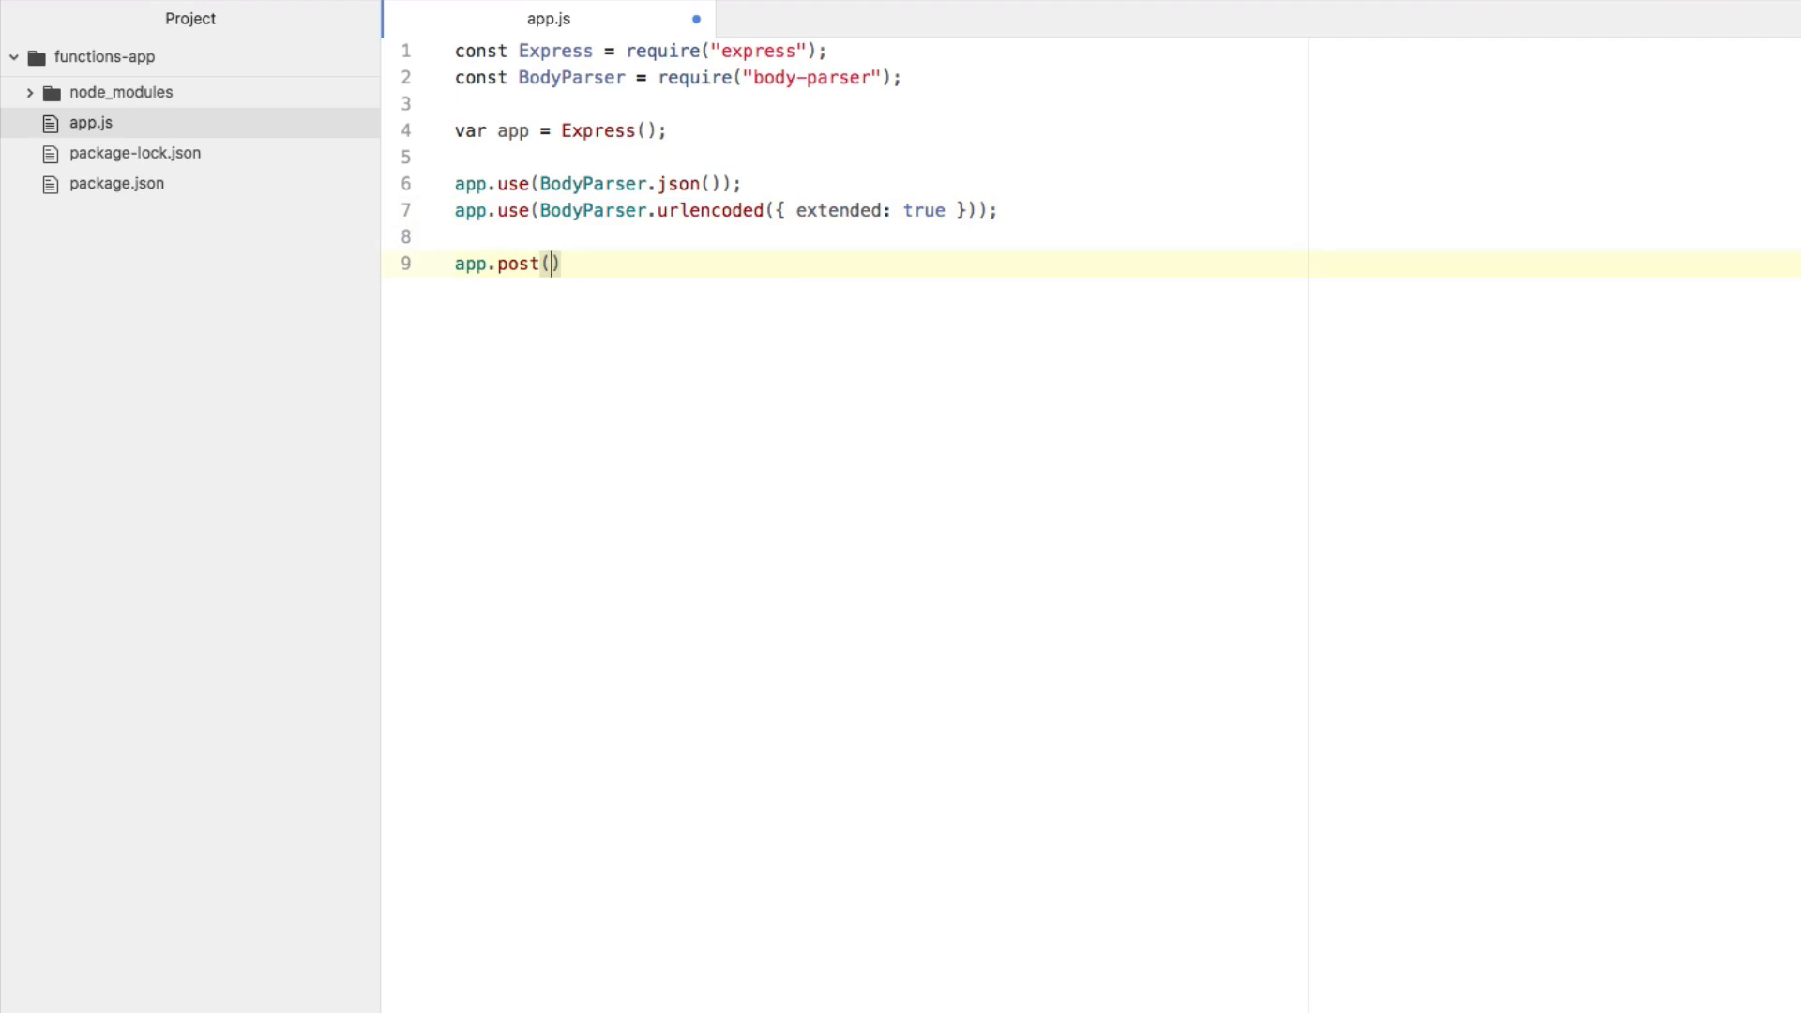
type("\"\"")
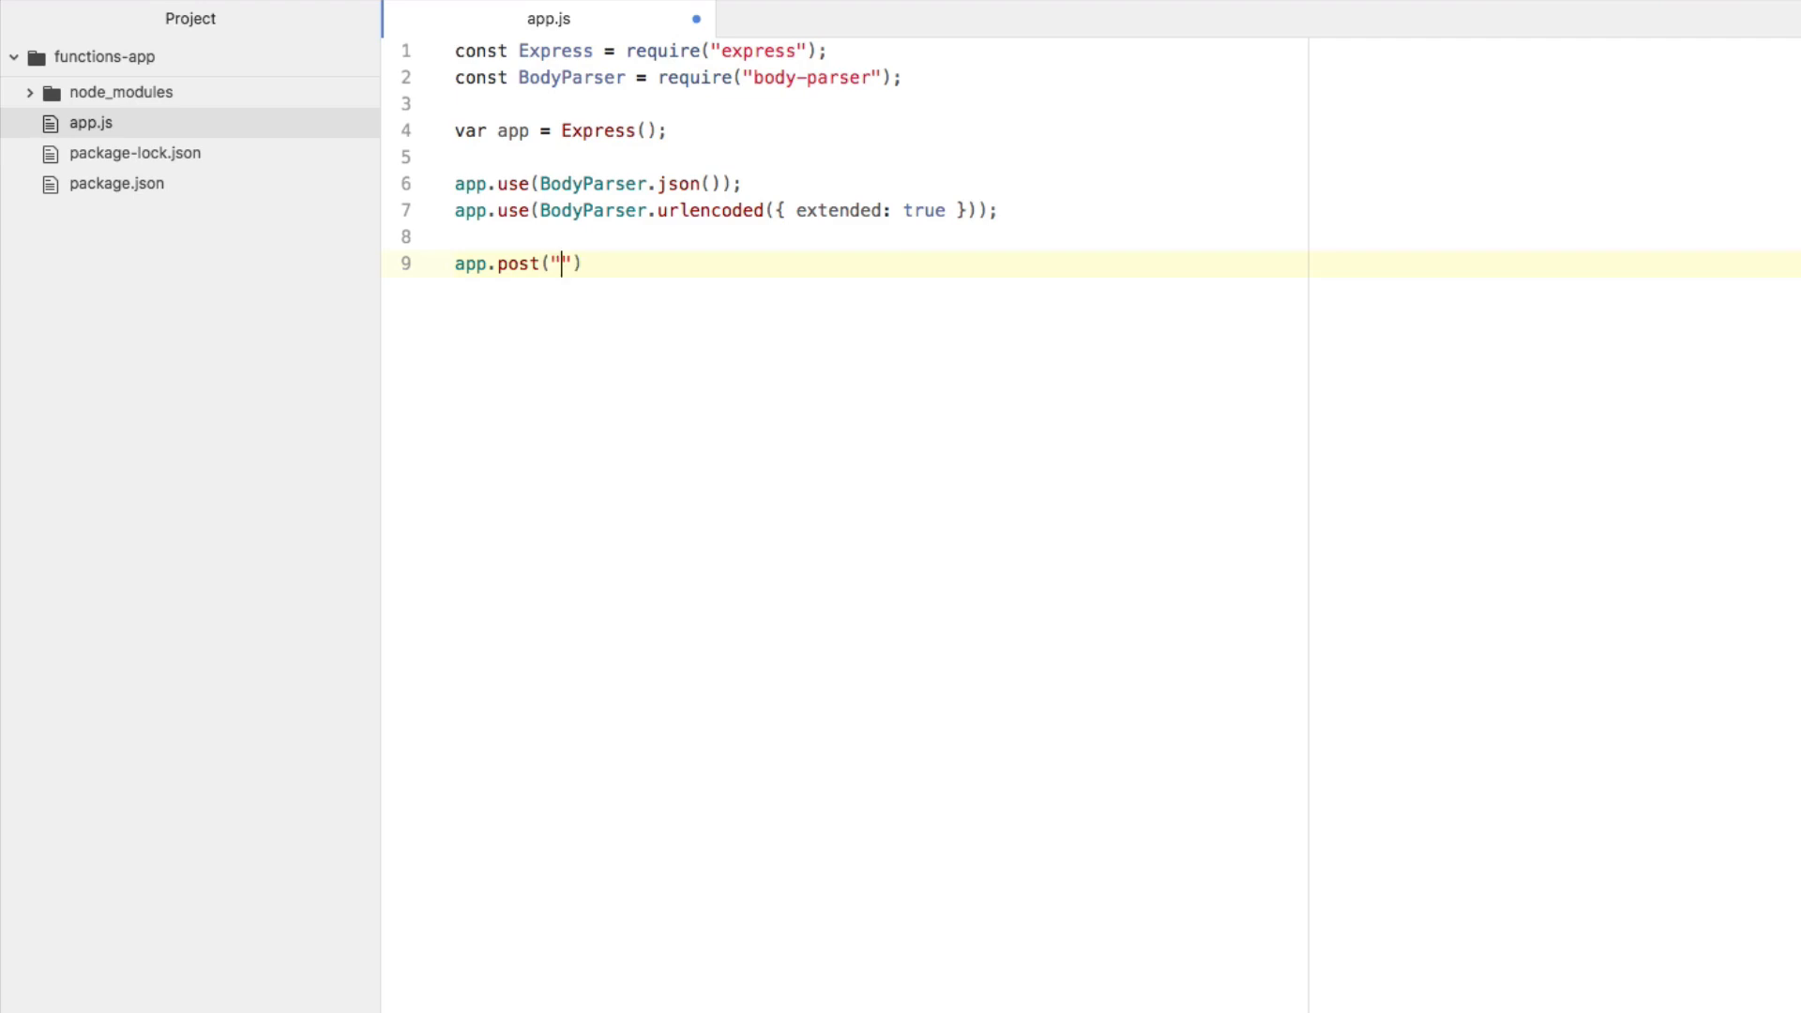
type("/notify")
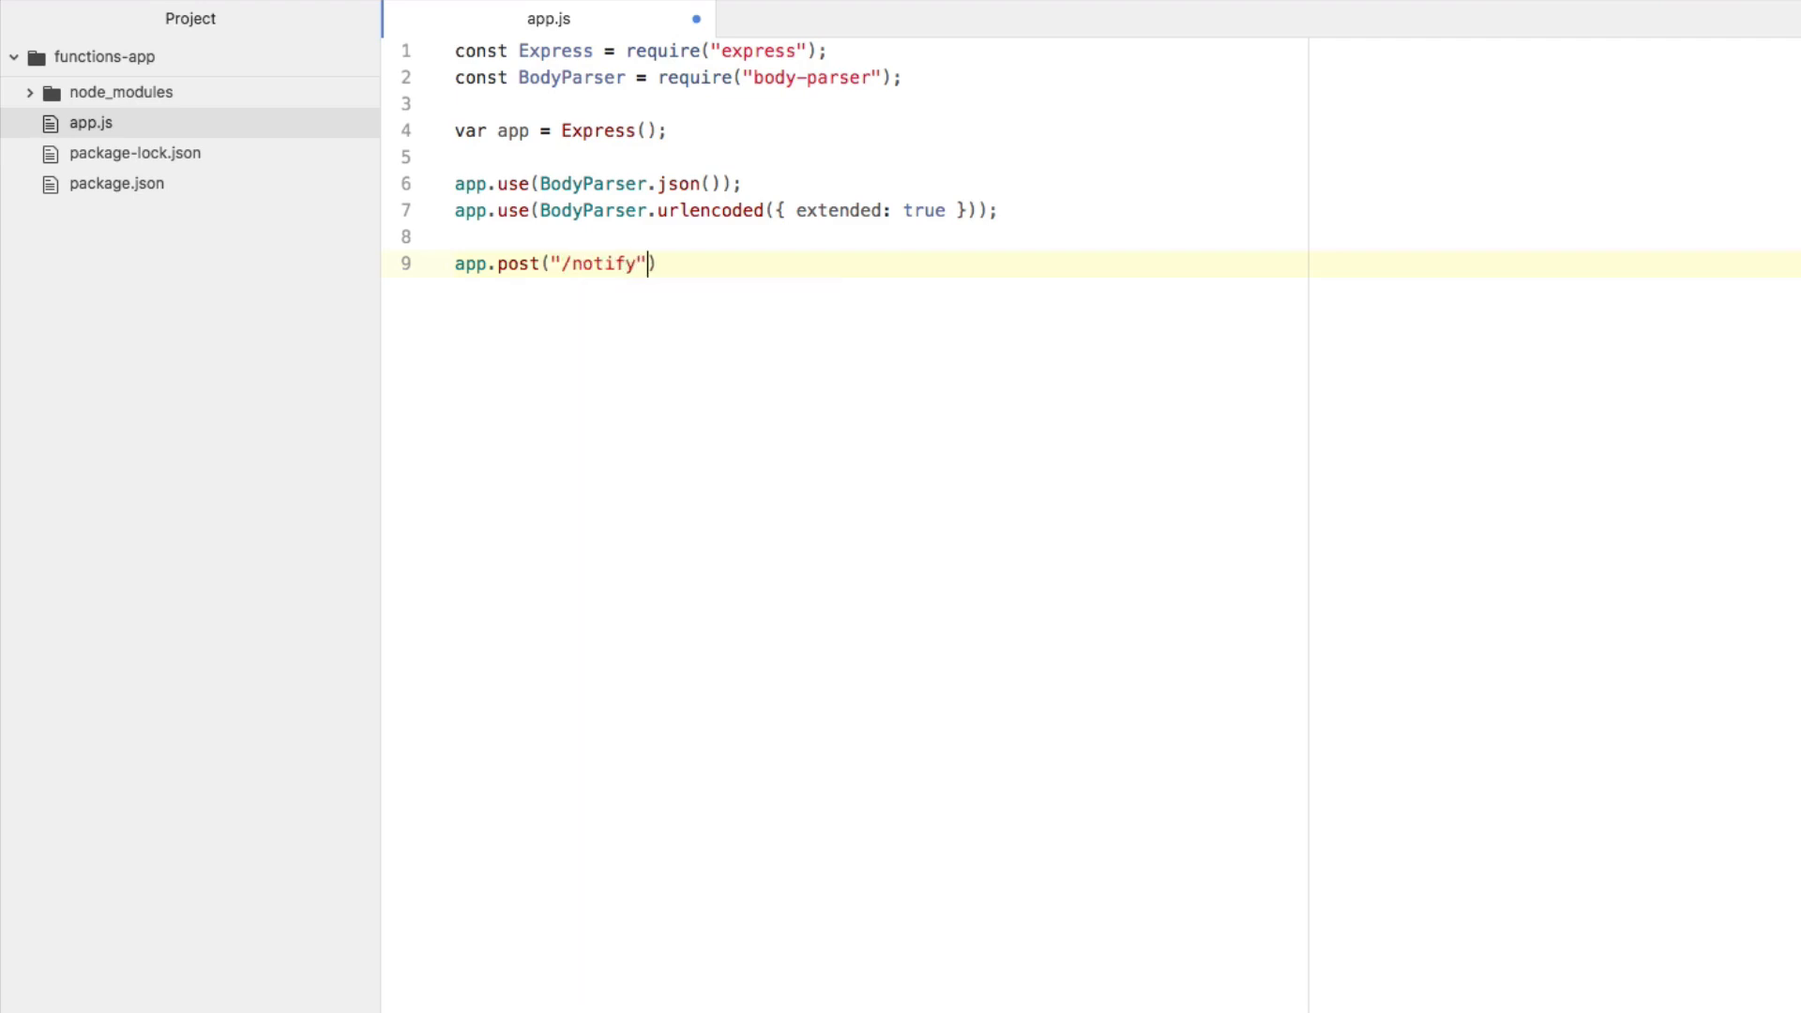
type(", (request, response")
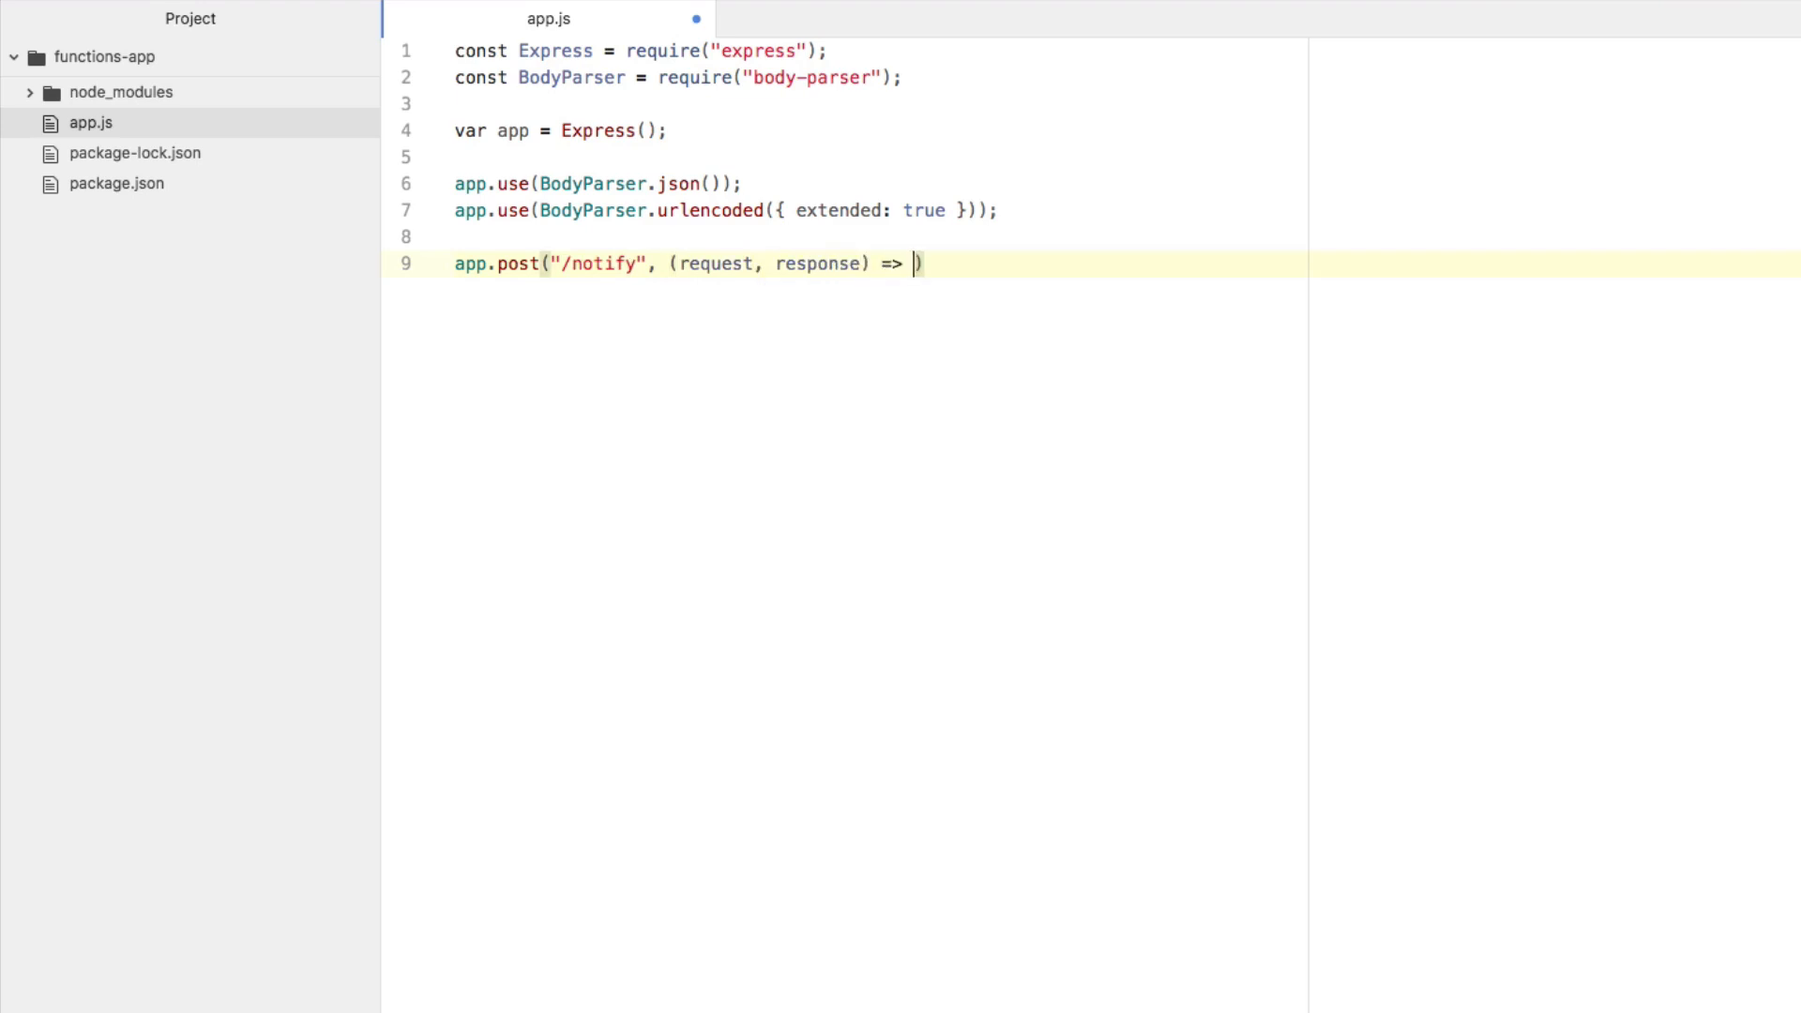
type("{")
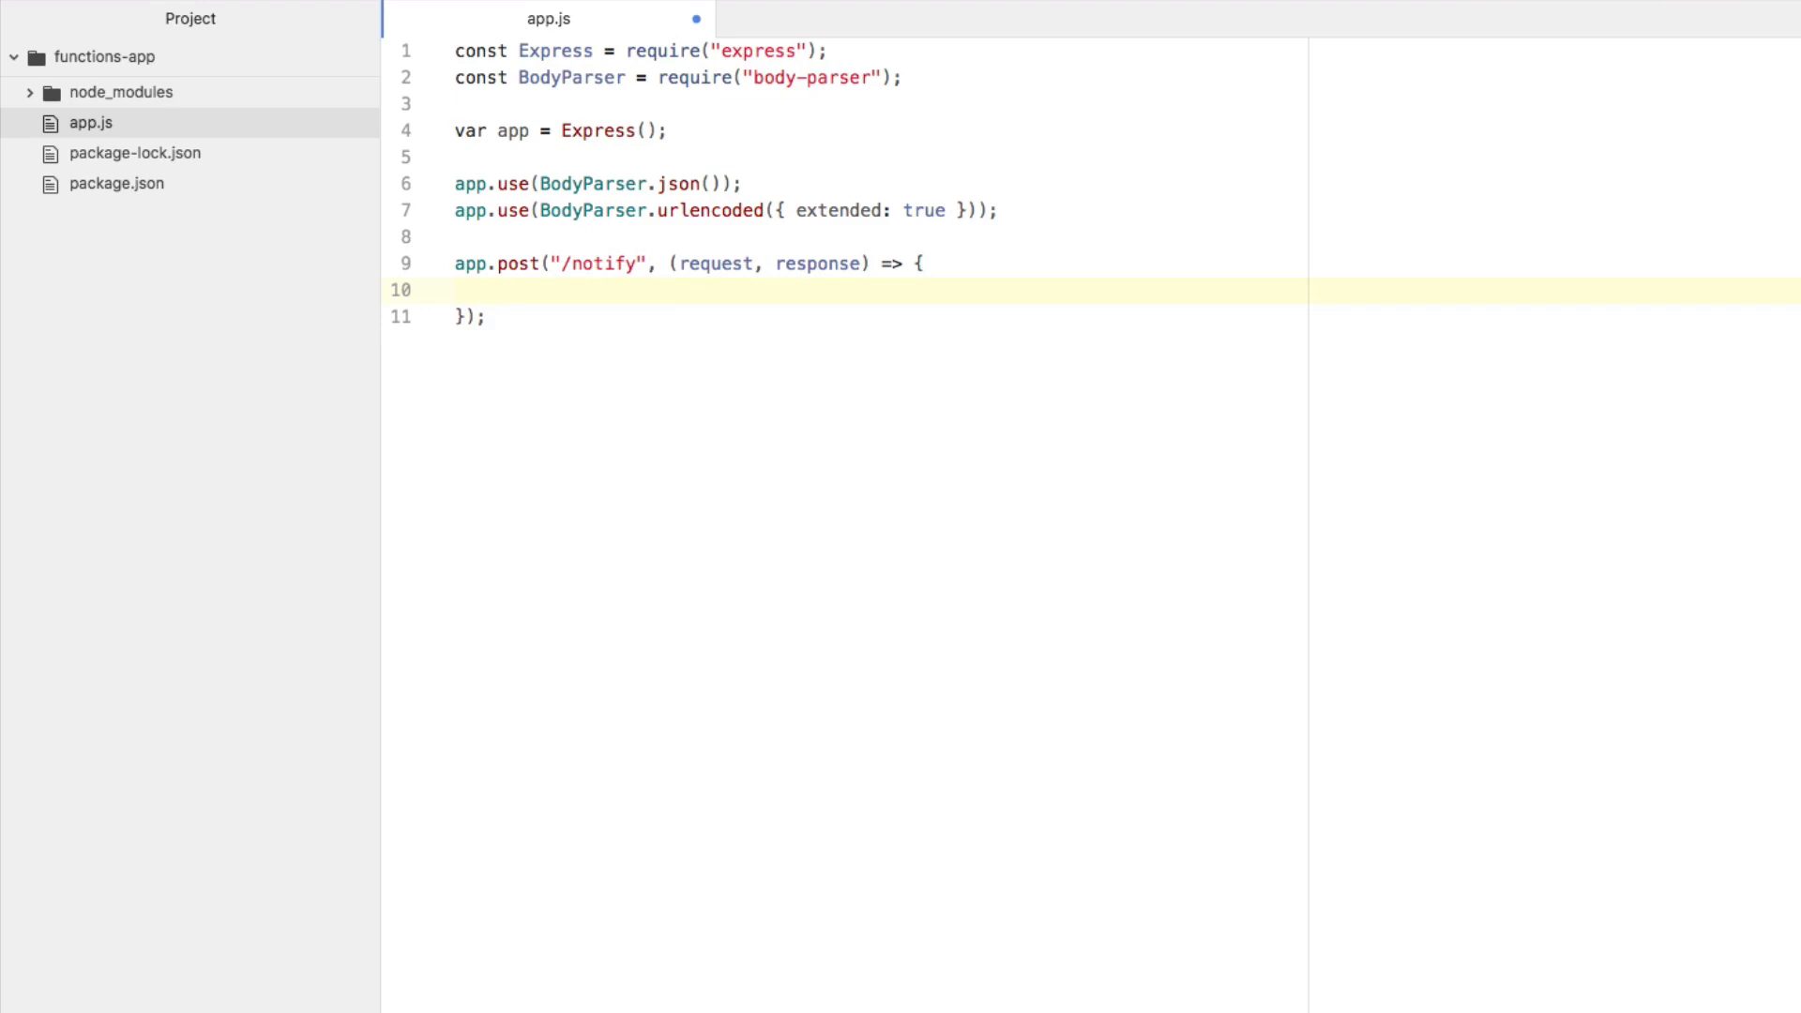
type("console.log(")
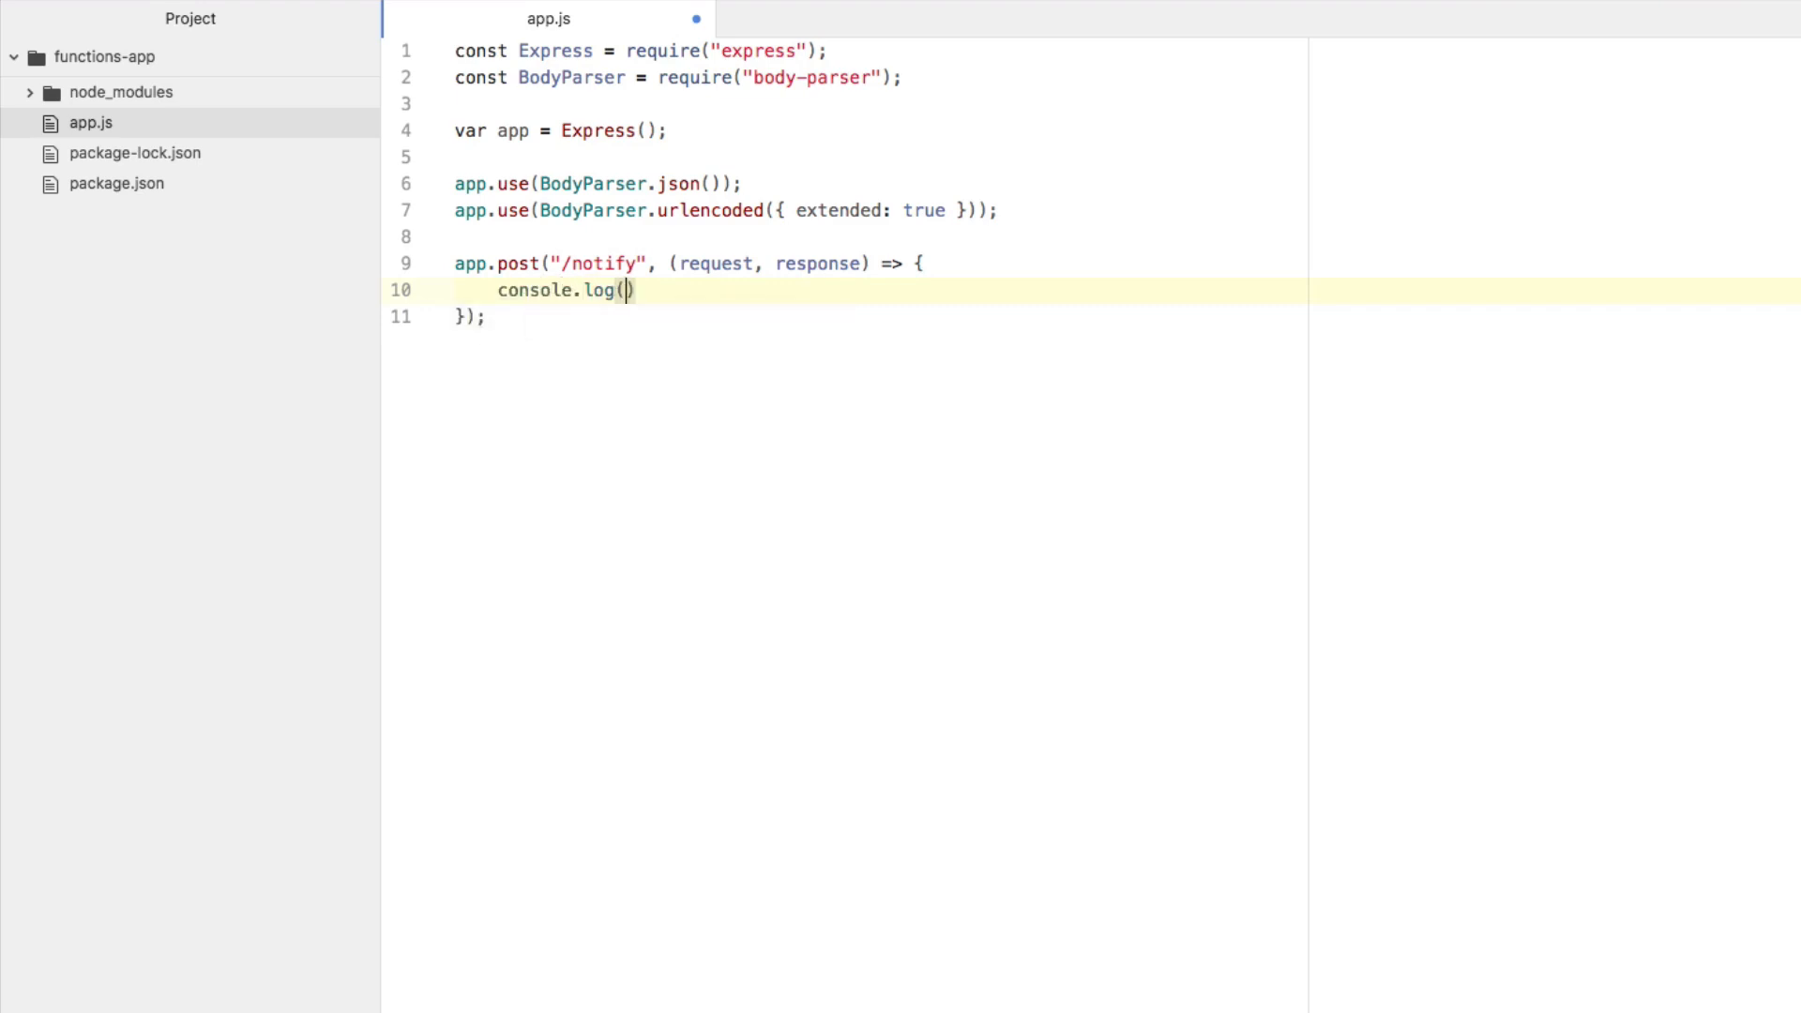
type("\"POST /\"")
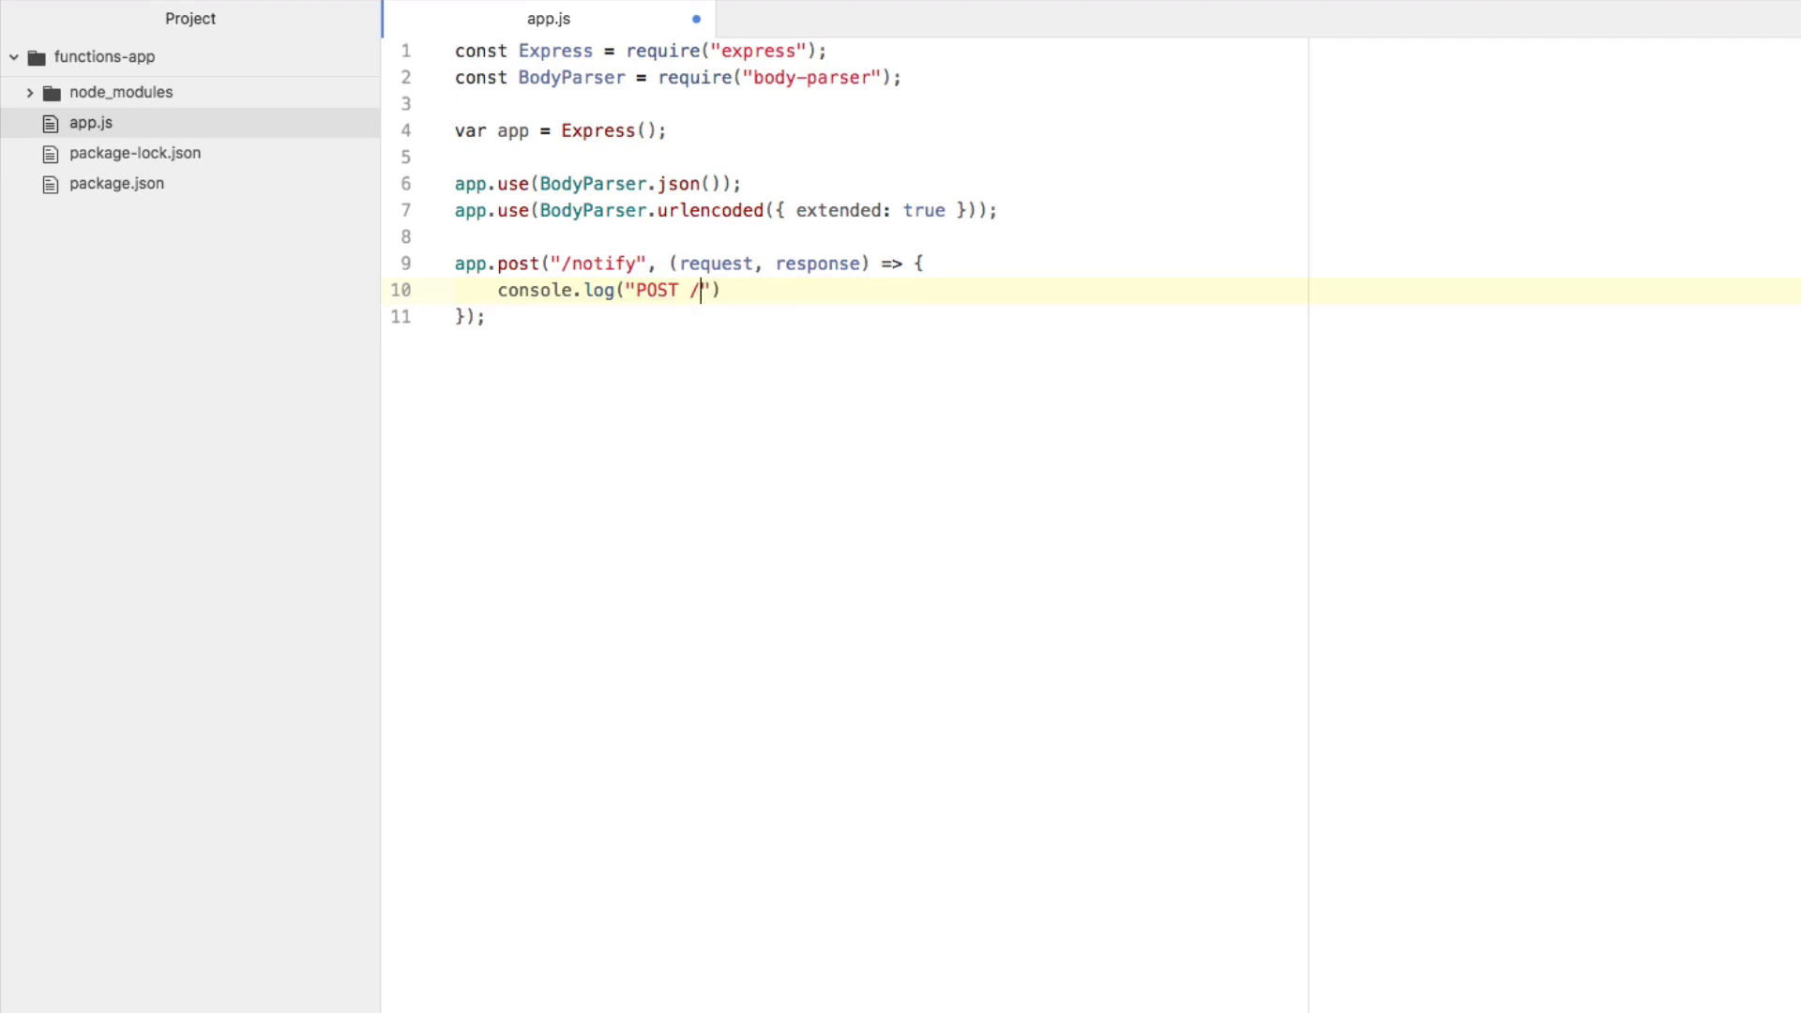
type("notify")
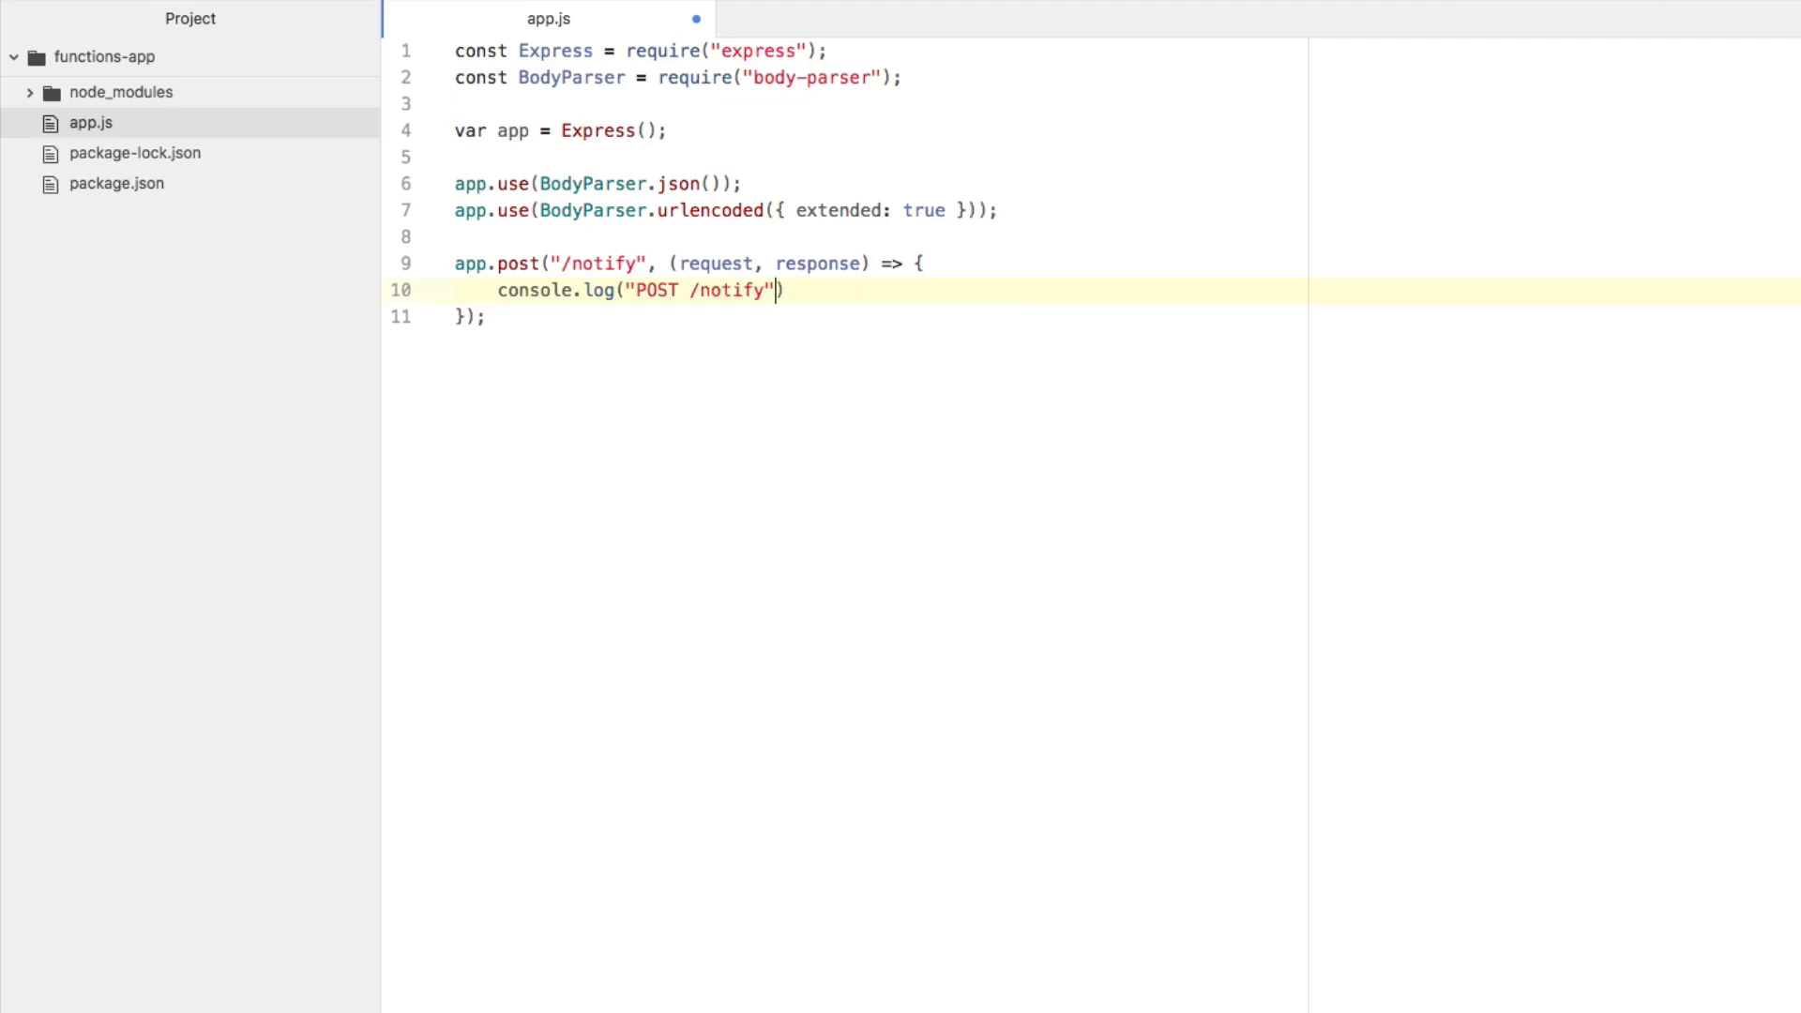
type(";")
key("Enter")
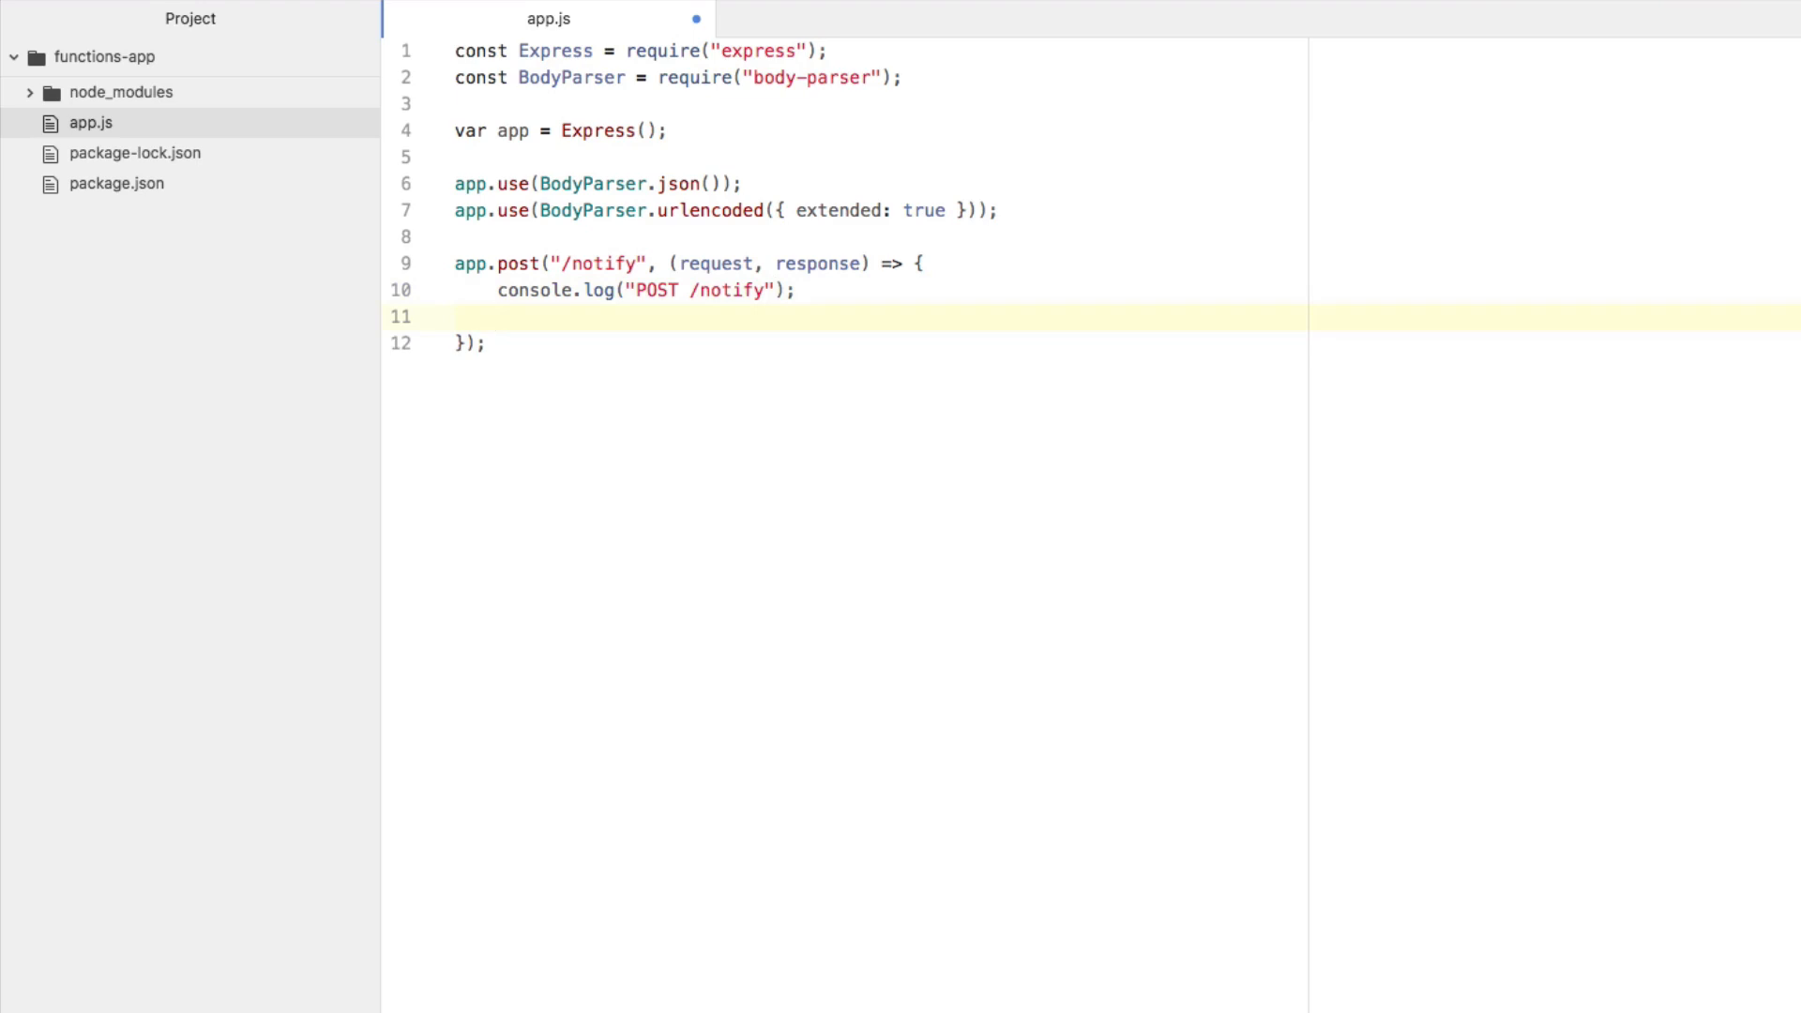
Make the route send back request.body and log request.body.
type("response.")
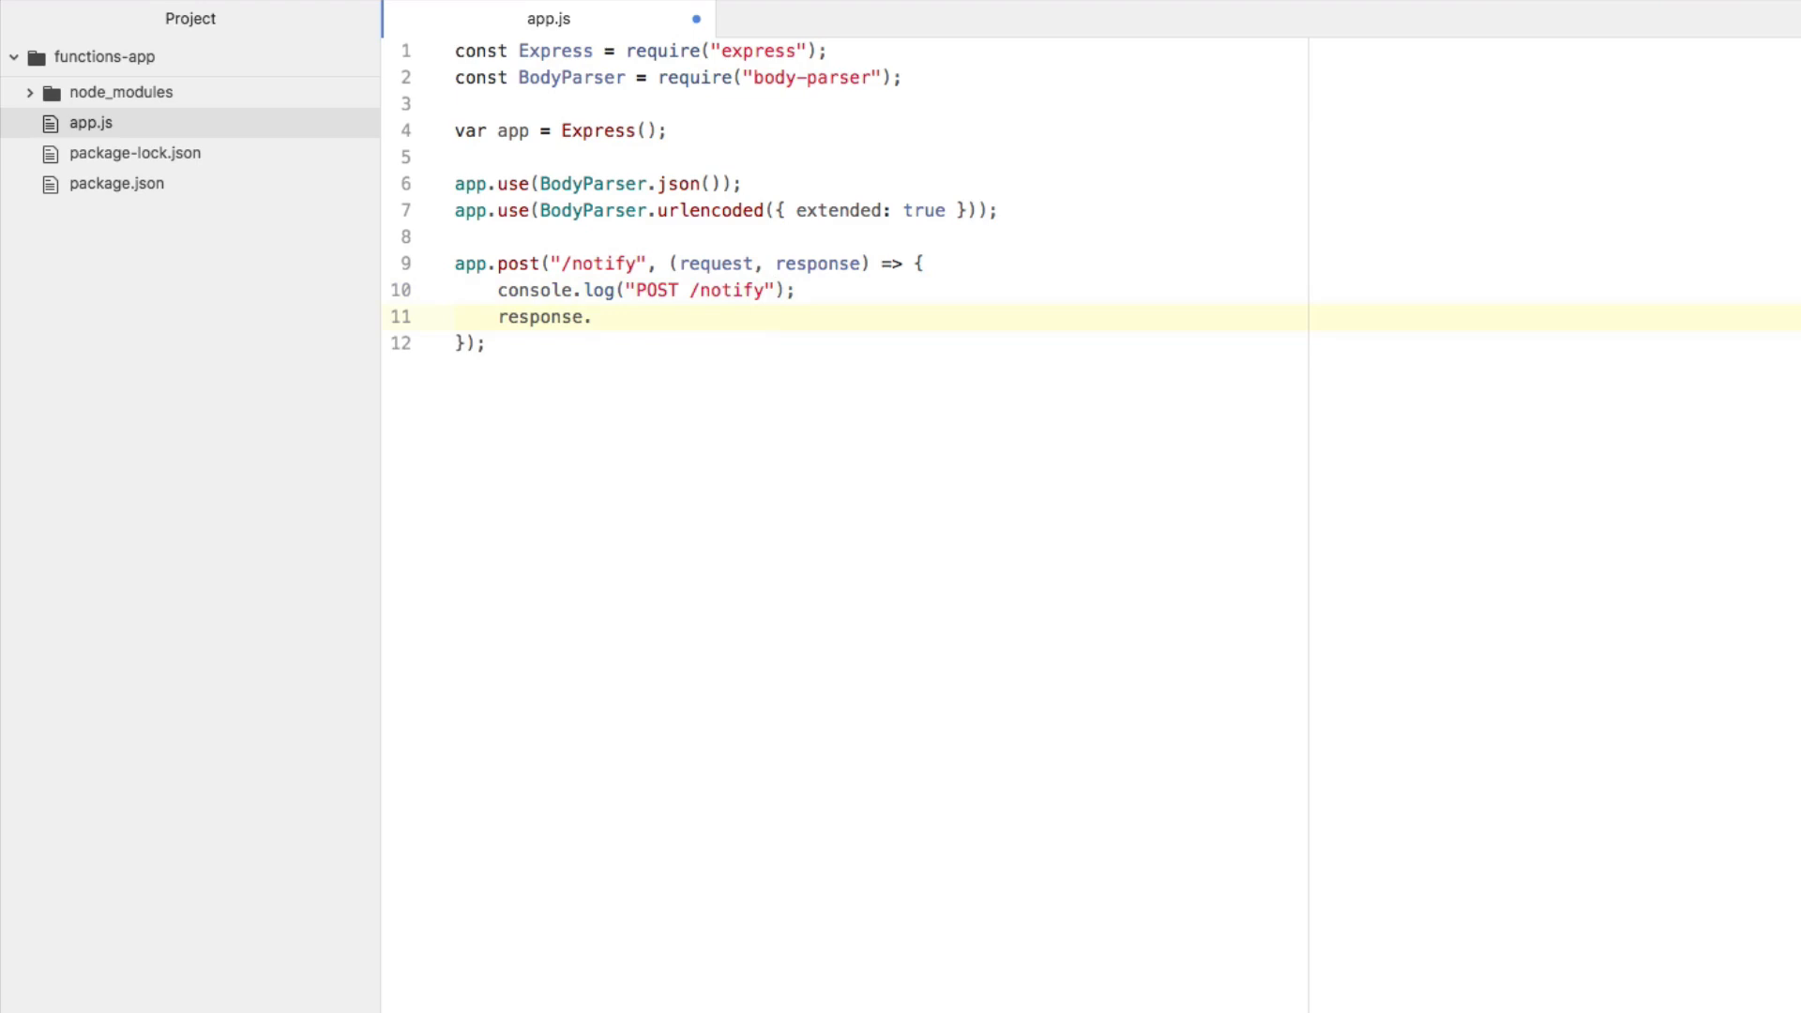
type("send()")
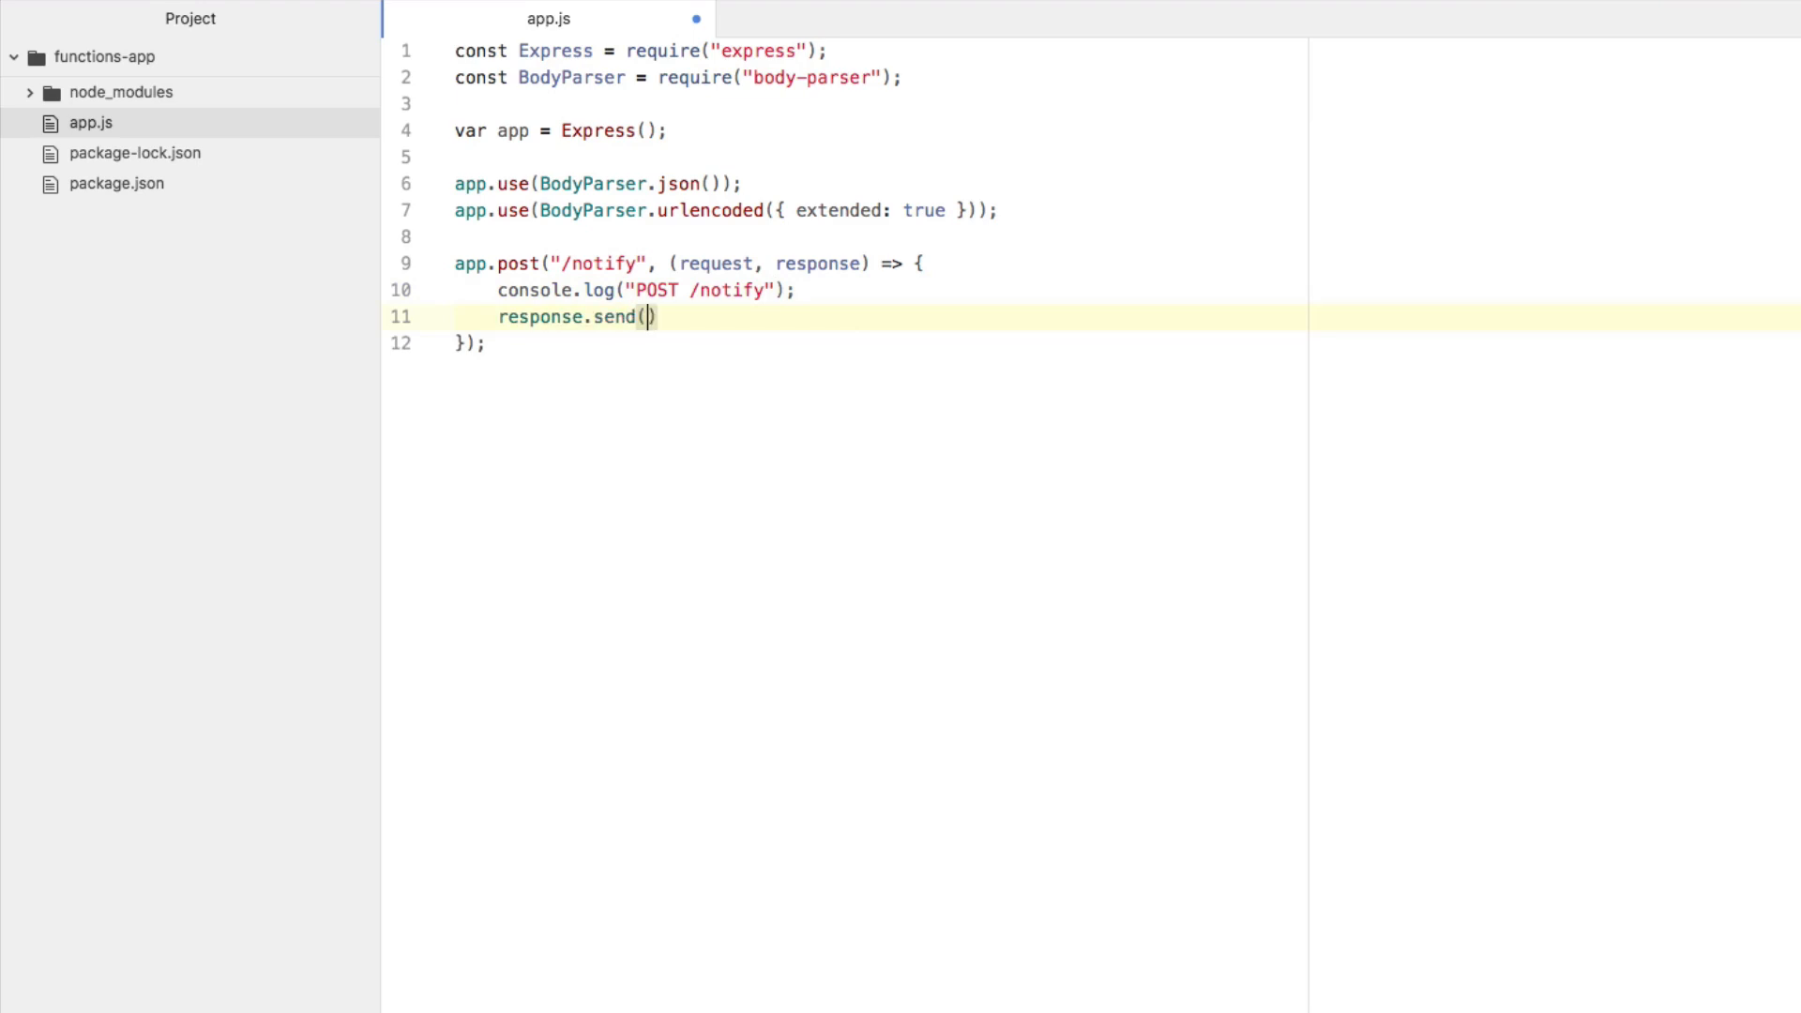
type("request.body")
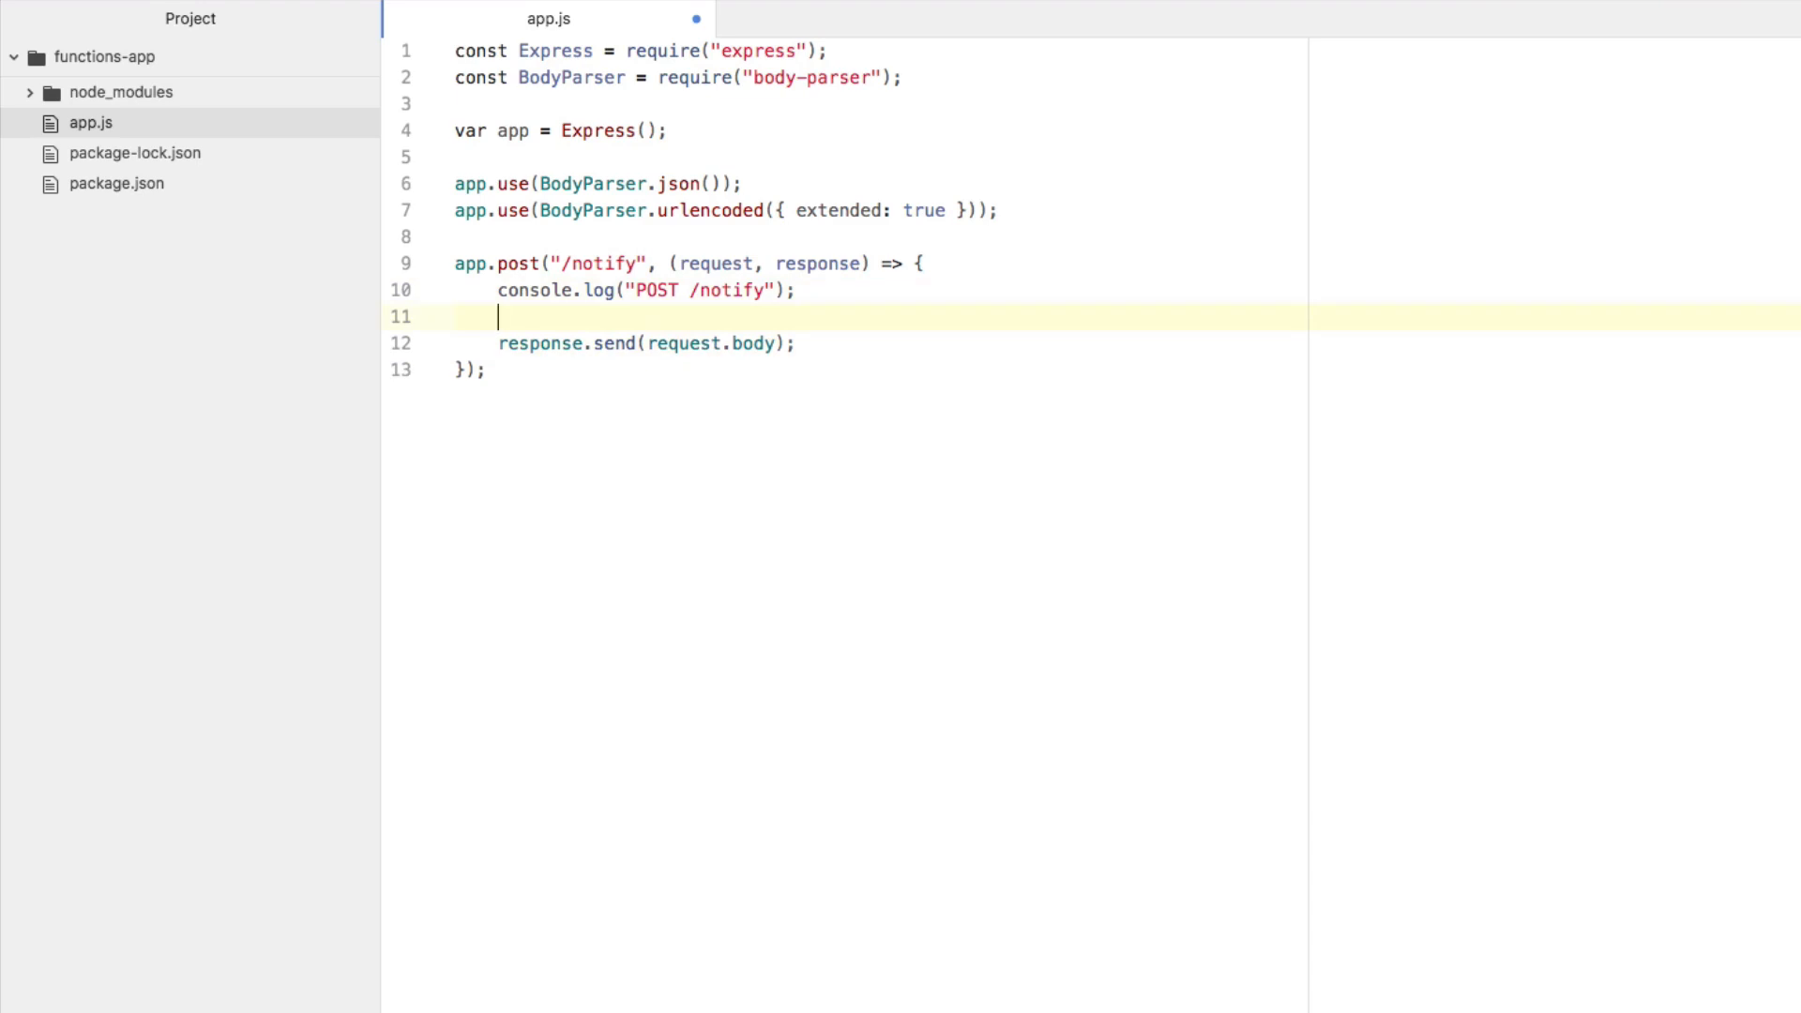
type("console.log()")
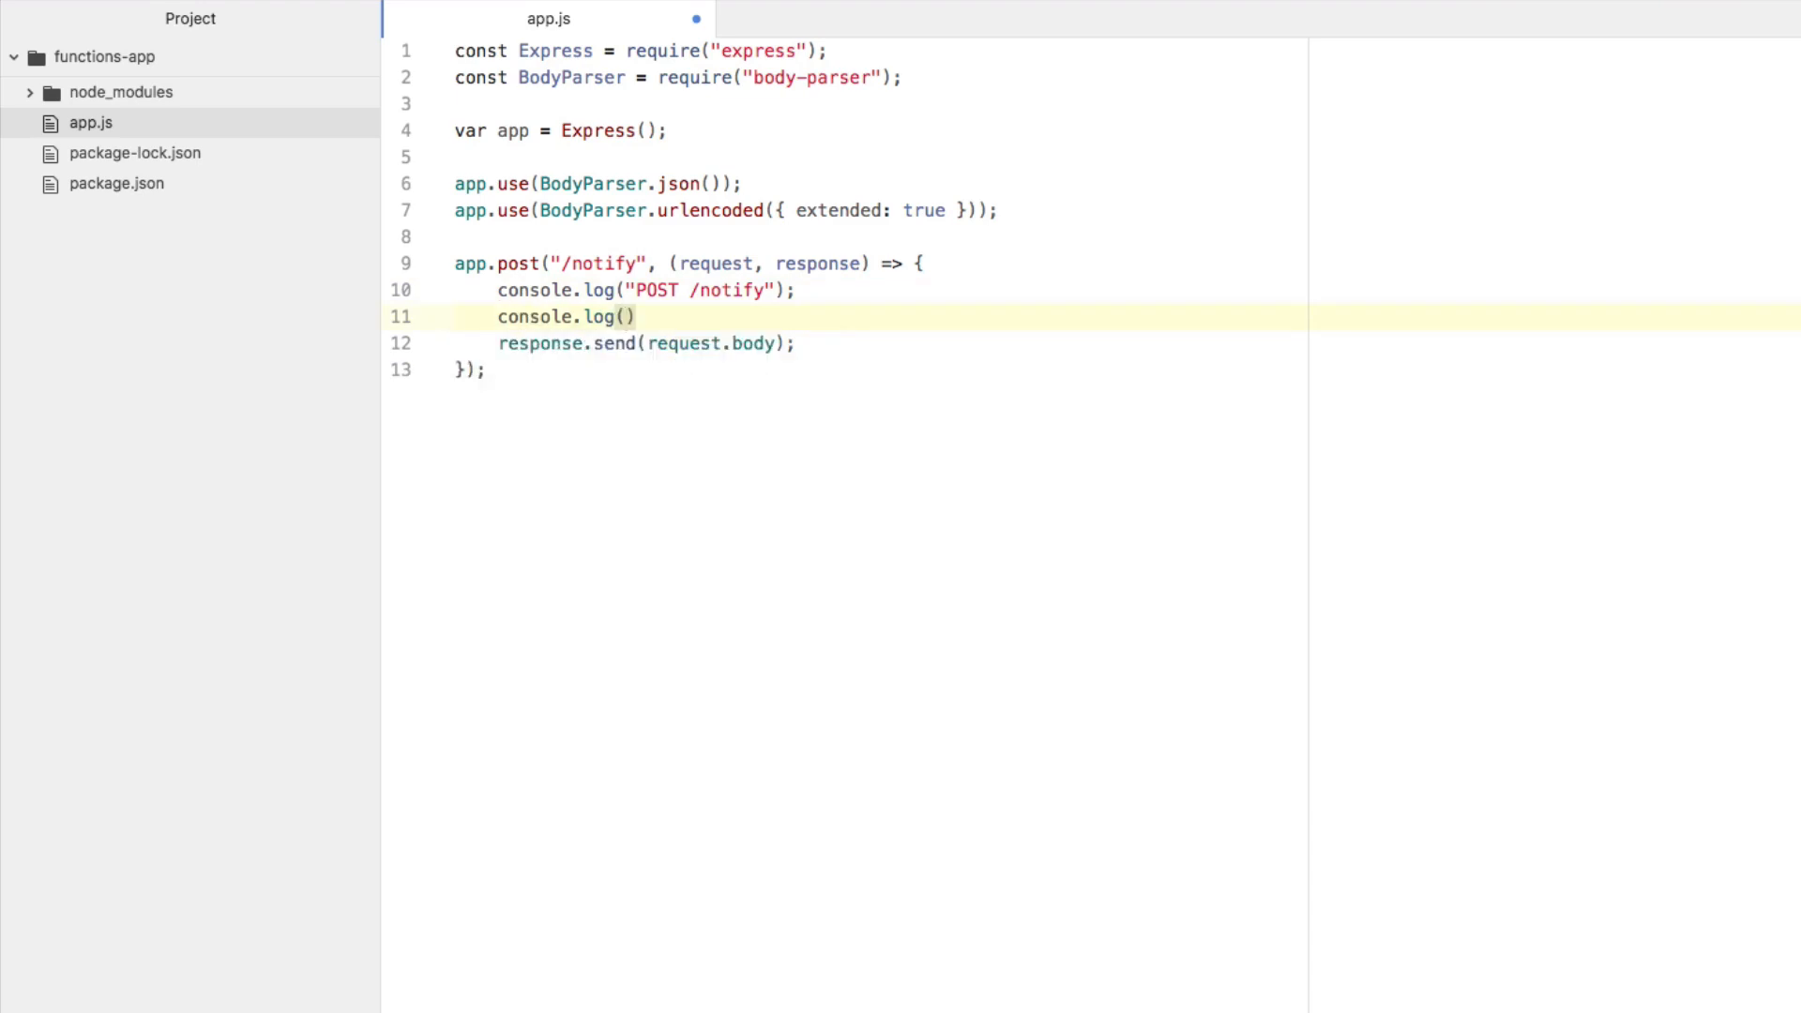
type("request.body")
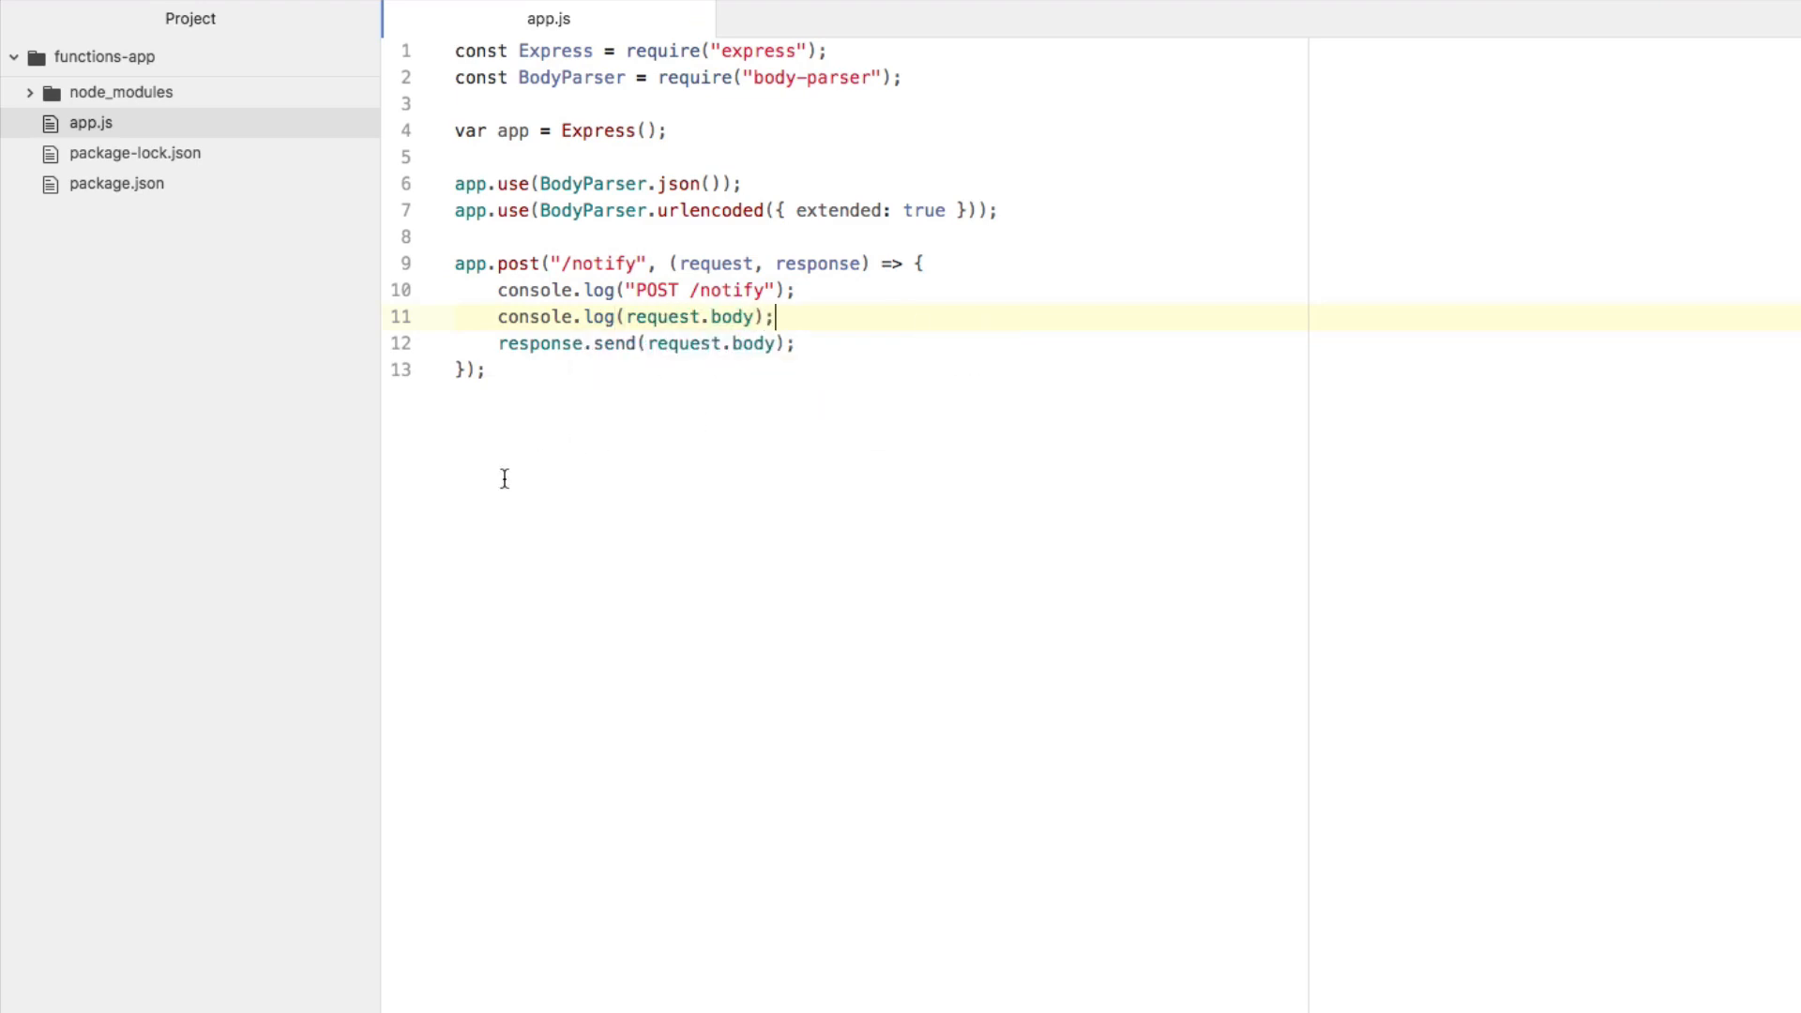
key("Enter")
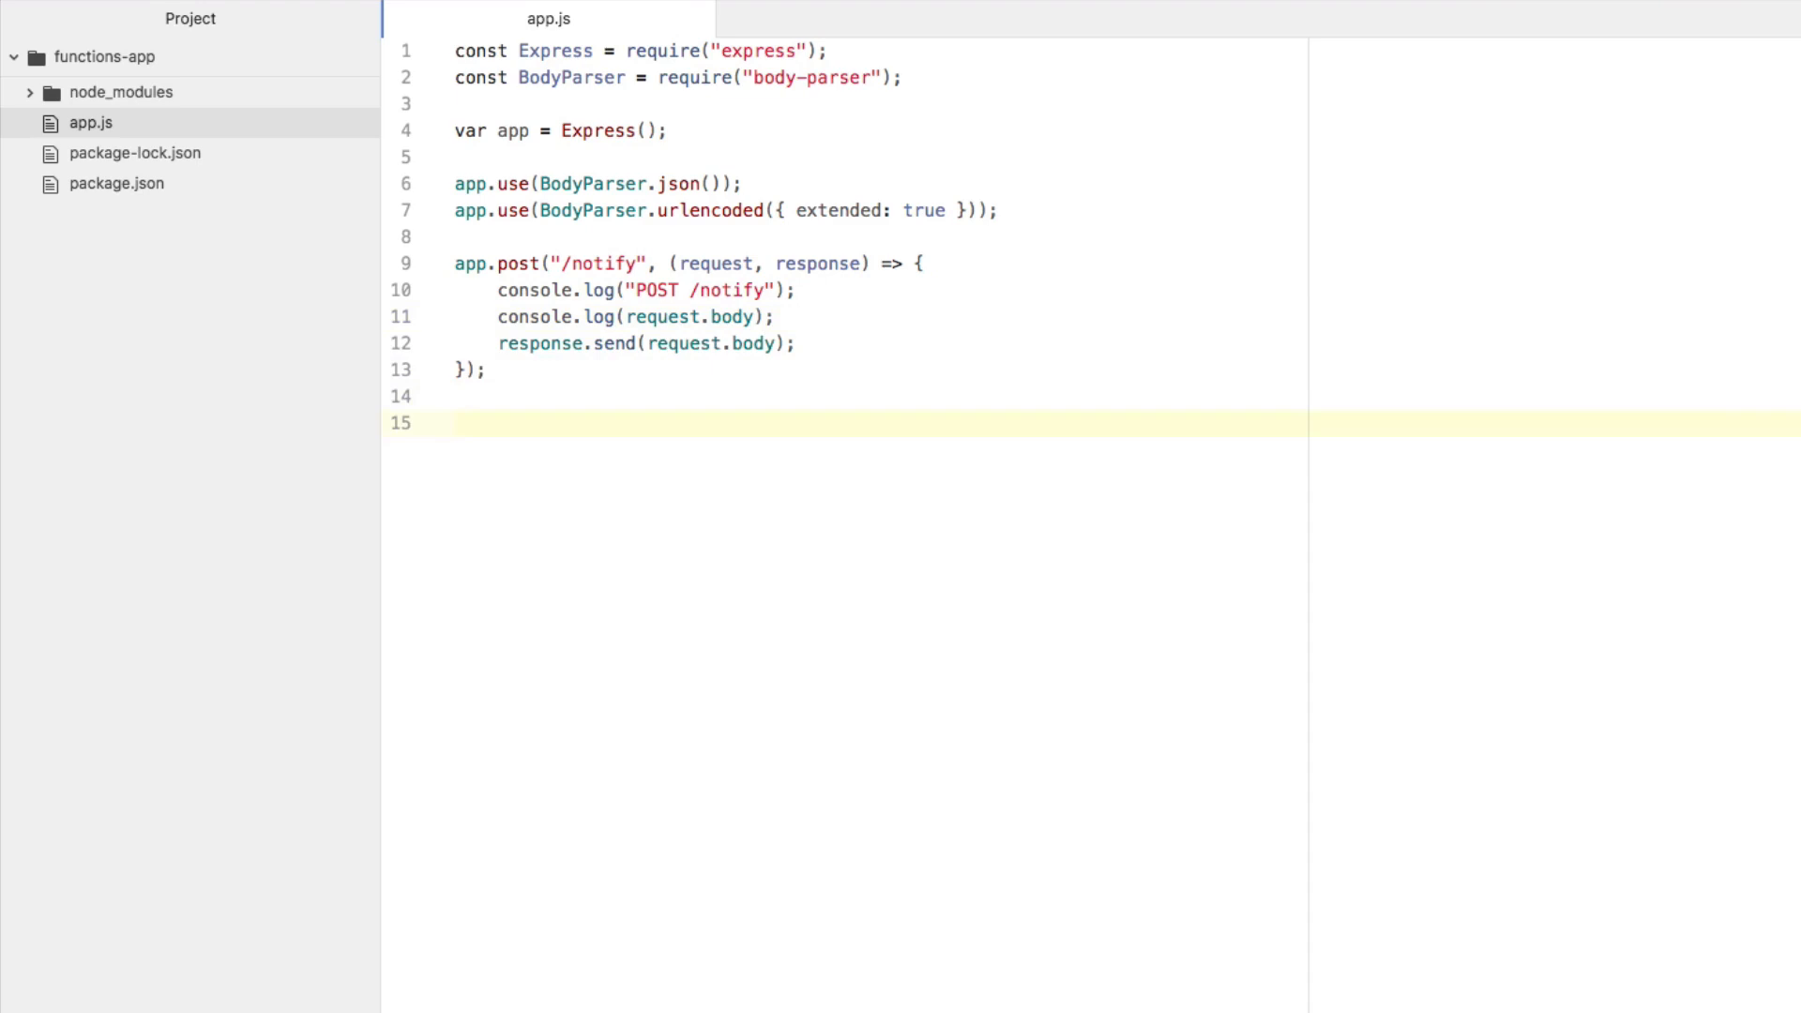
Add var server = app.listen(3000, () => { ... }) with a console log in the callback.
left_click(454, 423)
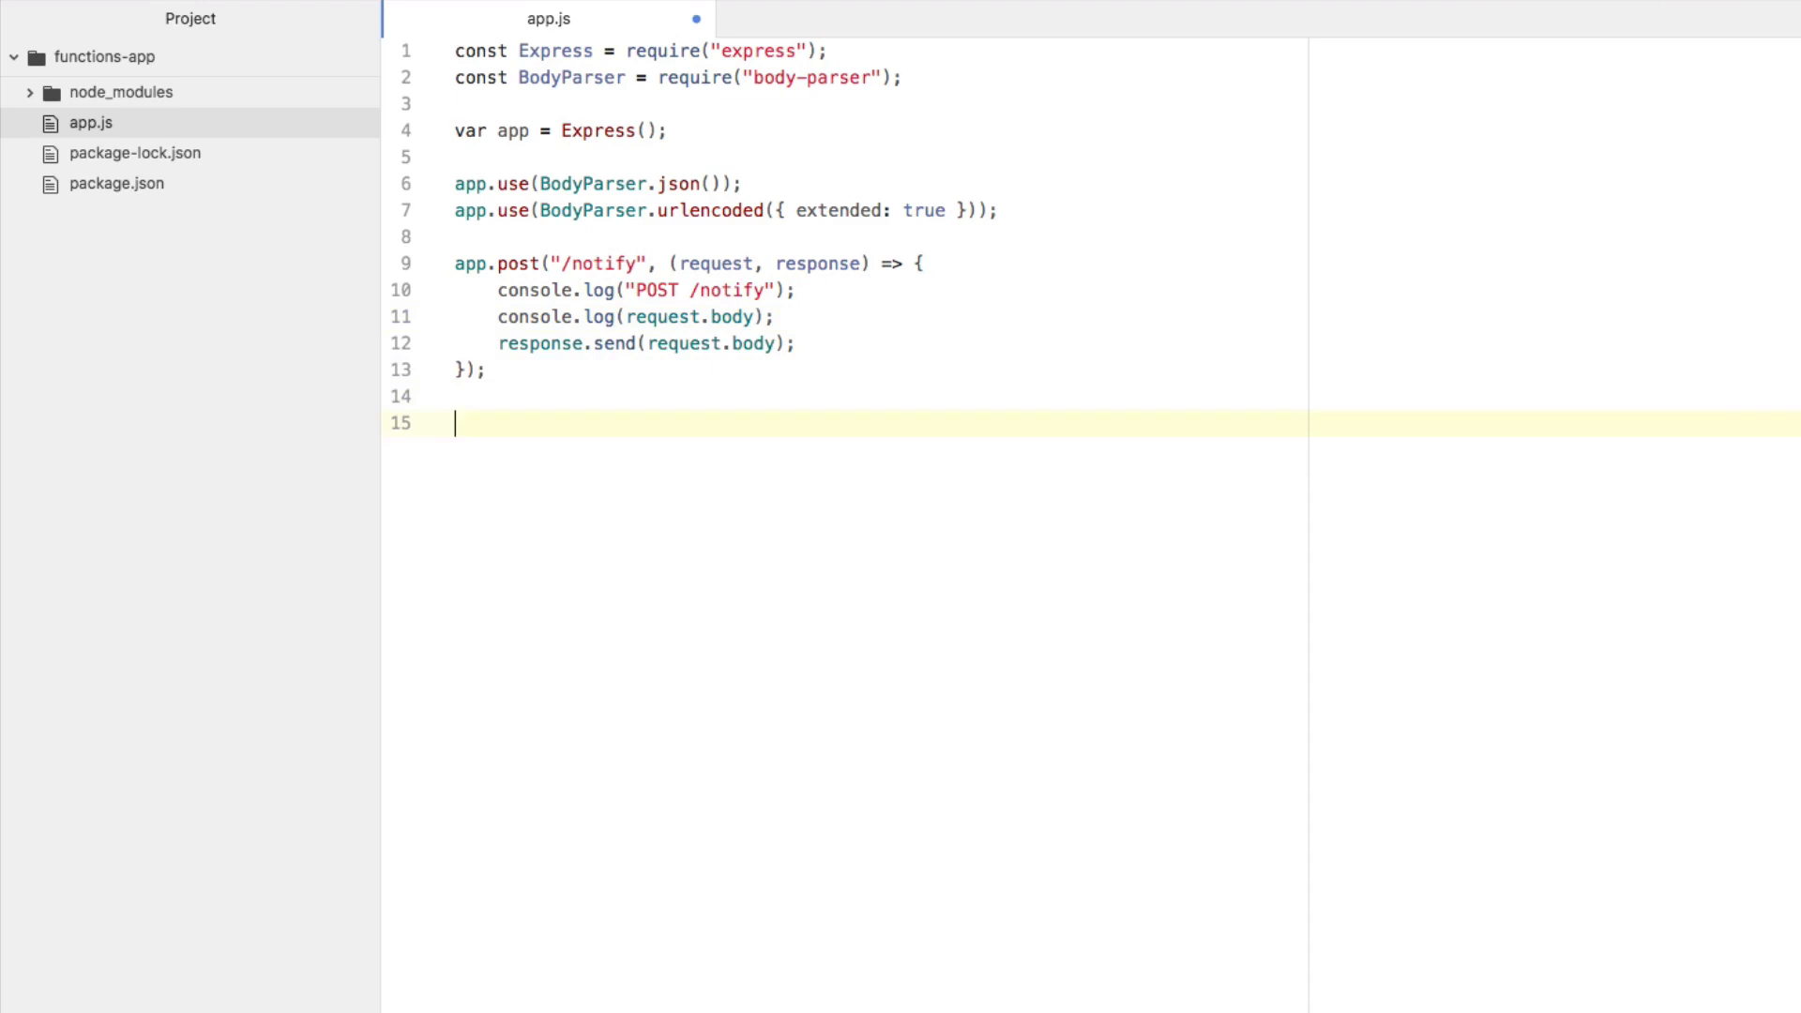
type("var server = app.")
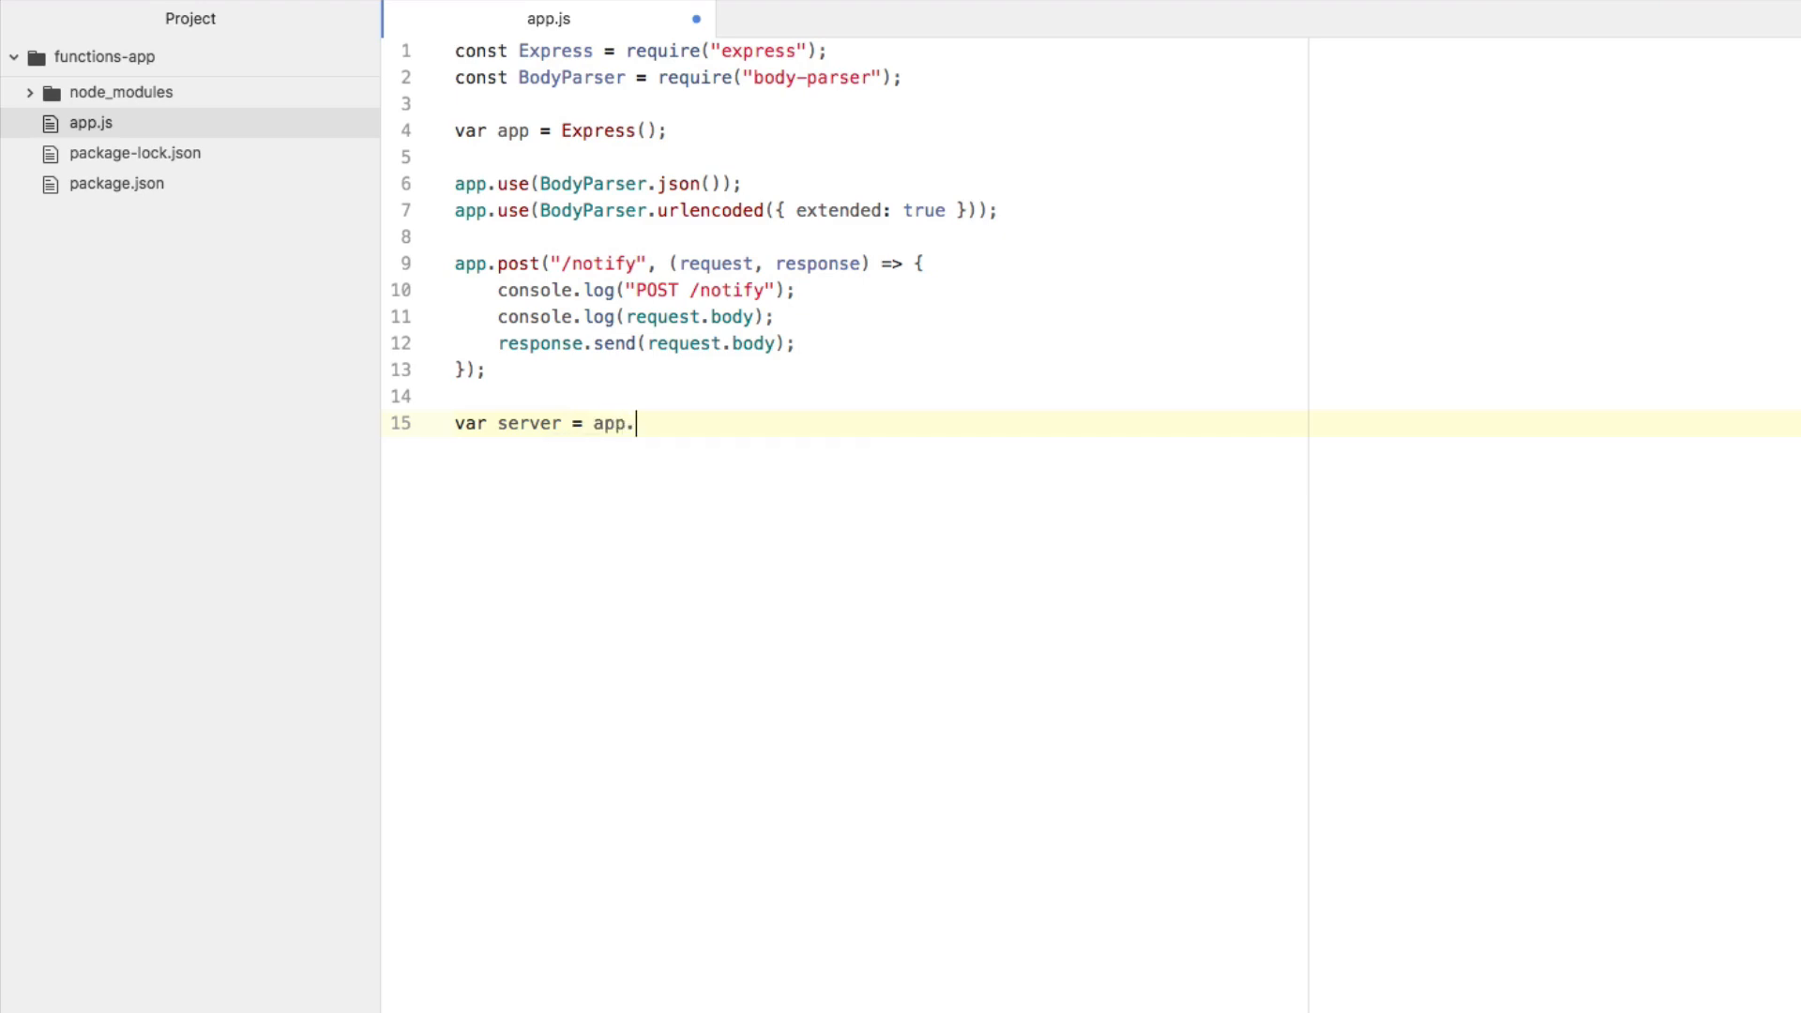
type("listen(300")
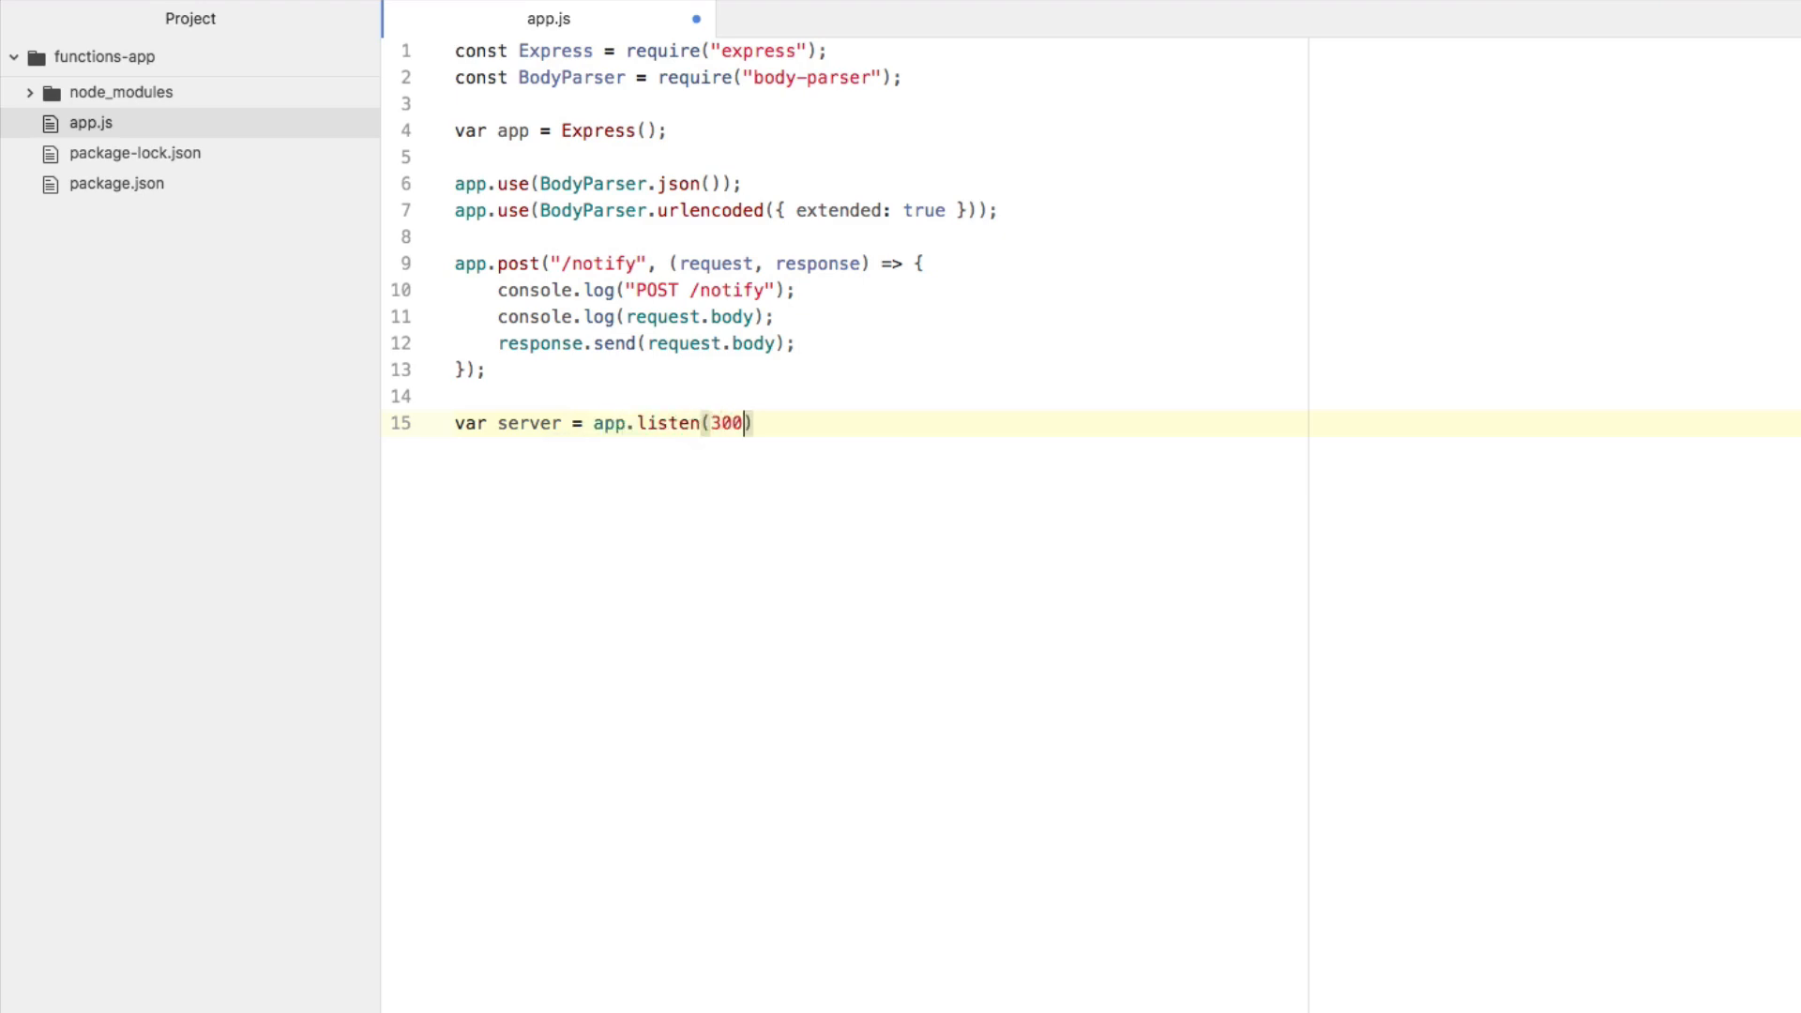
type("0,")
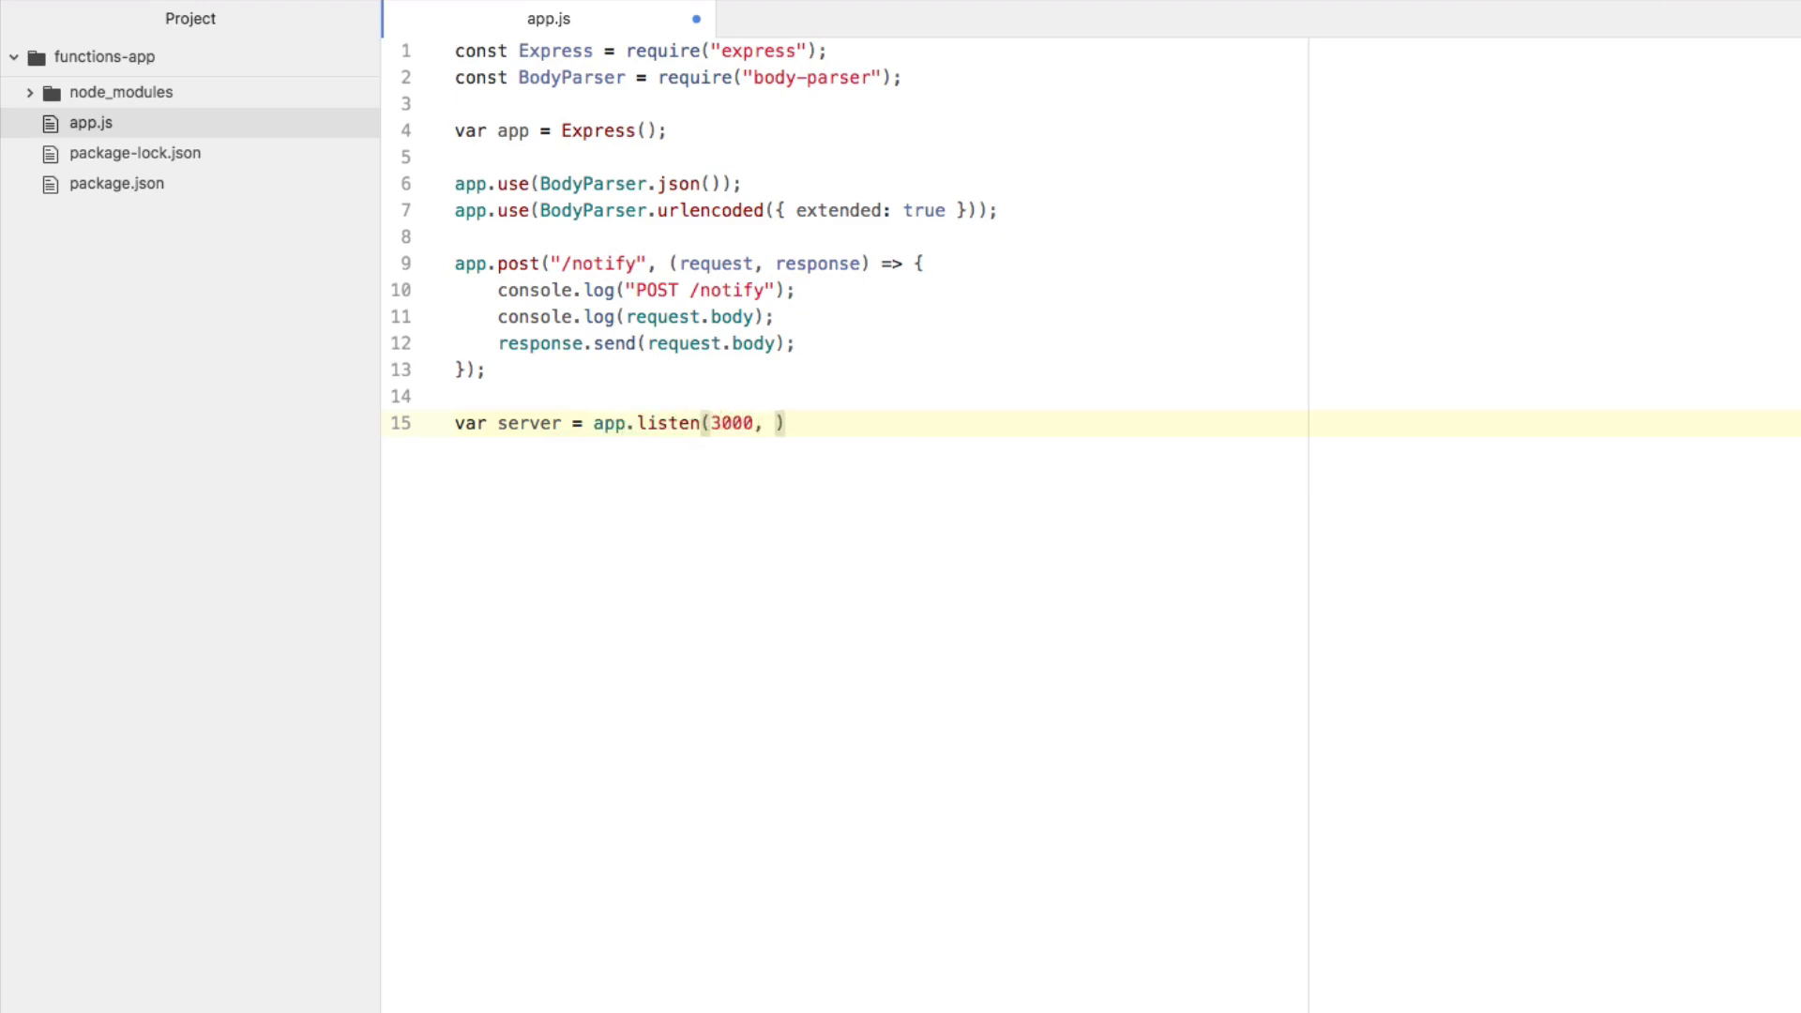
type("() => {")
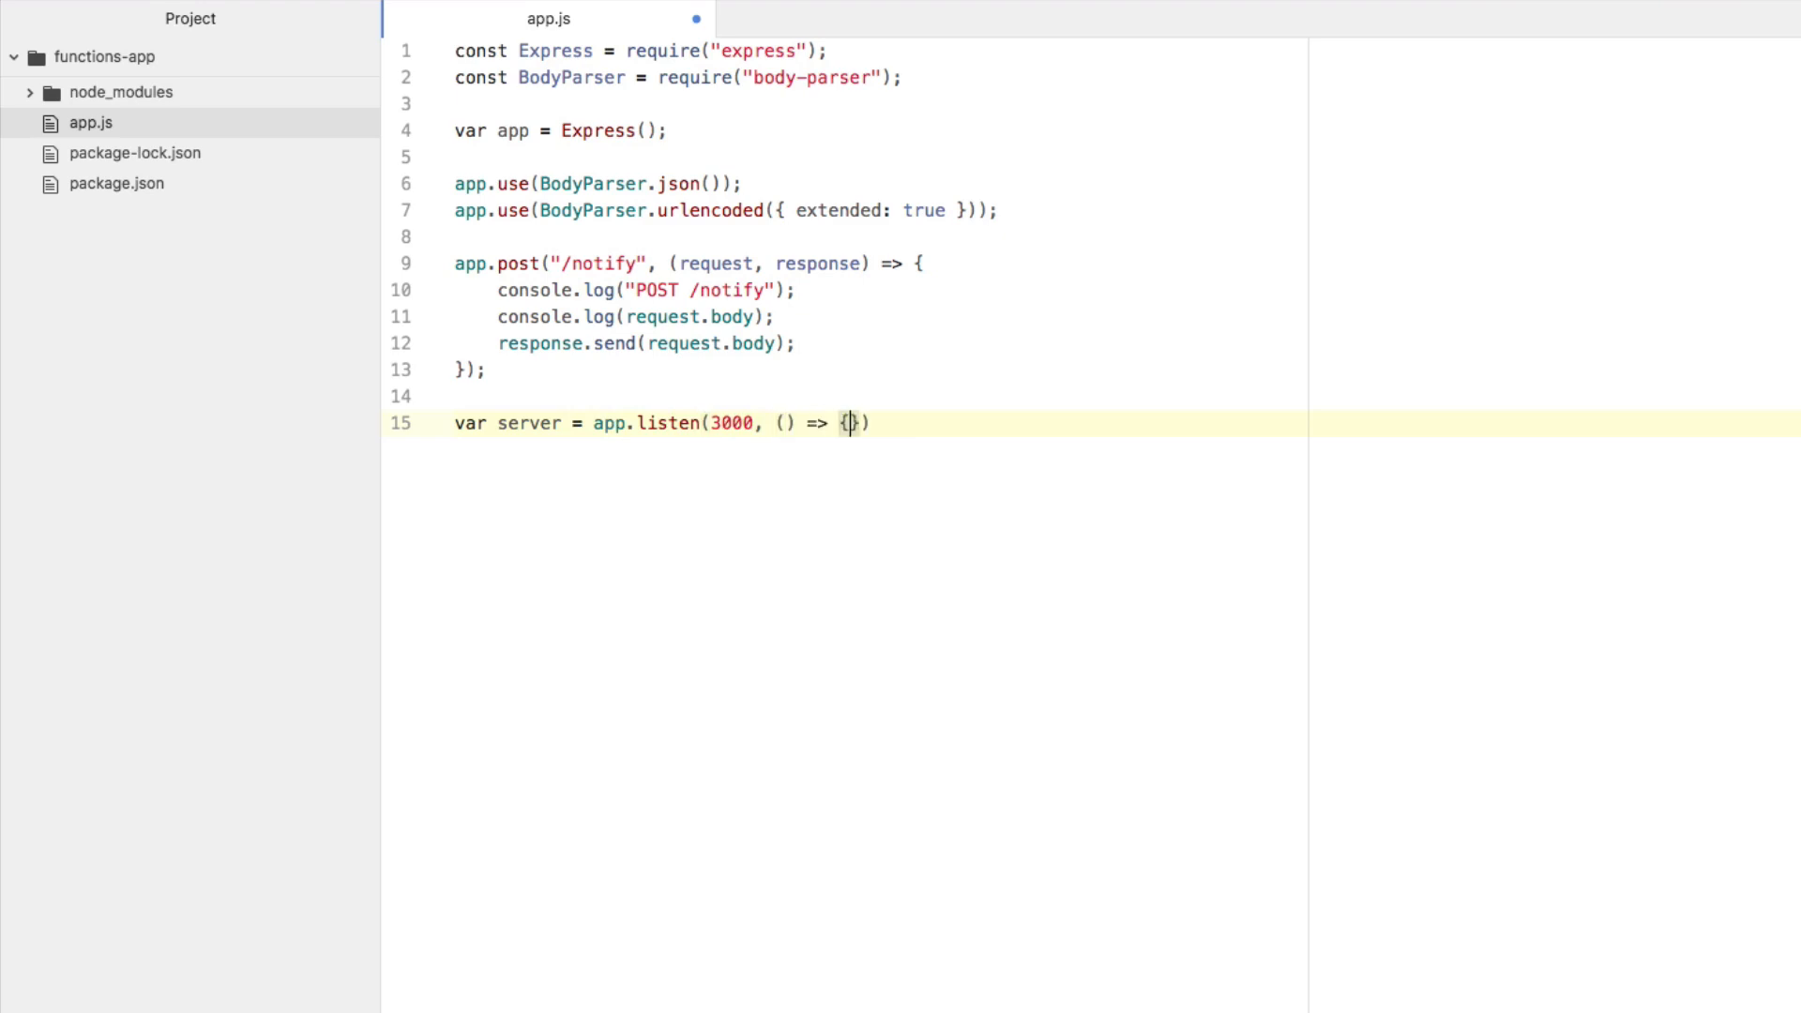
type("consol")
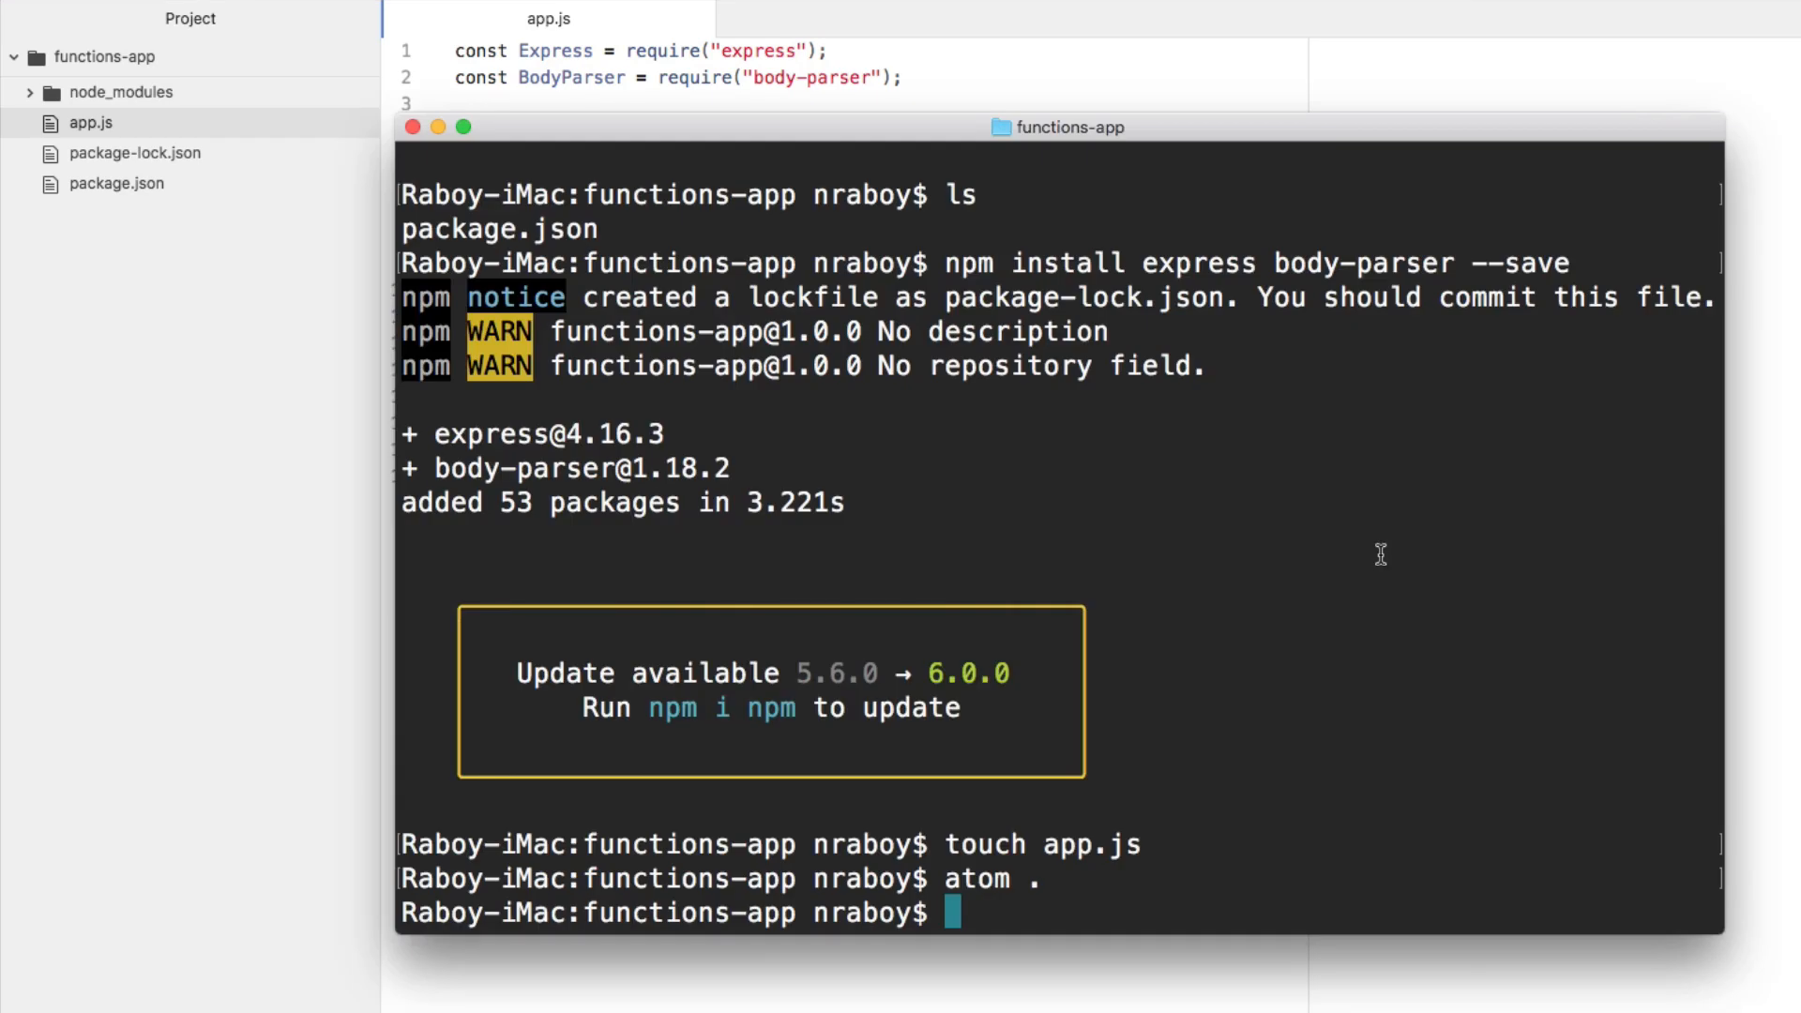
Run node app.js to start the server.
type("np")
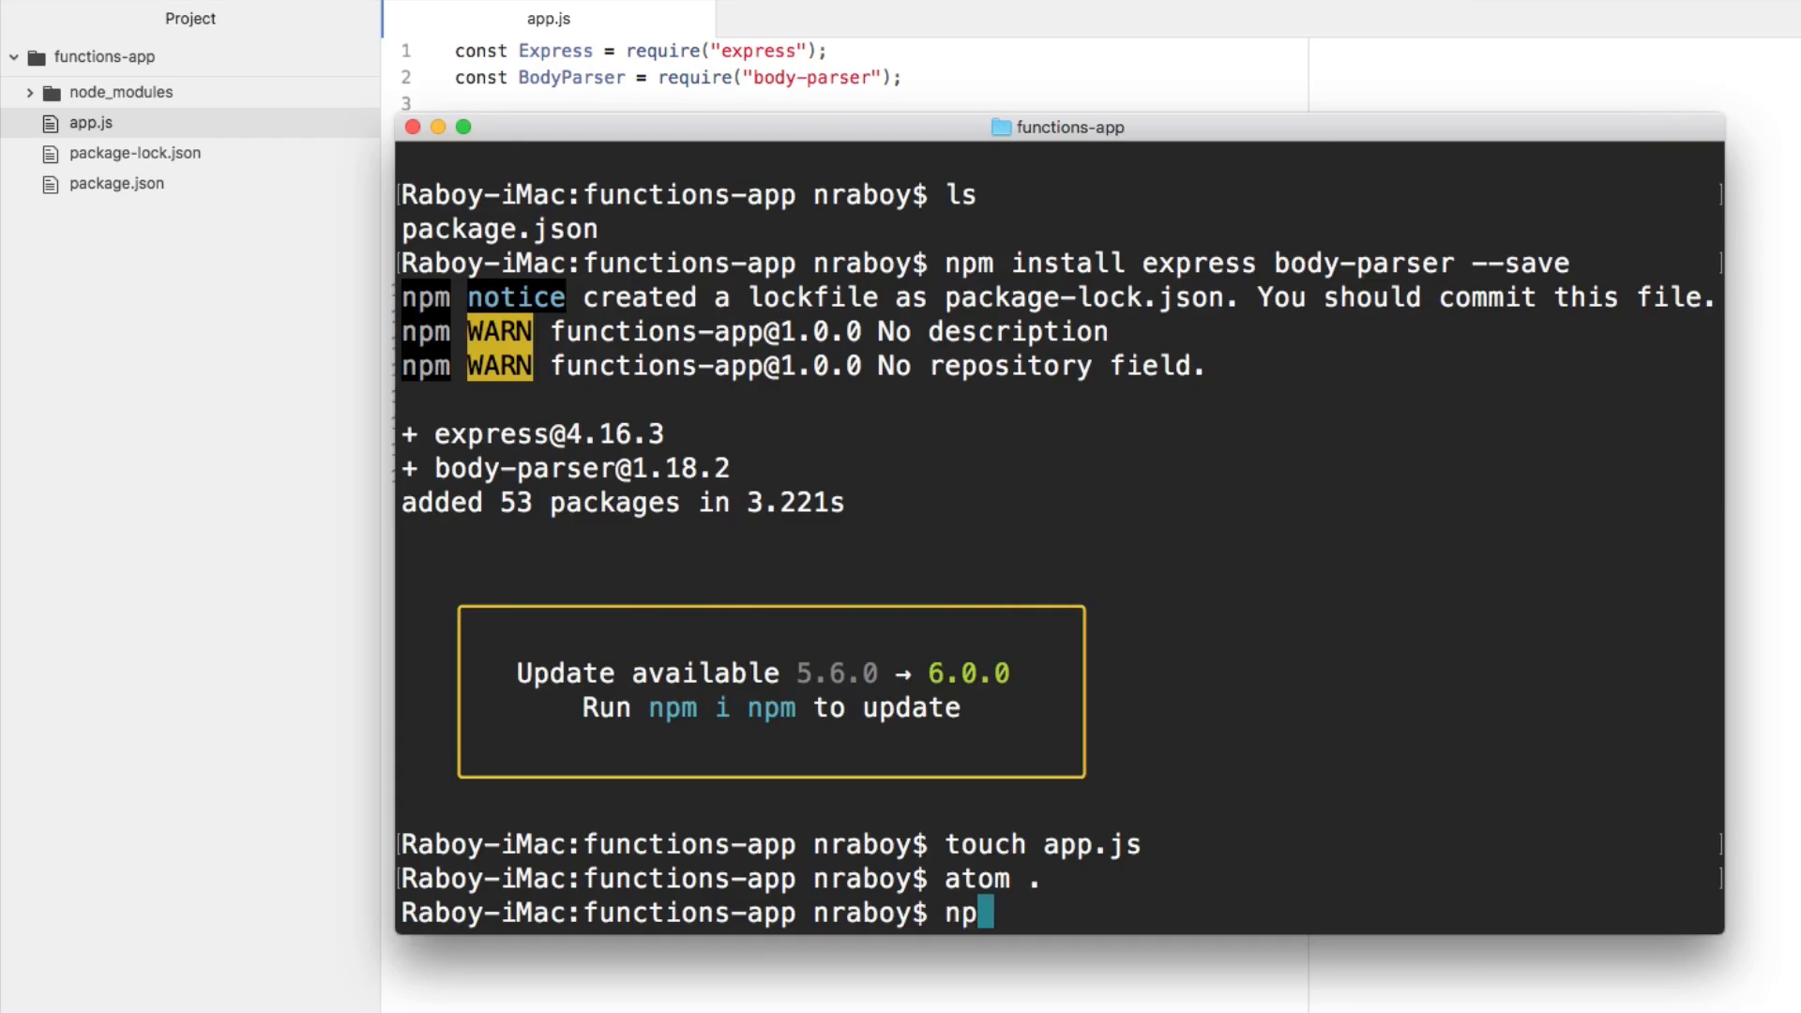
type("ode app.js")
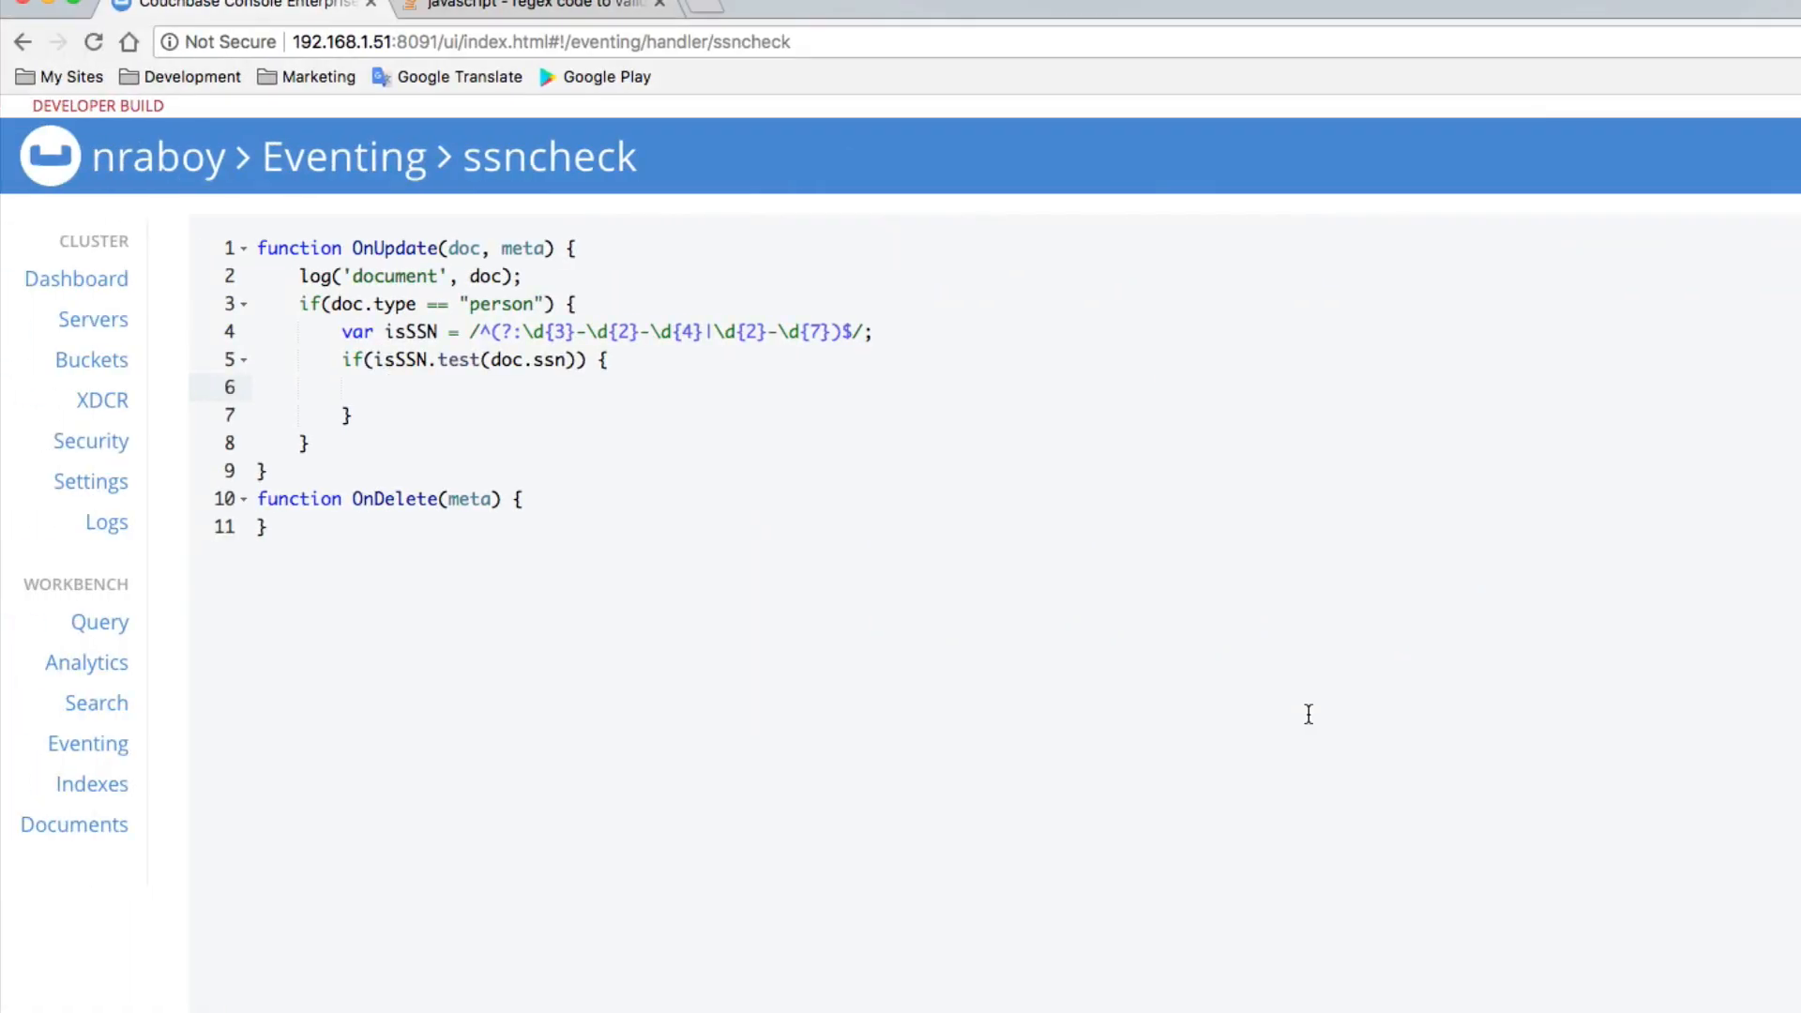
mouse_move(731, 403)
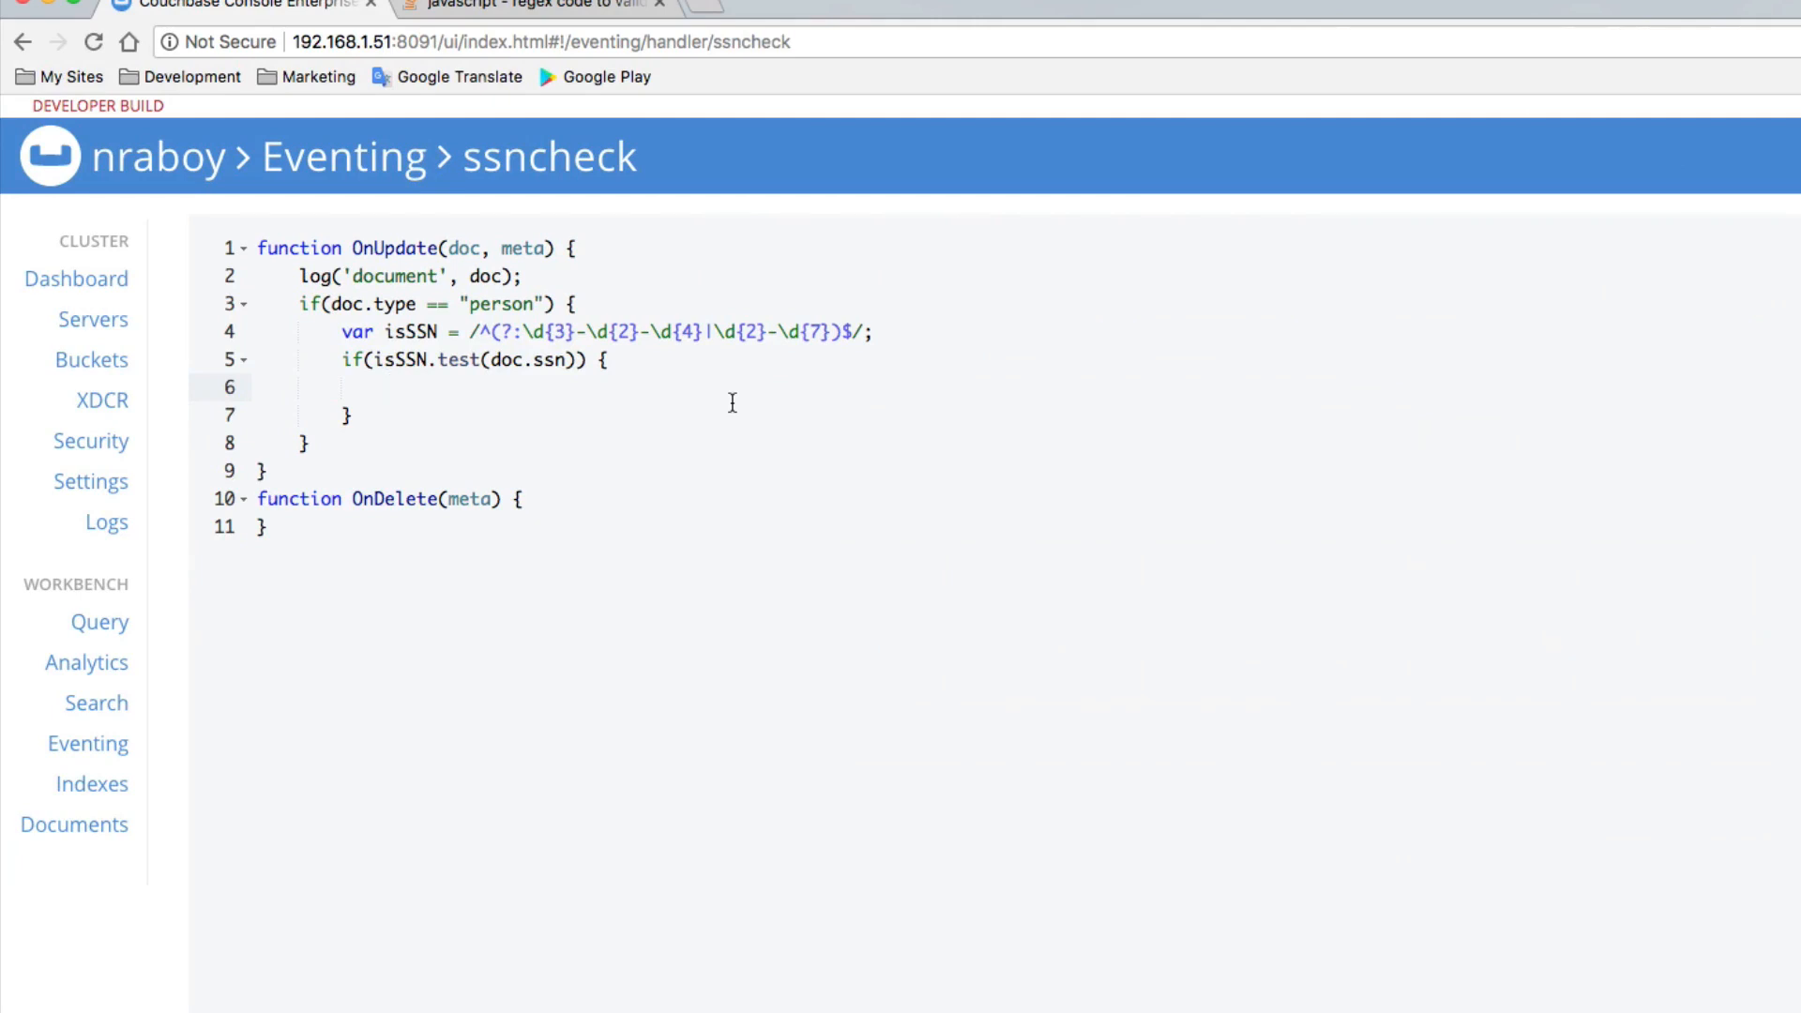
type("var")
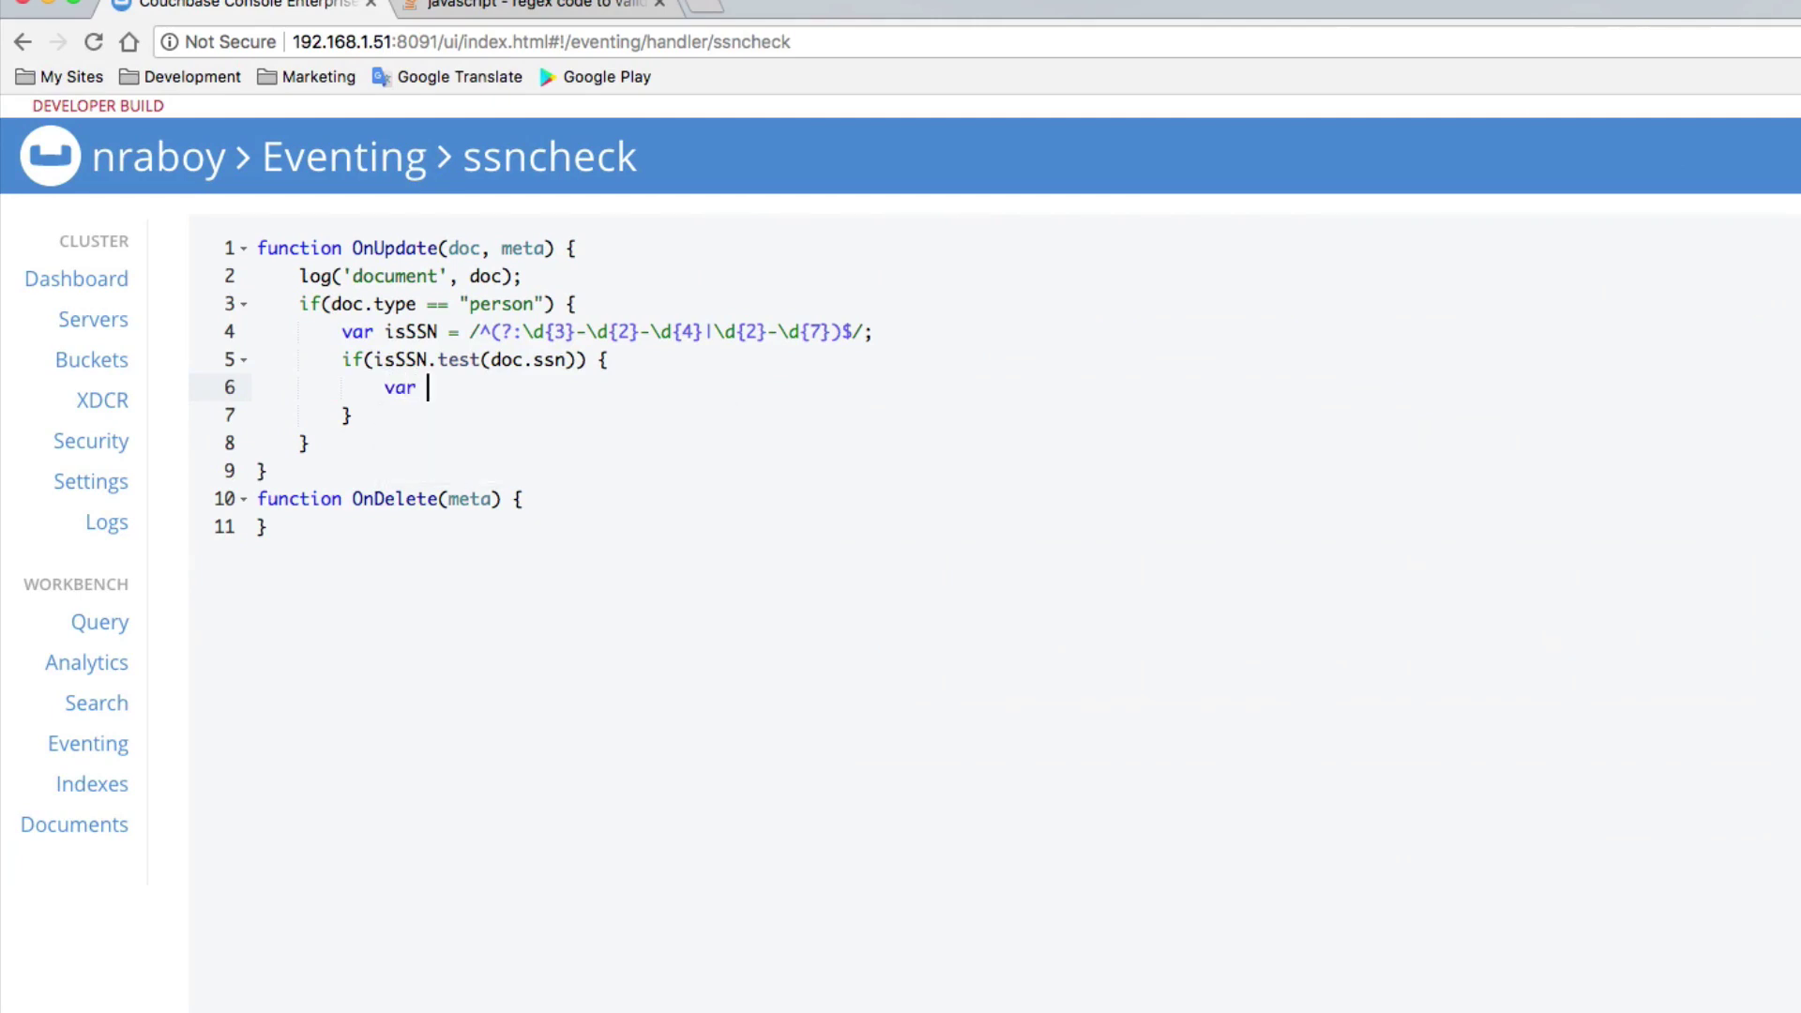
type("response = cu")
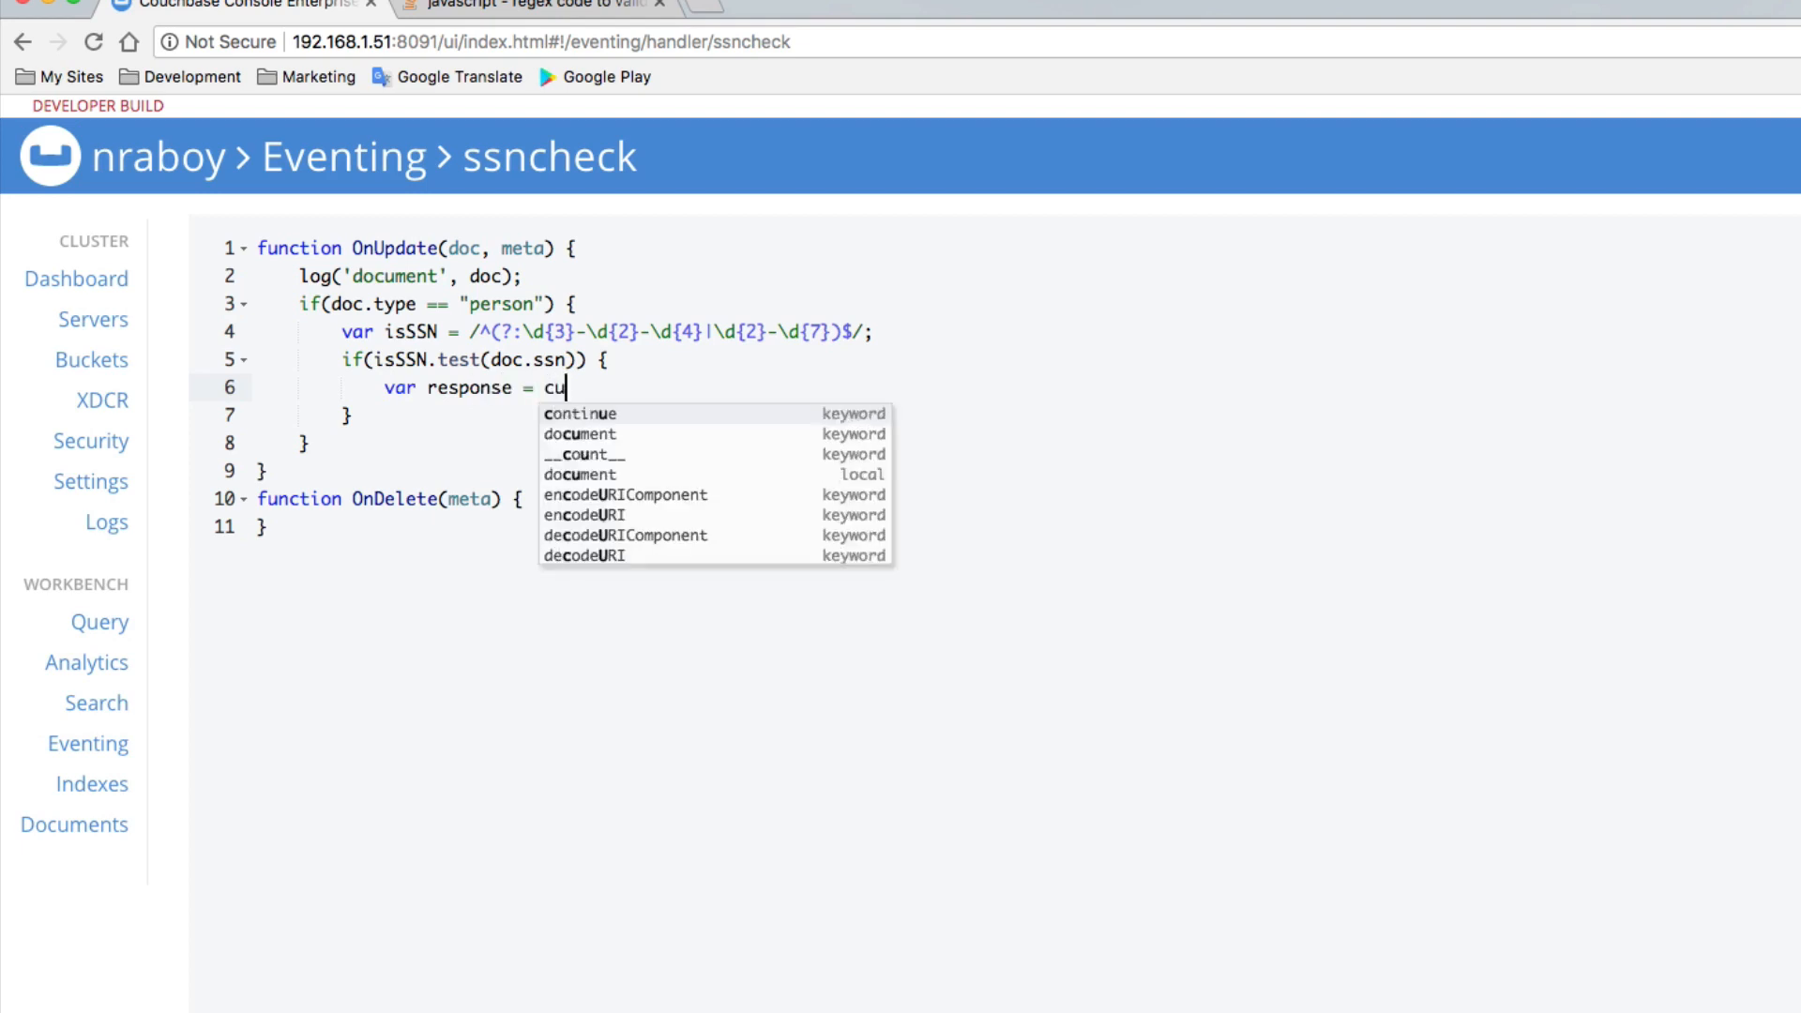
type("rl(")
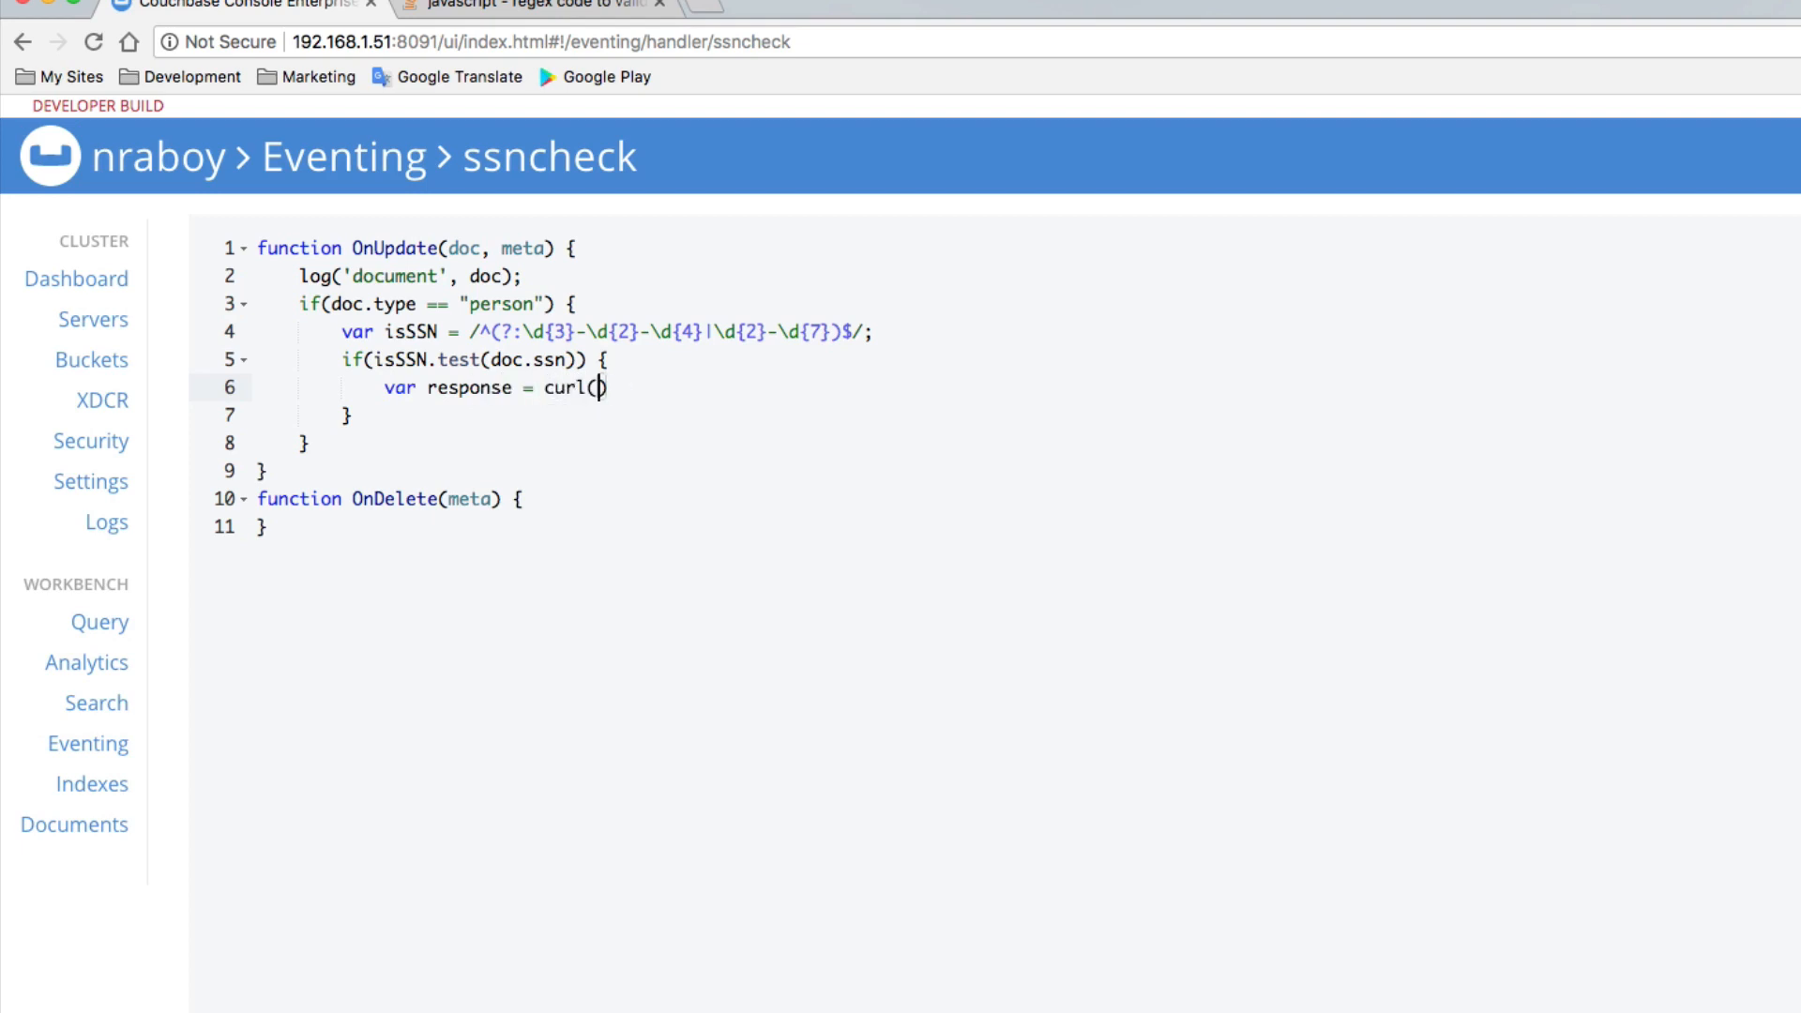
type("\"http://")
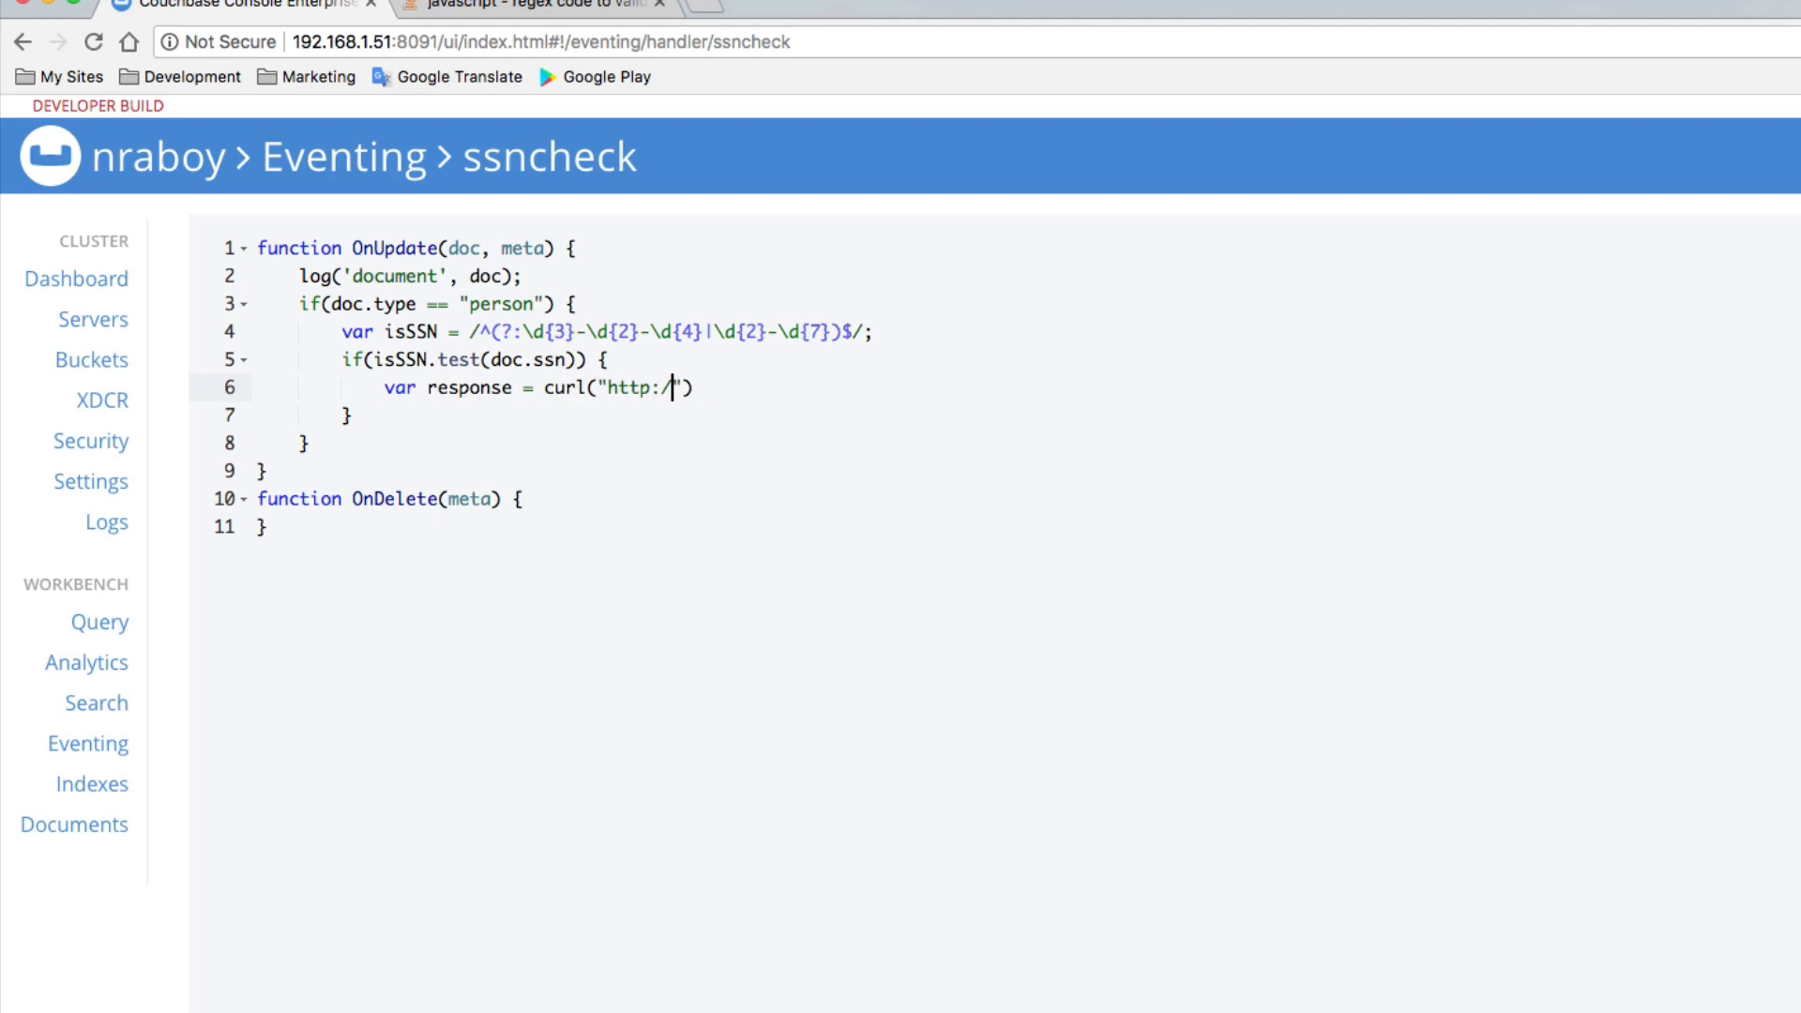
type("/localhost:30")
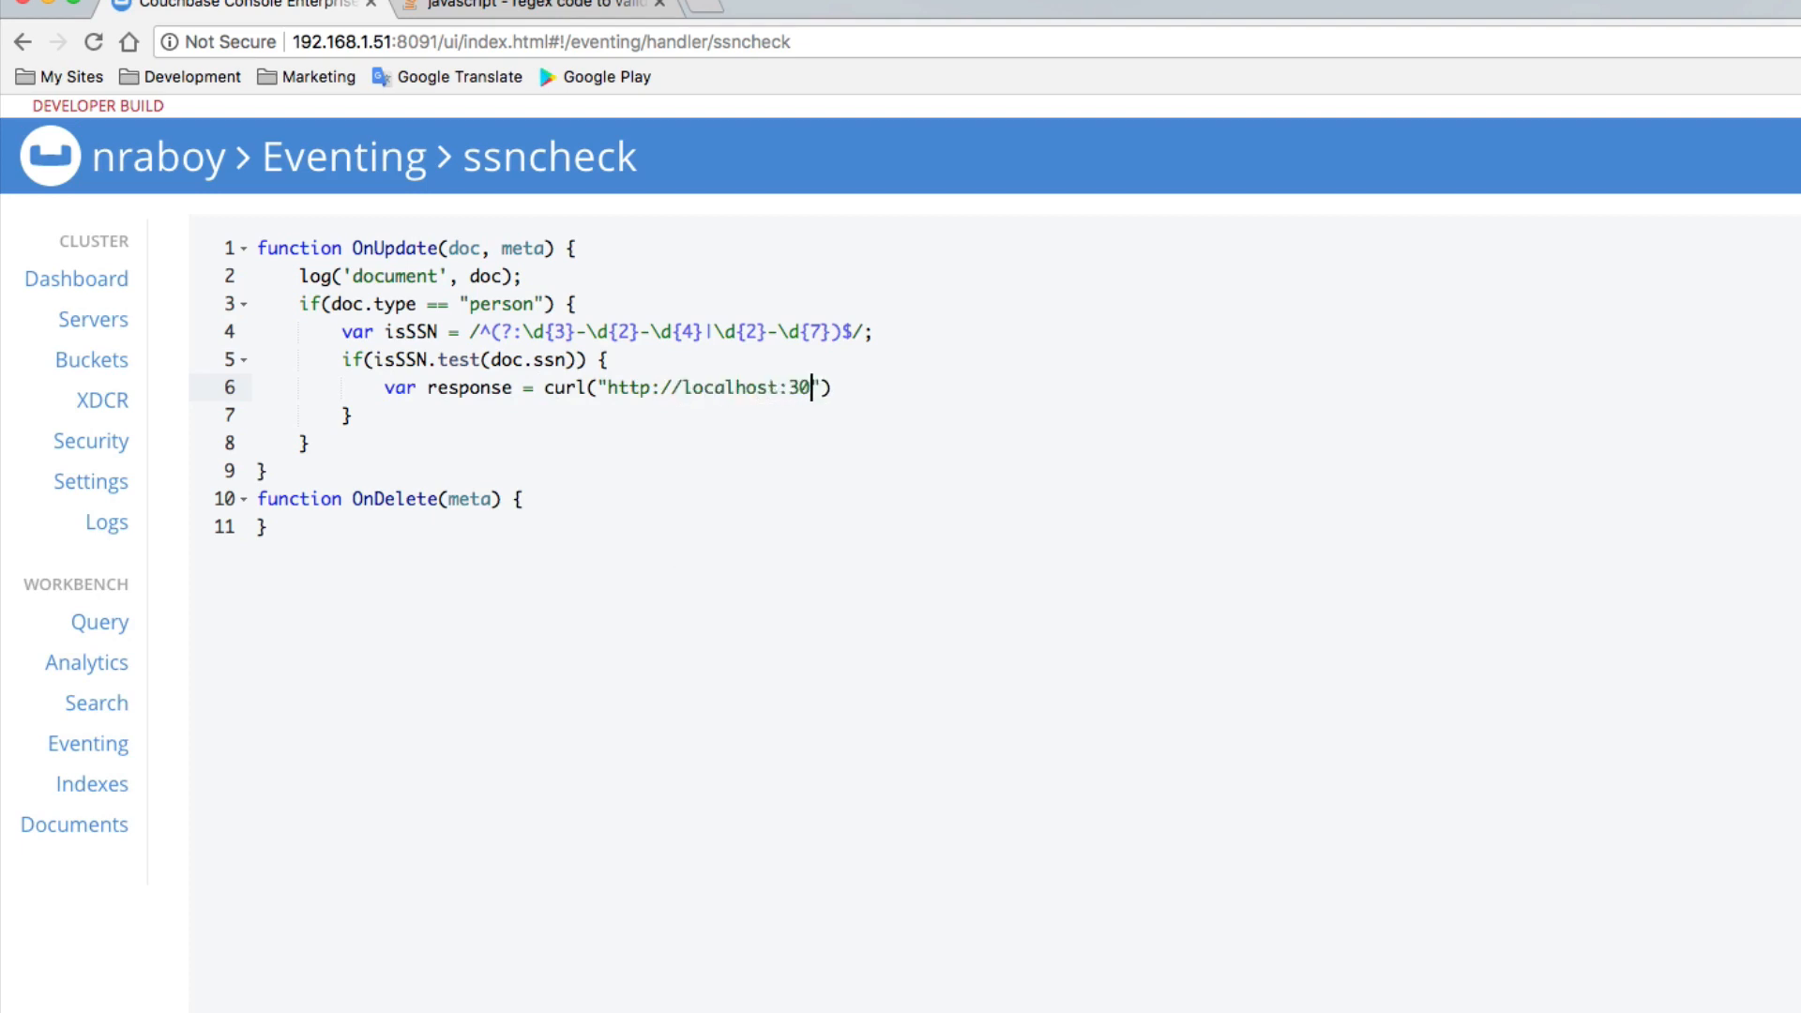
key("Backspace")
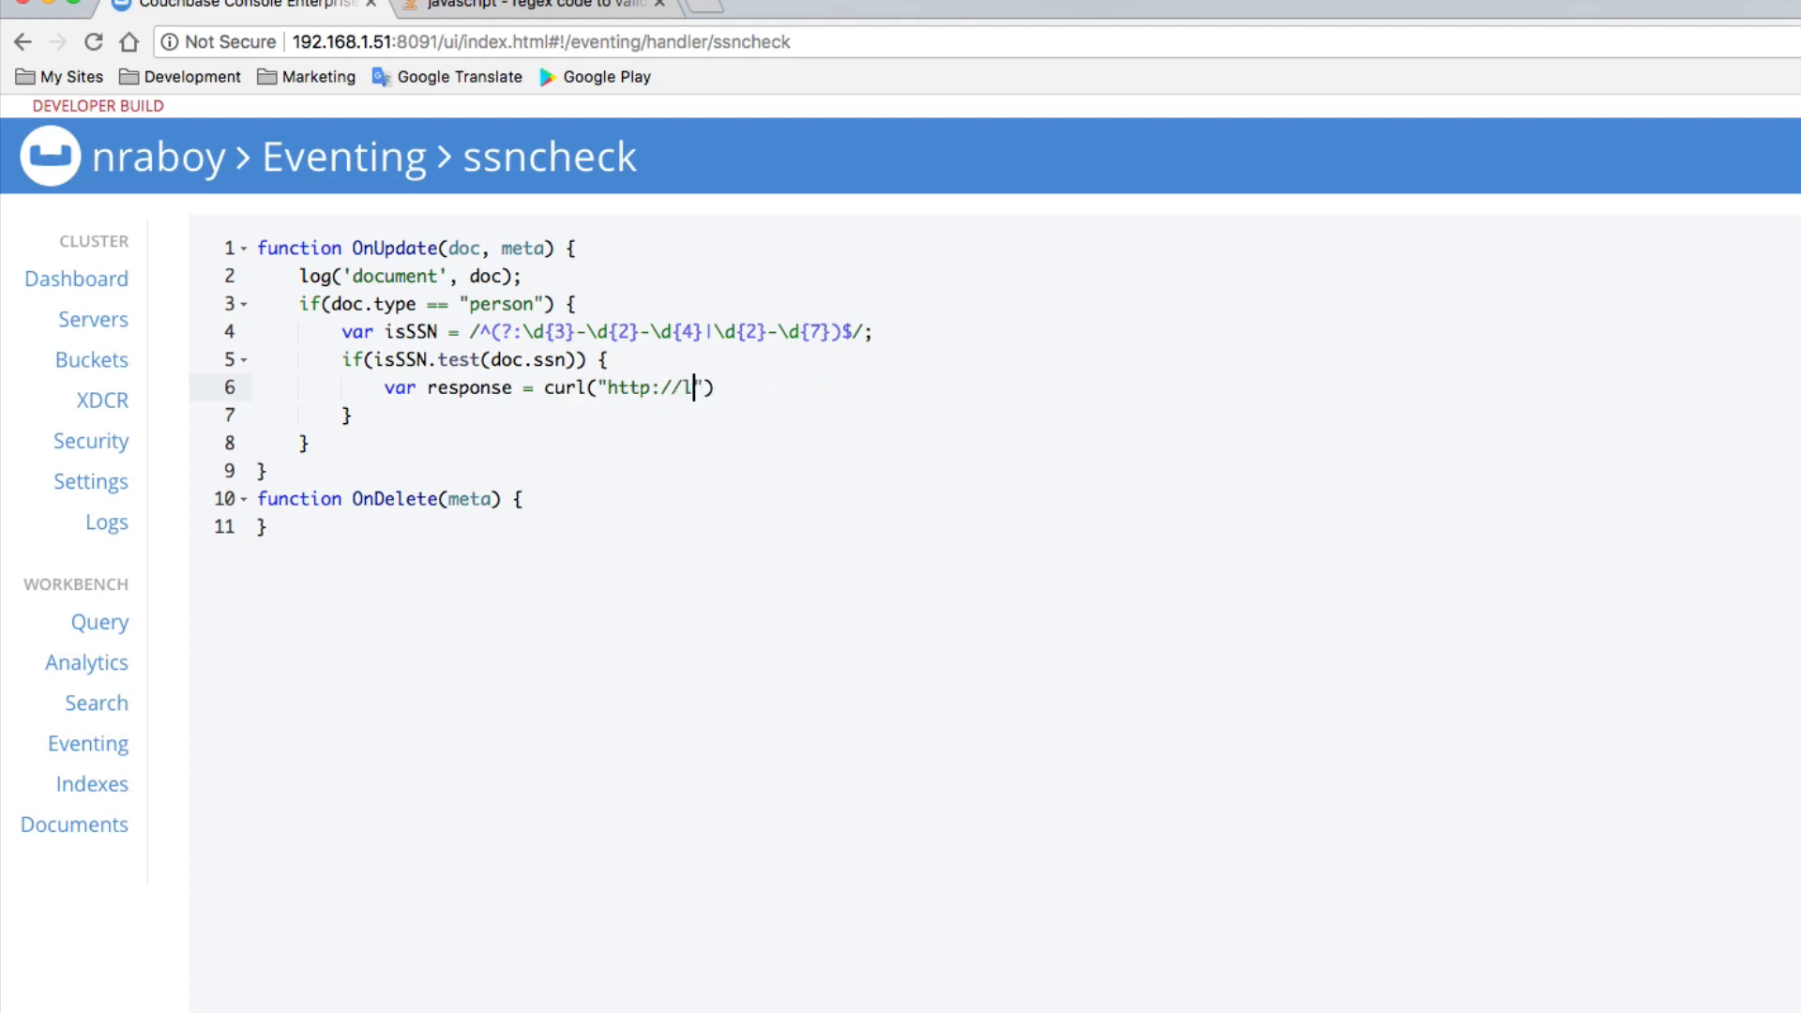
key("Backspace")
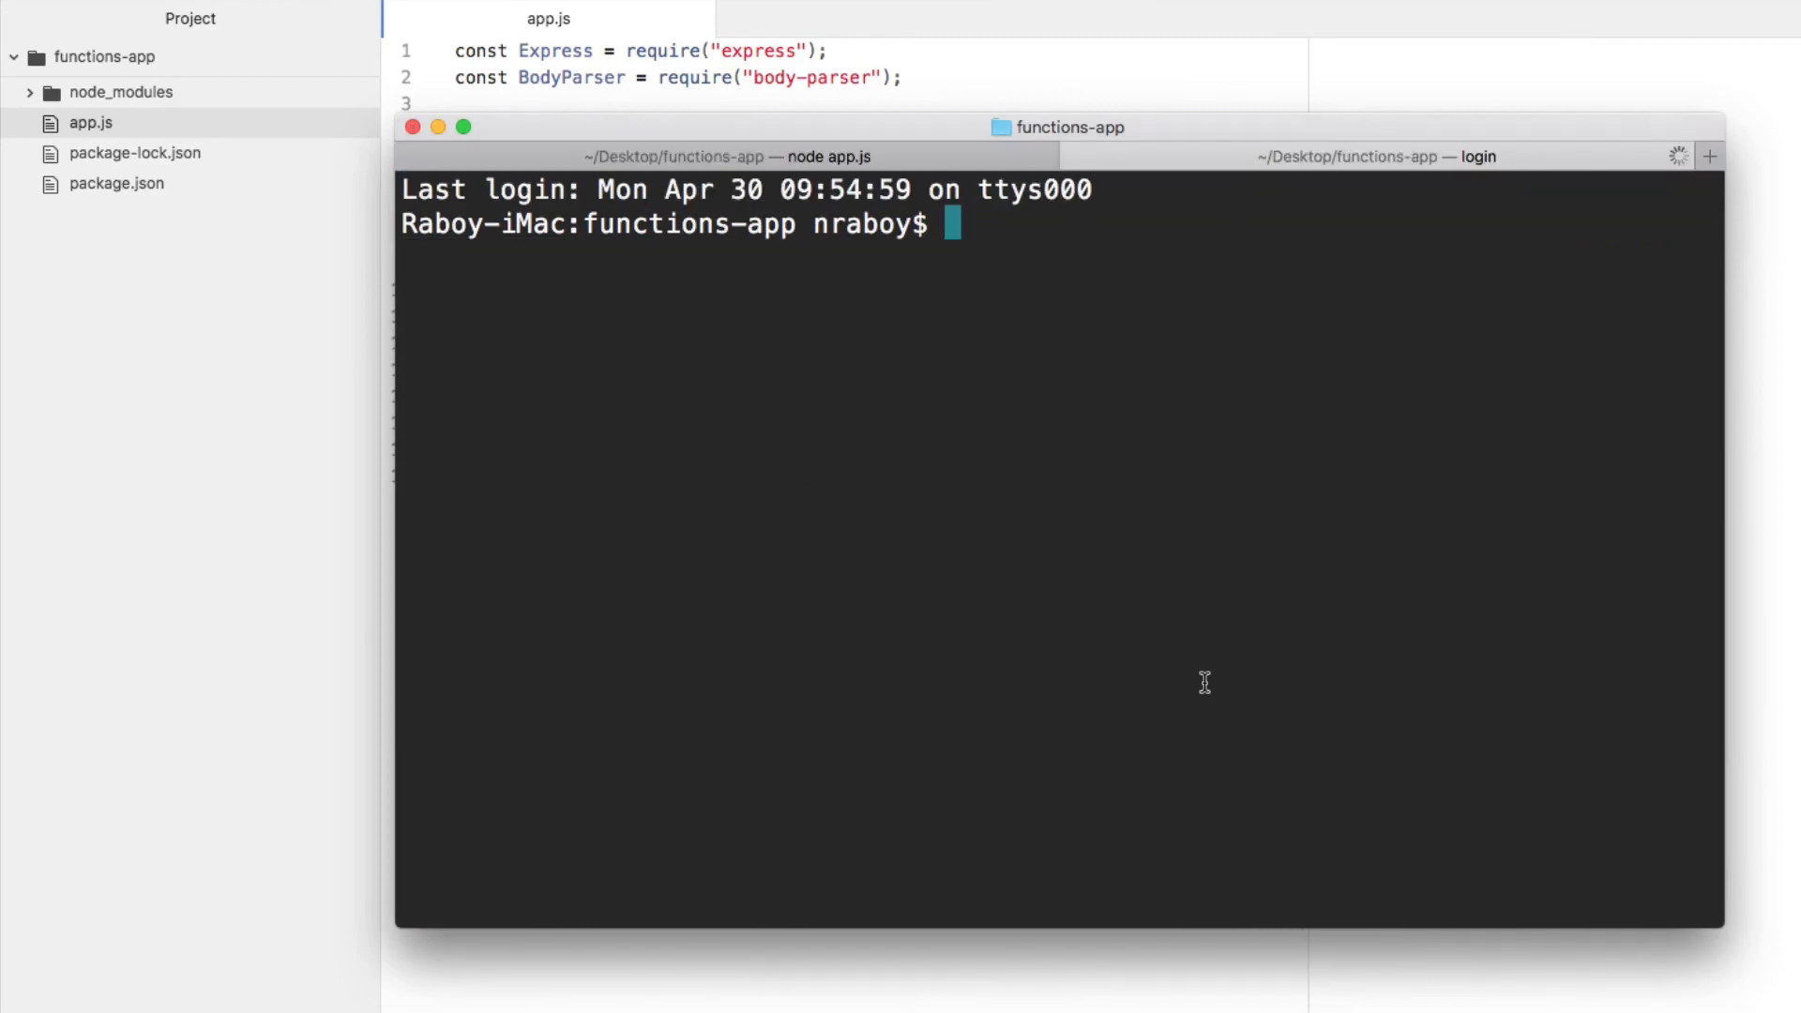
Run ifconfig and scroll to en1's inet address 192.168.1.31.
type("if")
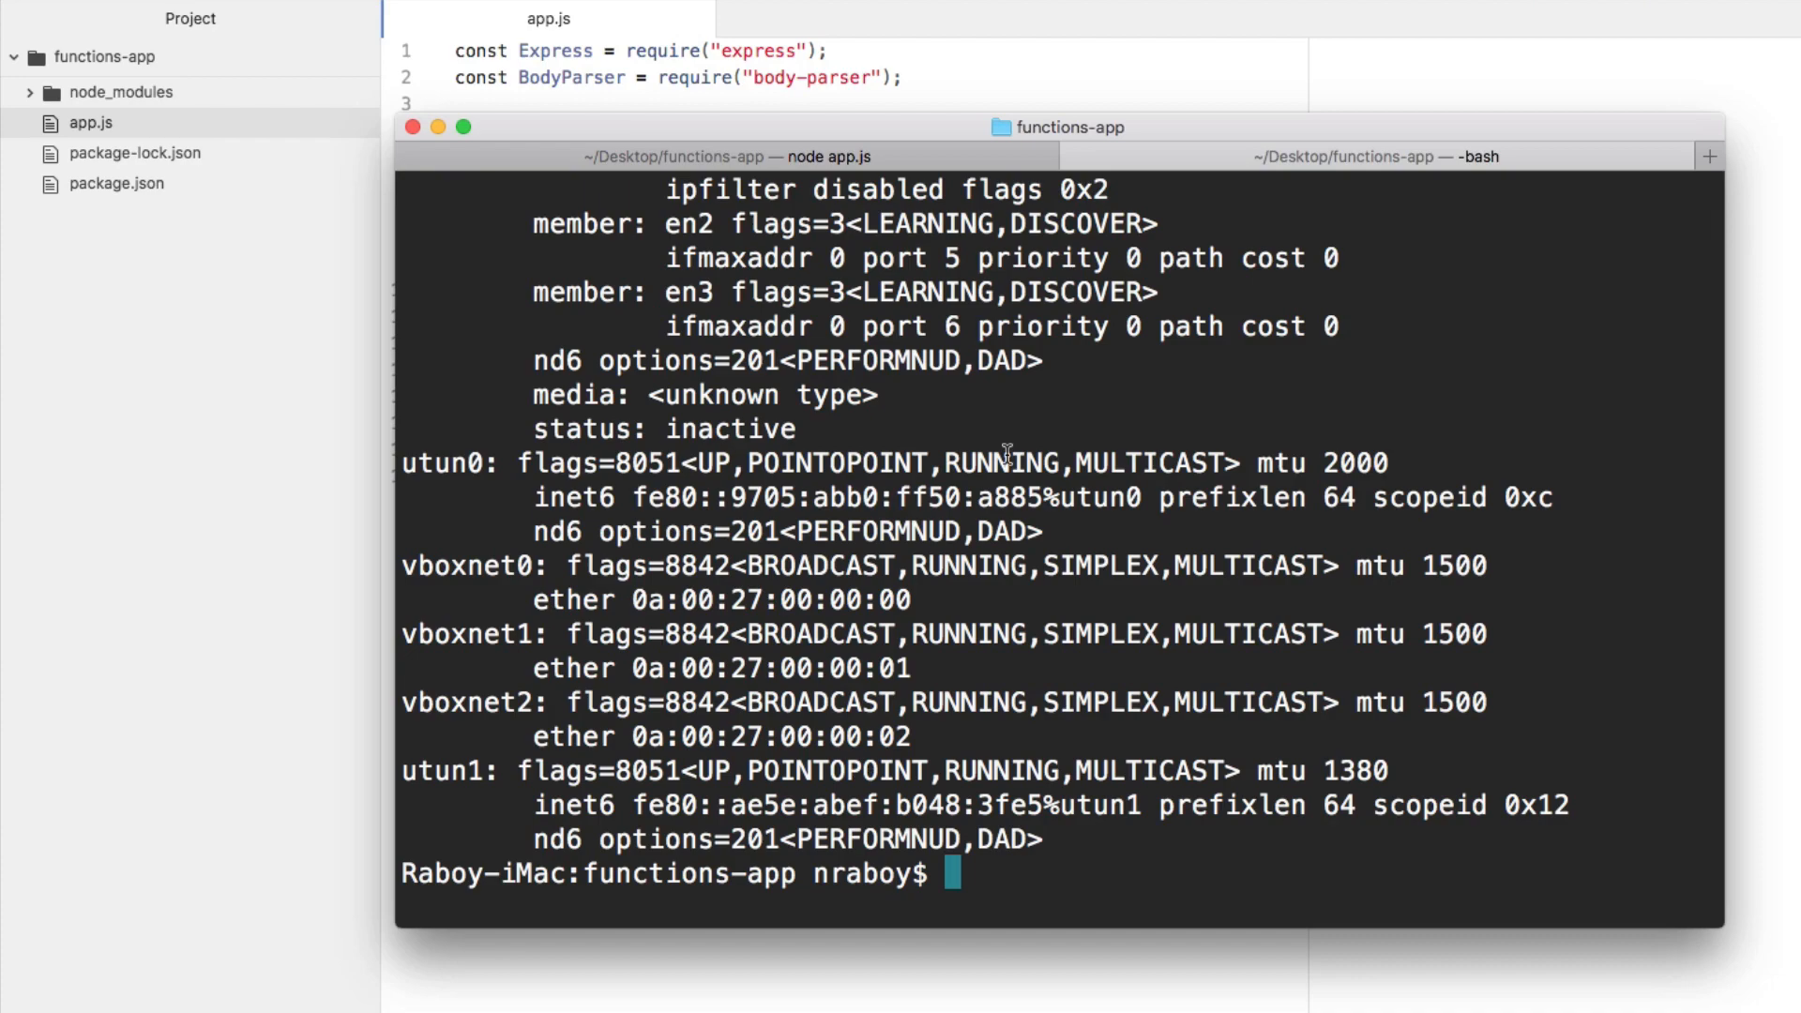
scroll("up", 3)
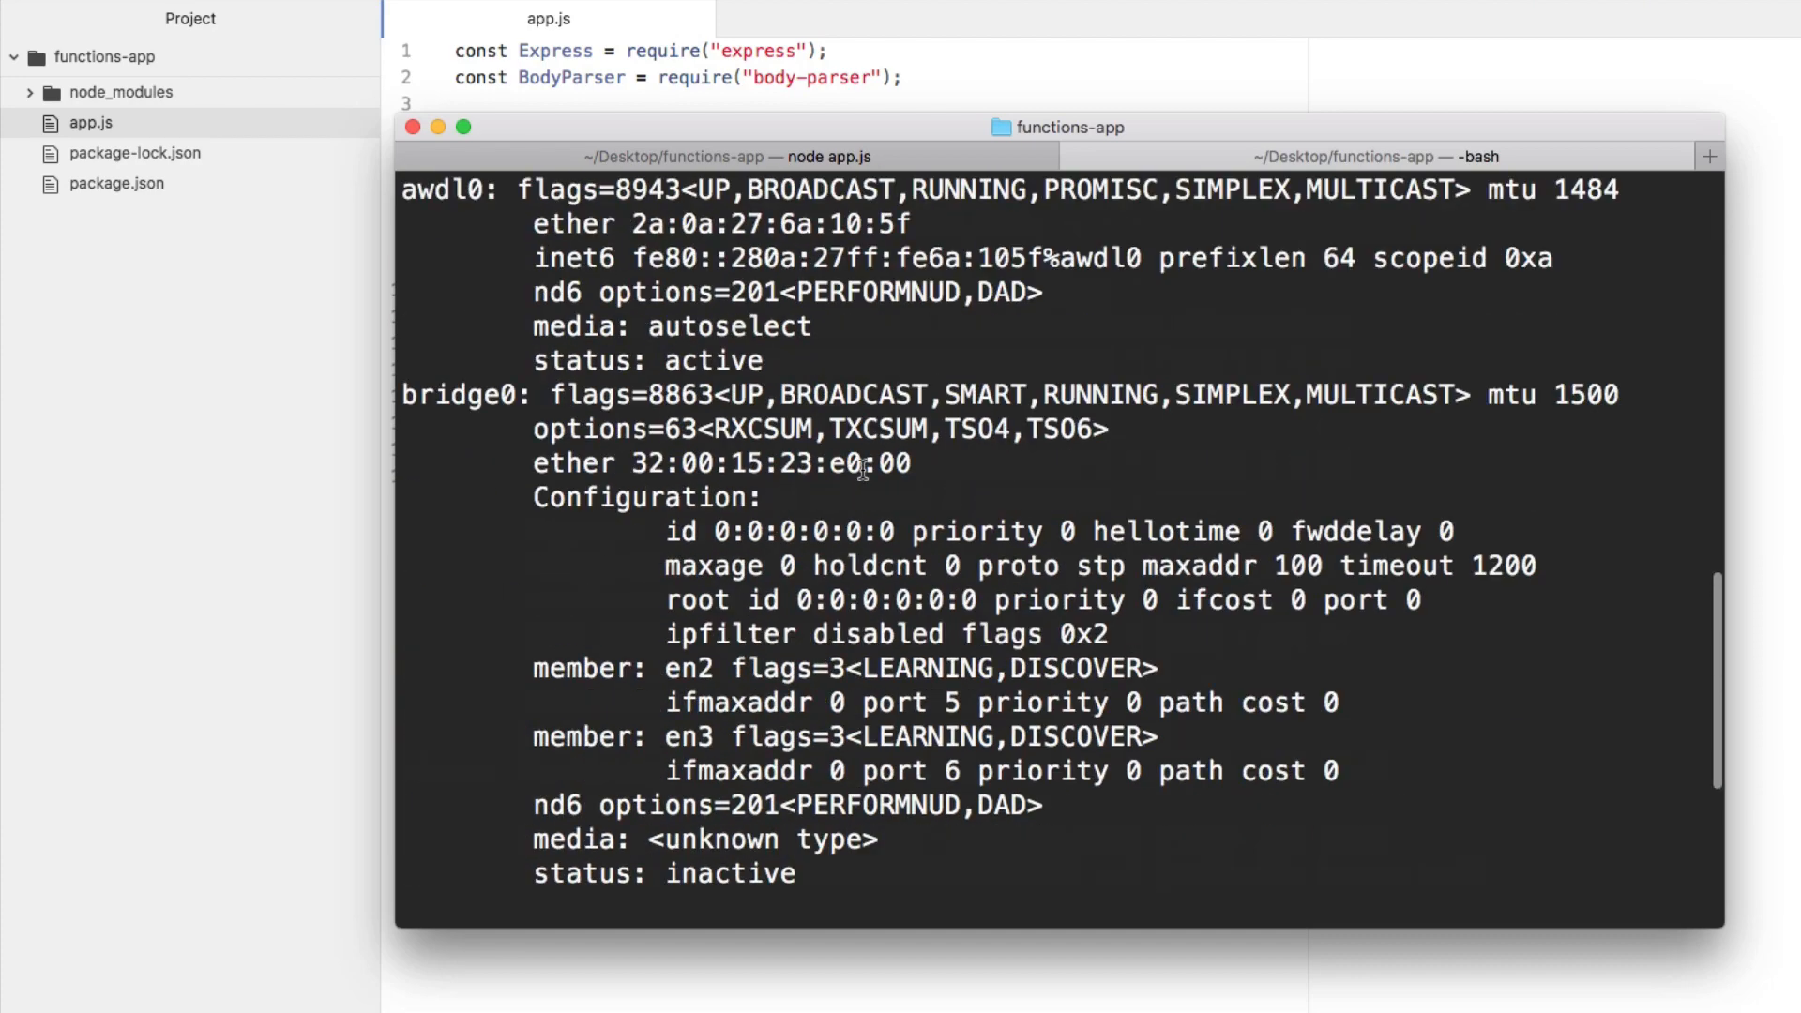
scroll("up", 3)
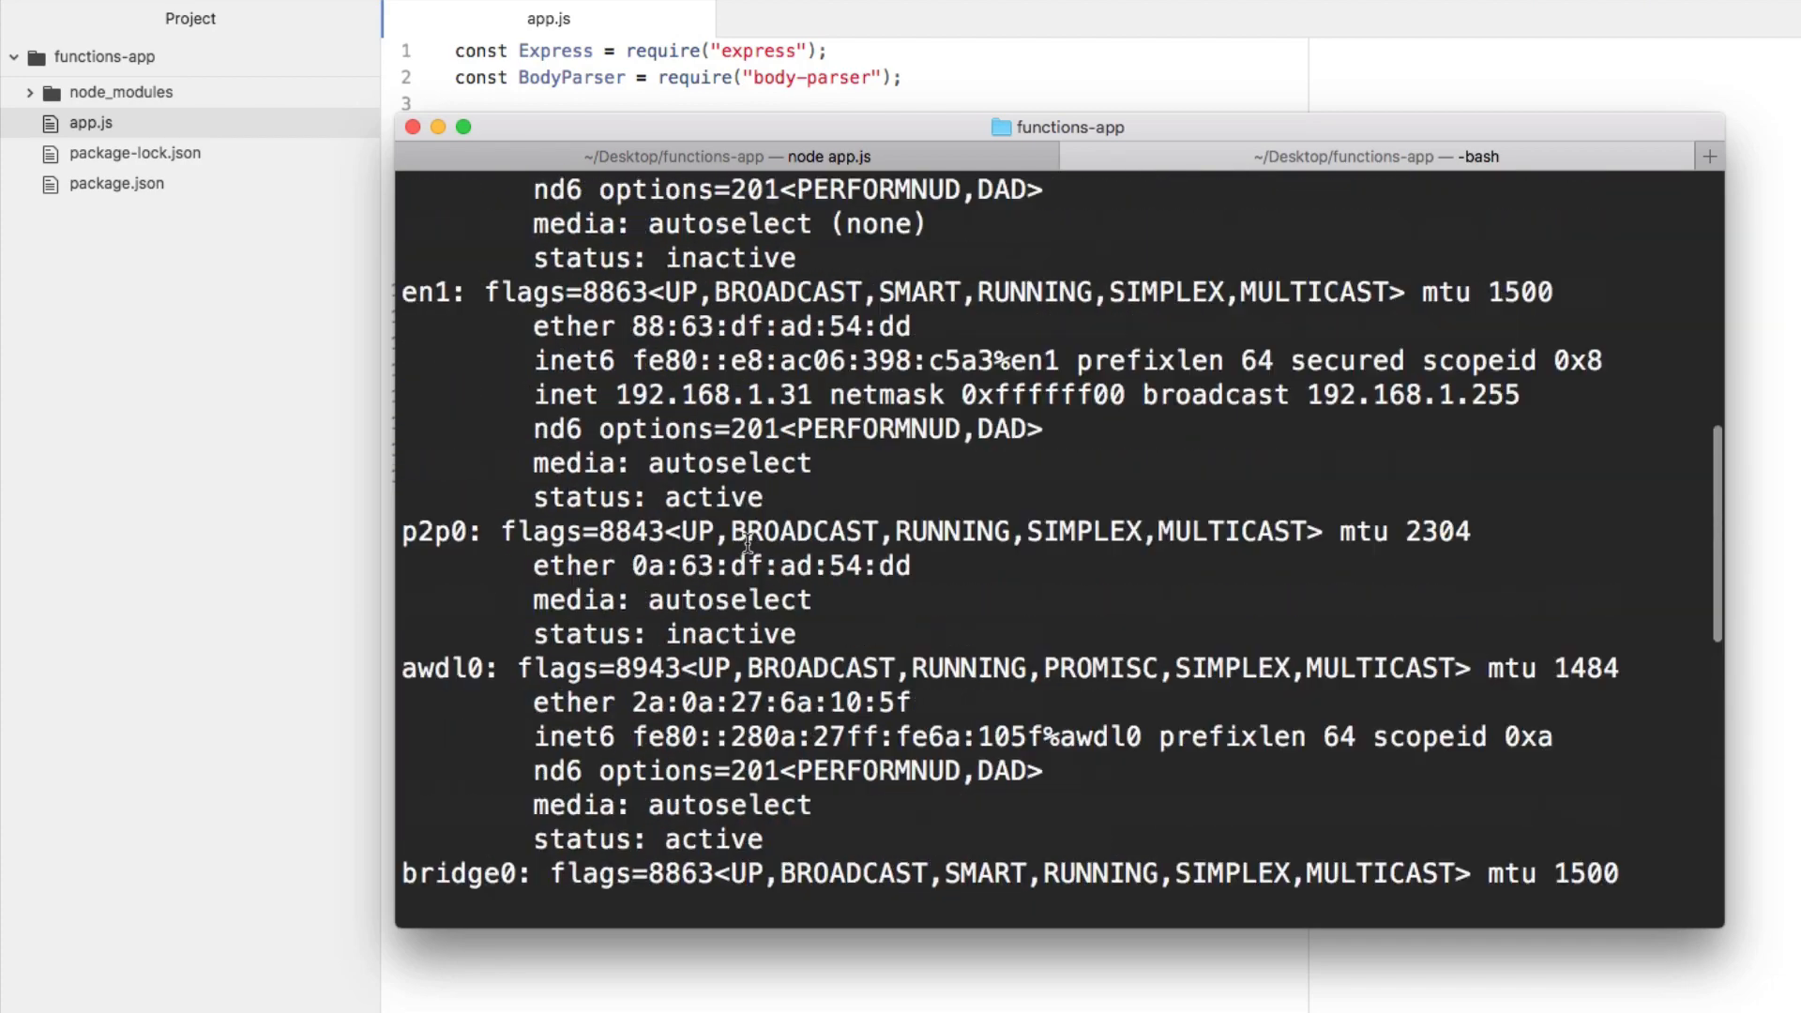
double_click(717, 394)
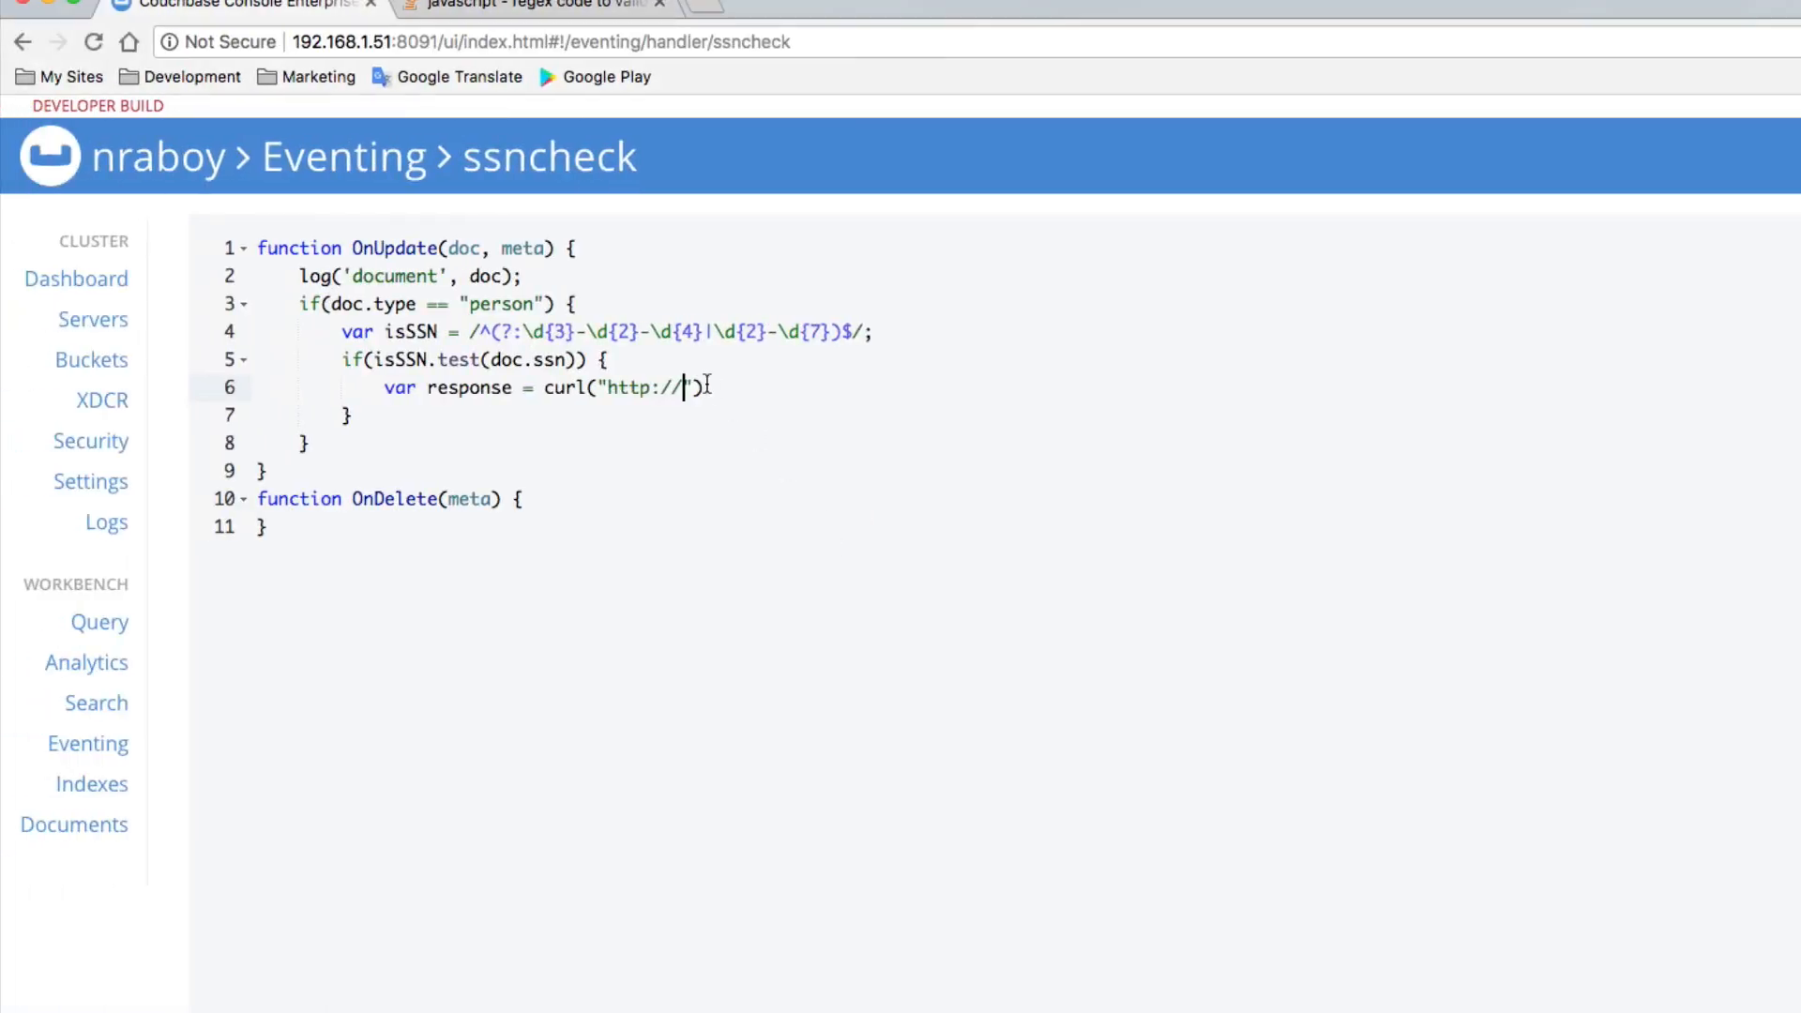
type("192.168.1.31:")
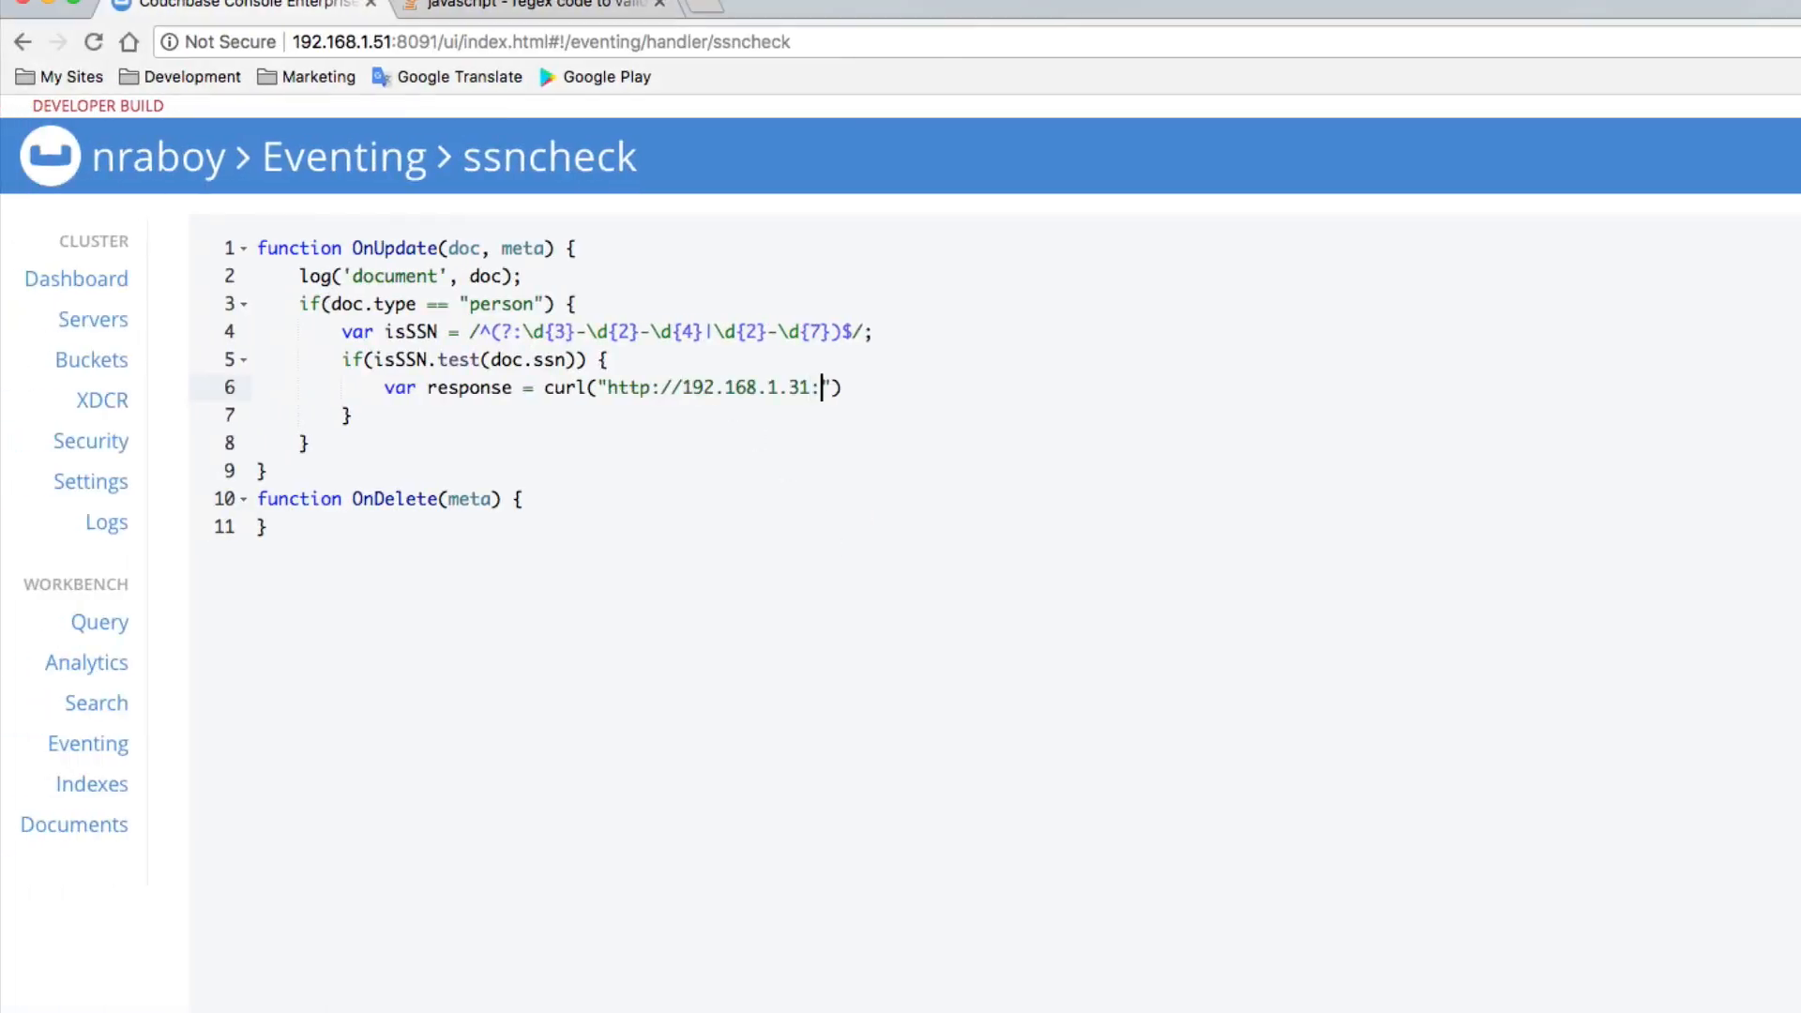
type("3000")
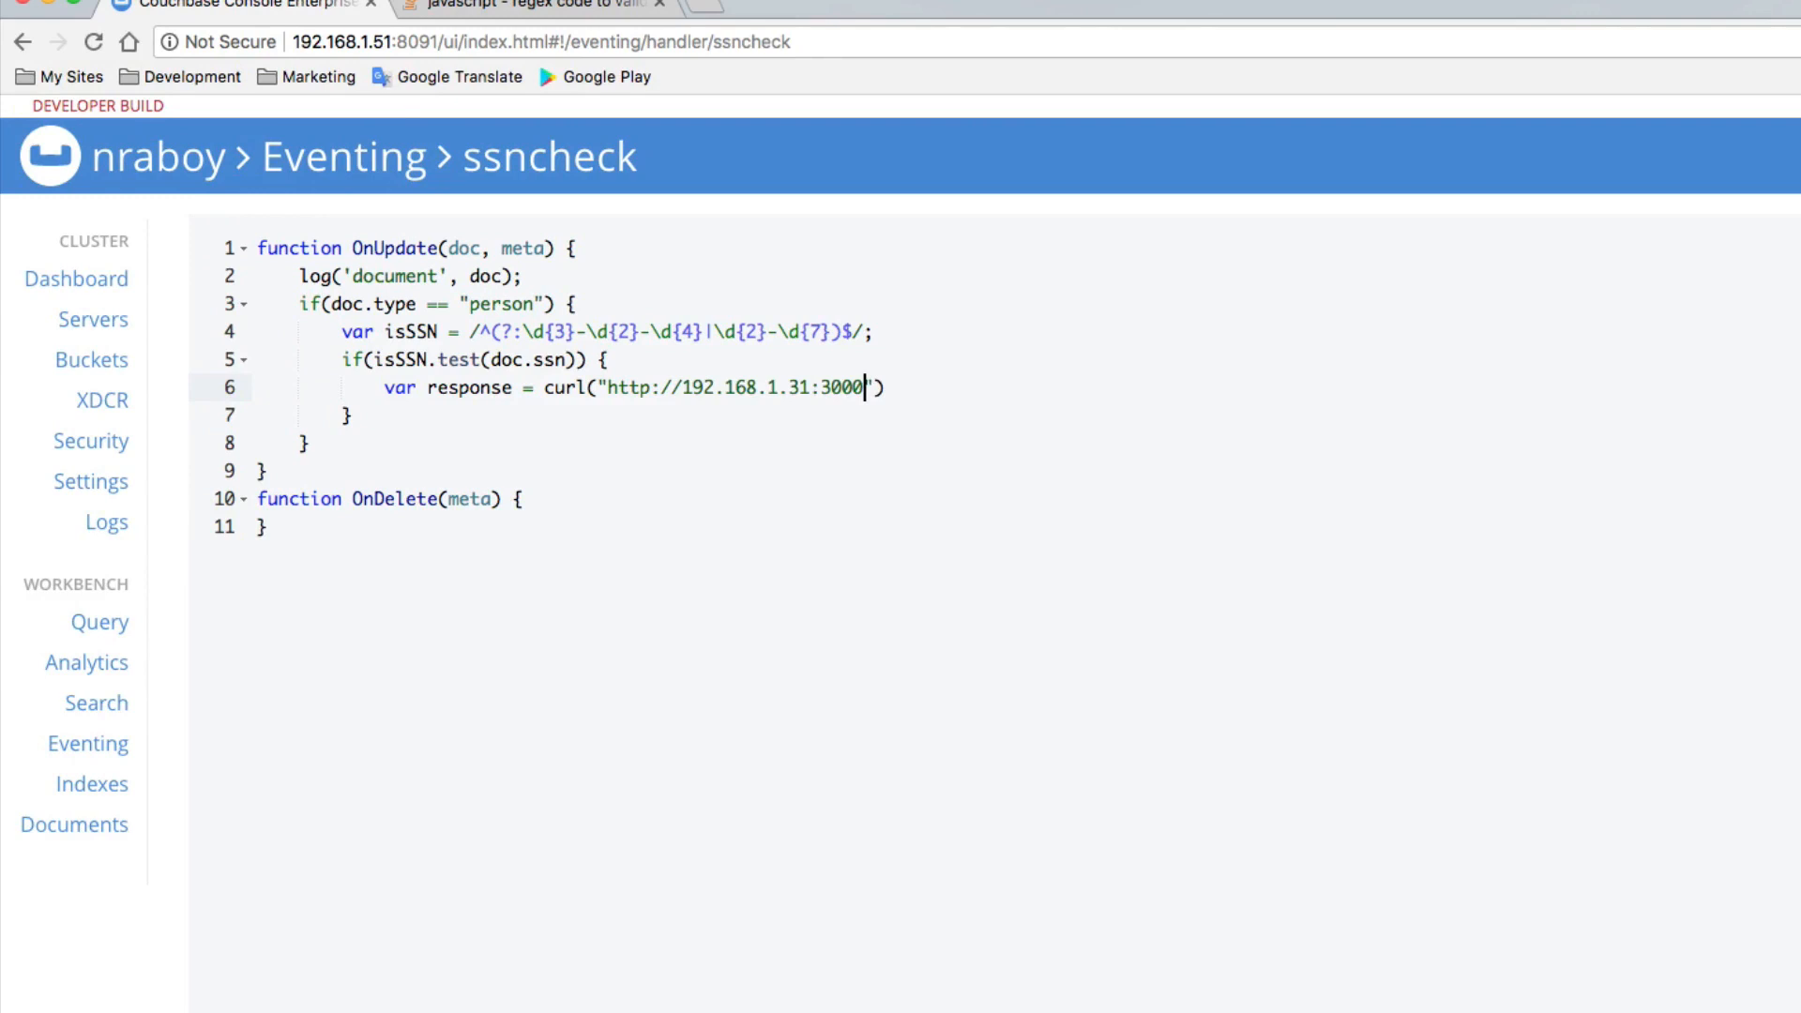
type("/notify")
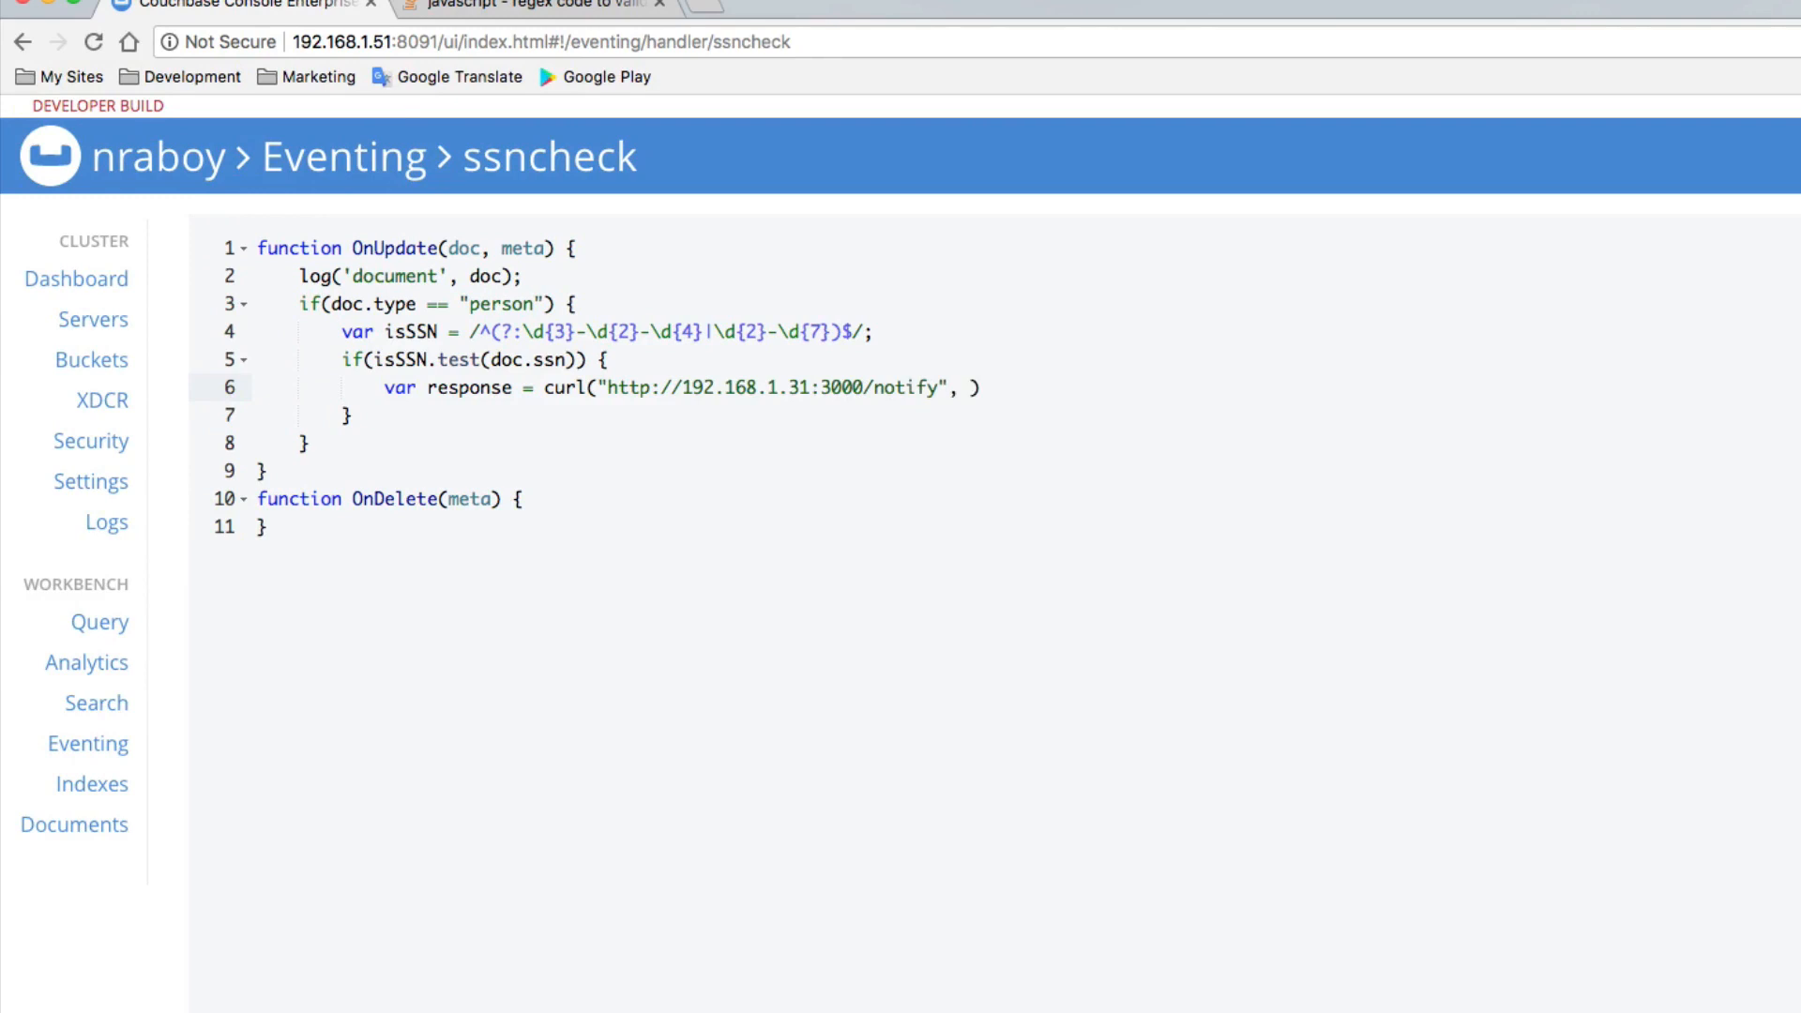
type("{ method:")
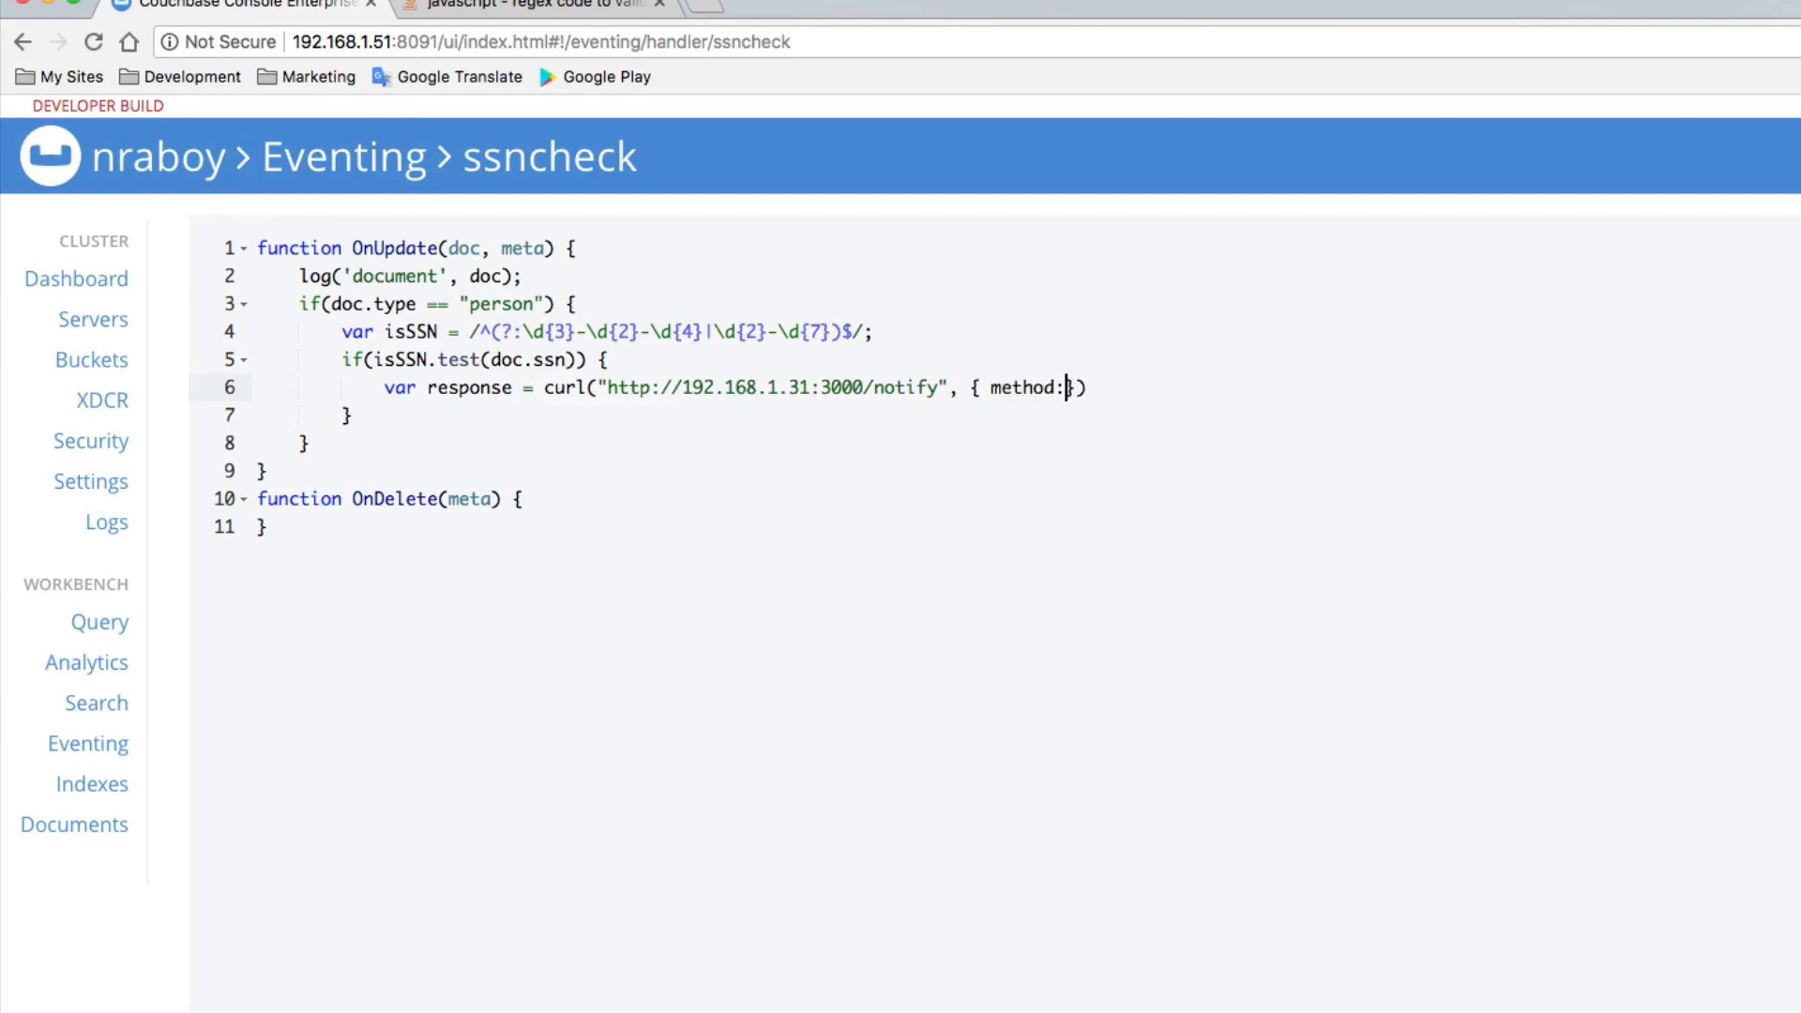
type("\"POST\"")
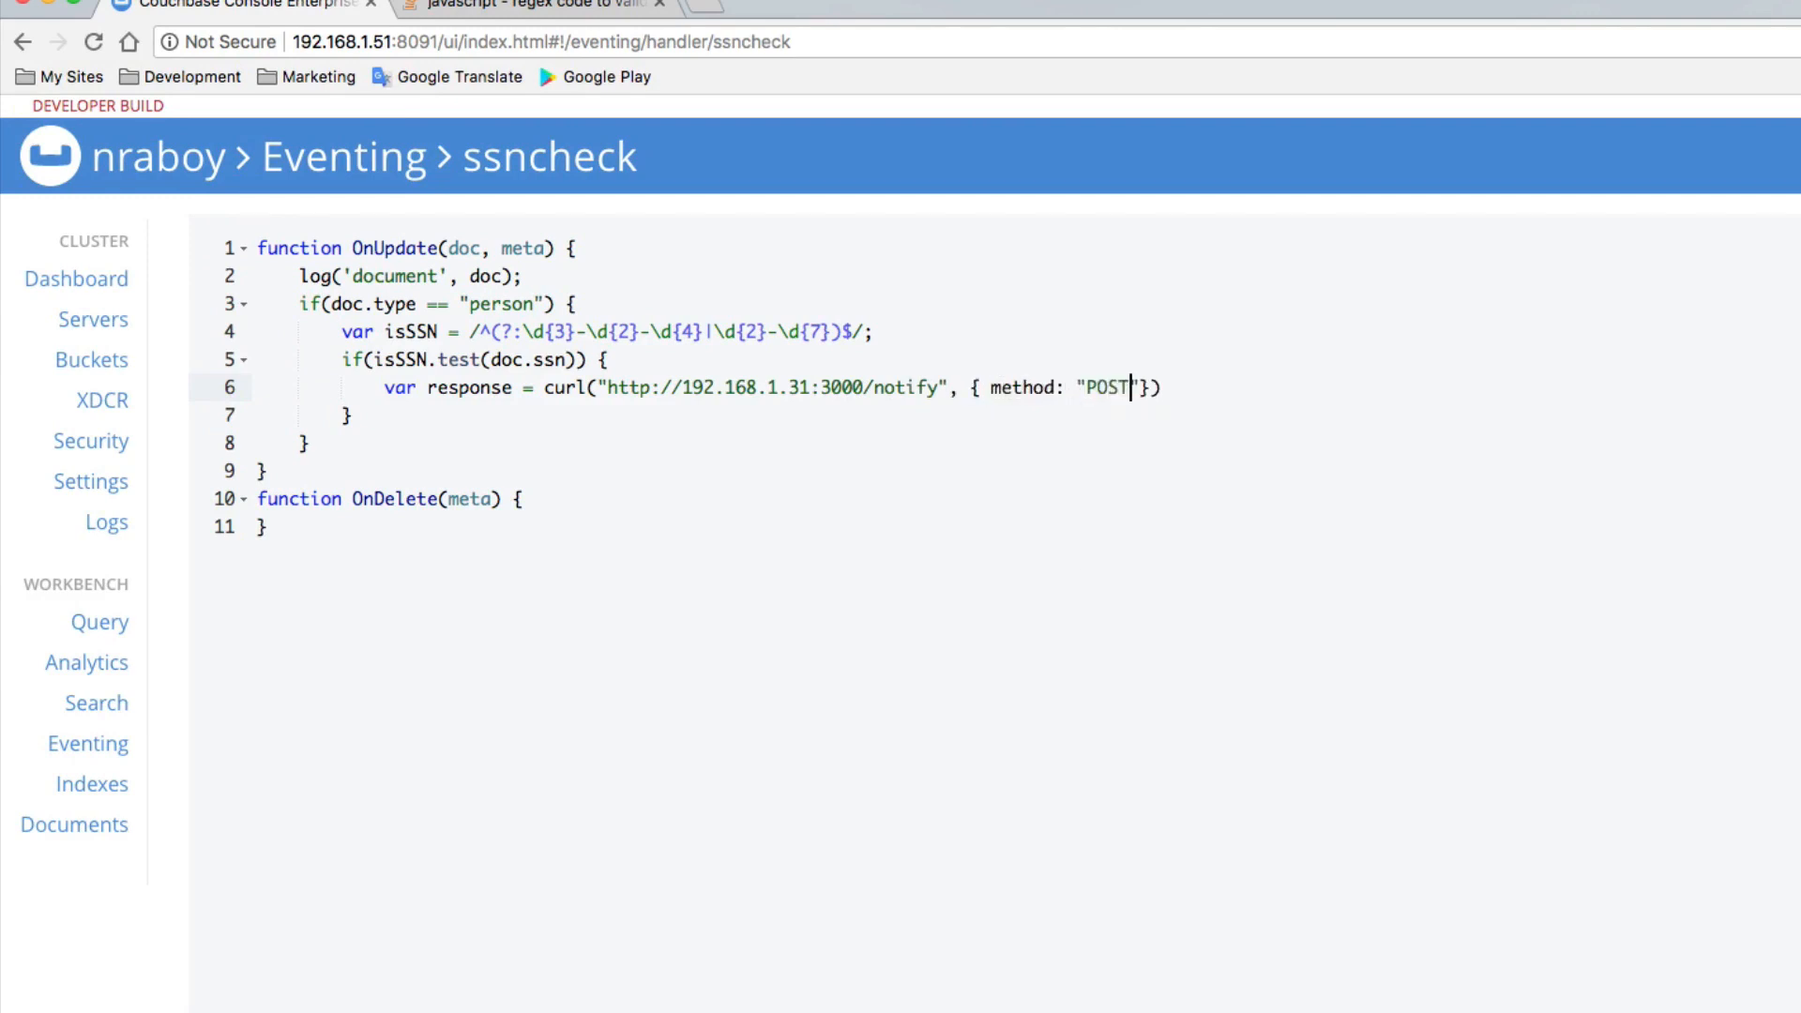
type(", data")
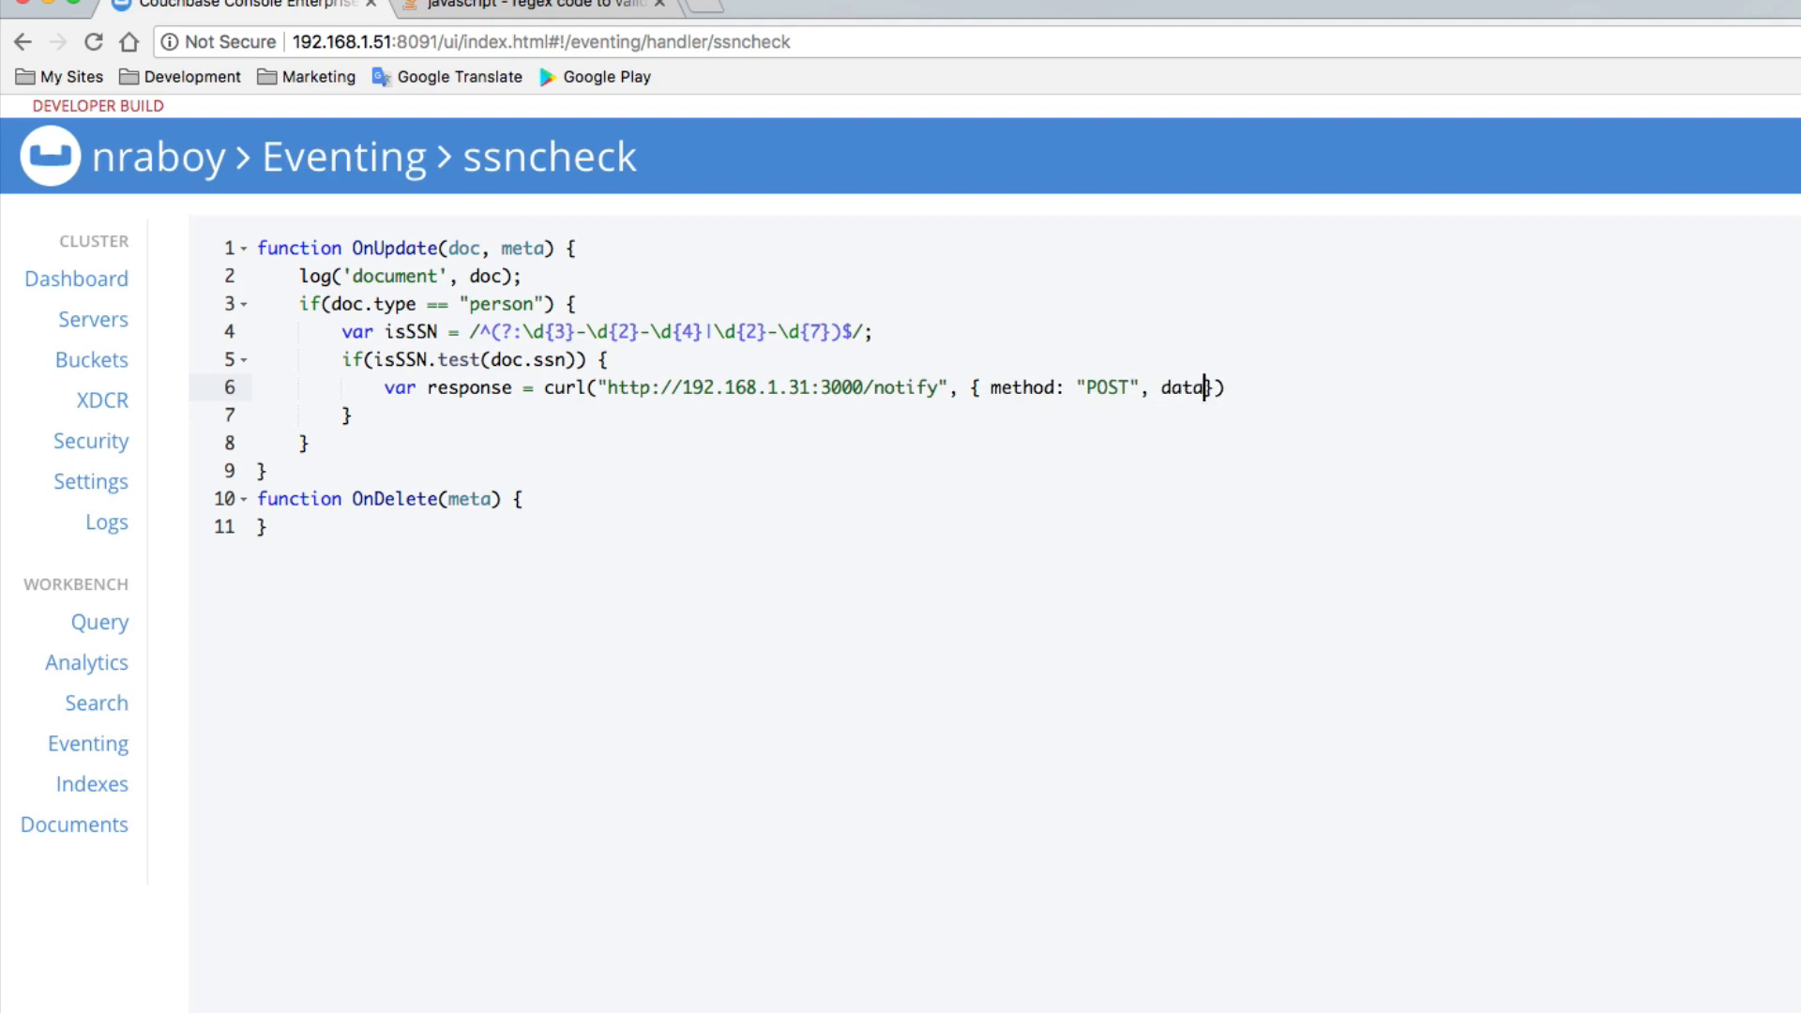
type(": doc")
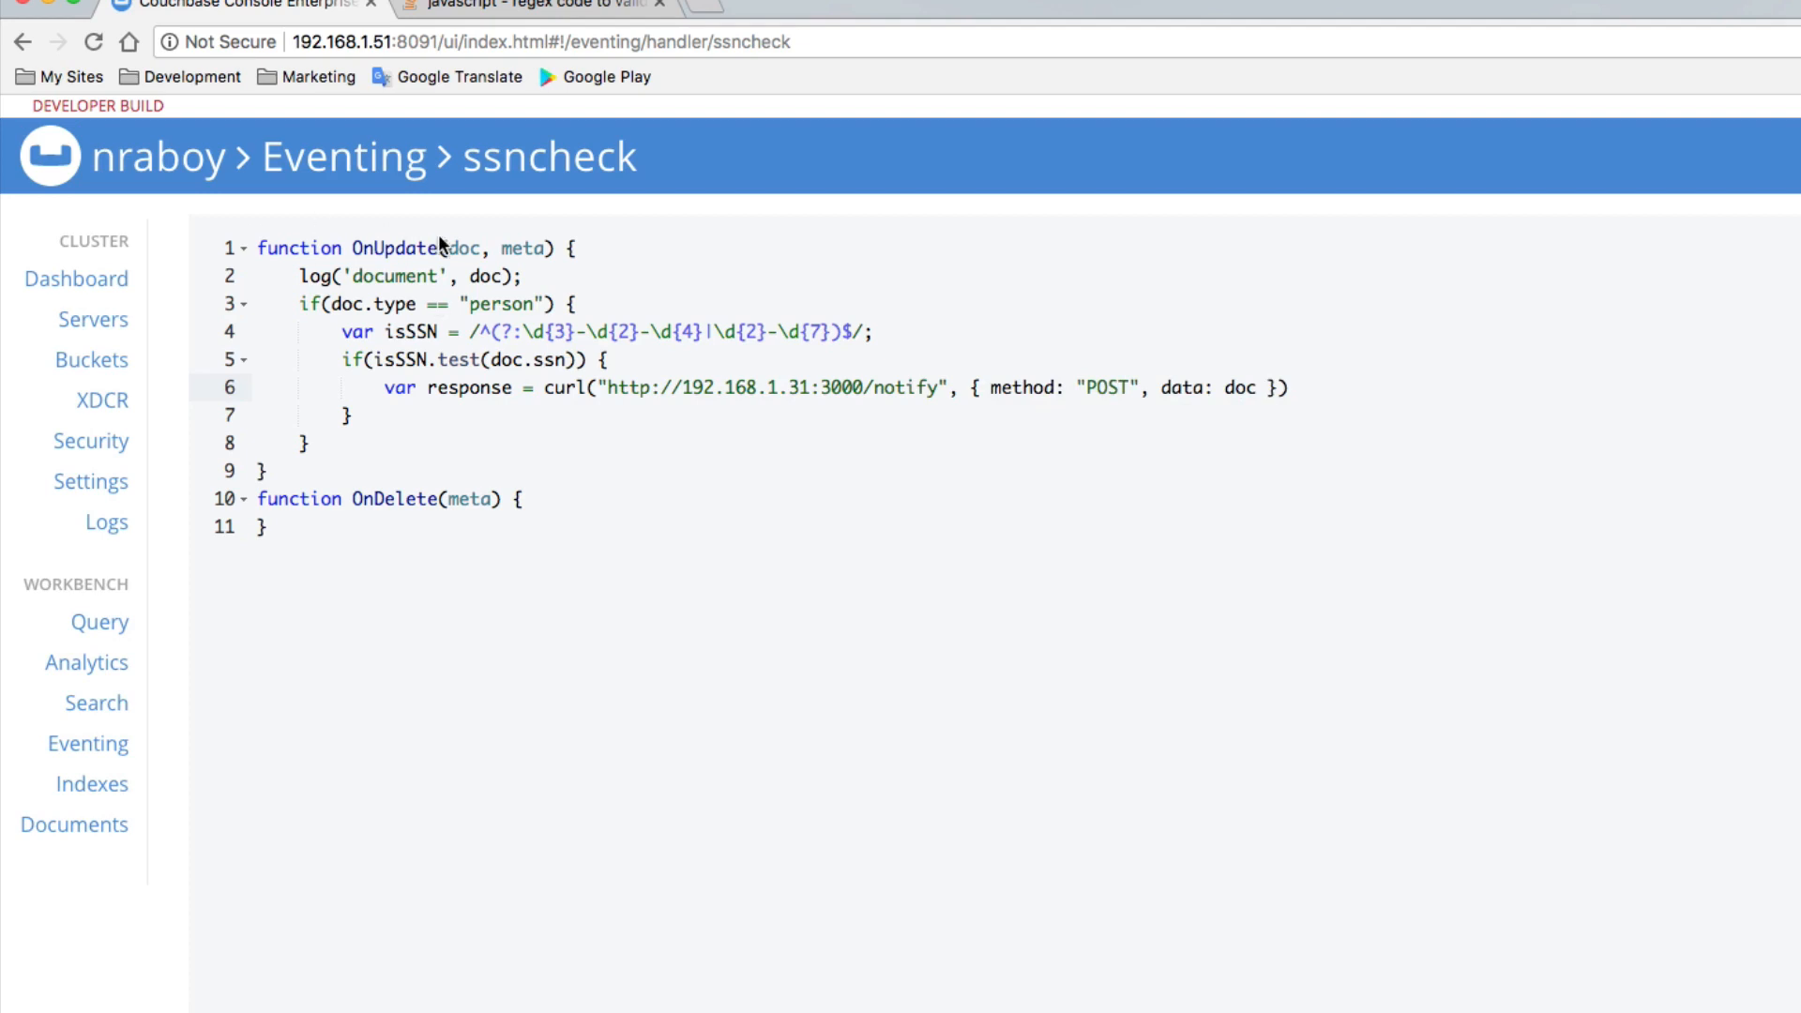
mouse_move(1341, 447)
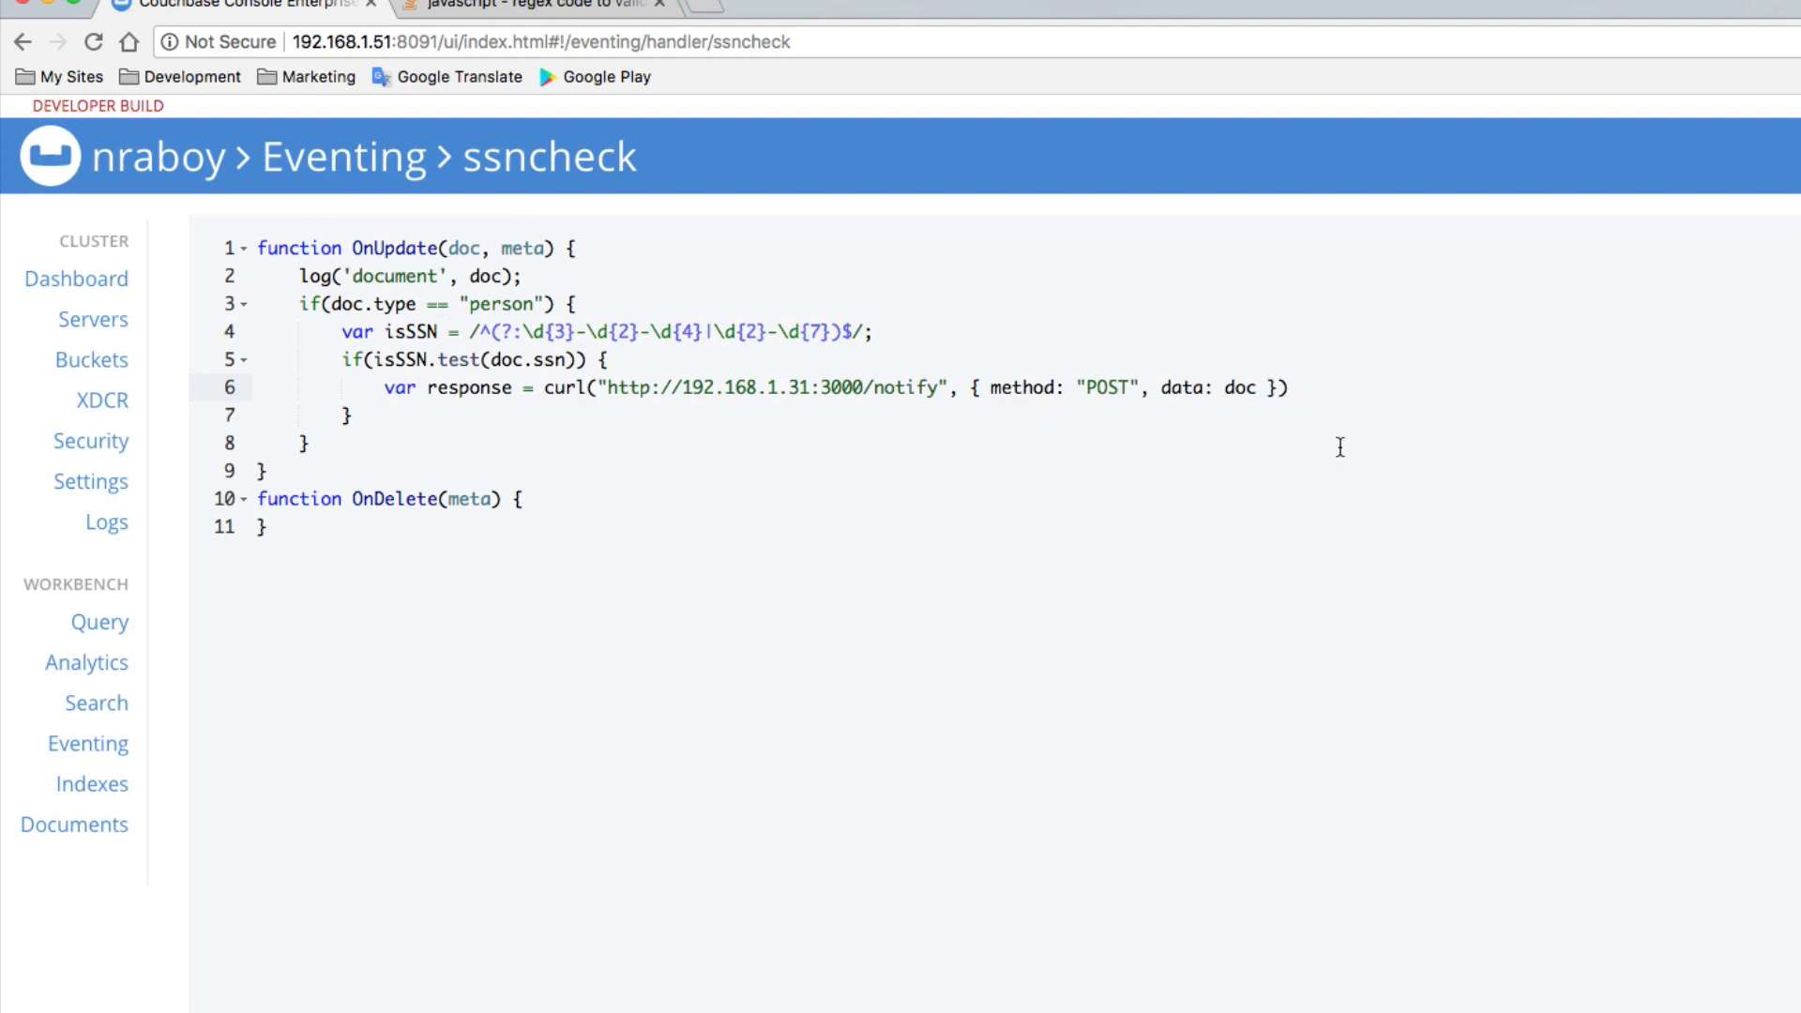
mouse_move(1424, 398)
type("log")
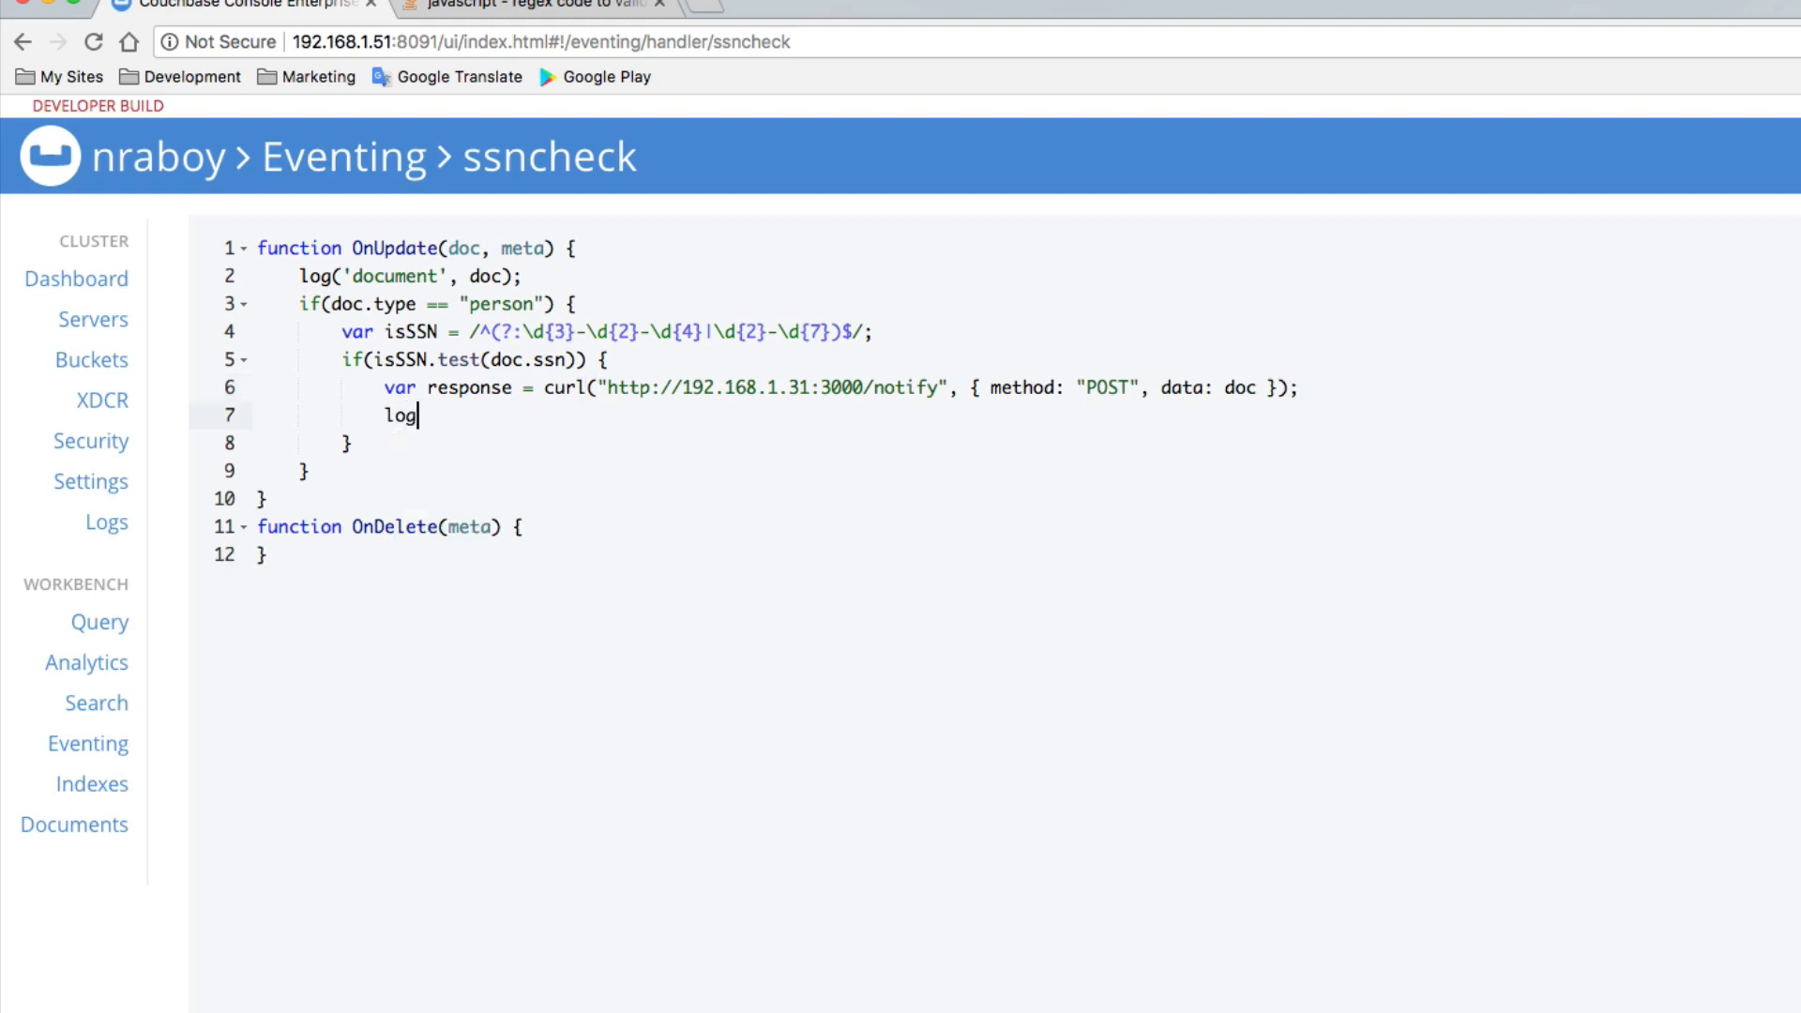
Add a log('curl', response); line after the curl request.
type("()")
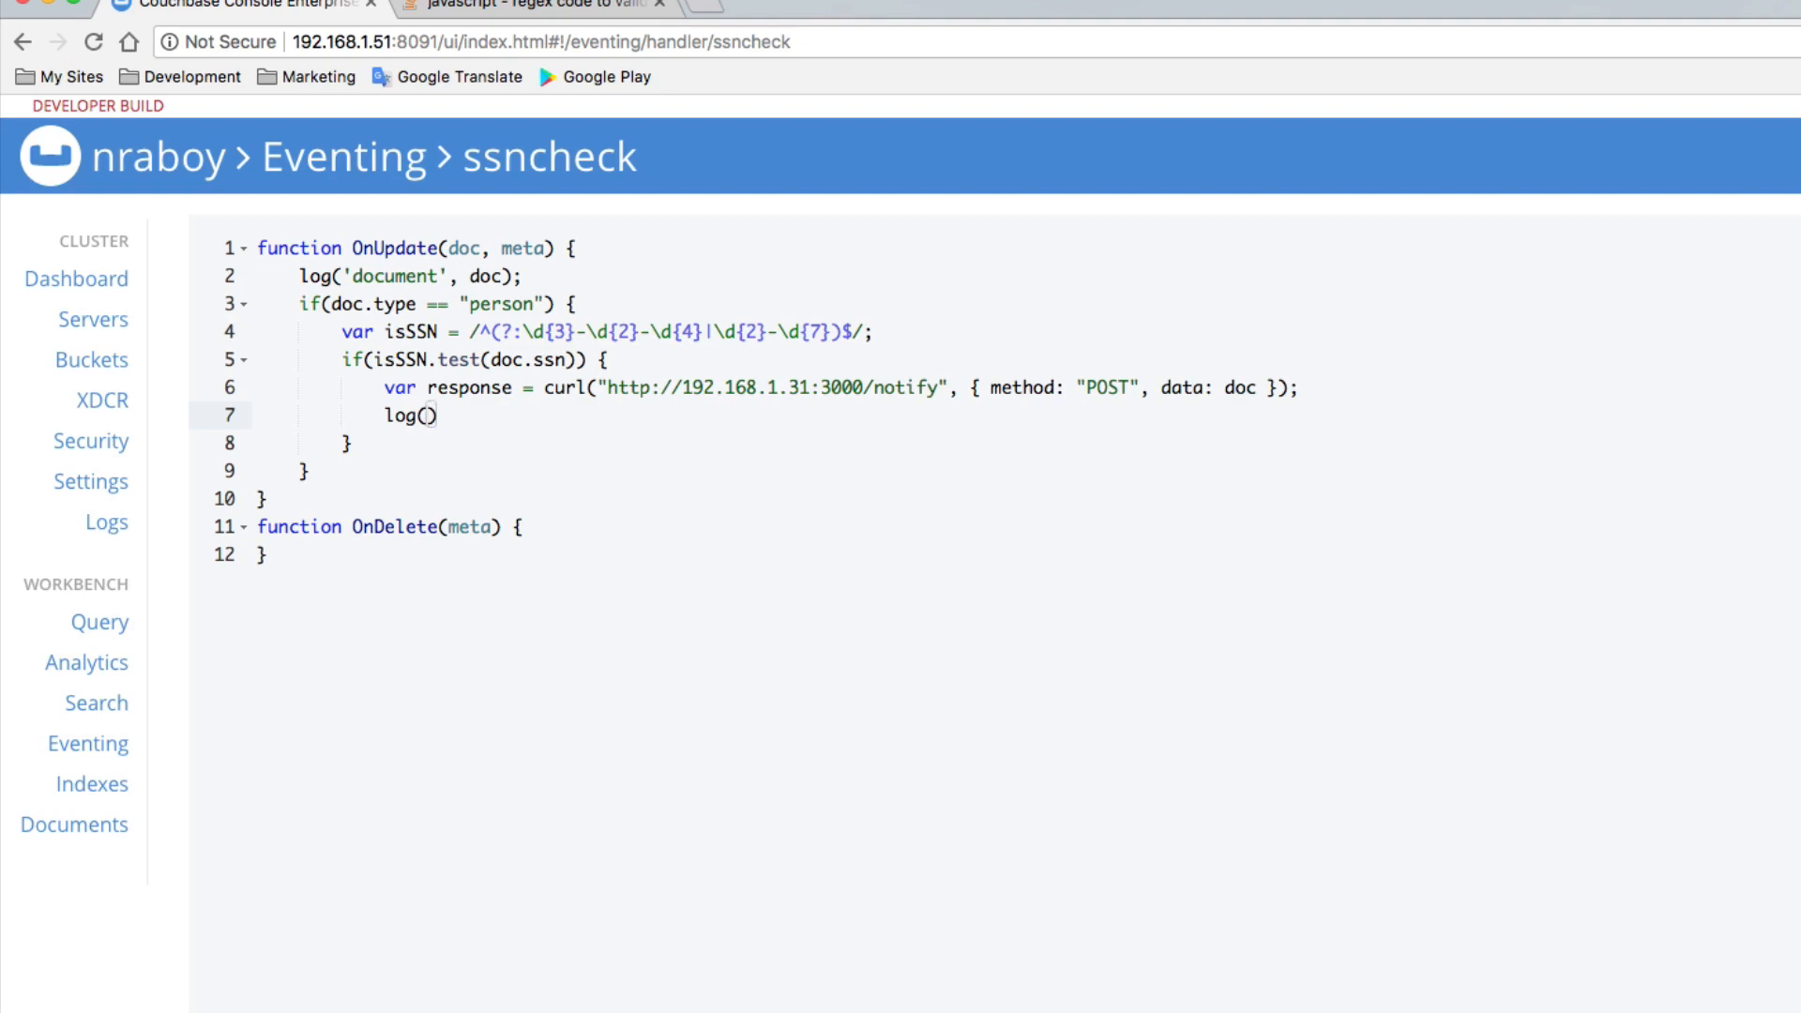
type("'curl',")
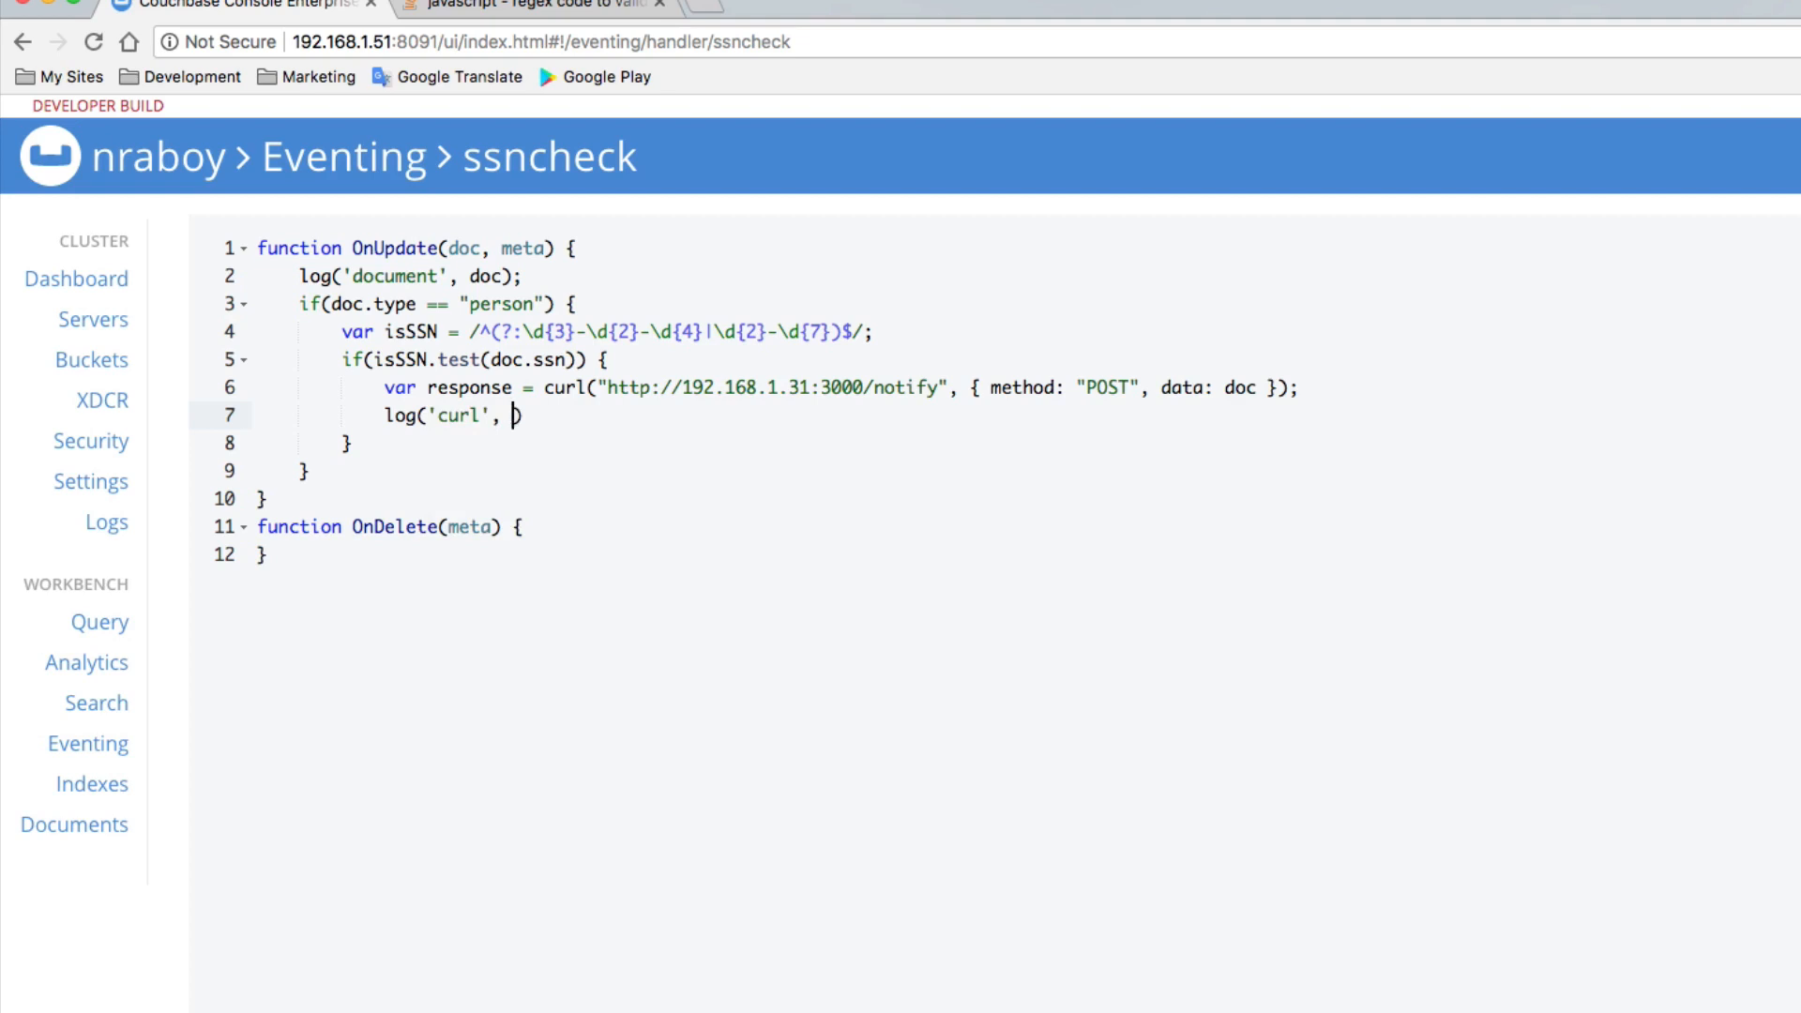
type("response)")
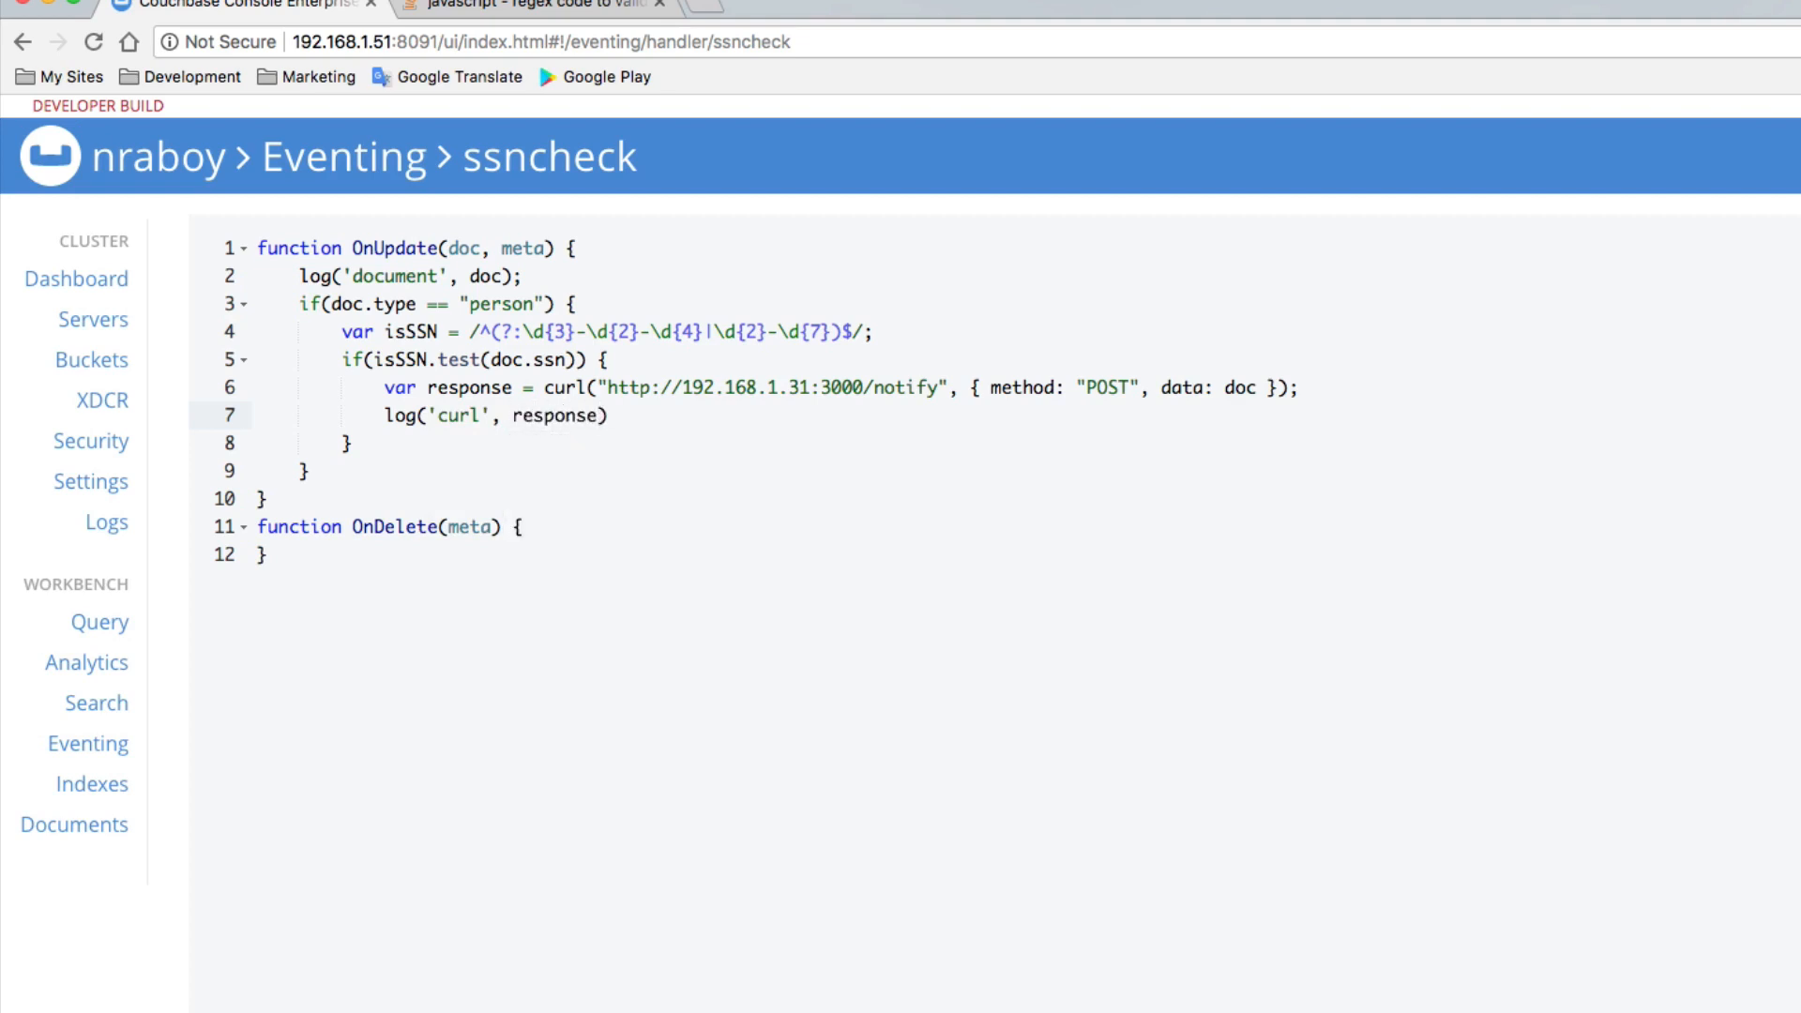
type(";")
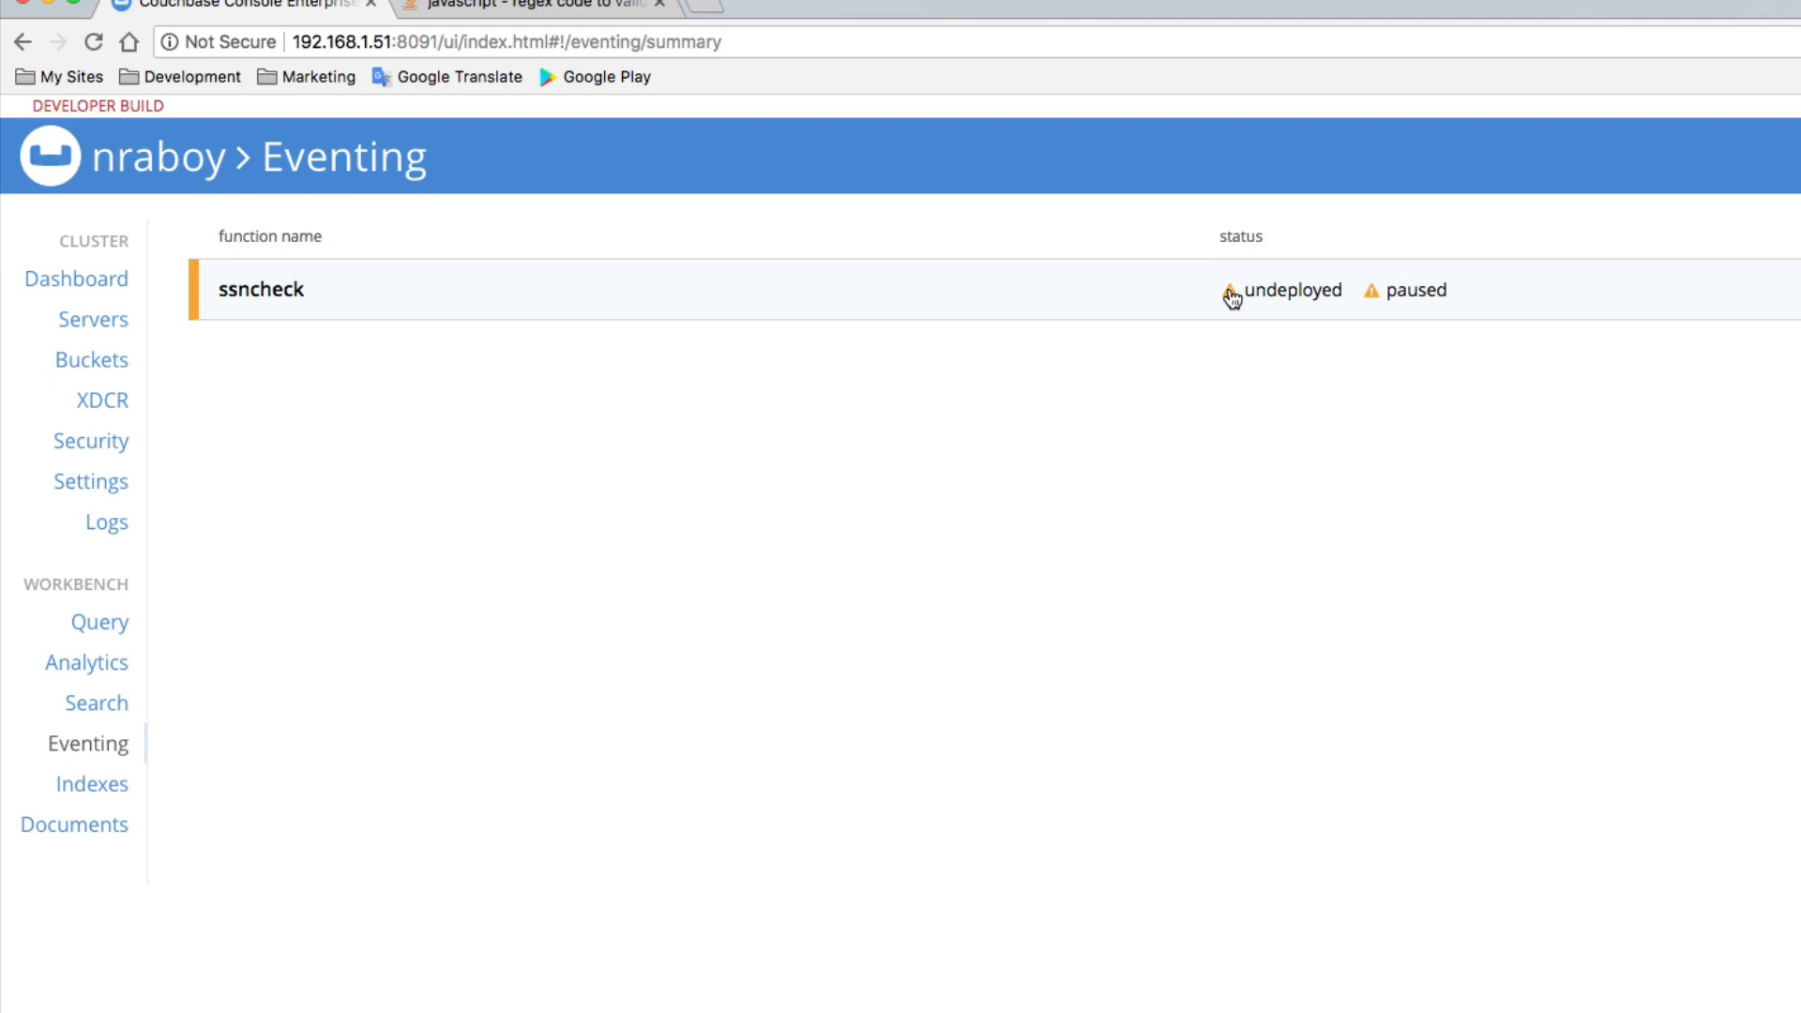
mouse_move(1001, 754)
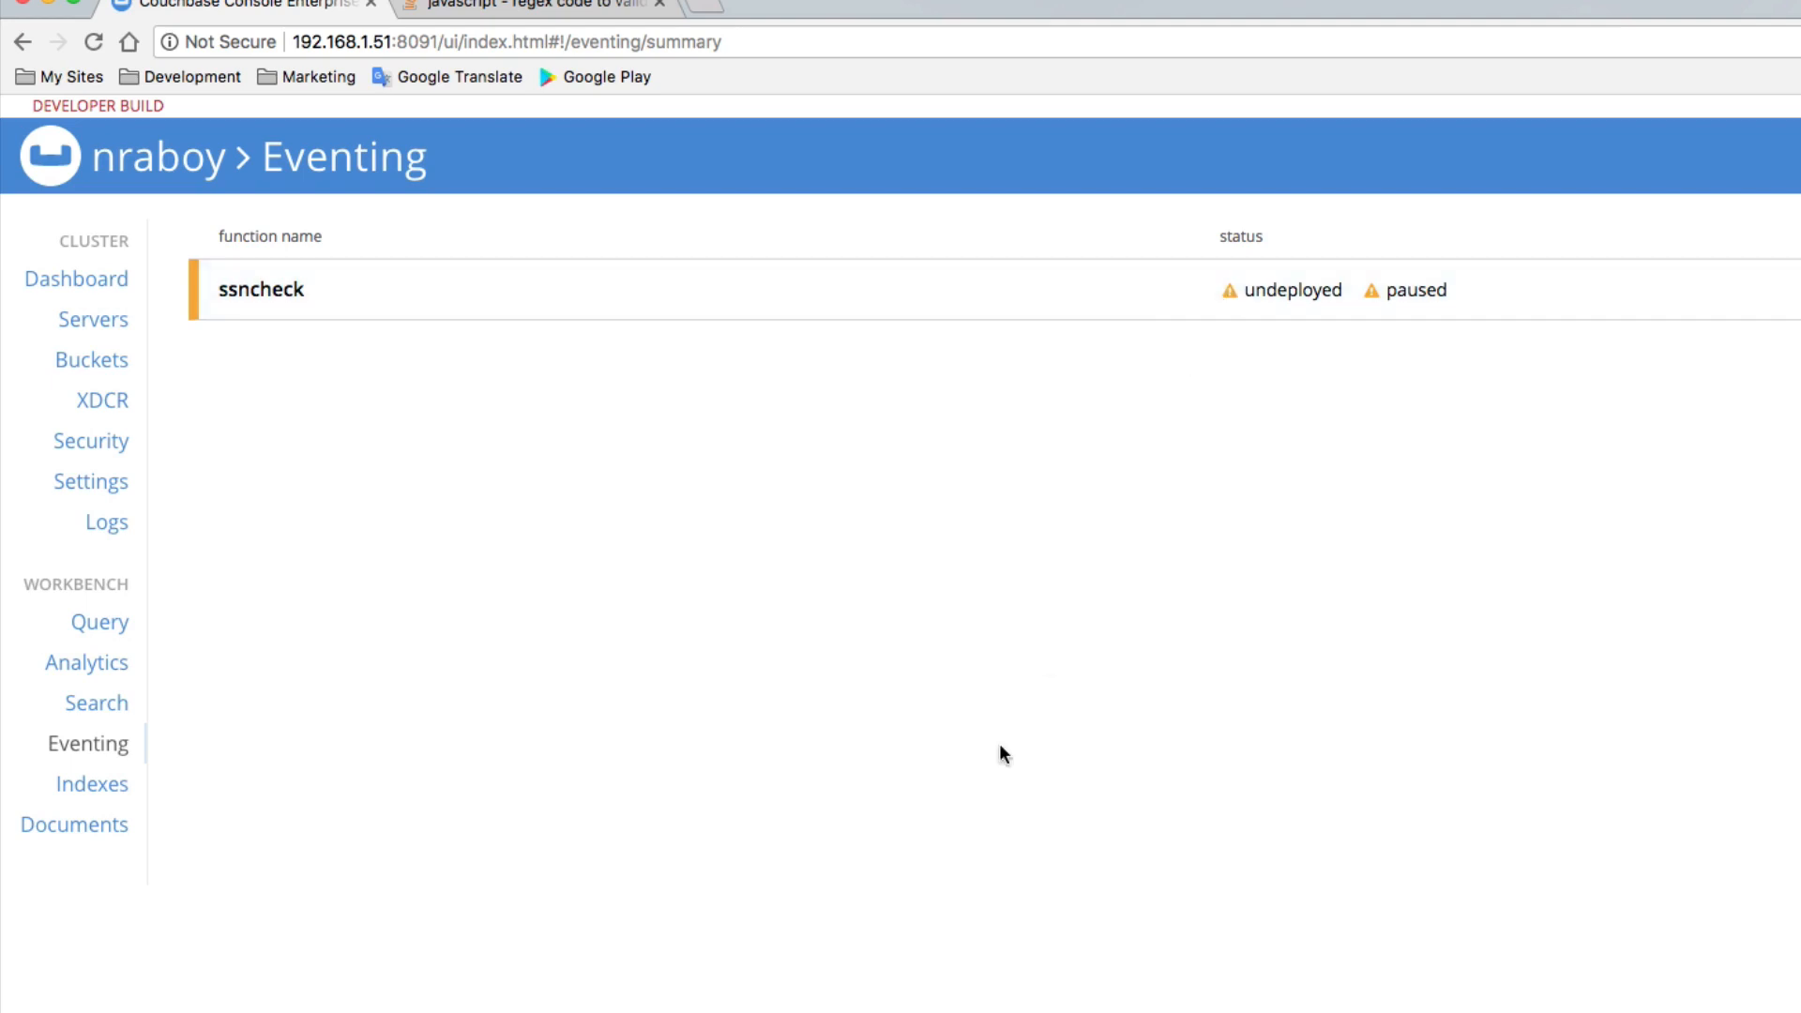
mouse_move(1213, 276)
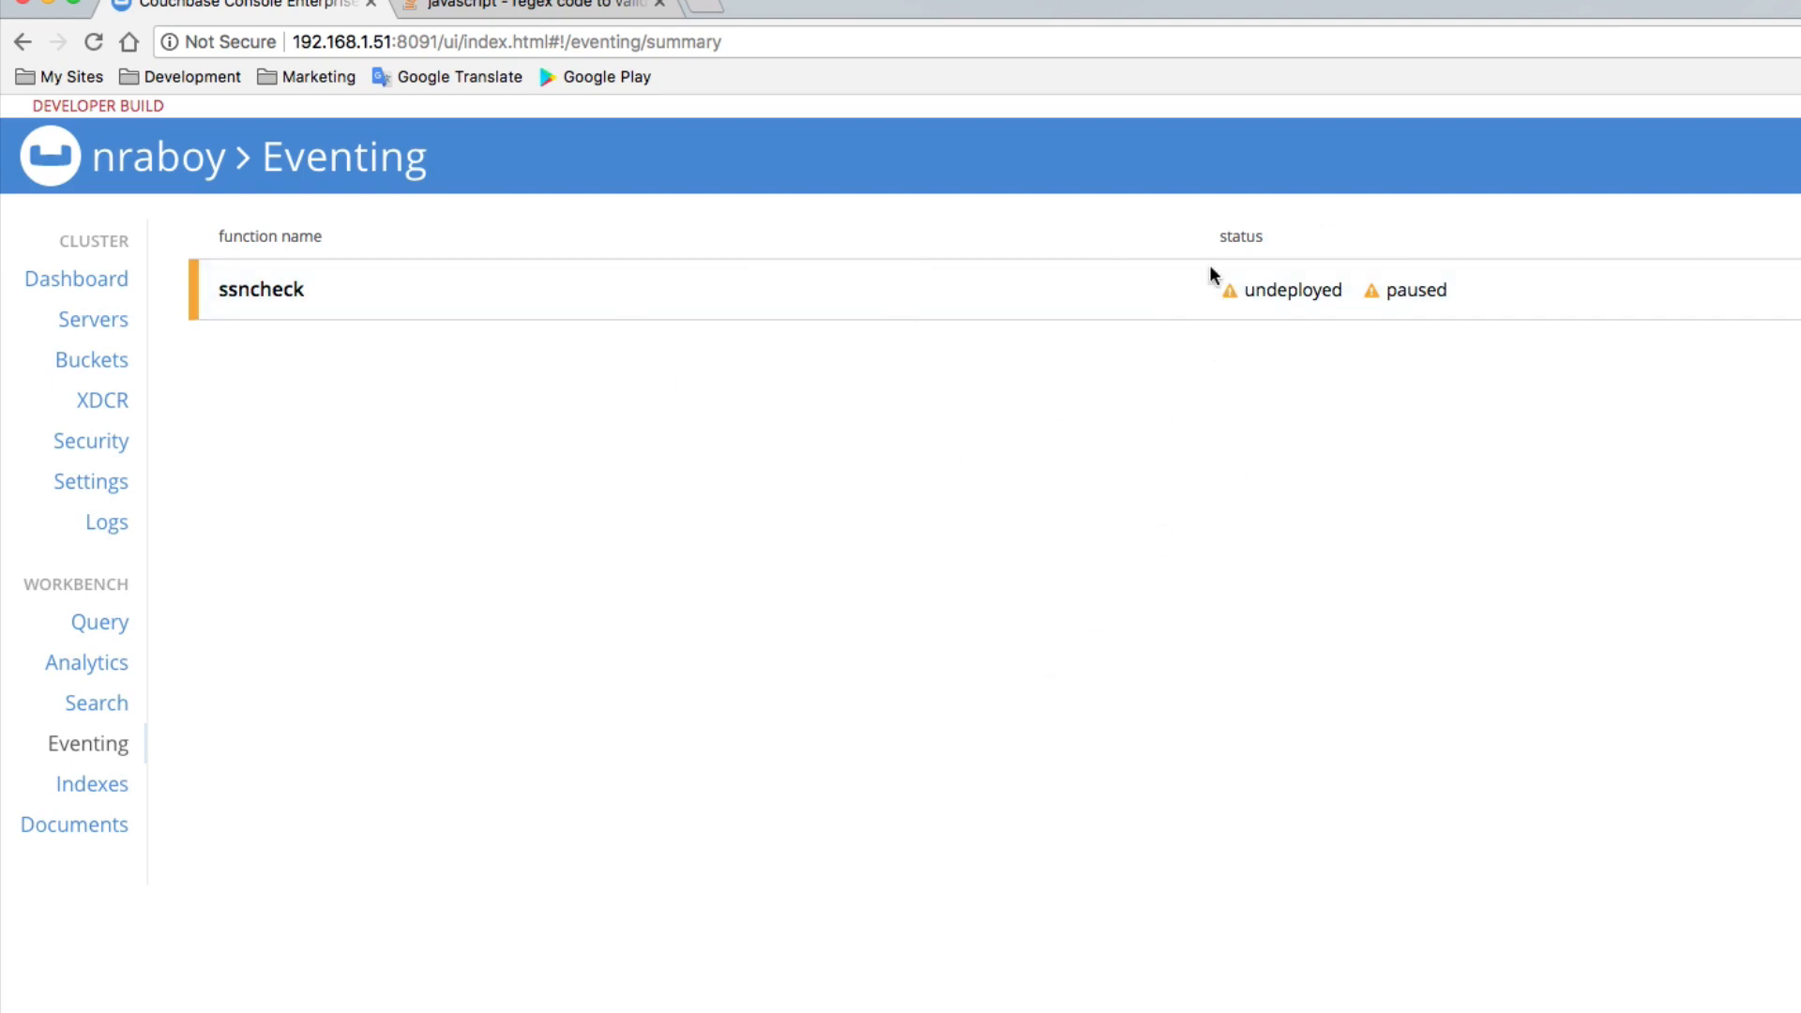
mouse_move(1103, 494)
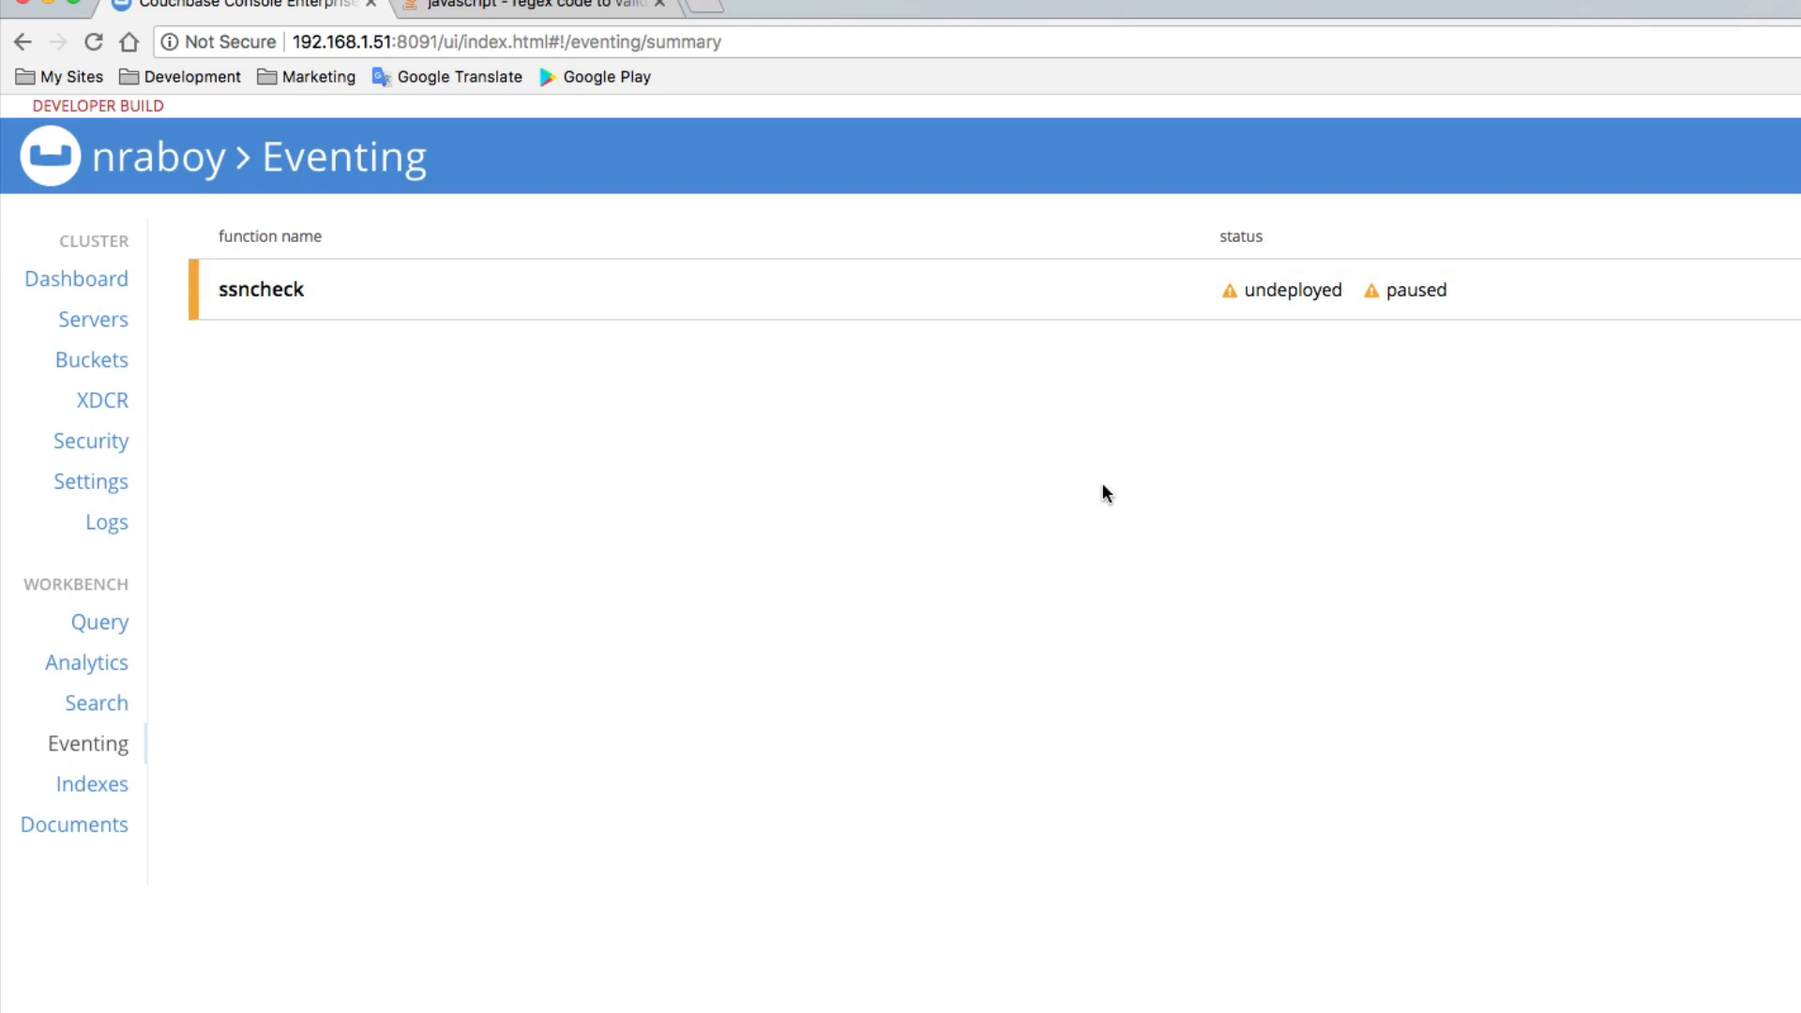
mouse_move(649, 528)
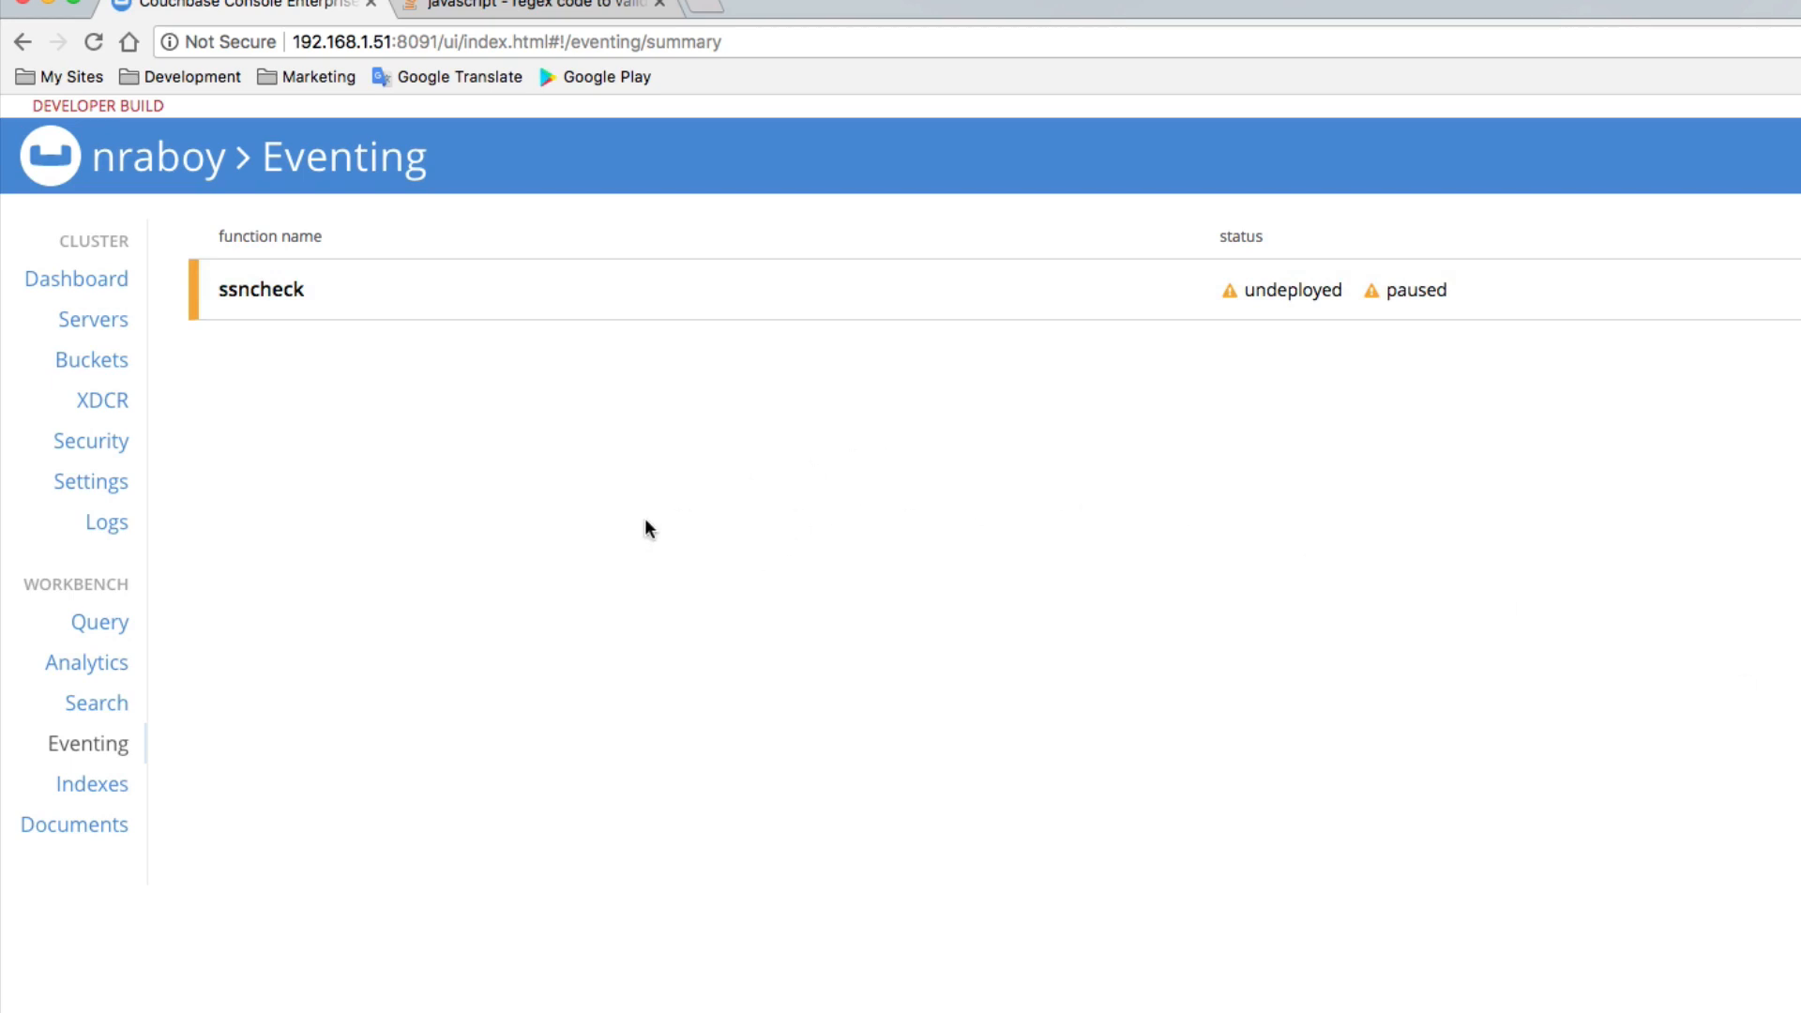
mouse_move(90, 481)
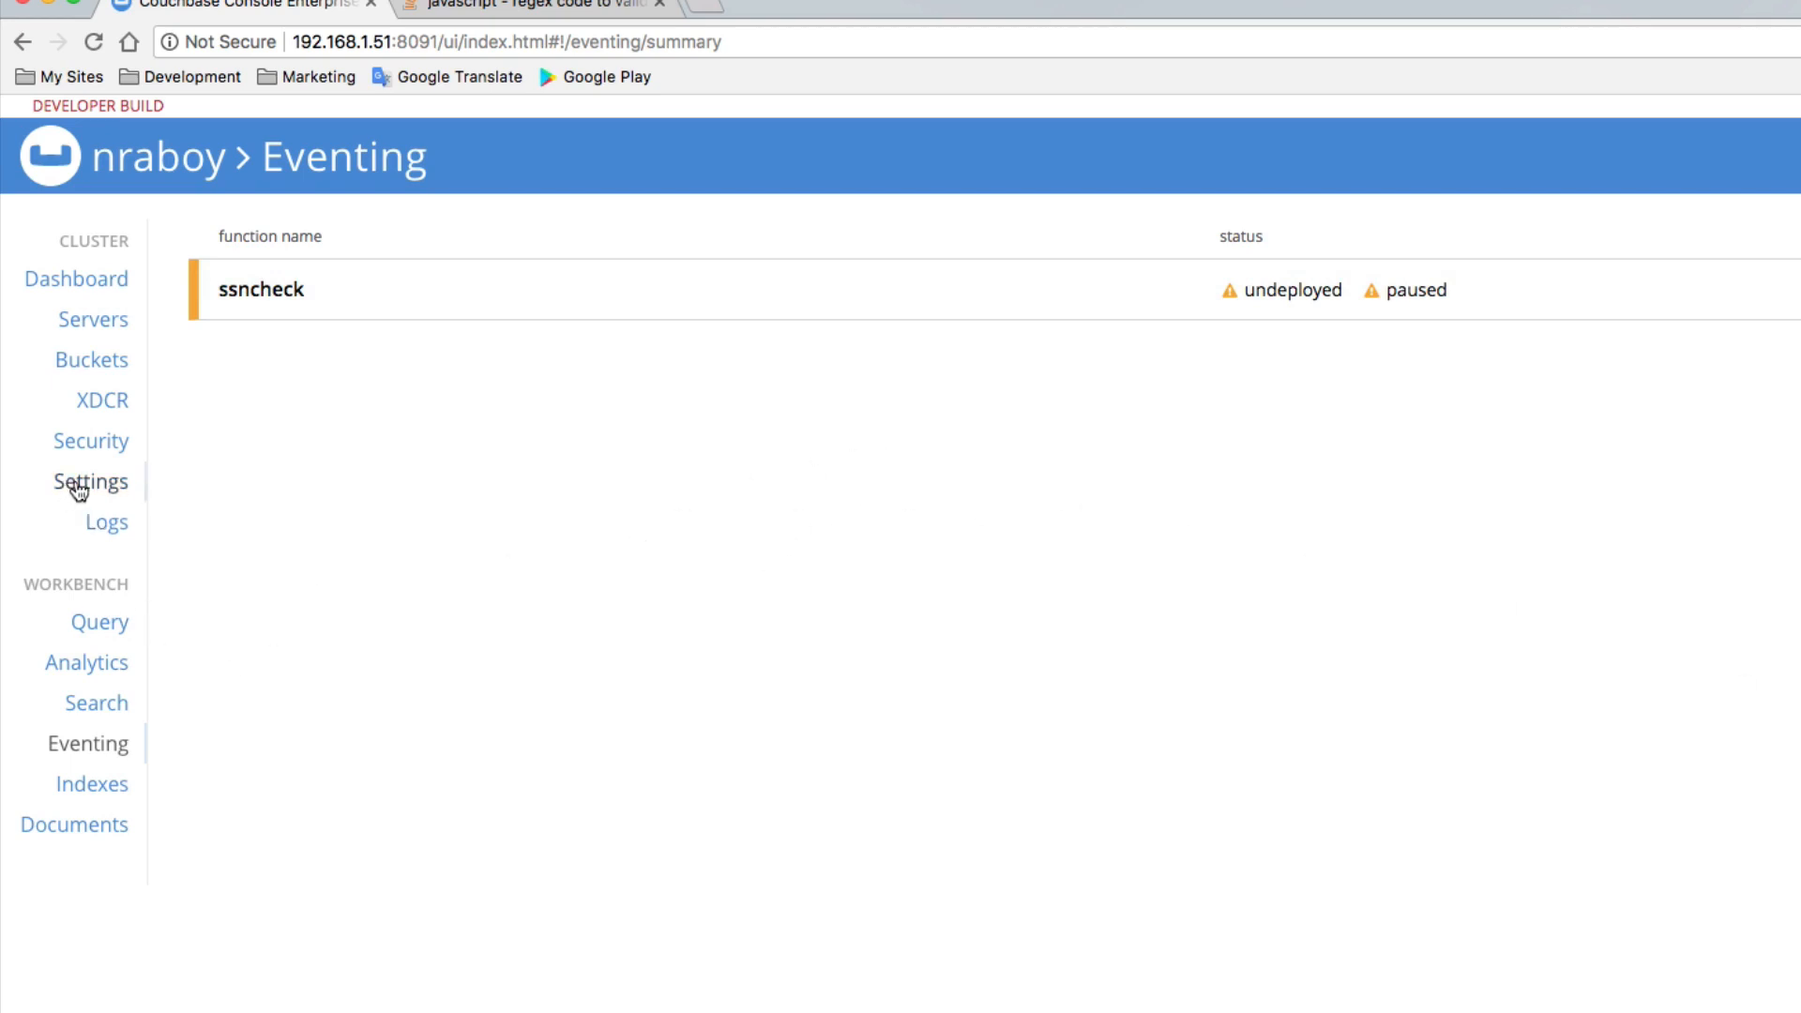
left_click(90, 481)
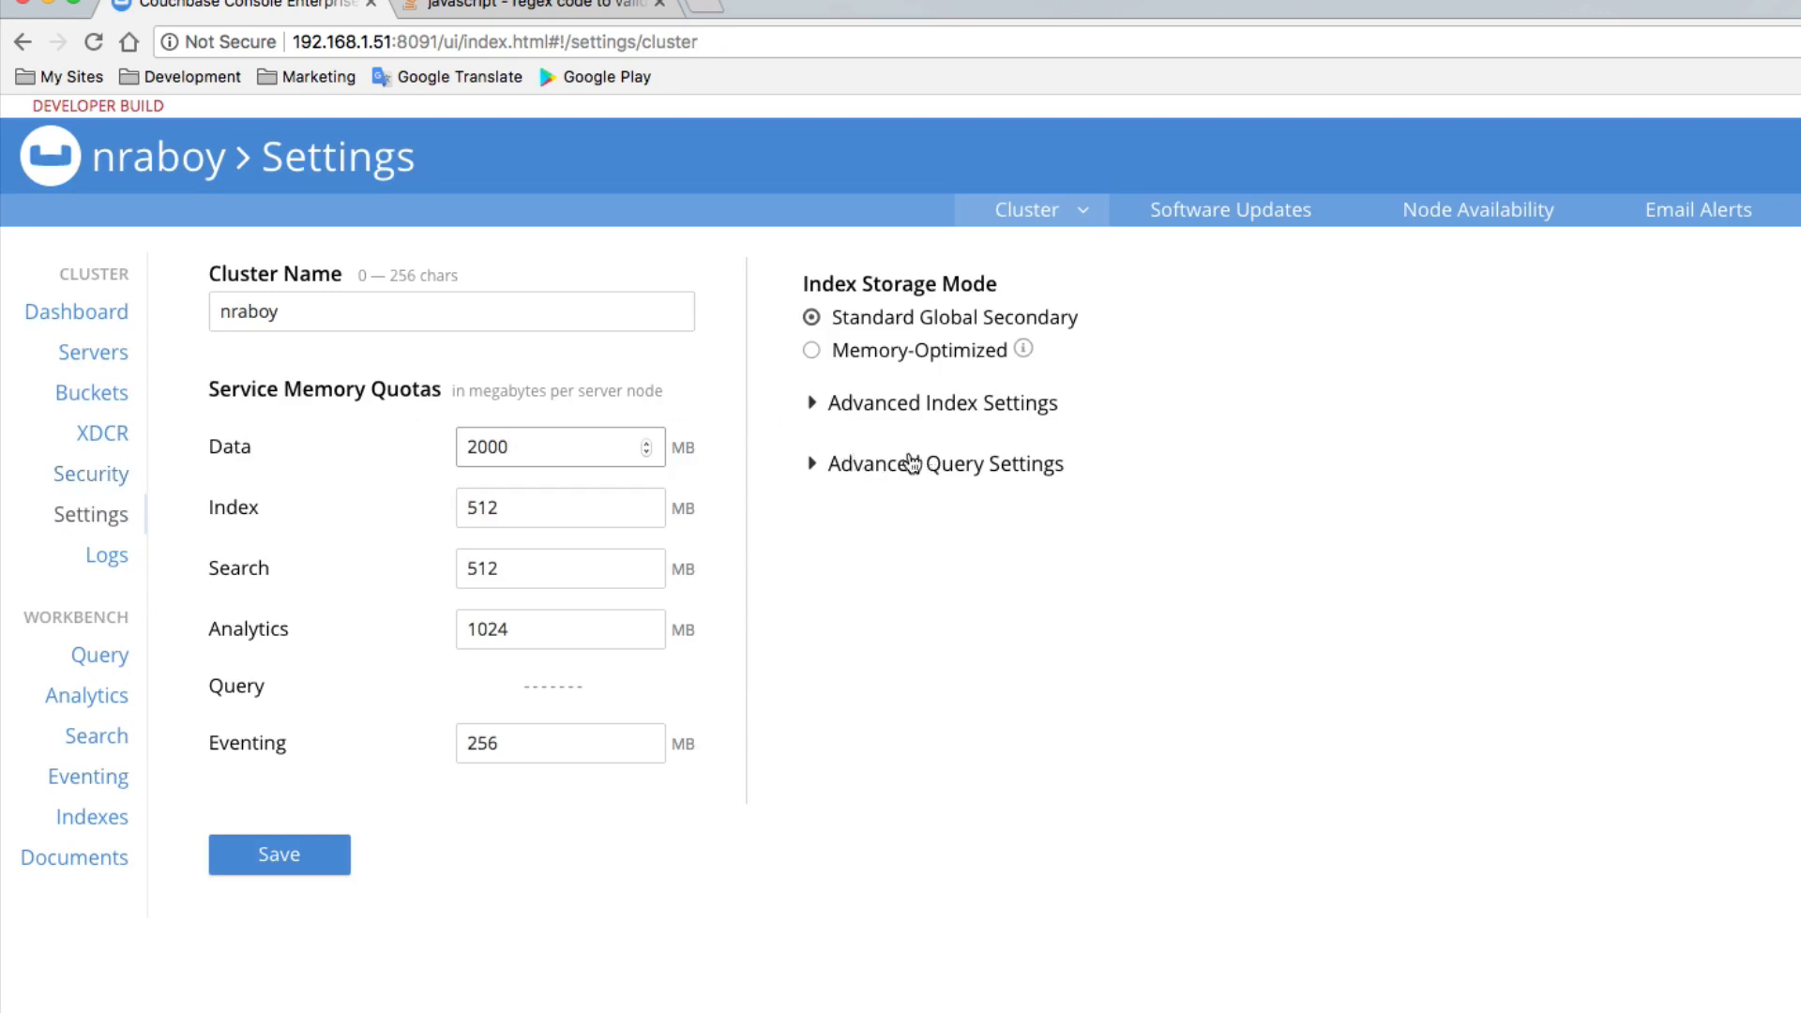
left_click(943, 462)
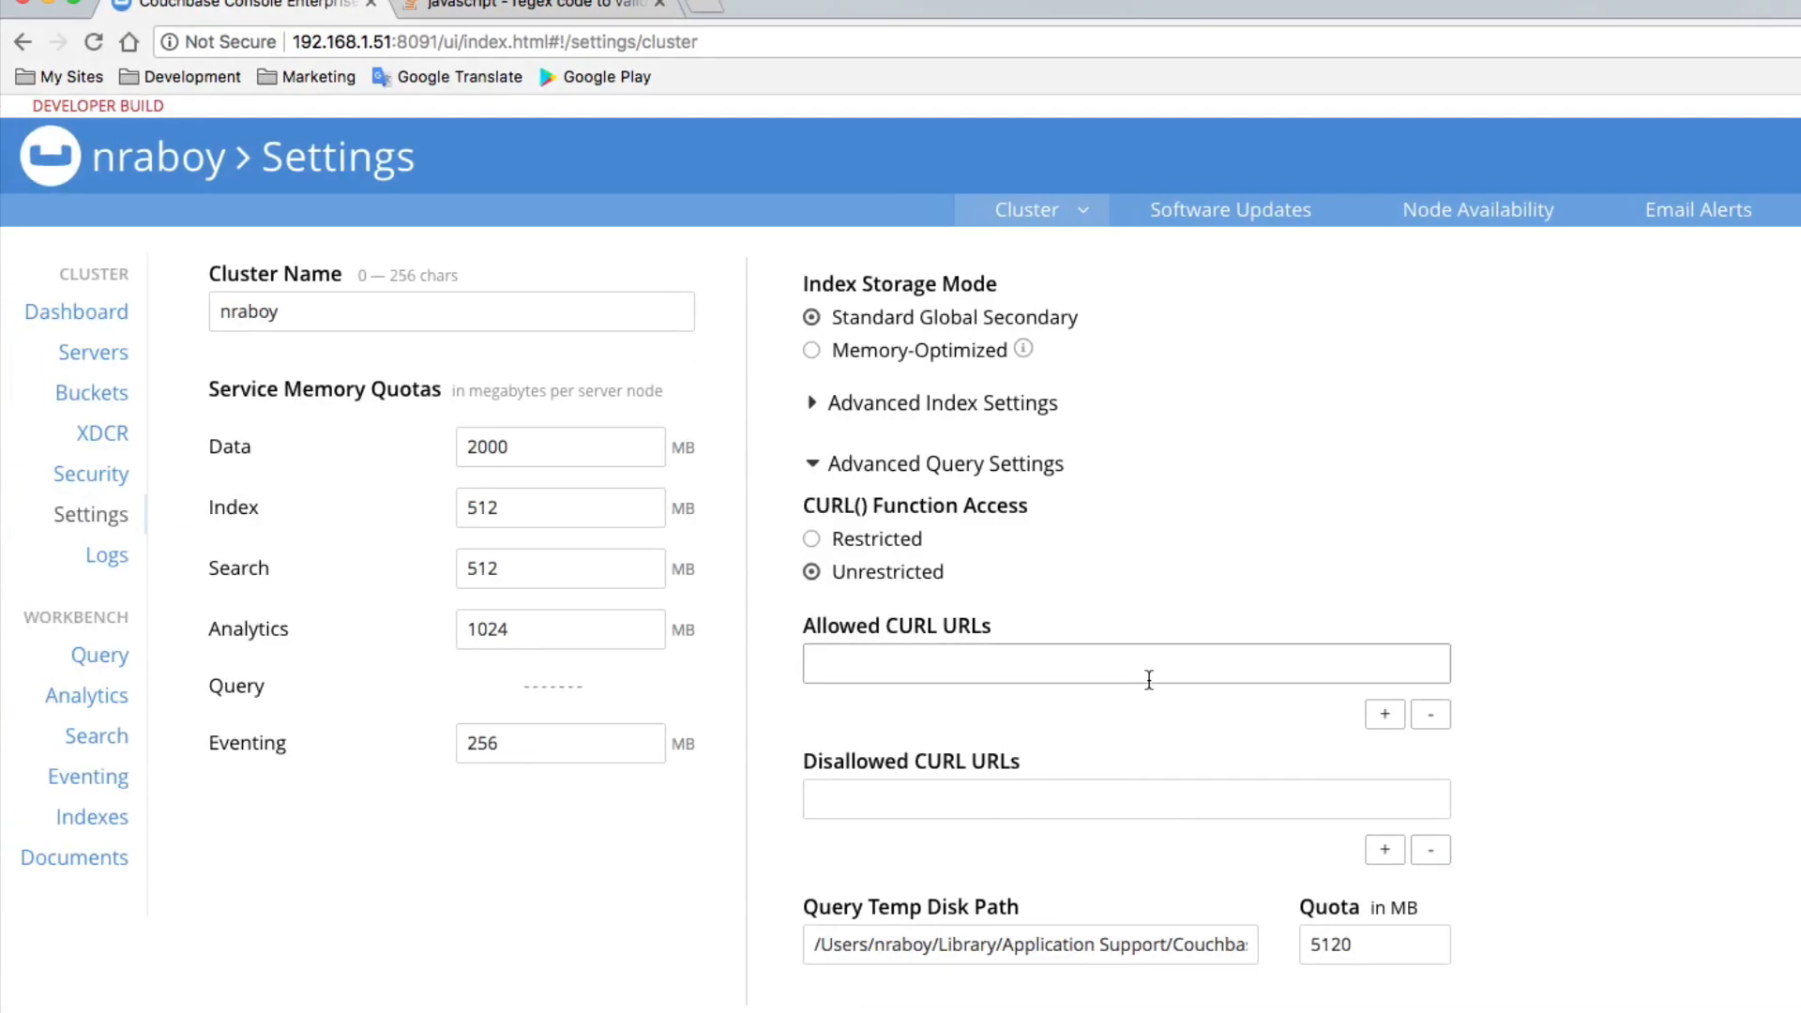
type("http://192.168.1.31")
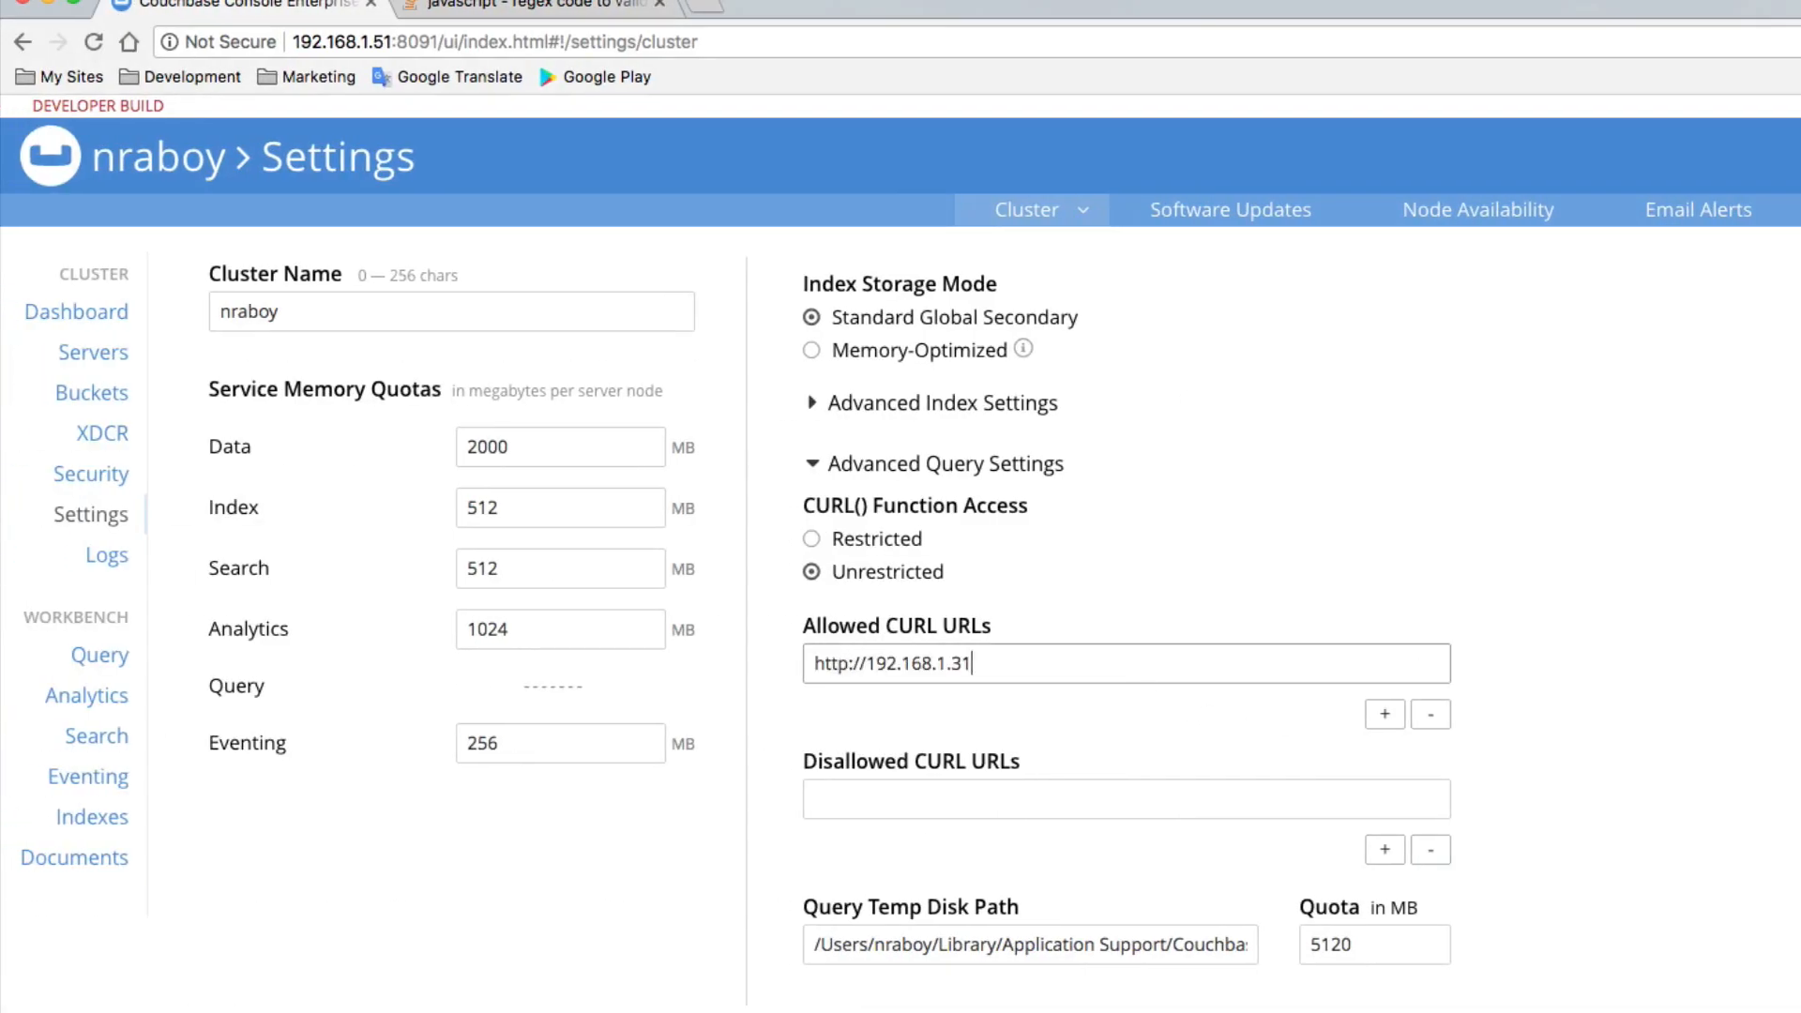
type(":3000")
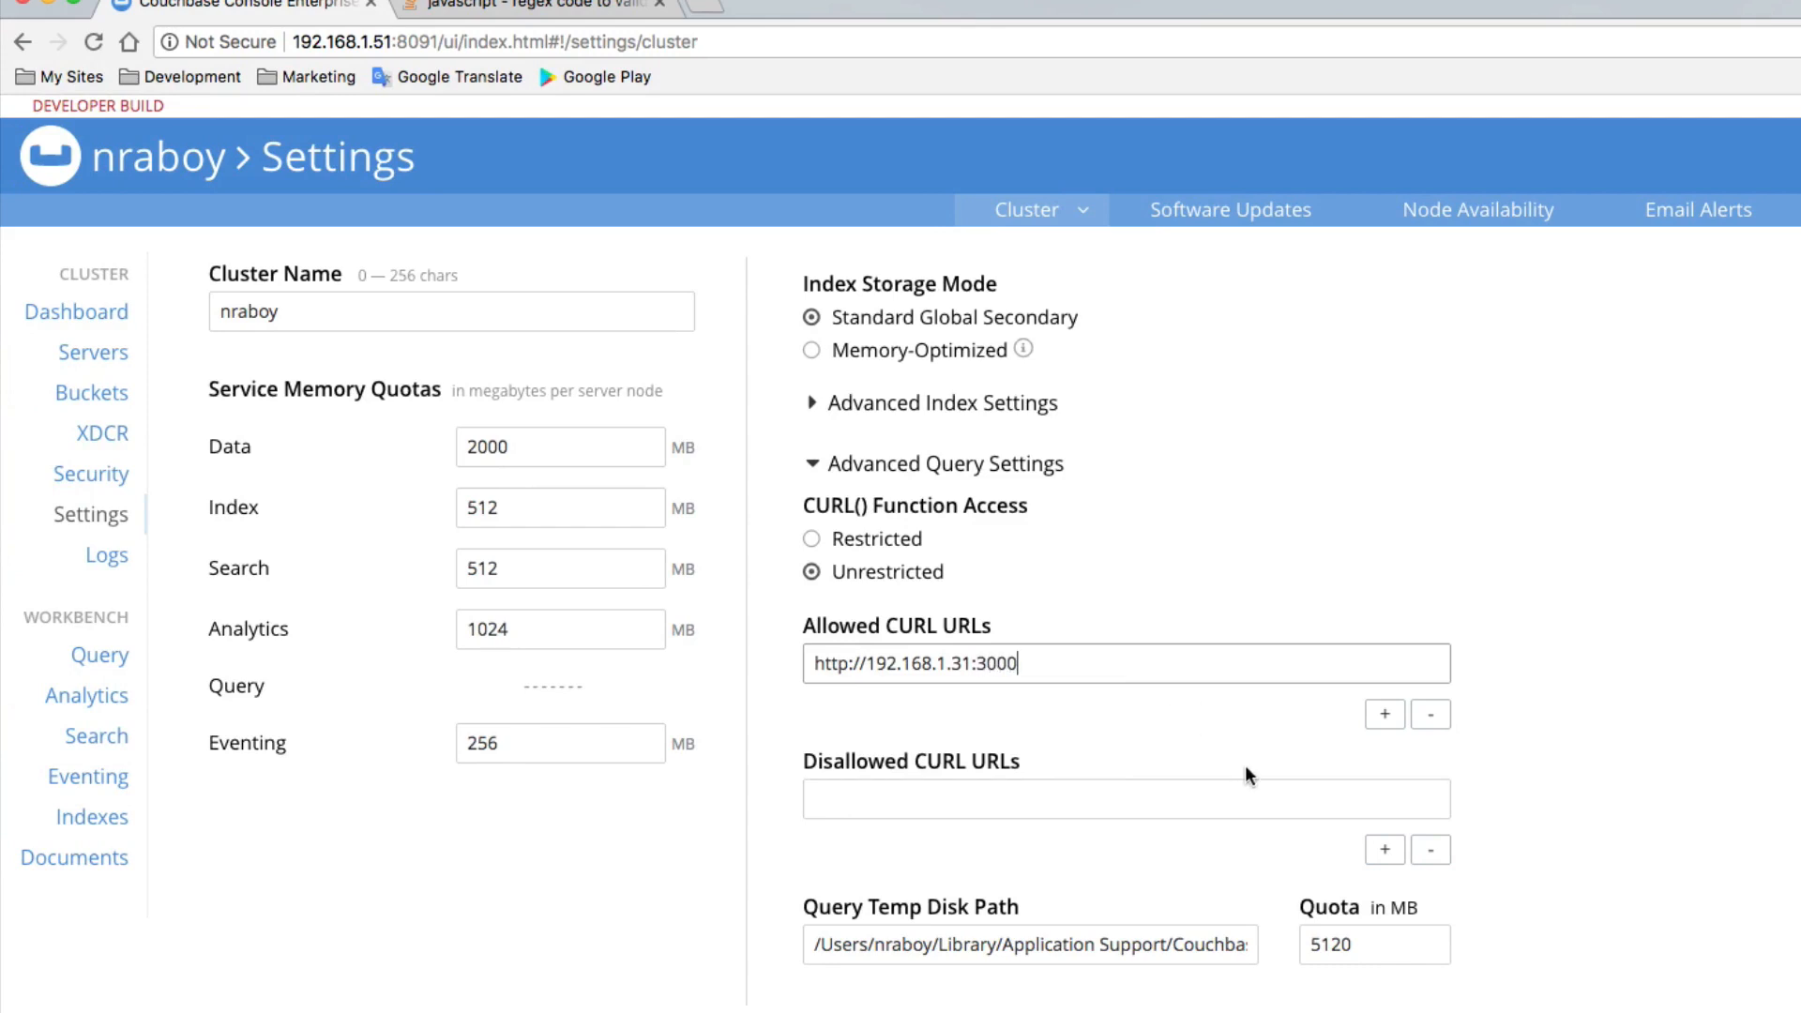
left_click(1384, 713)
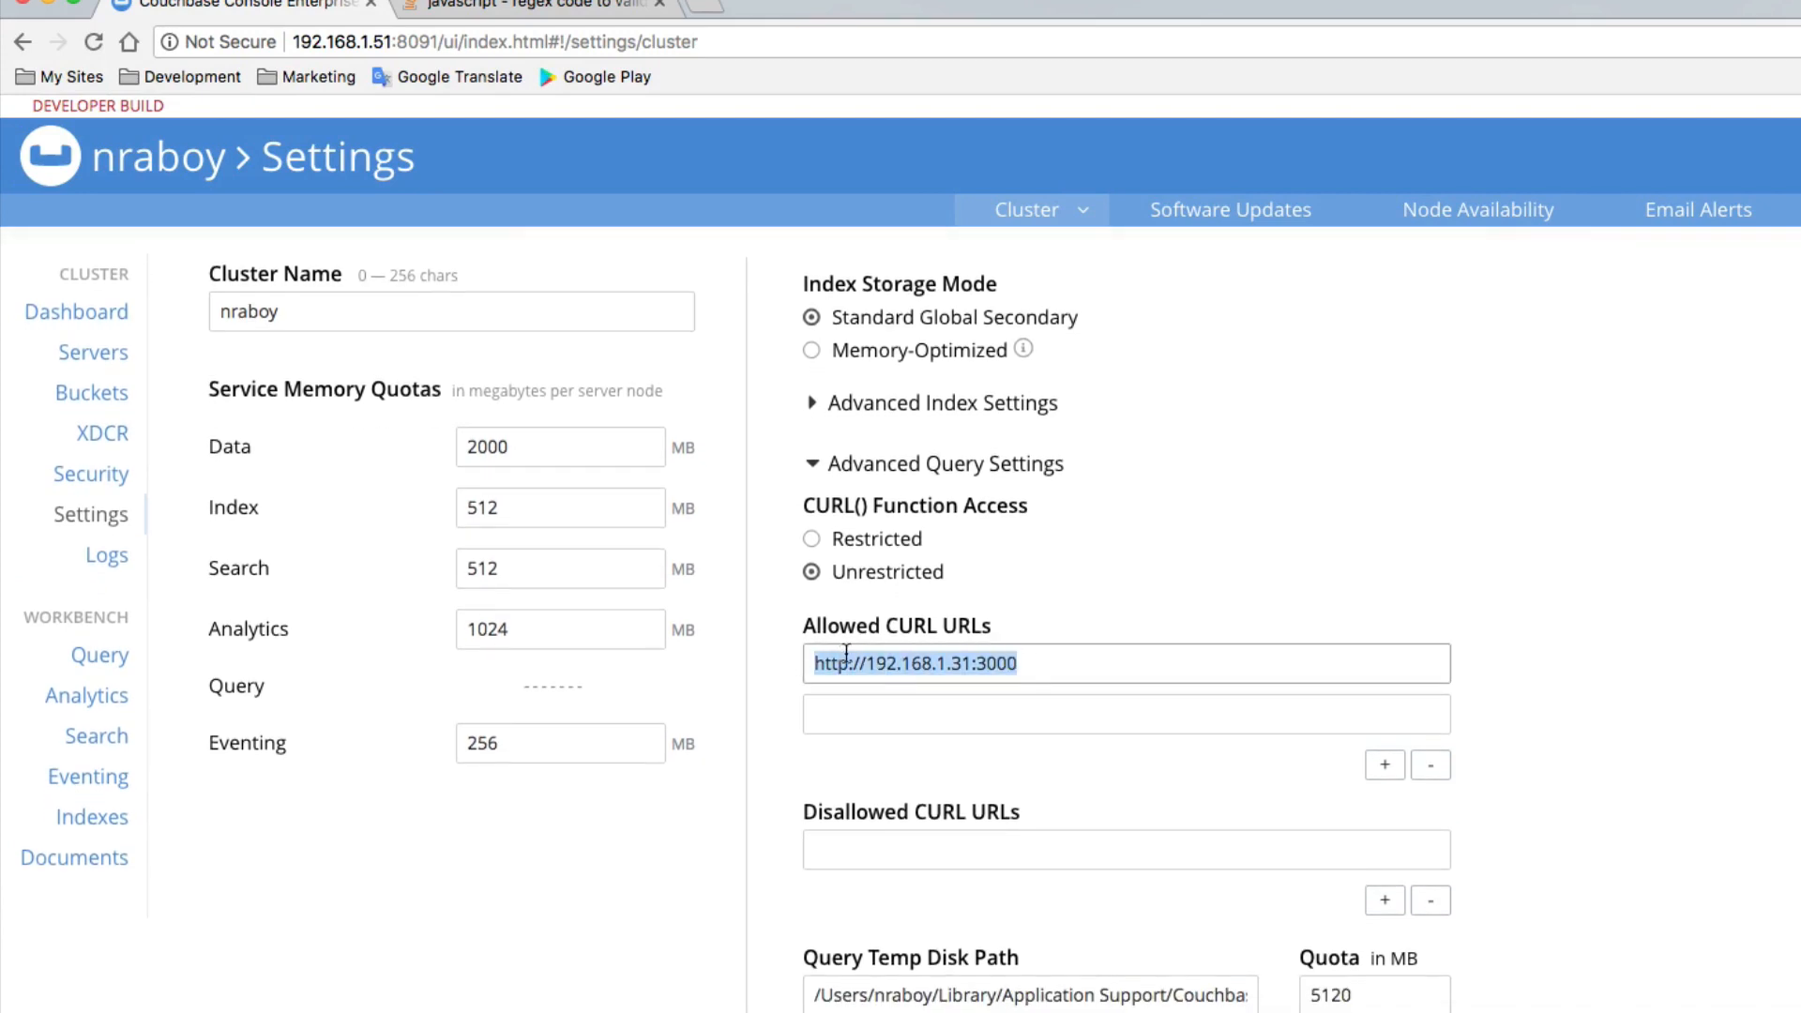
mouse_move(1664, 700)
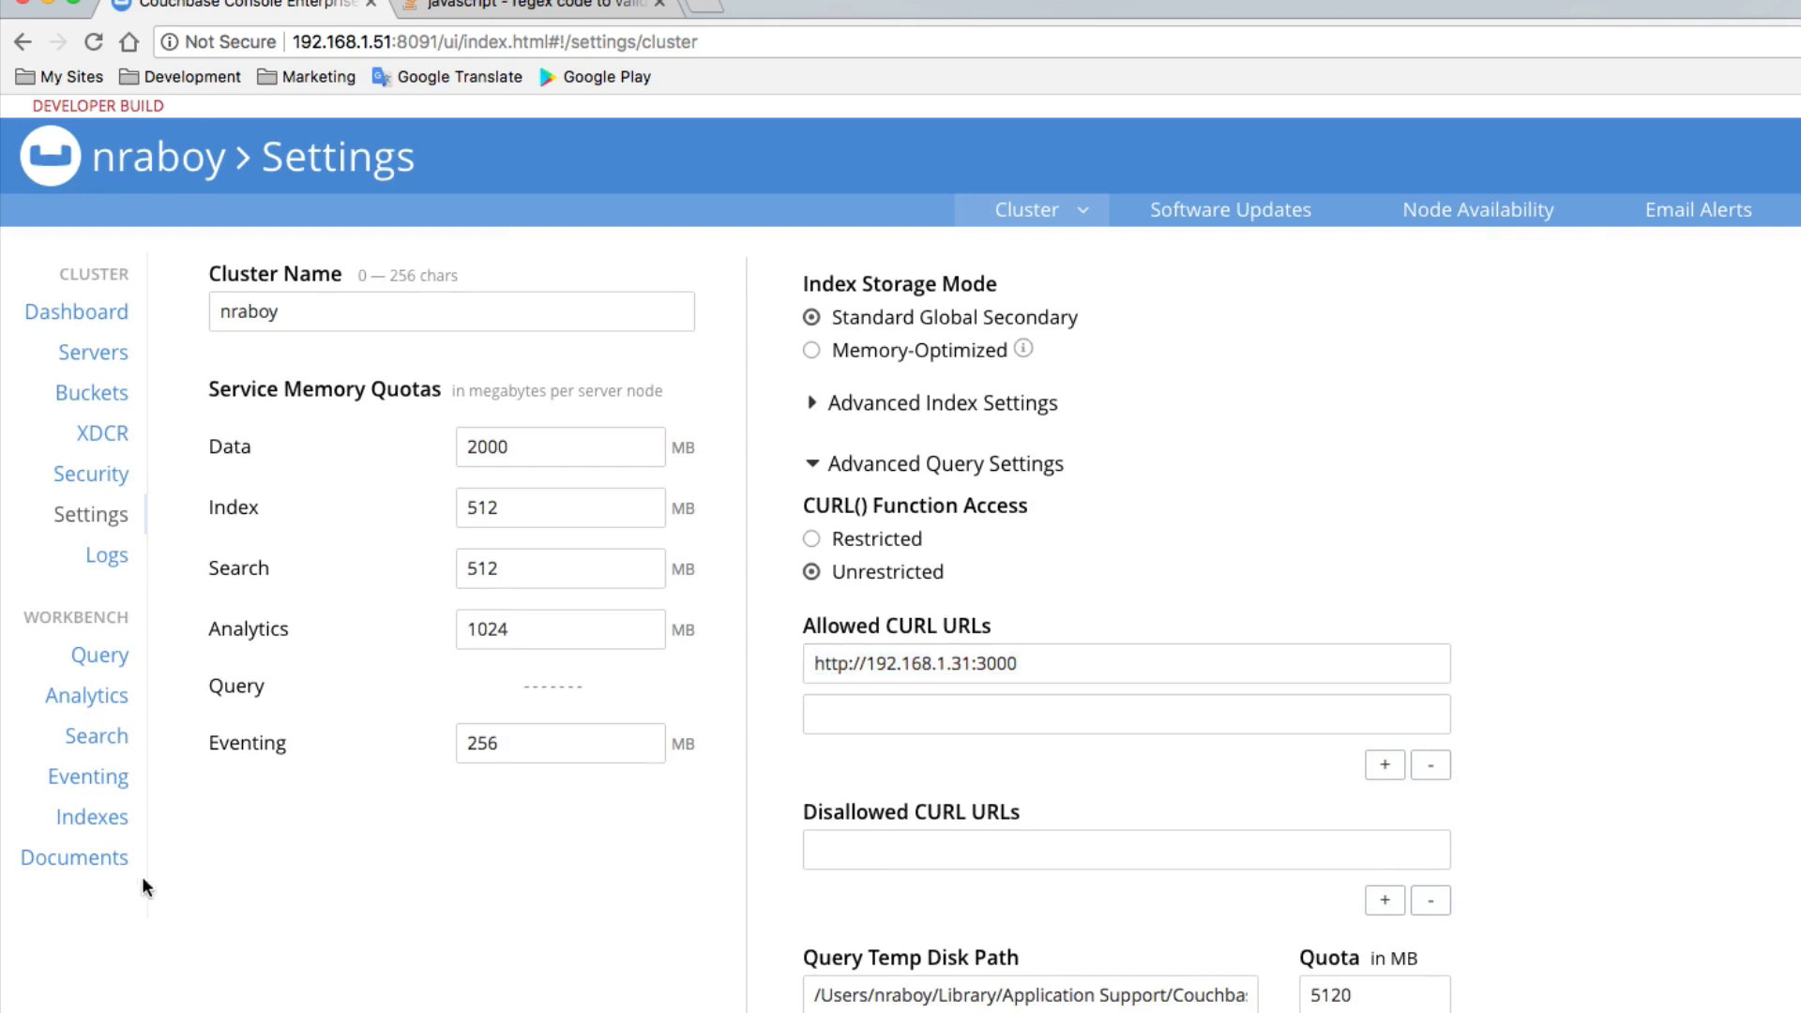
Deploy ssncheck from the Eventing list and confirm its status shows running.
left_click(87, 775)
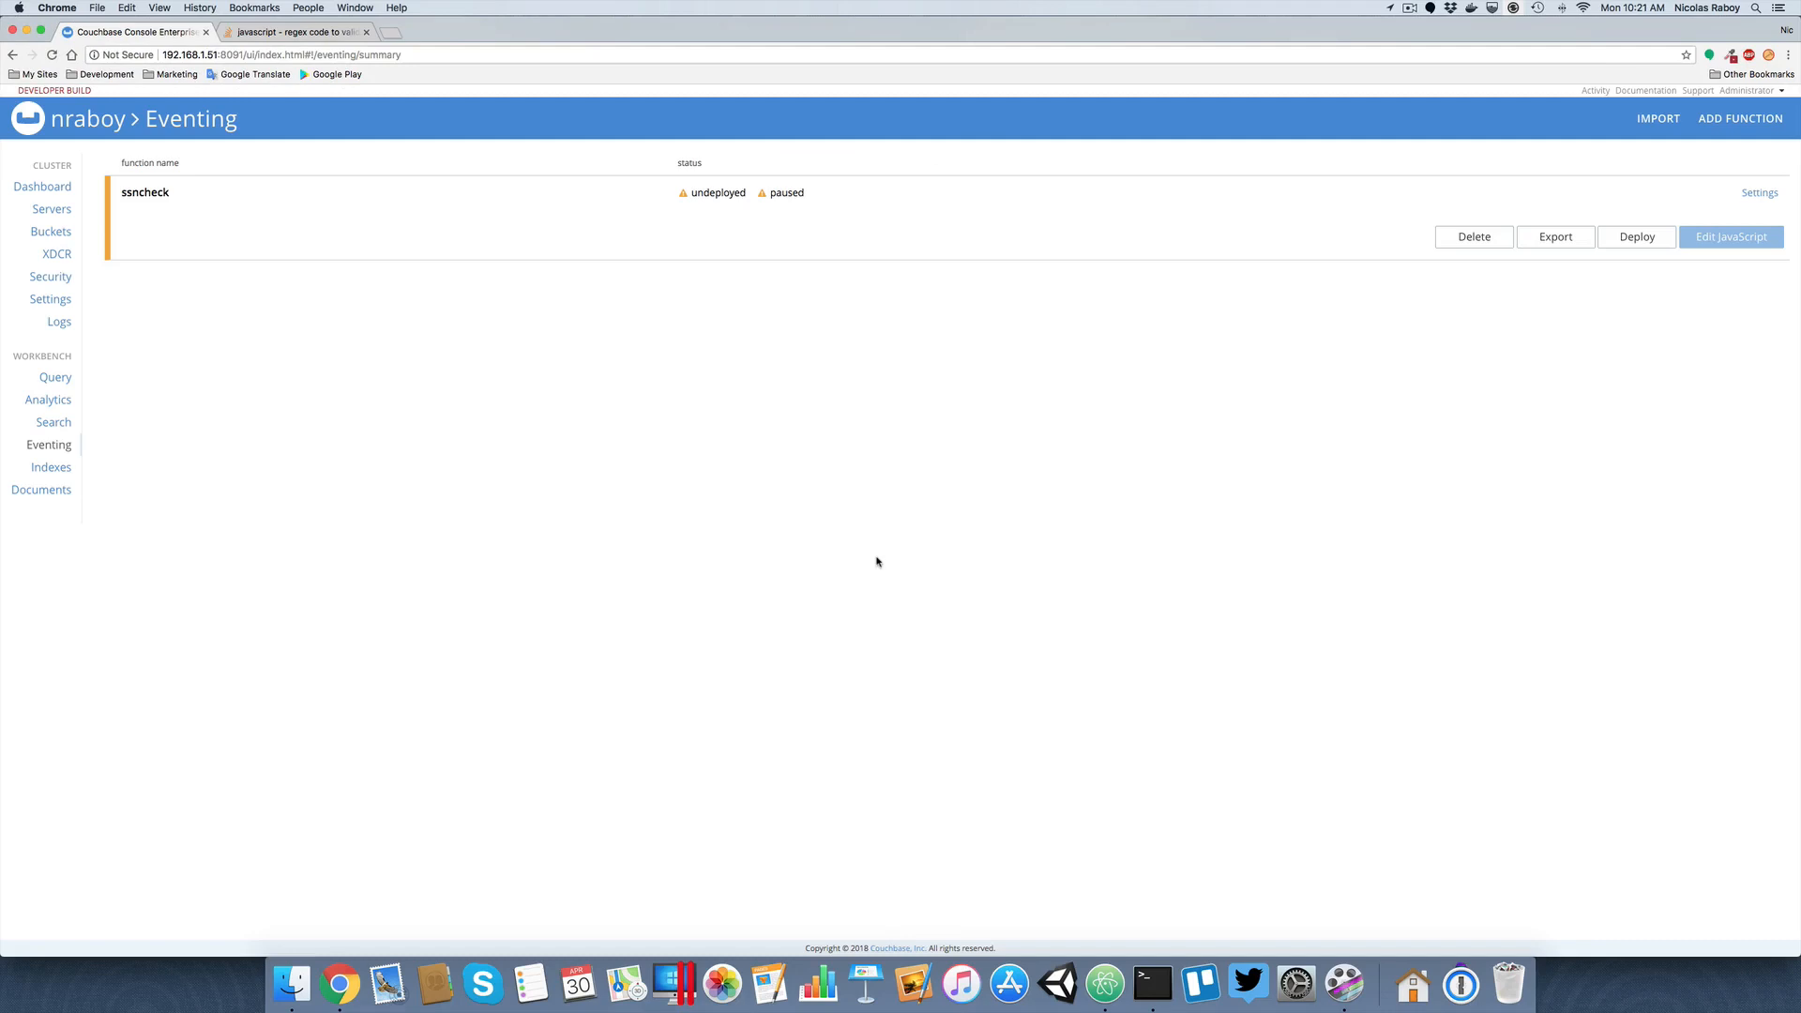
left_click(1635, 236)
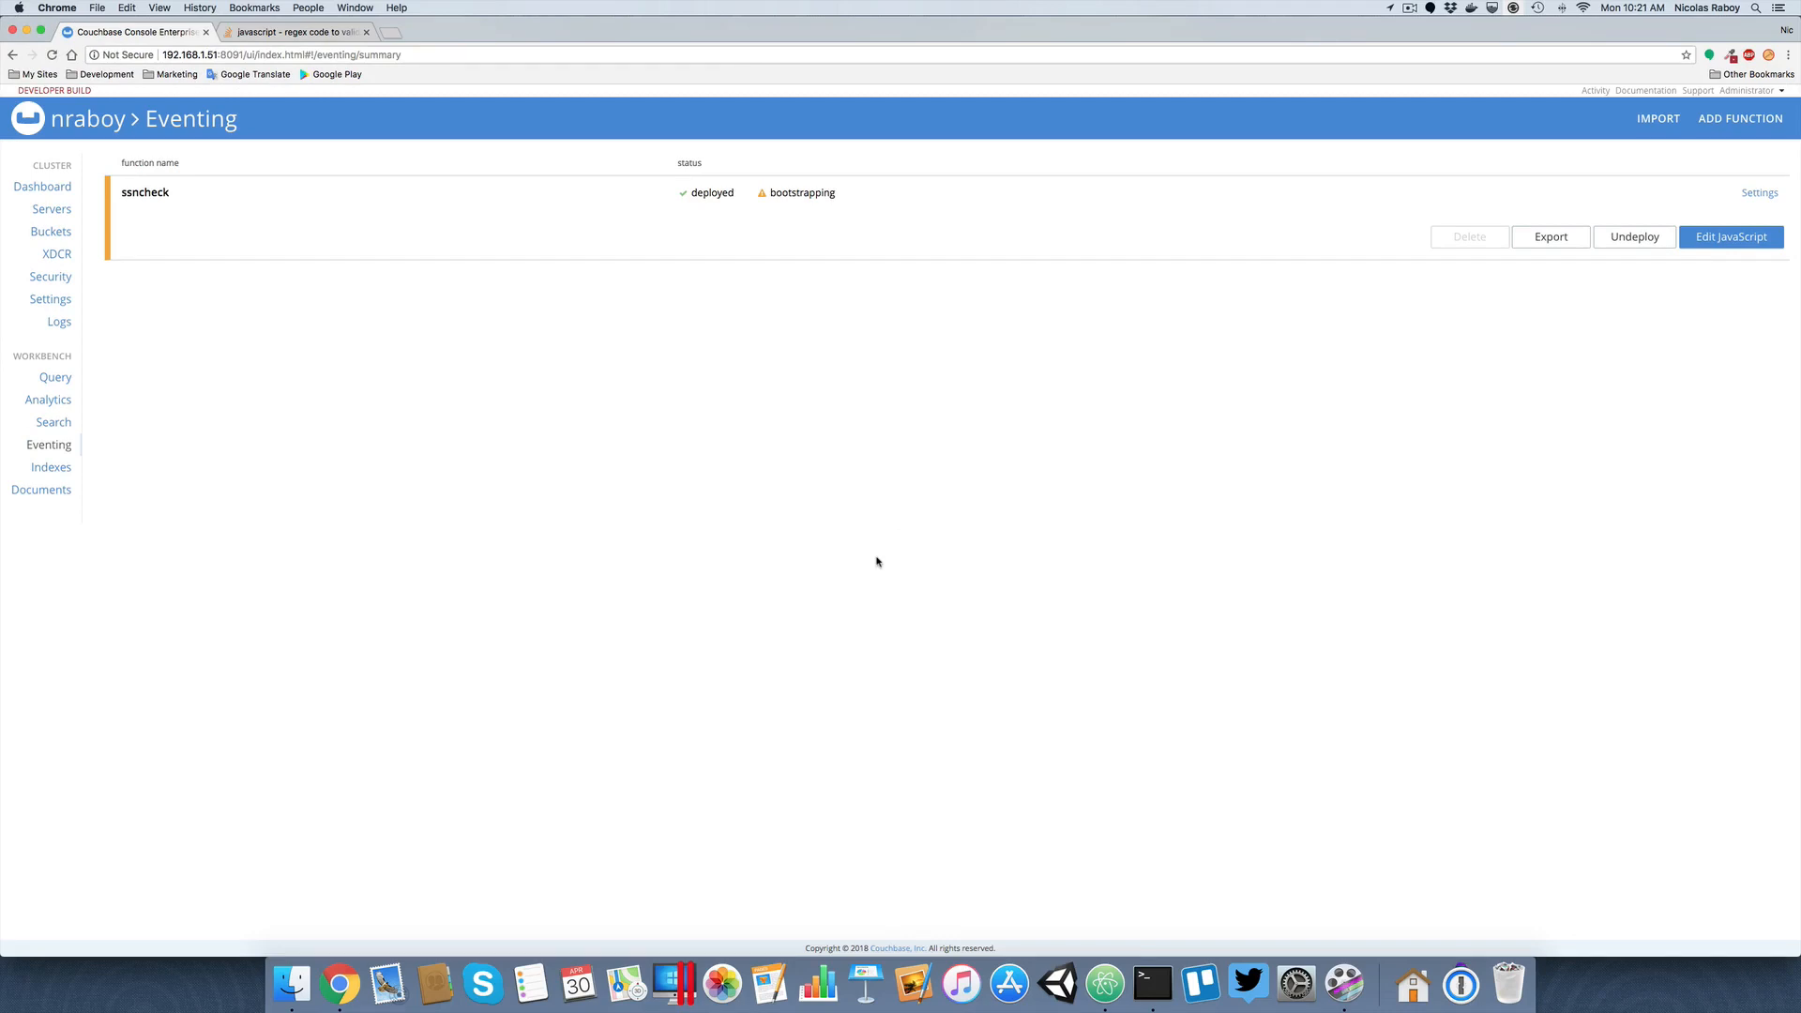
mouse_move(1151, 983)
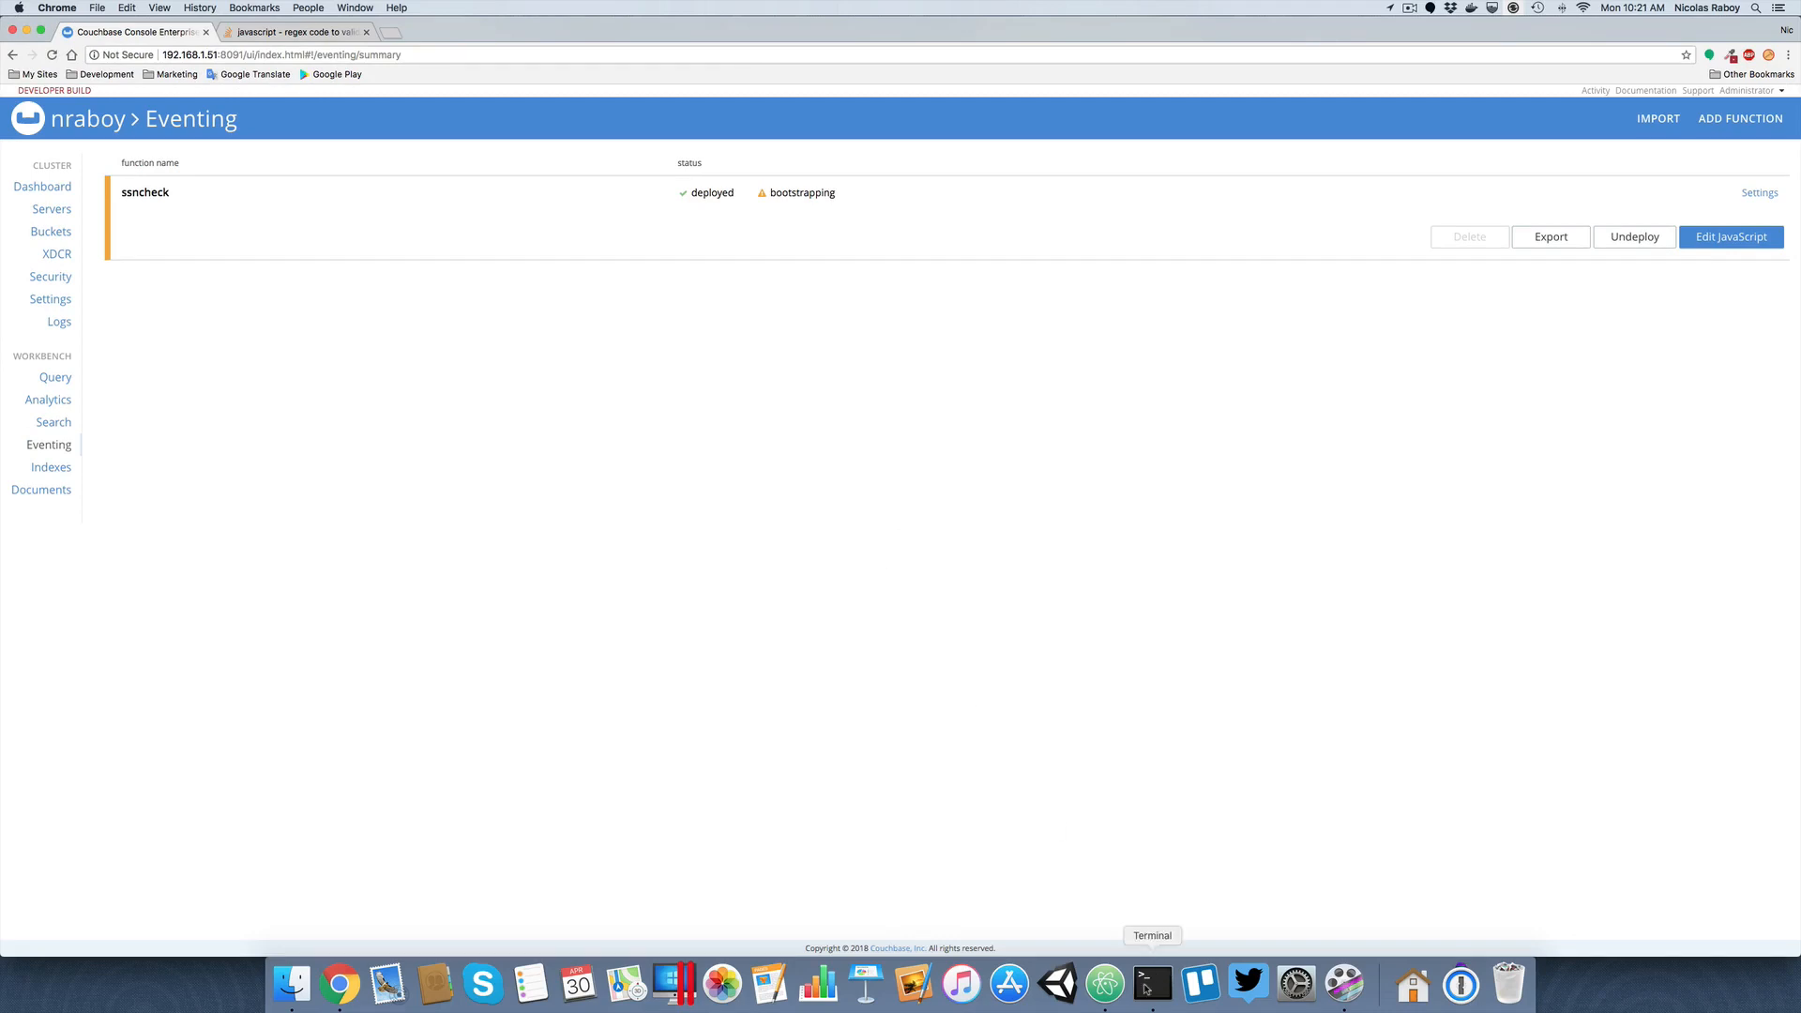
left_click(1149, 984)
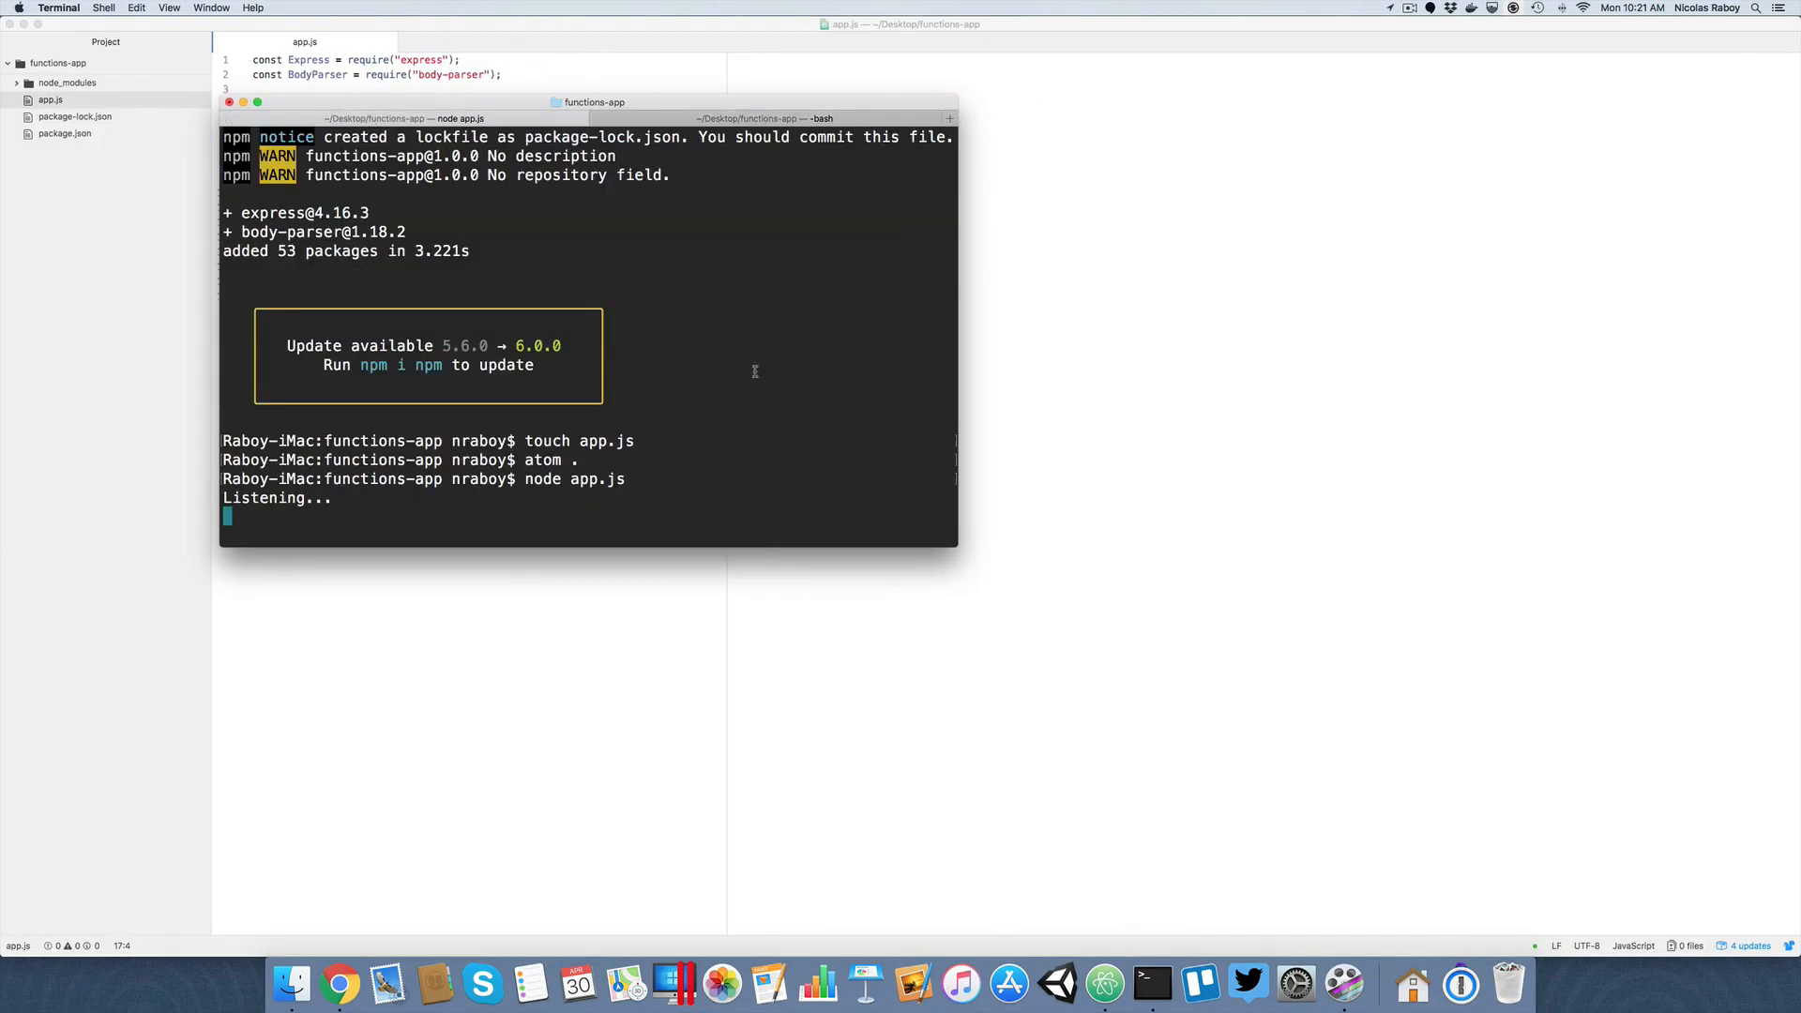
left_click(341, 984)
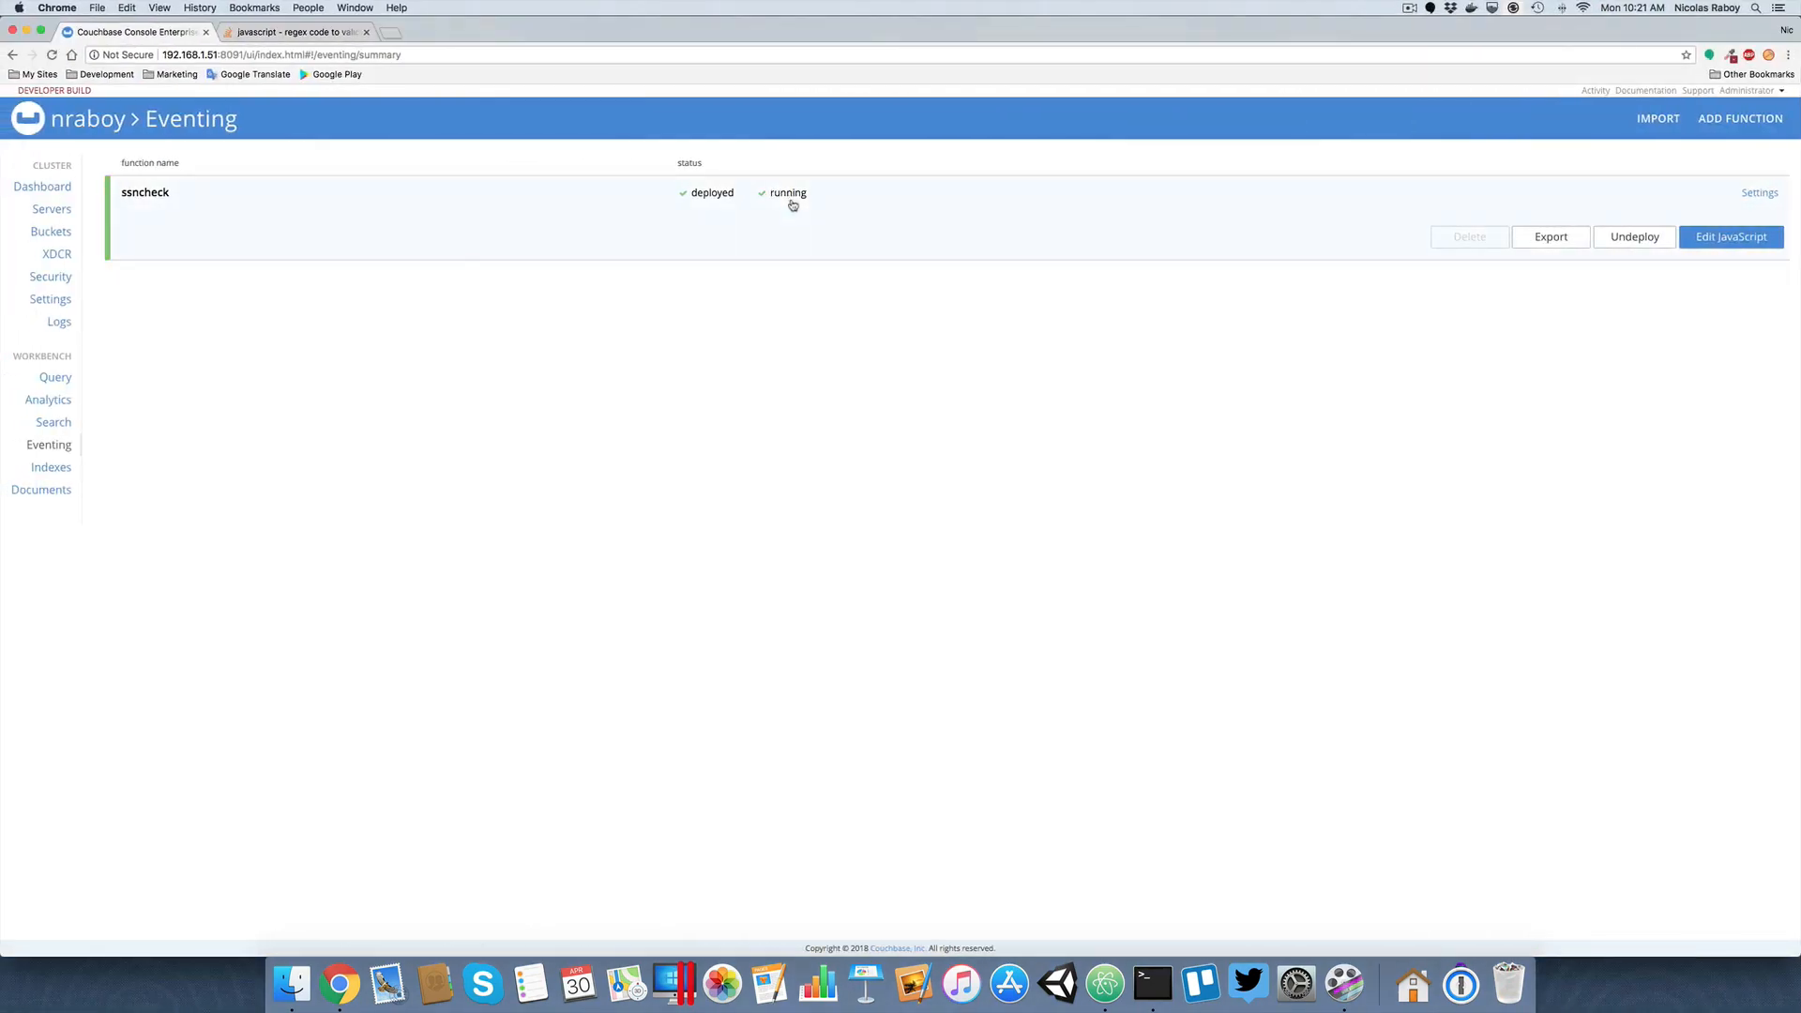
Save document nraboy in the example bucket with type person and ssn 111-22-3333.
left_click(51, 231)
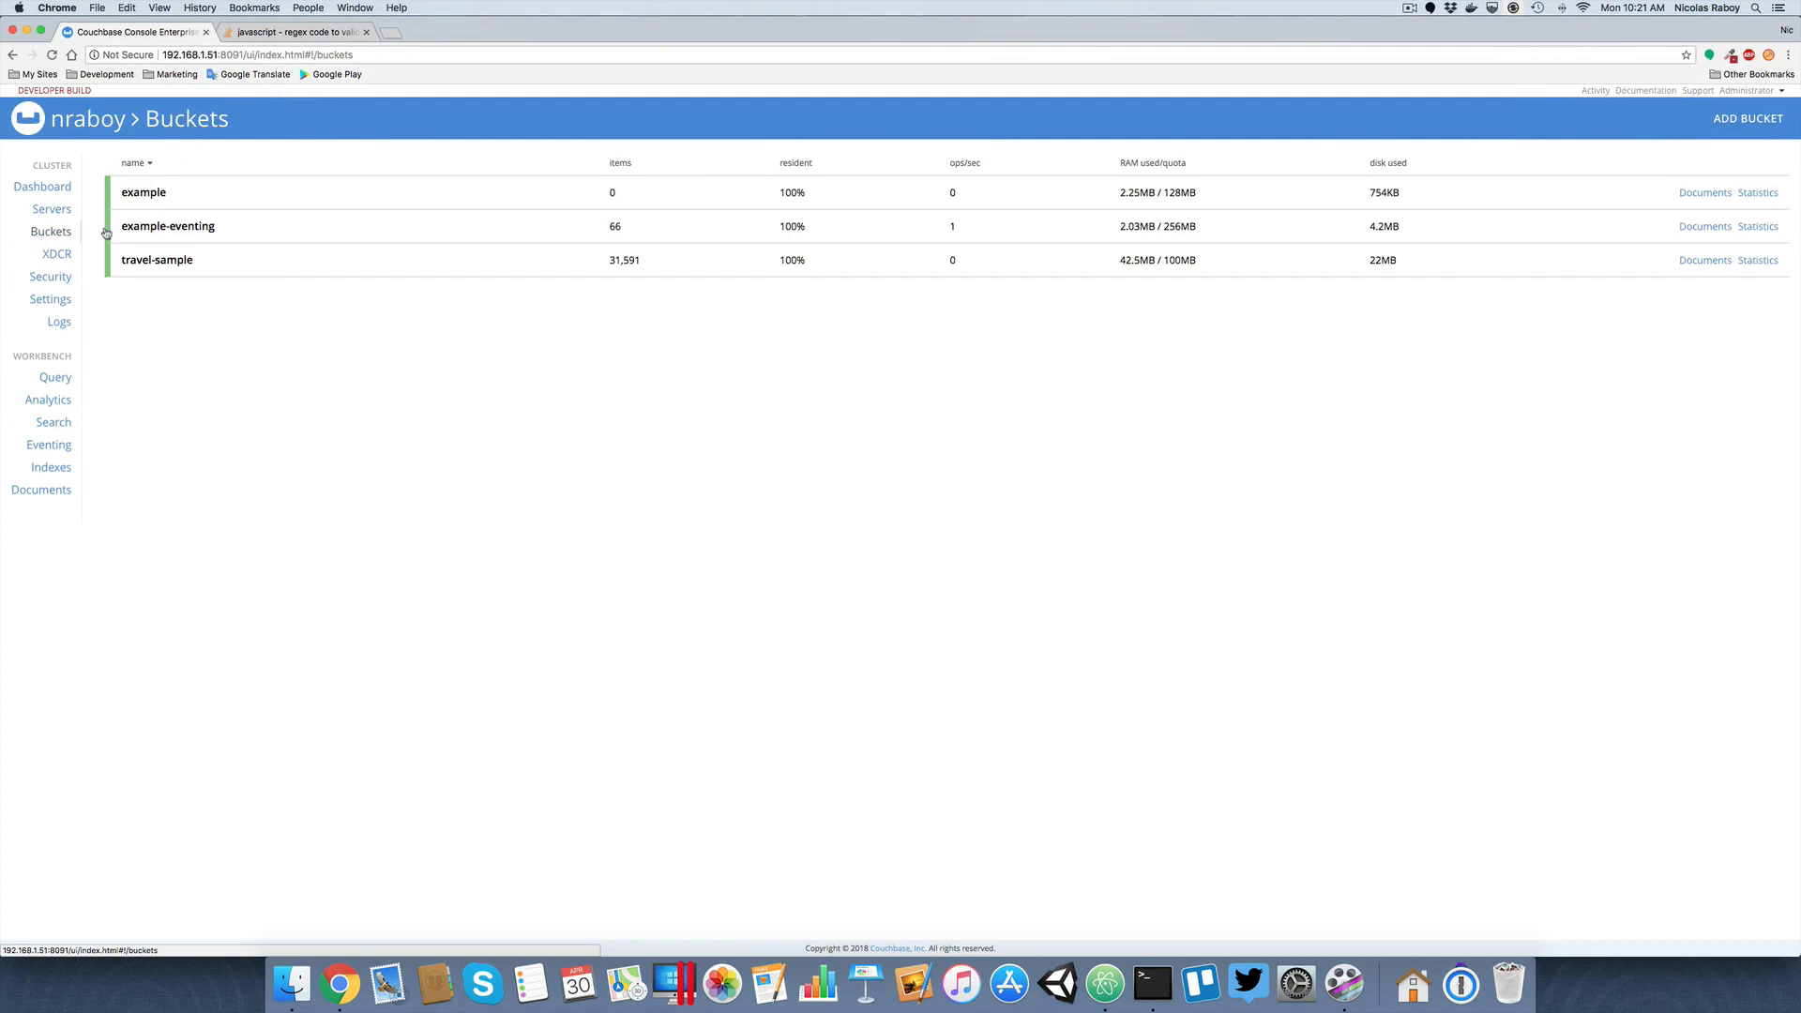
mouse_move(1704, 191)
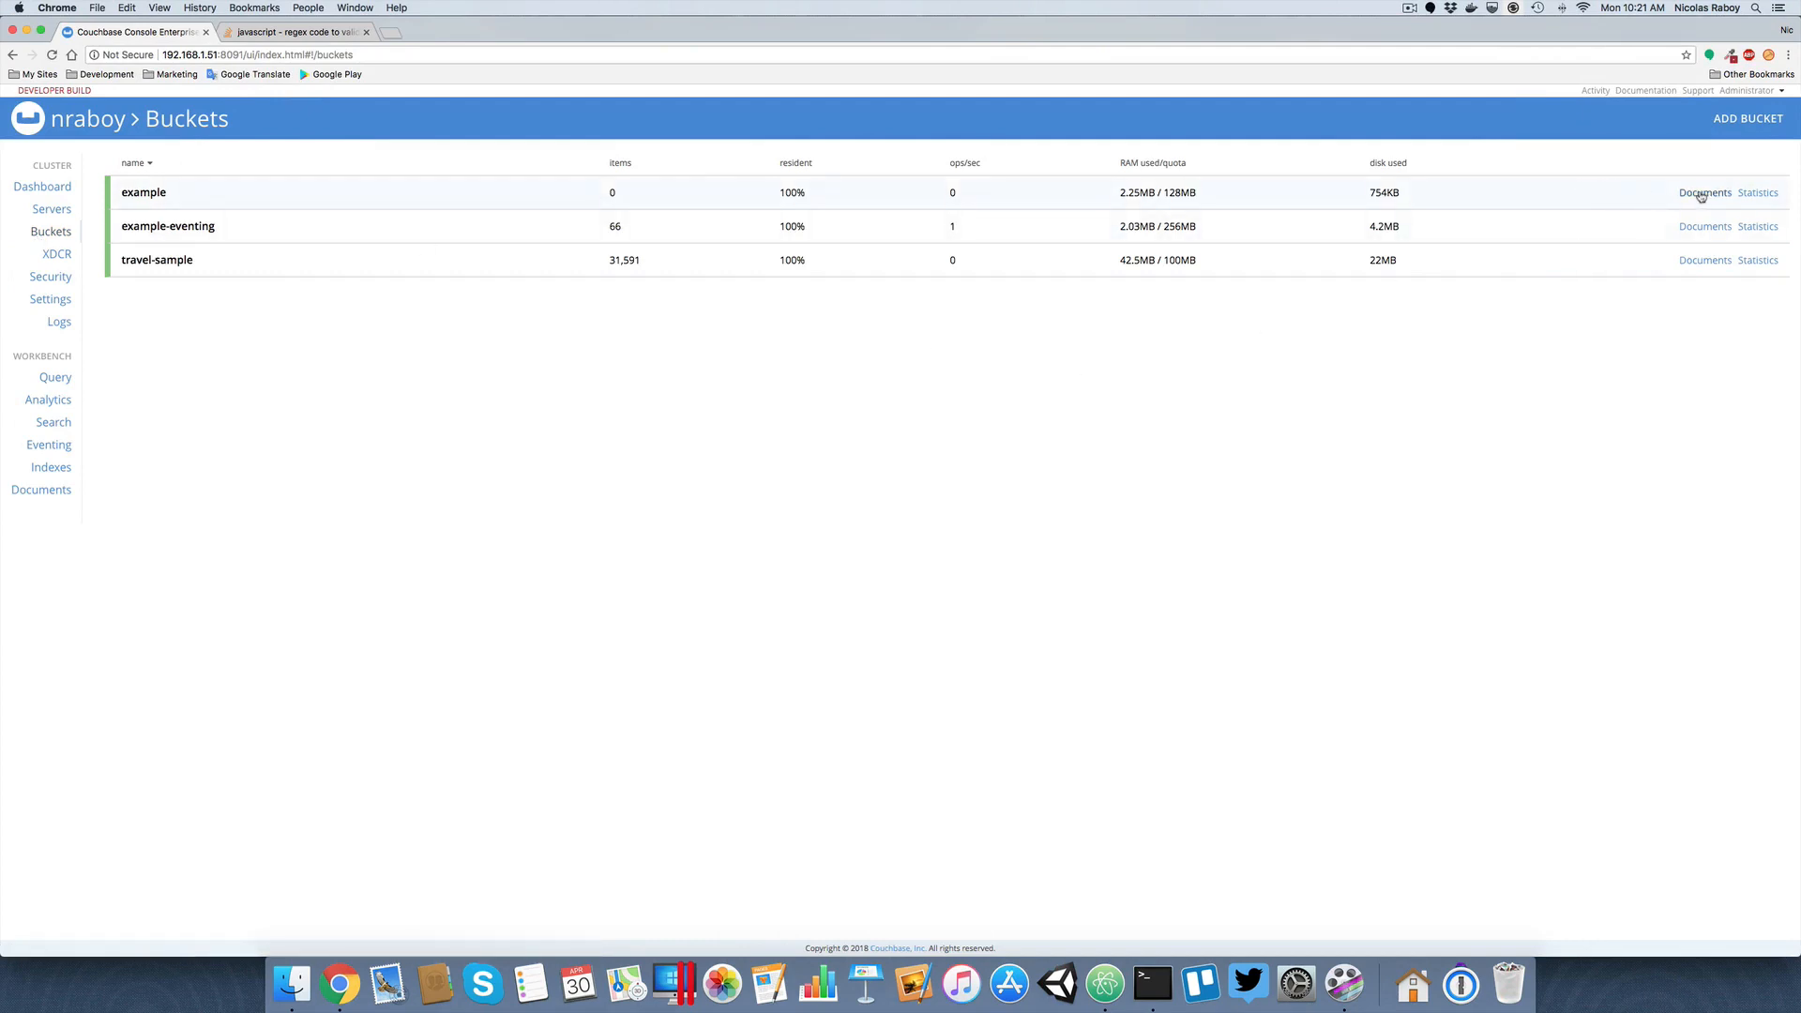
left_click(1705, 191)
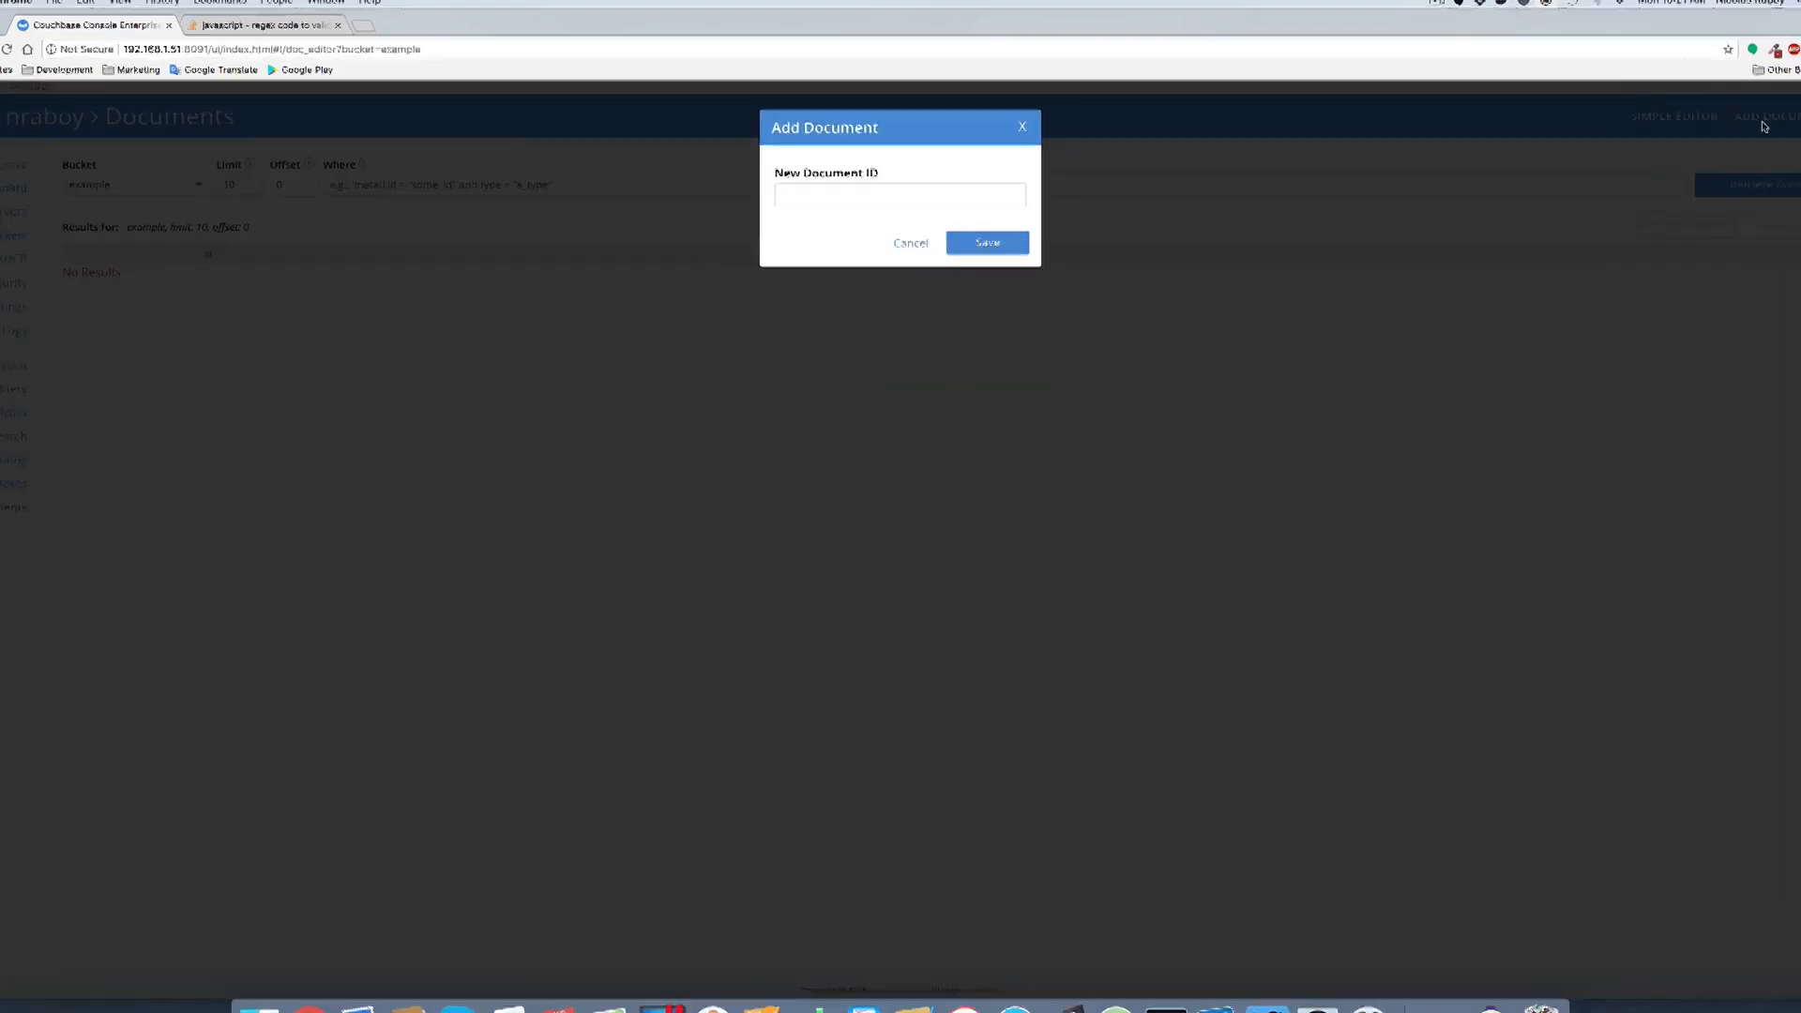
type("n")
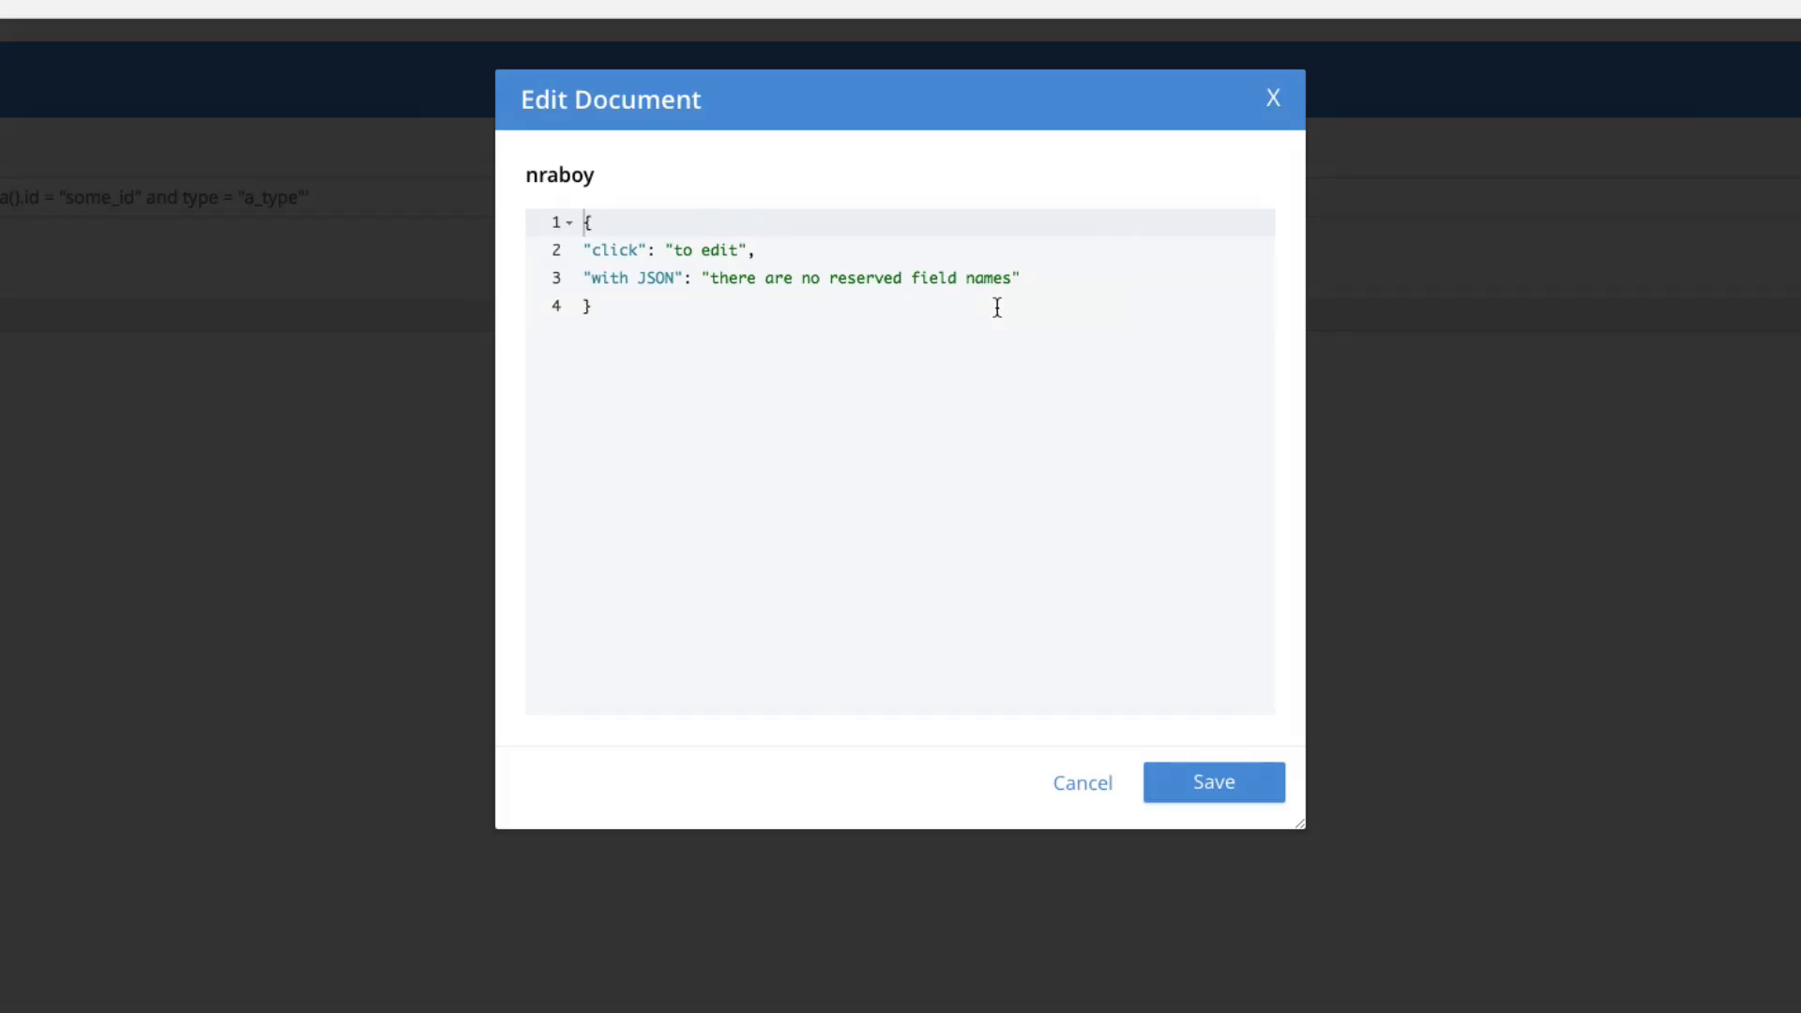
left_click(586, 250)
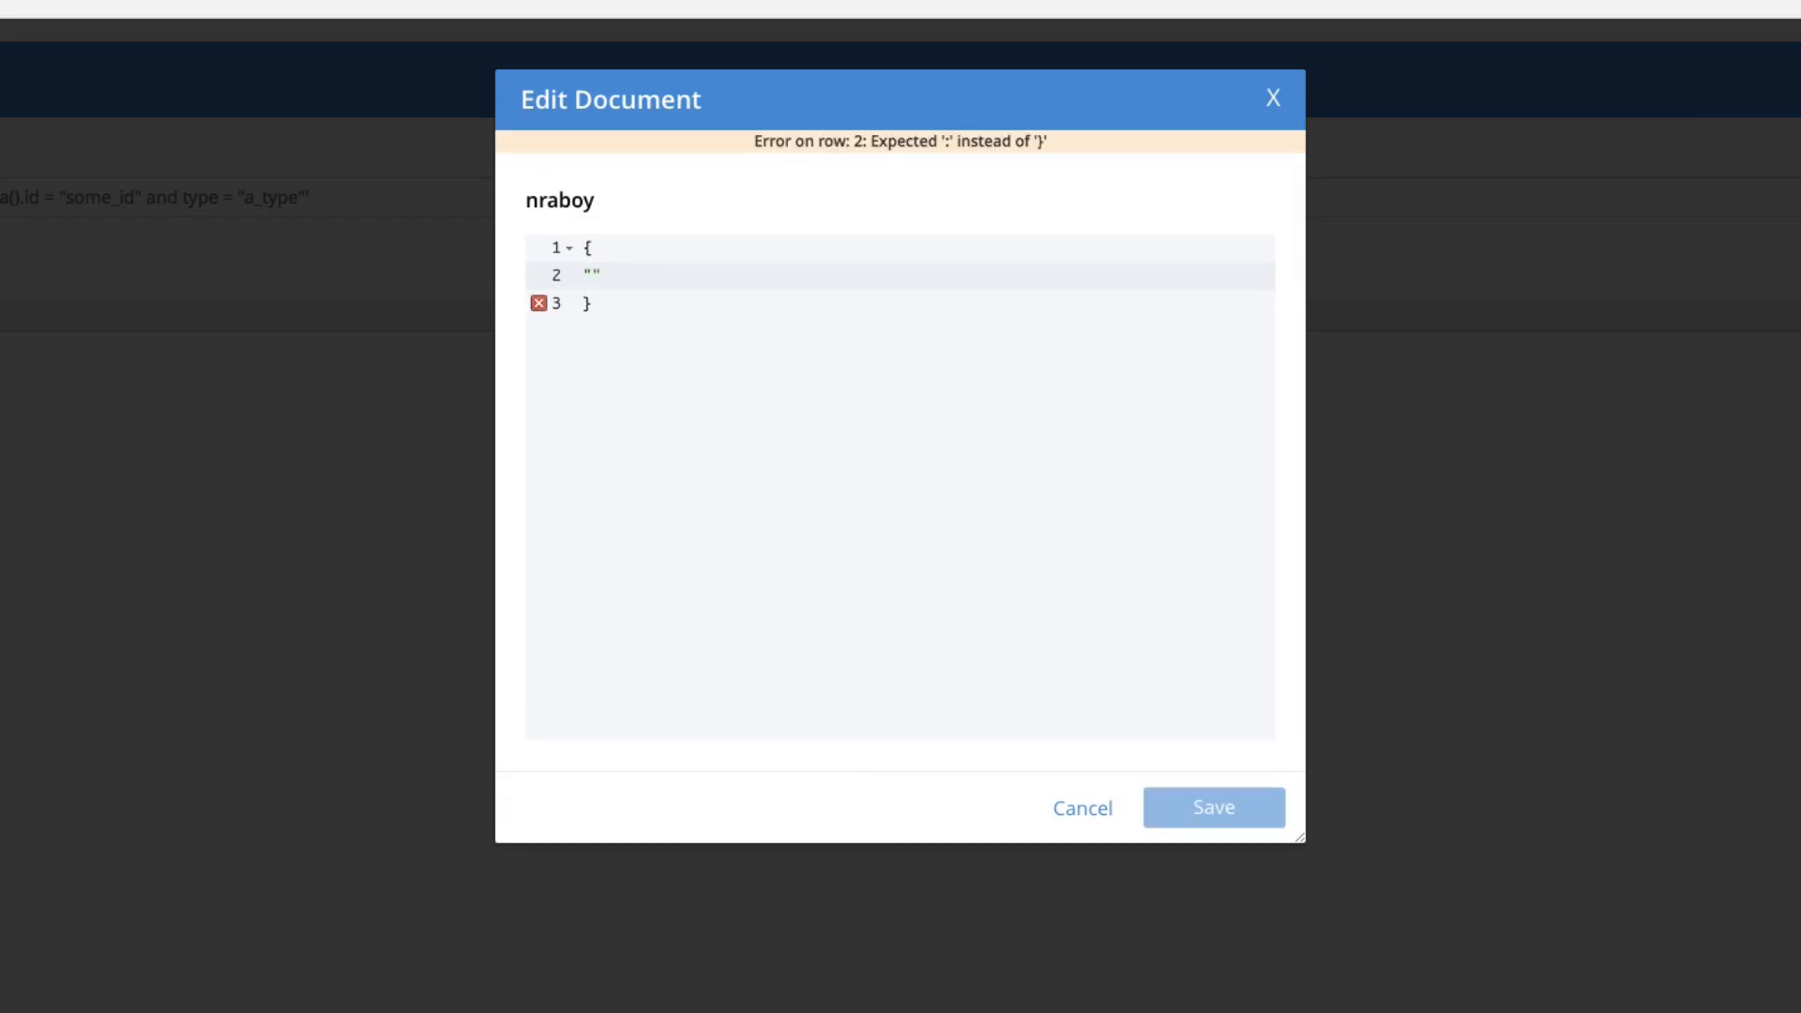
type("\"type\":")
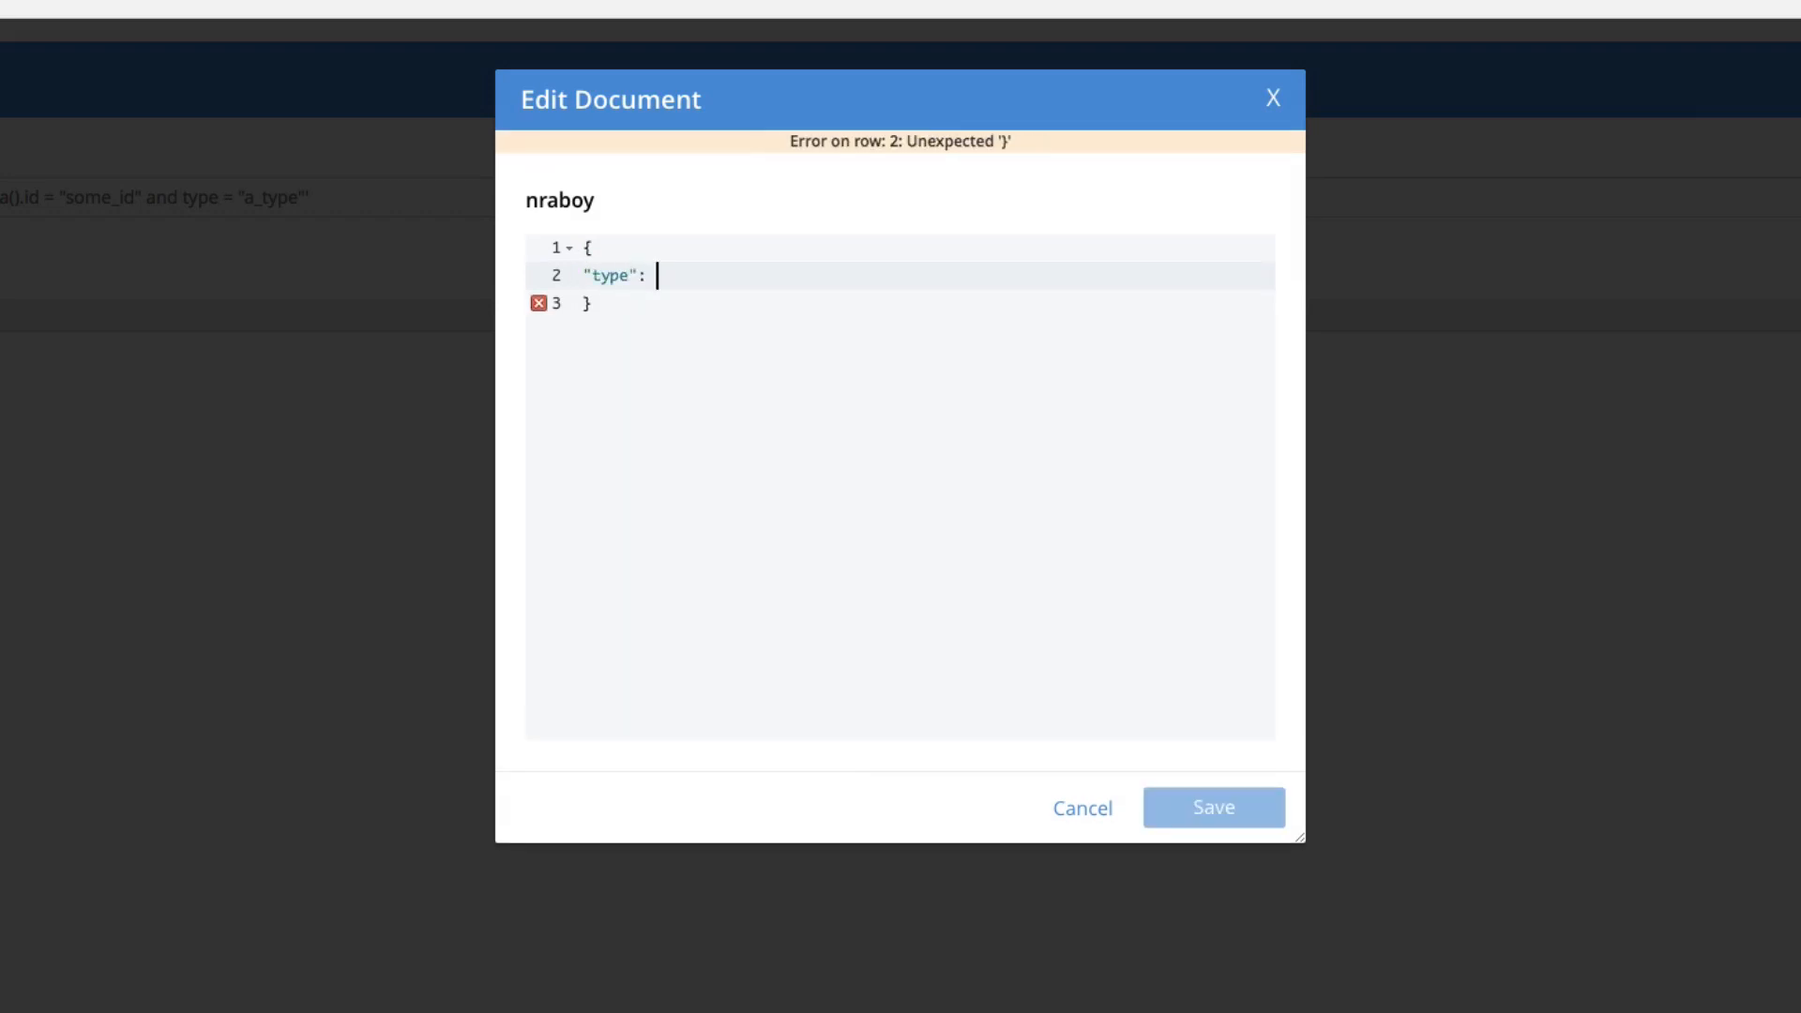
type("\"person\"")
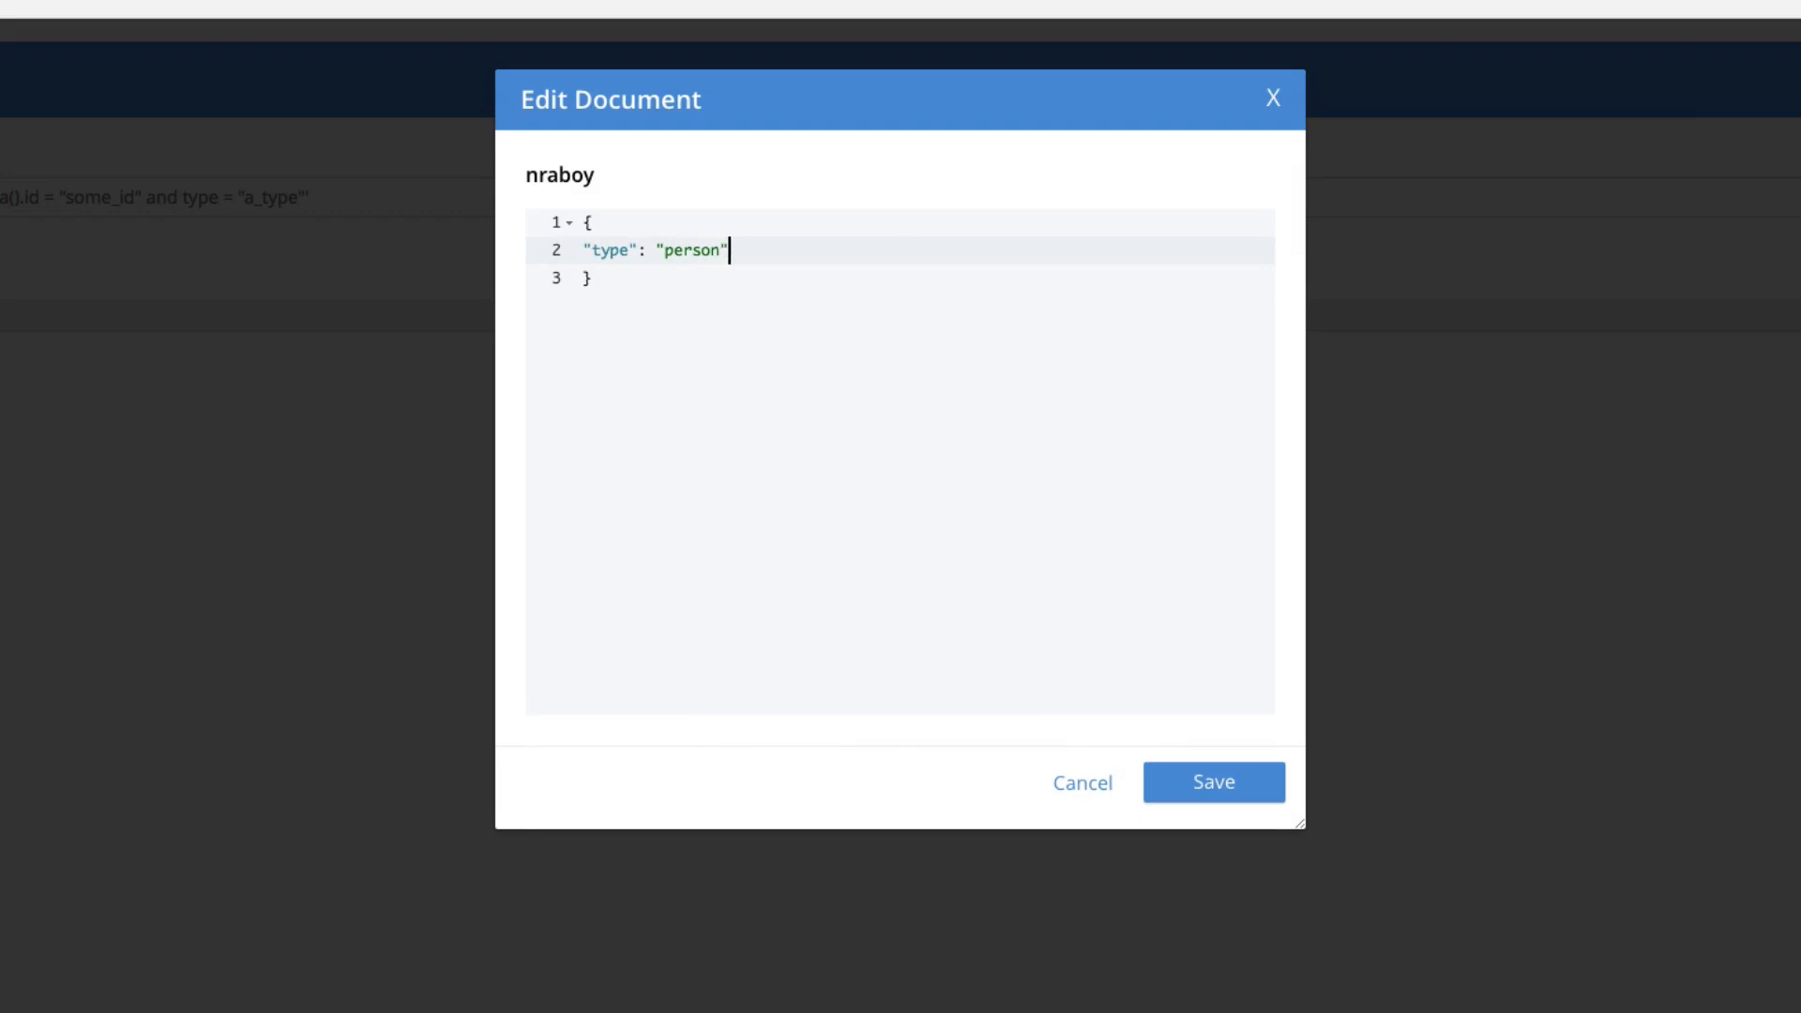
type(",")
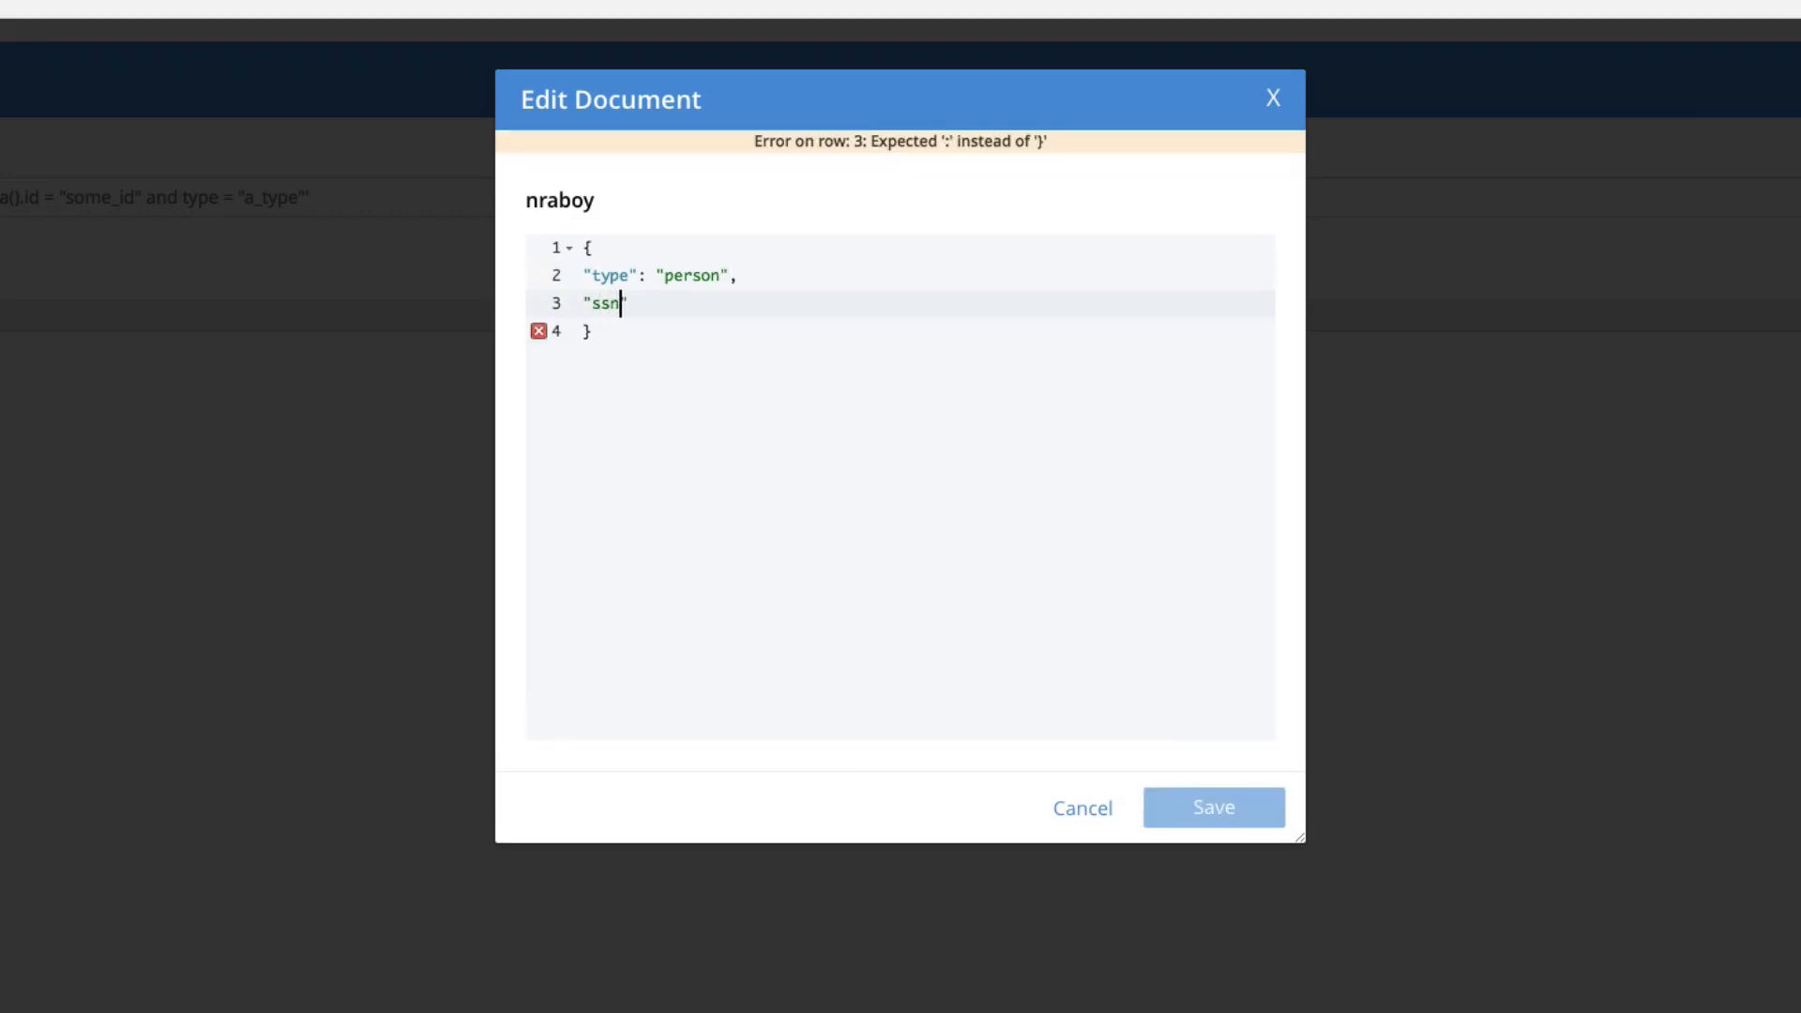
type(": \"\"")
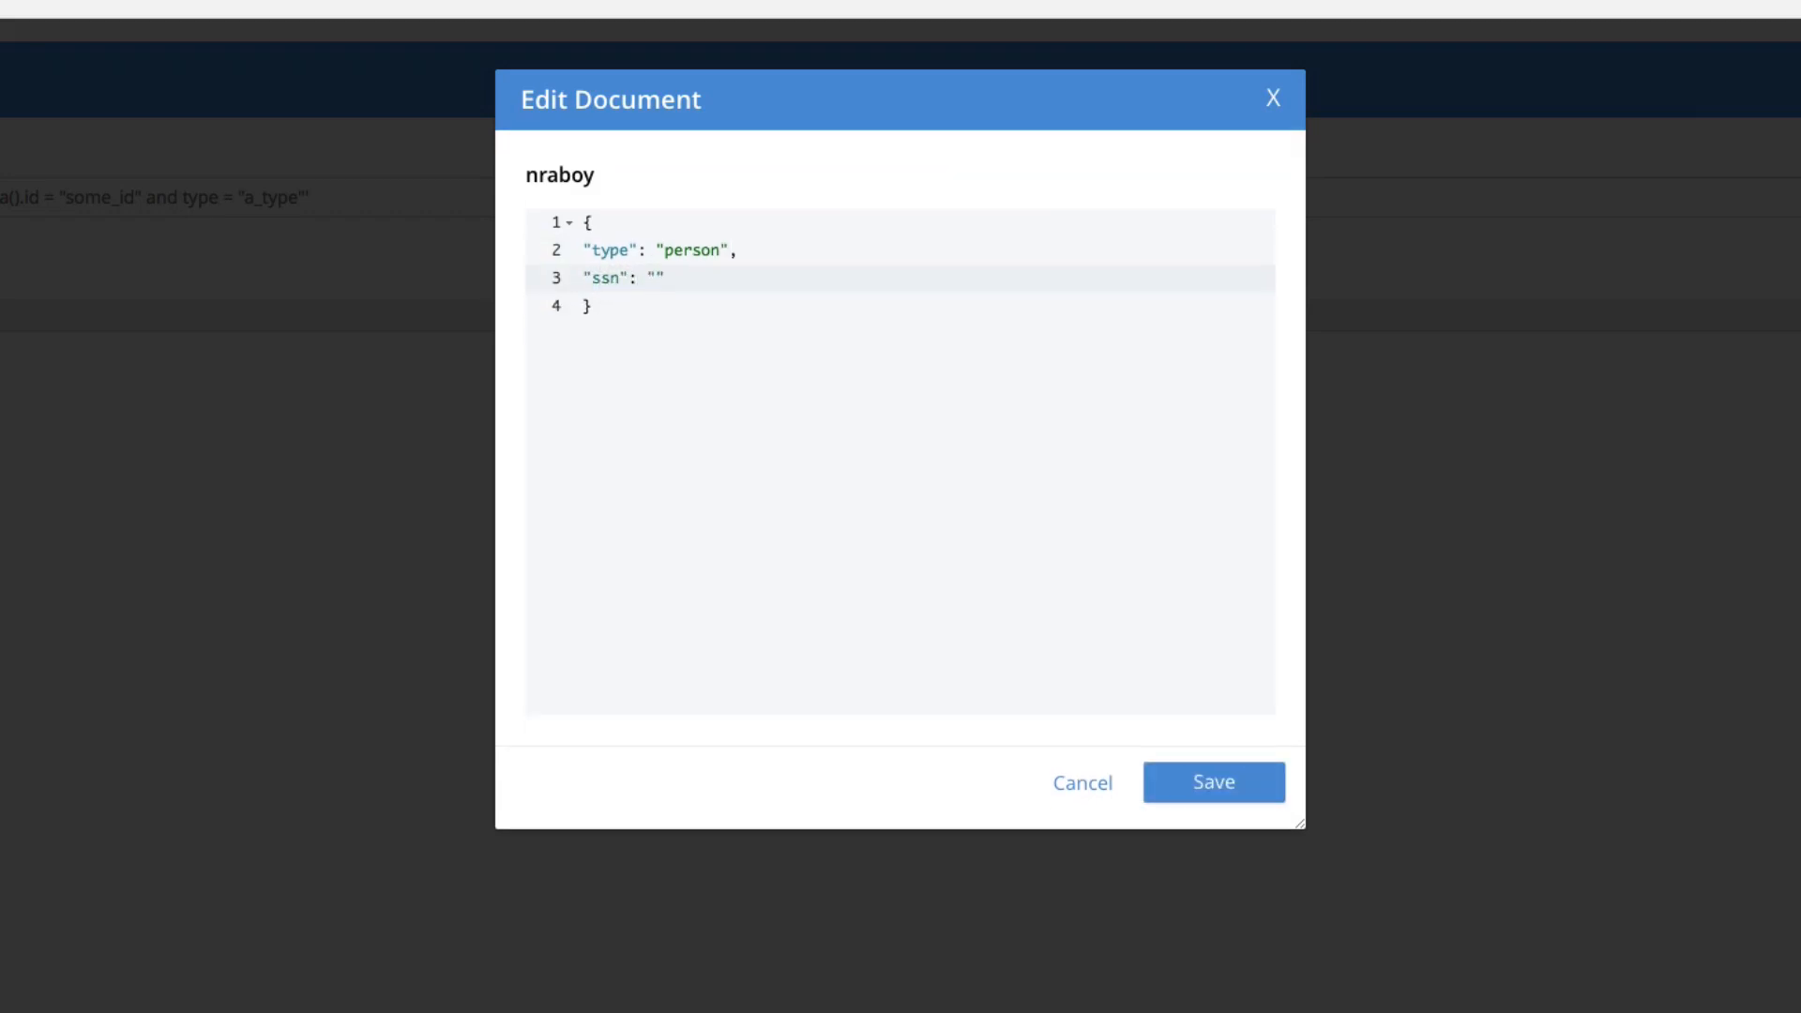
type("111")
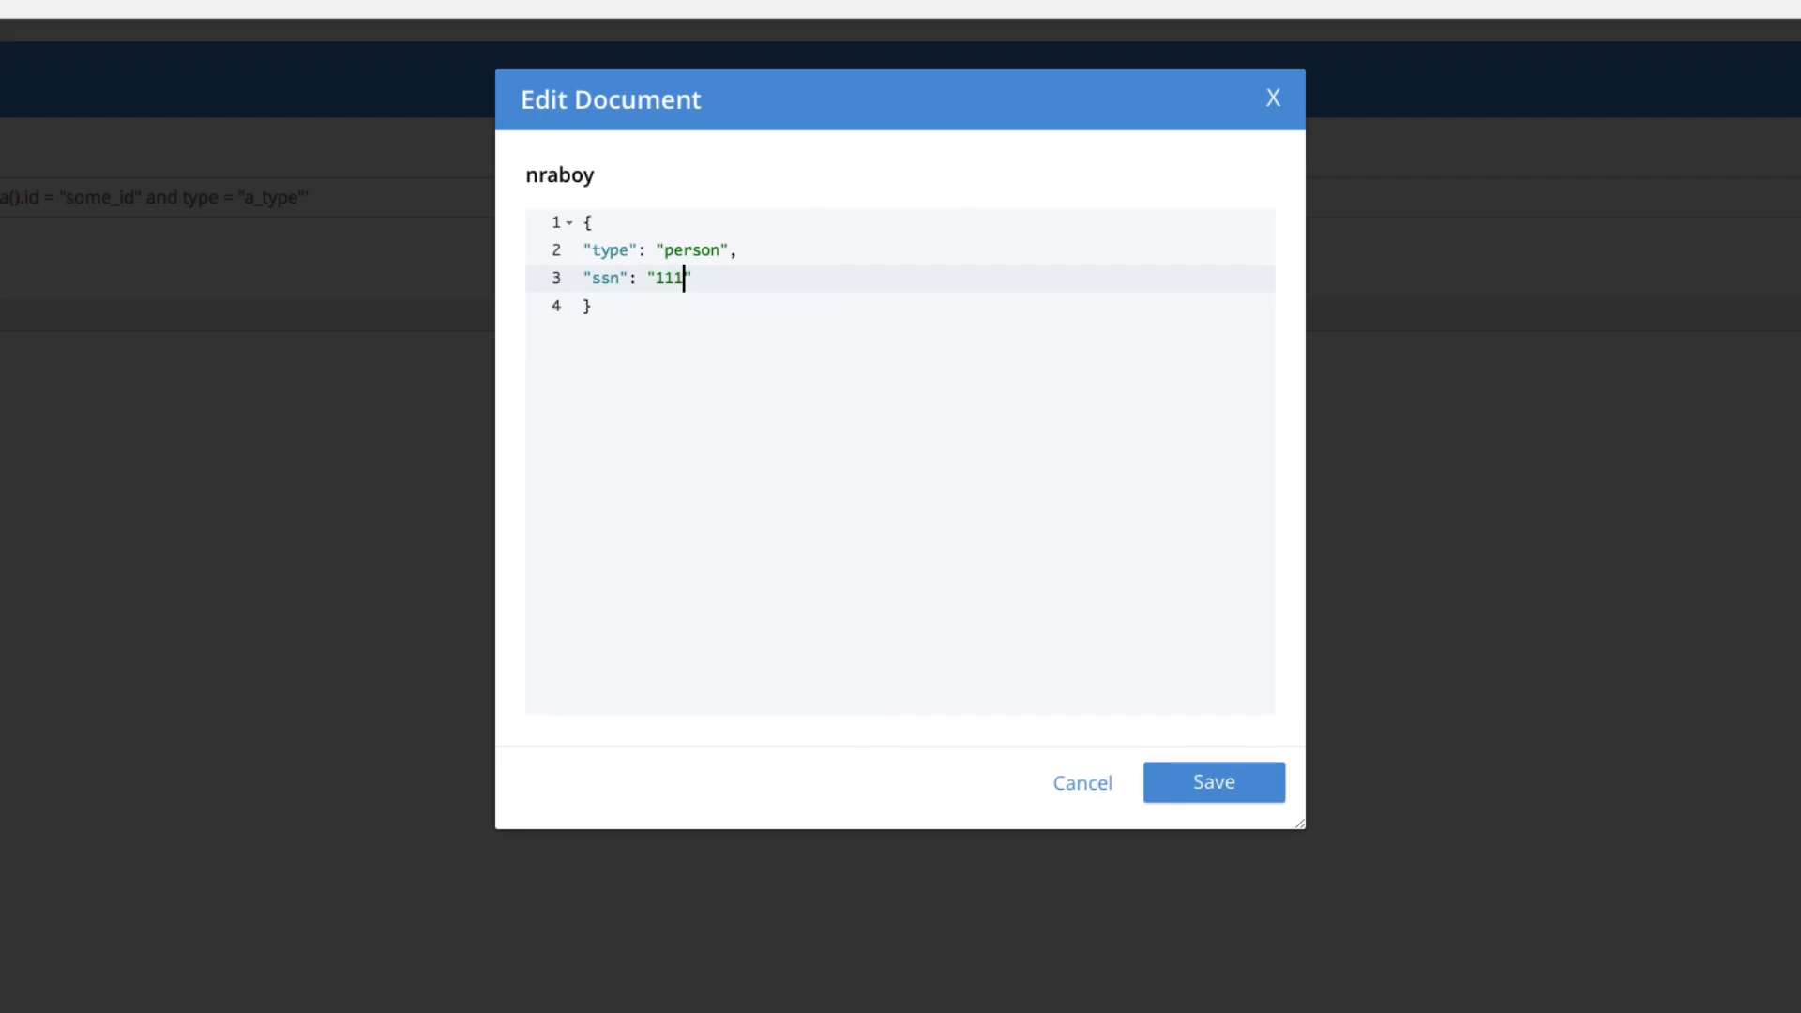
type("-22-")
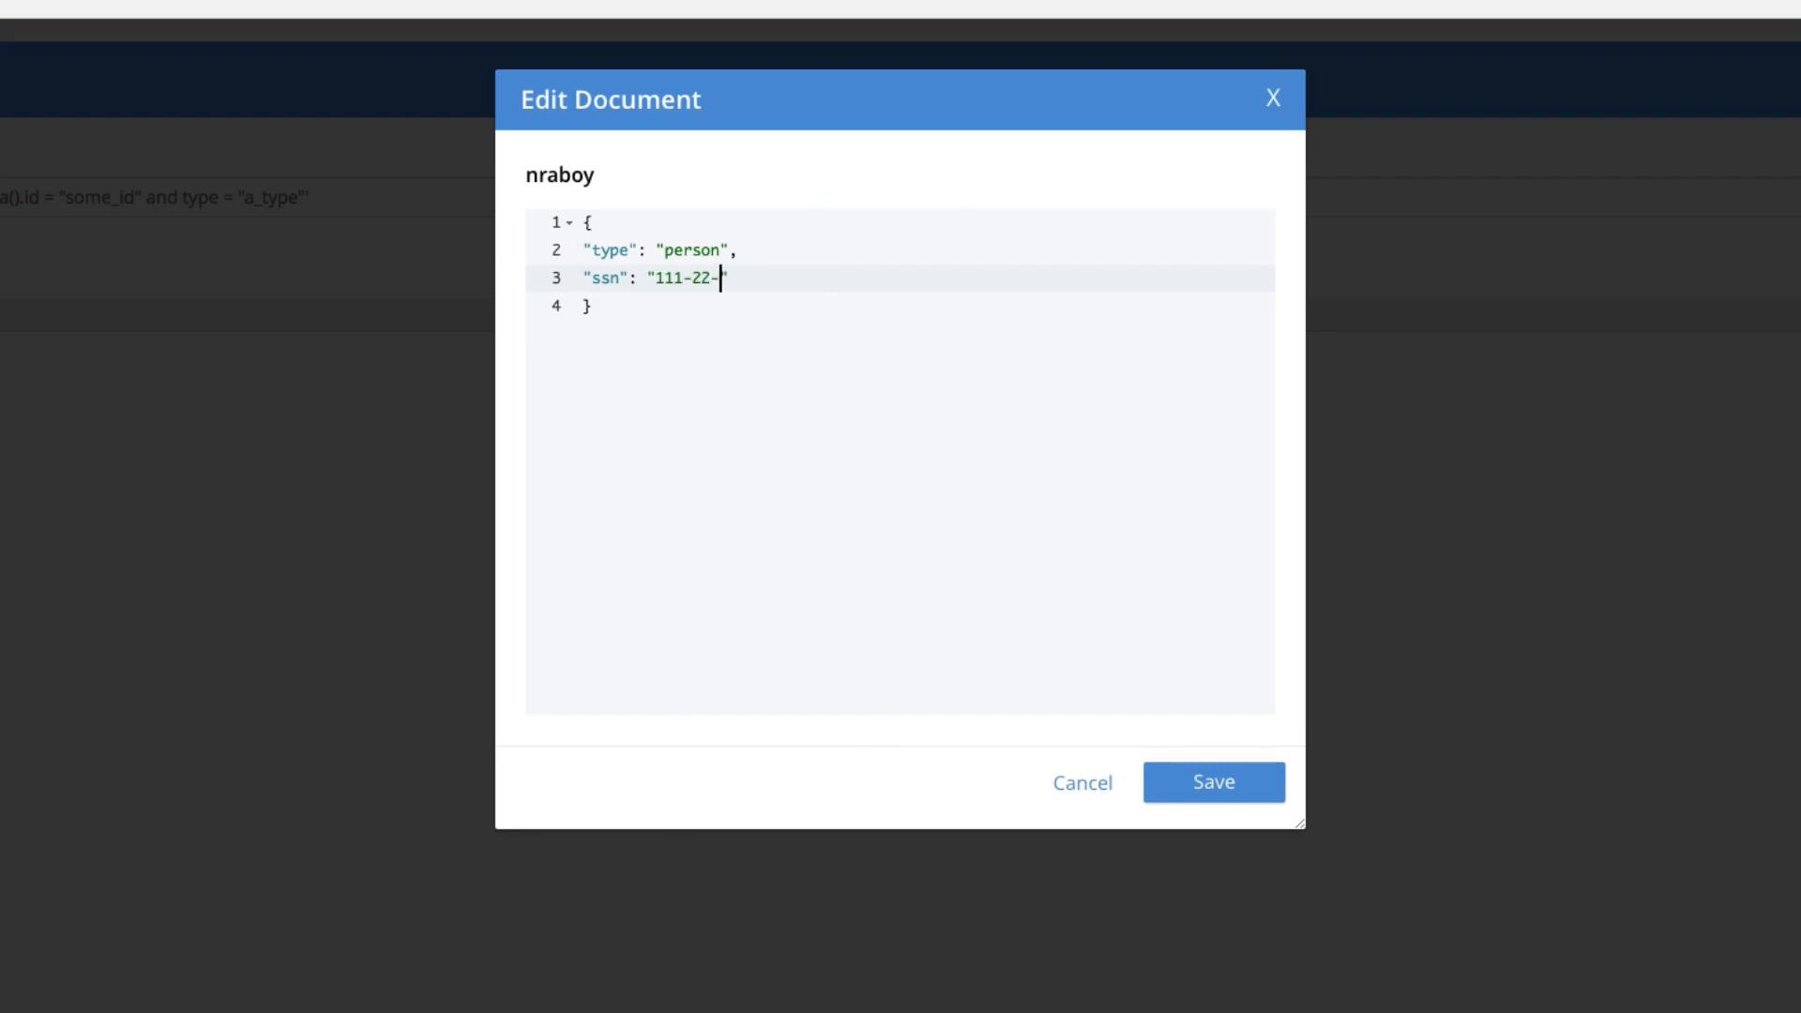
type("3333")
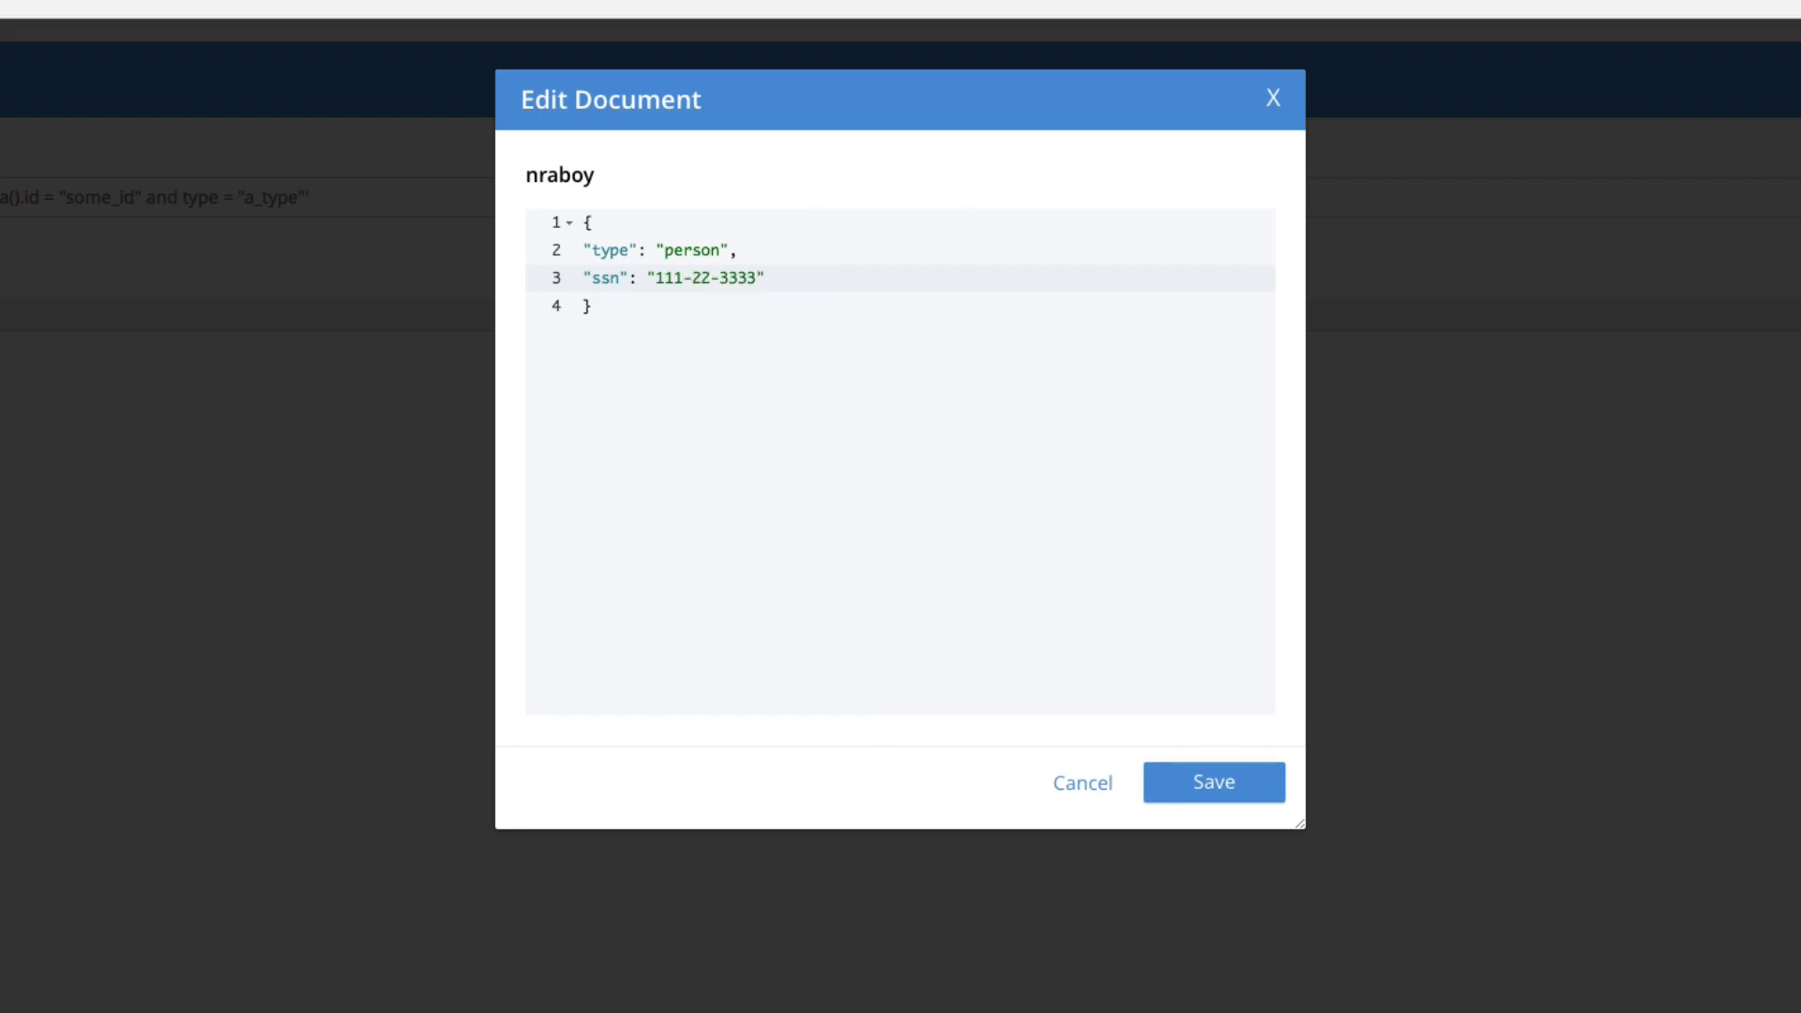
mouse_move(1111, 565)
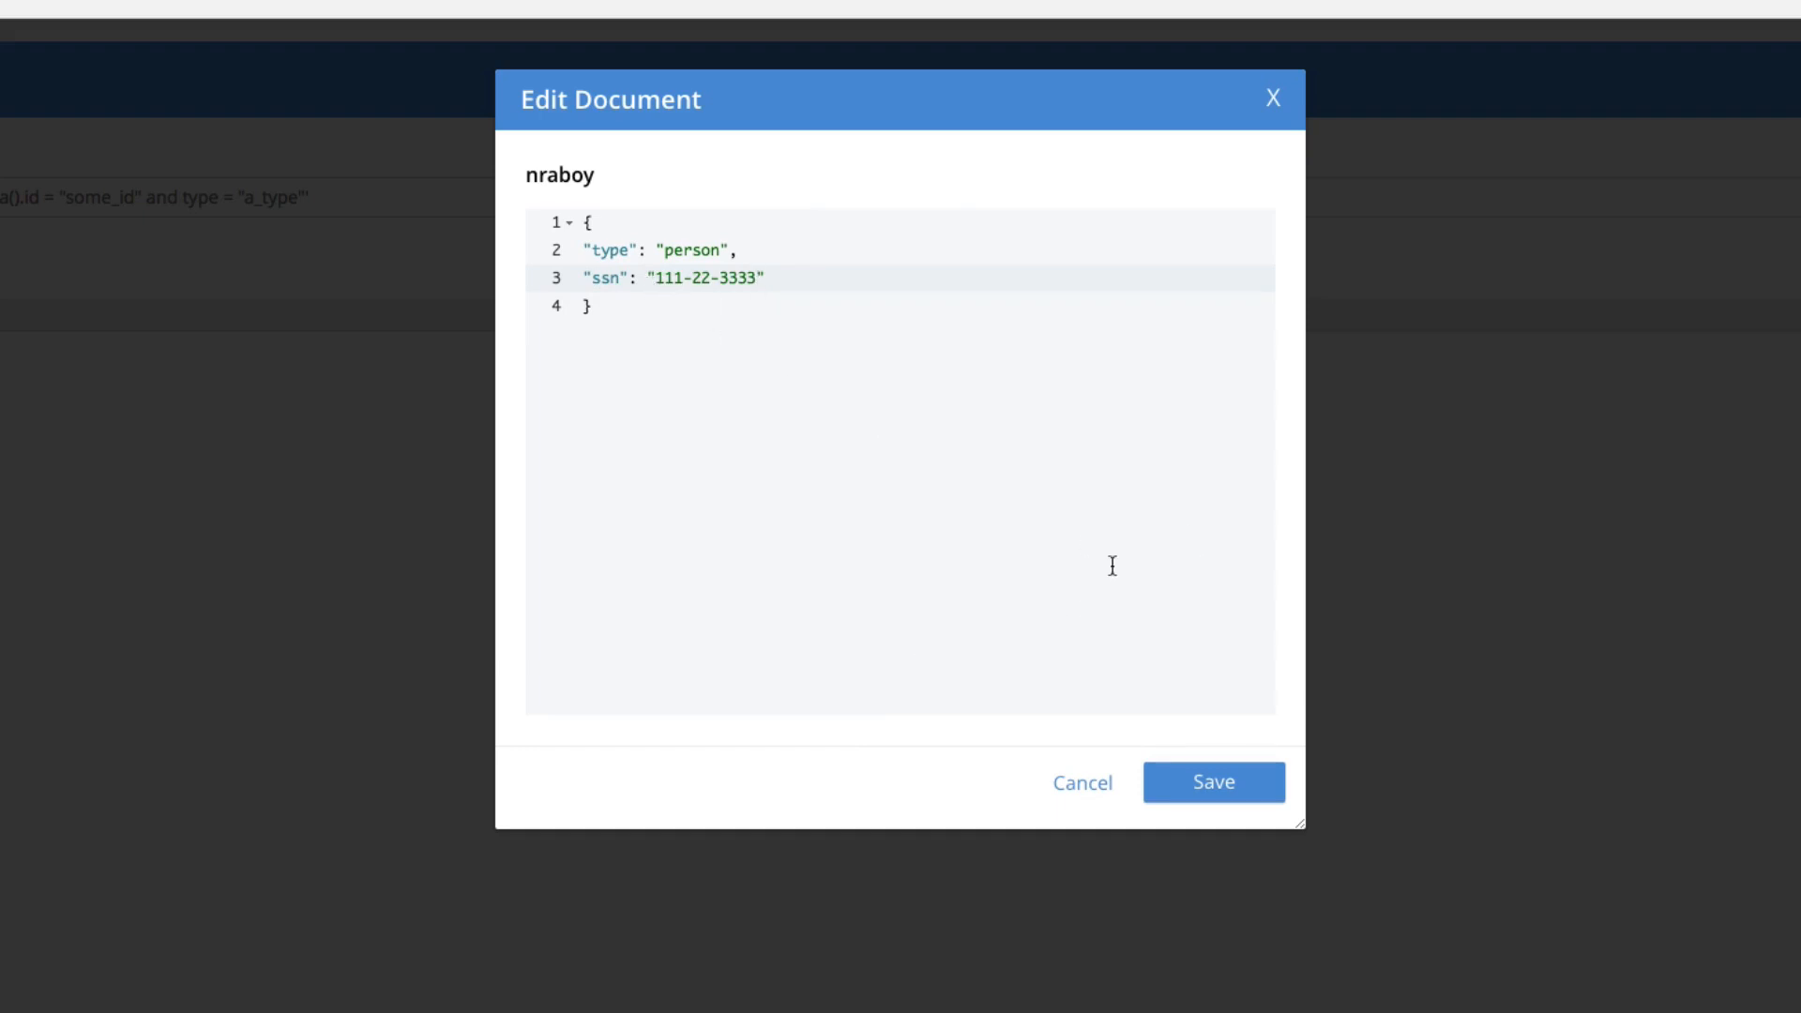
left_click(1213, 783)
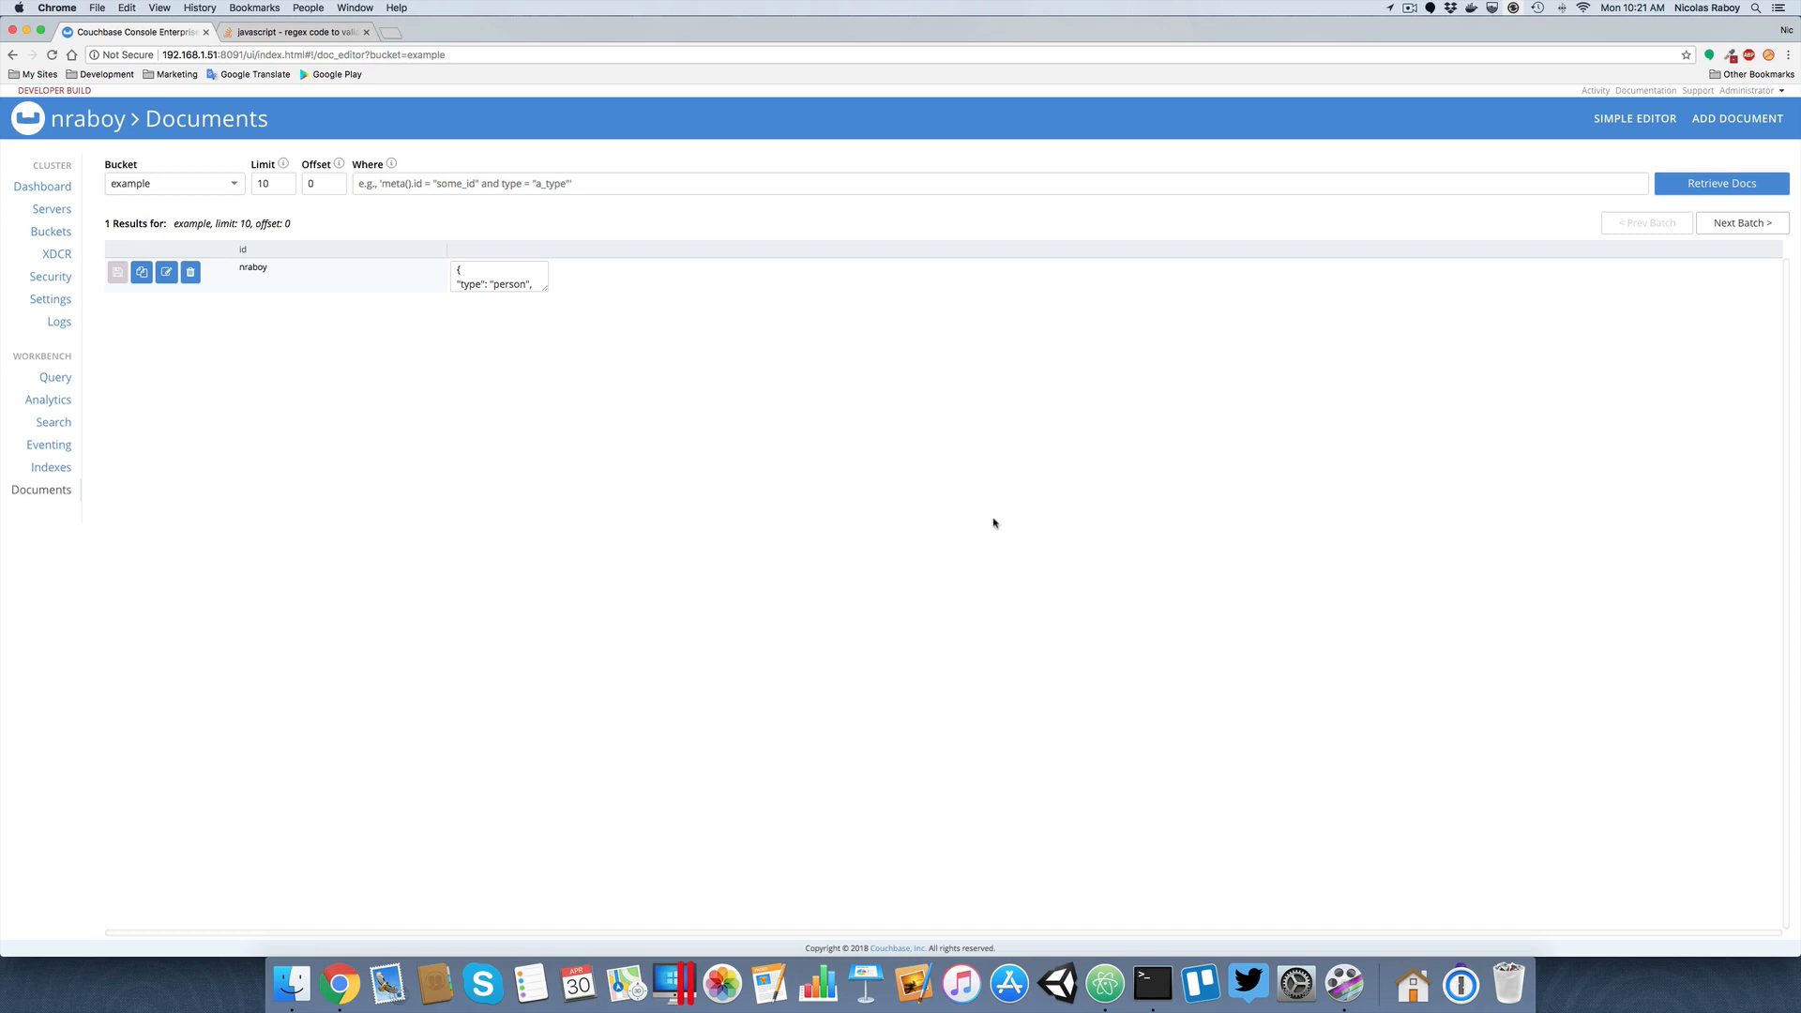
Inspect the node app.js output showing the POST /notify with the person document.
left_click(1150, 984)
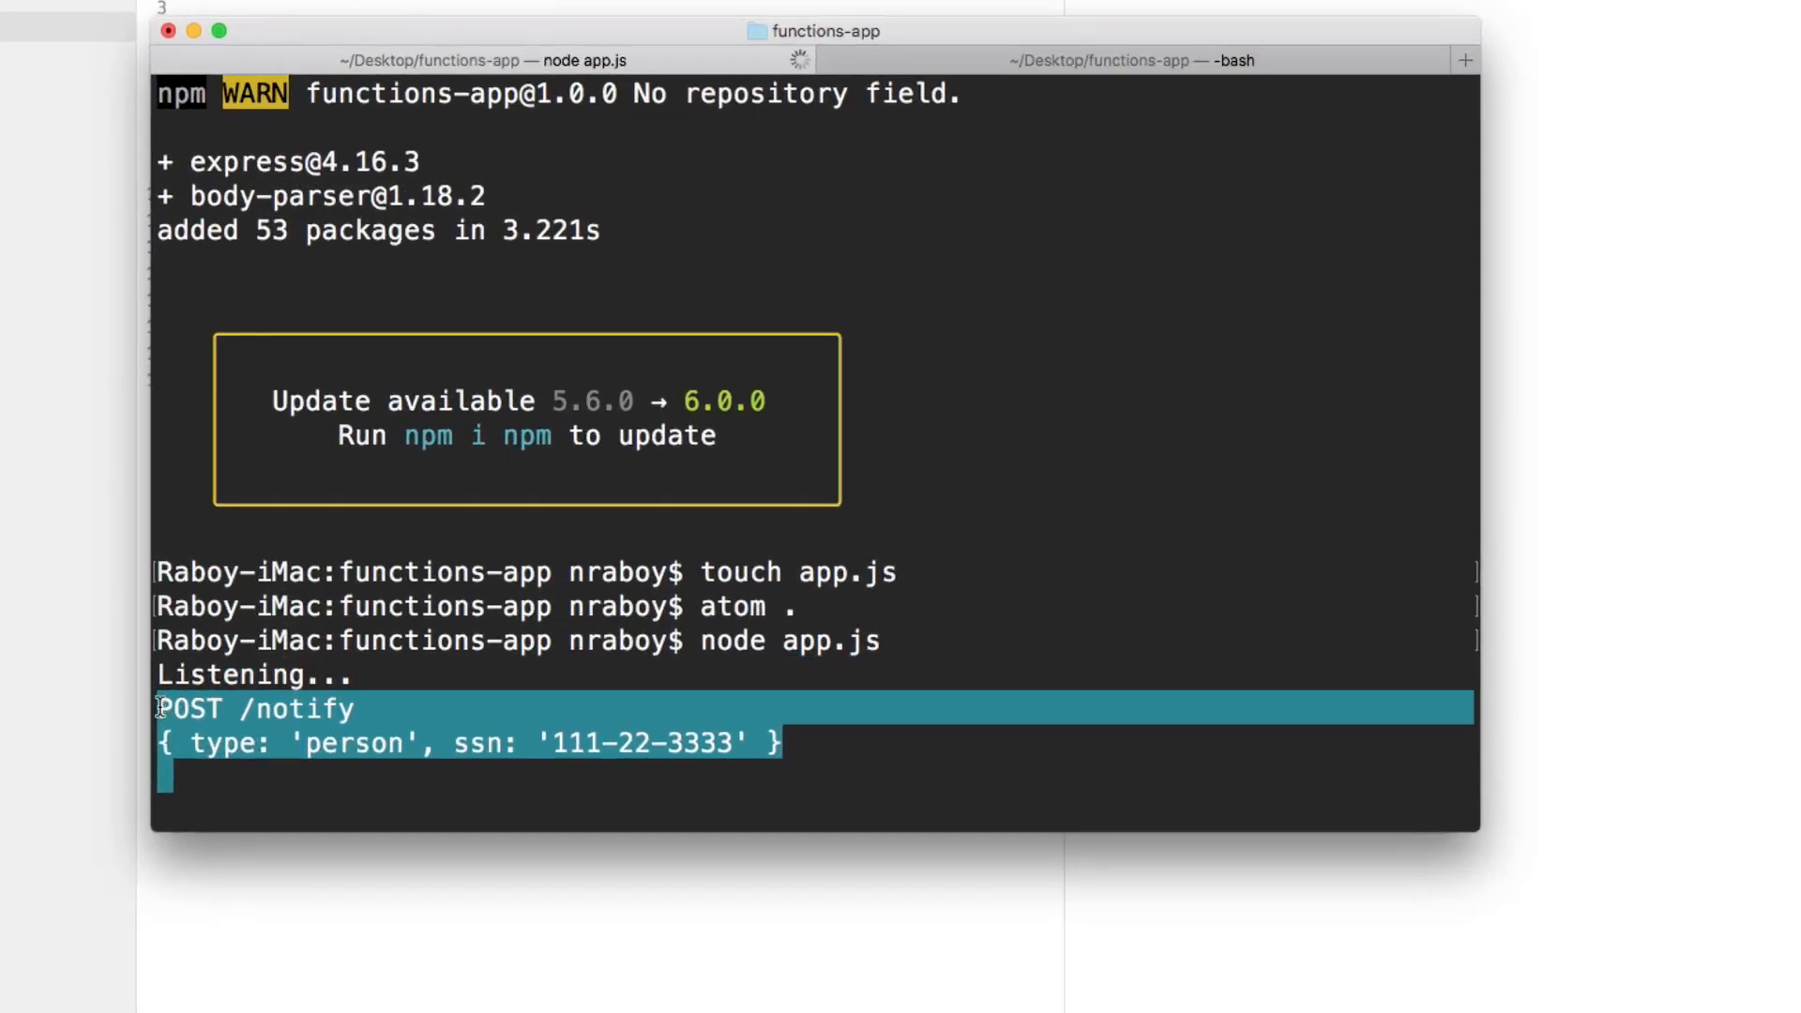
left_click(207, 764)
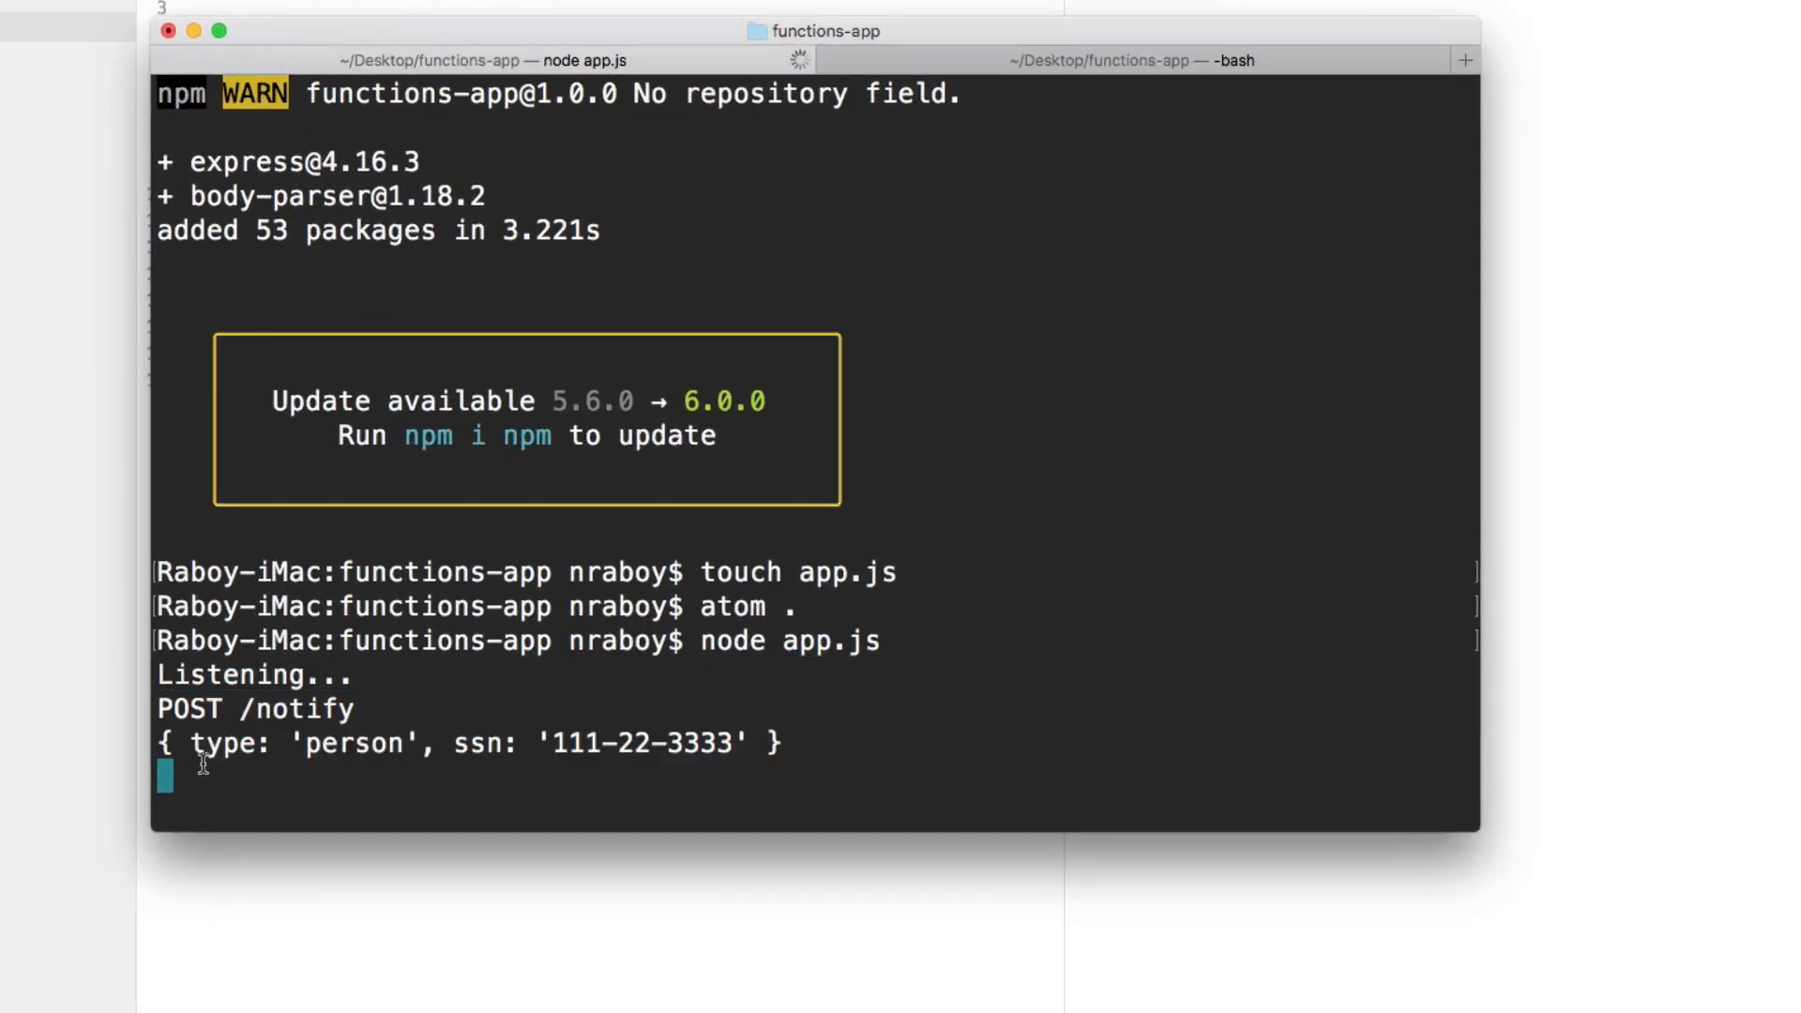